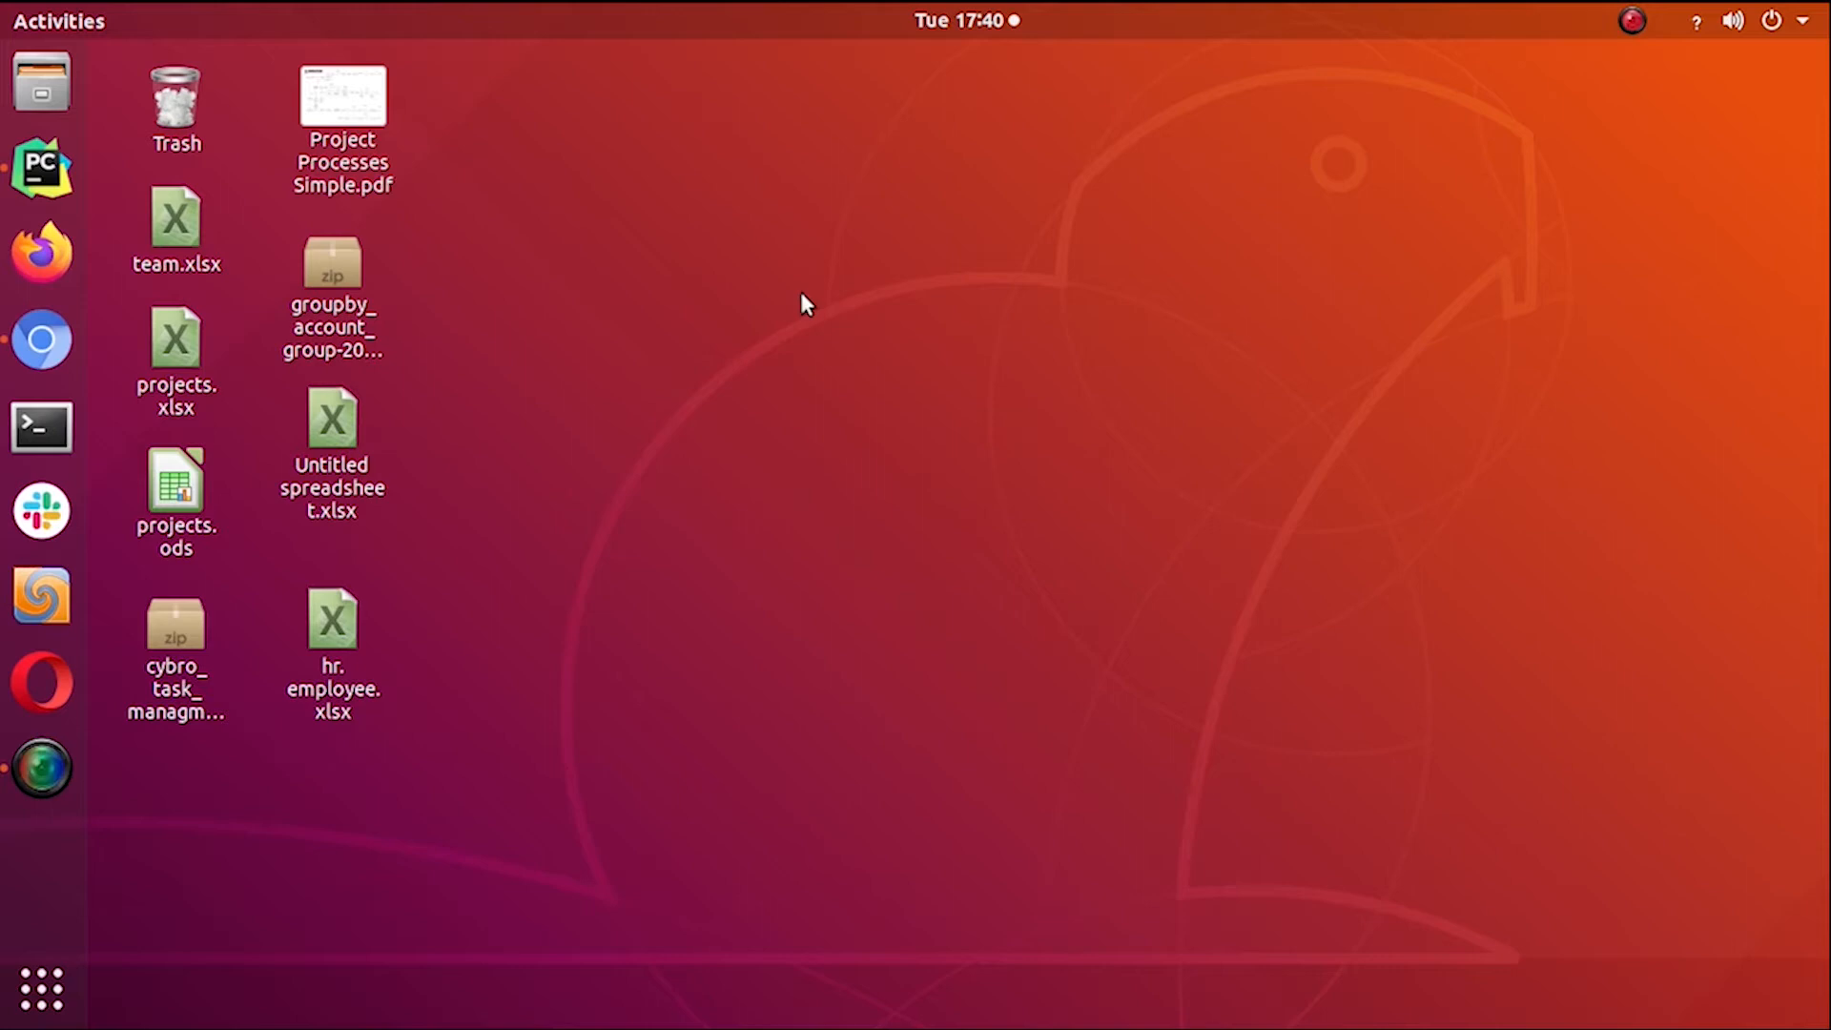
mouse_move(835, 260)
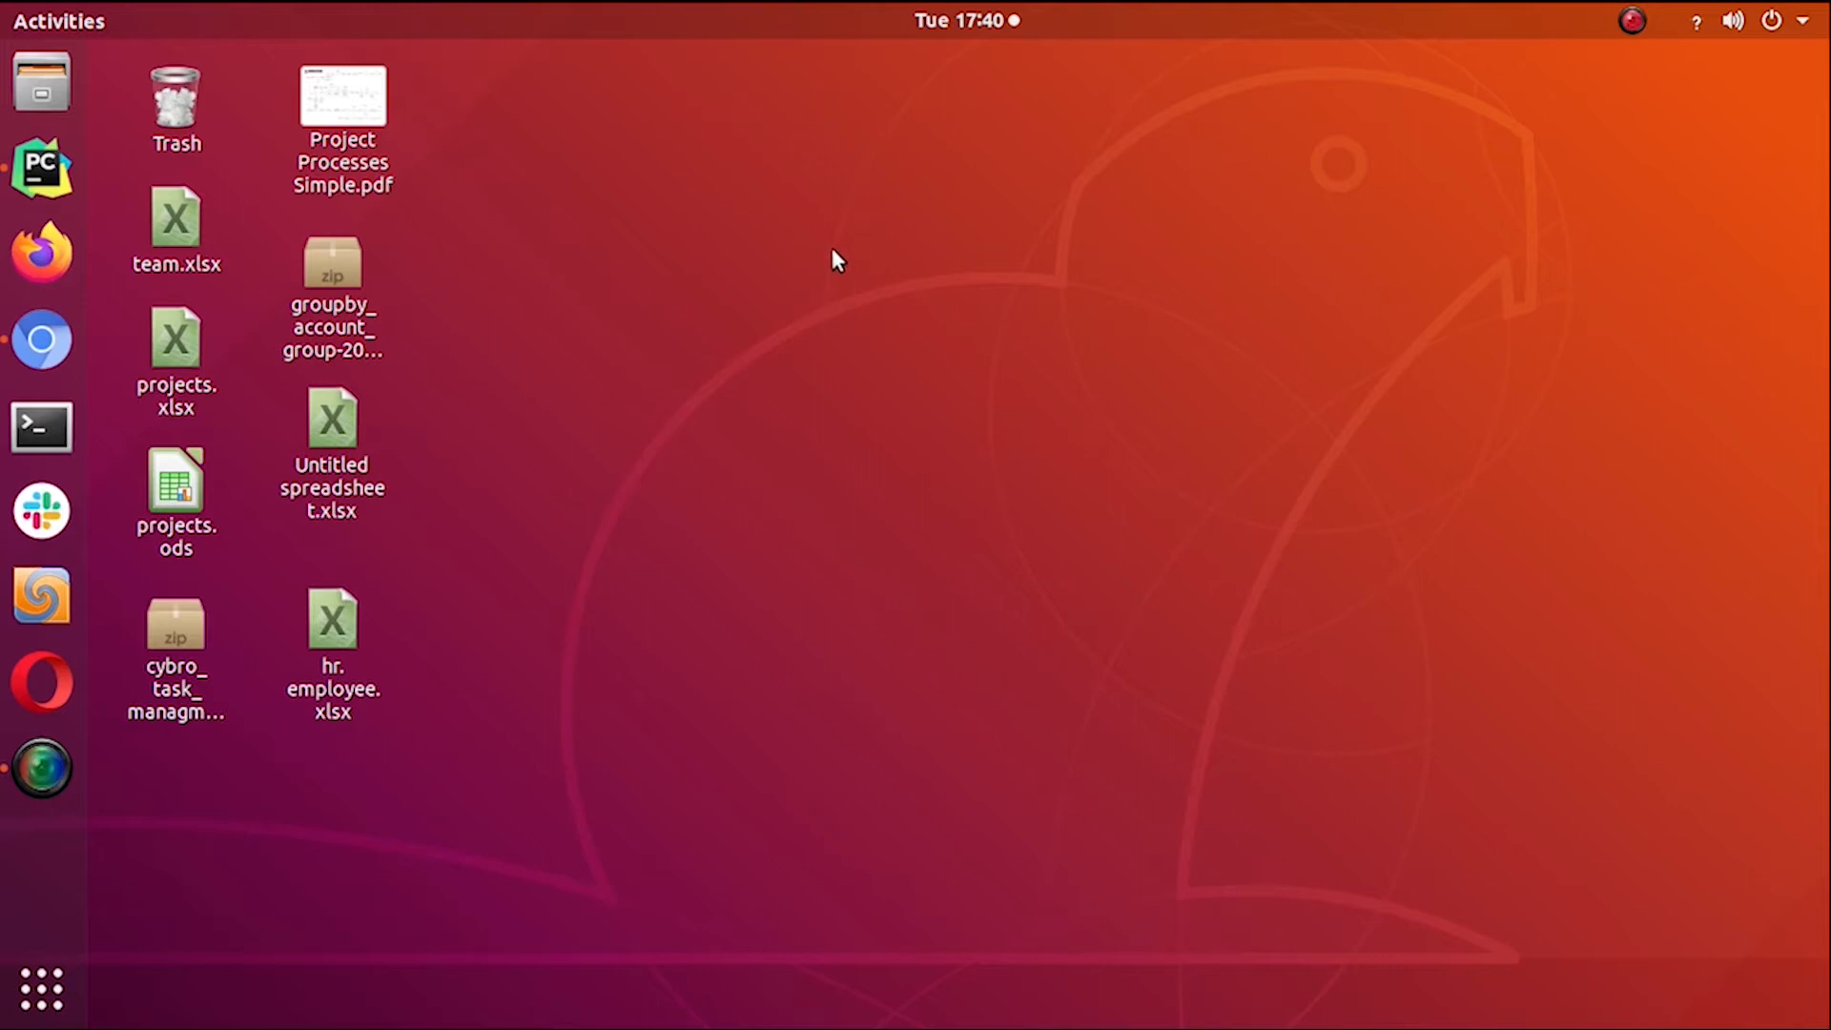
mouse_move(782, 380)
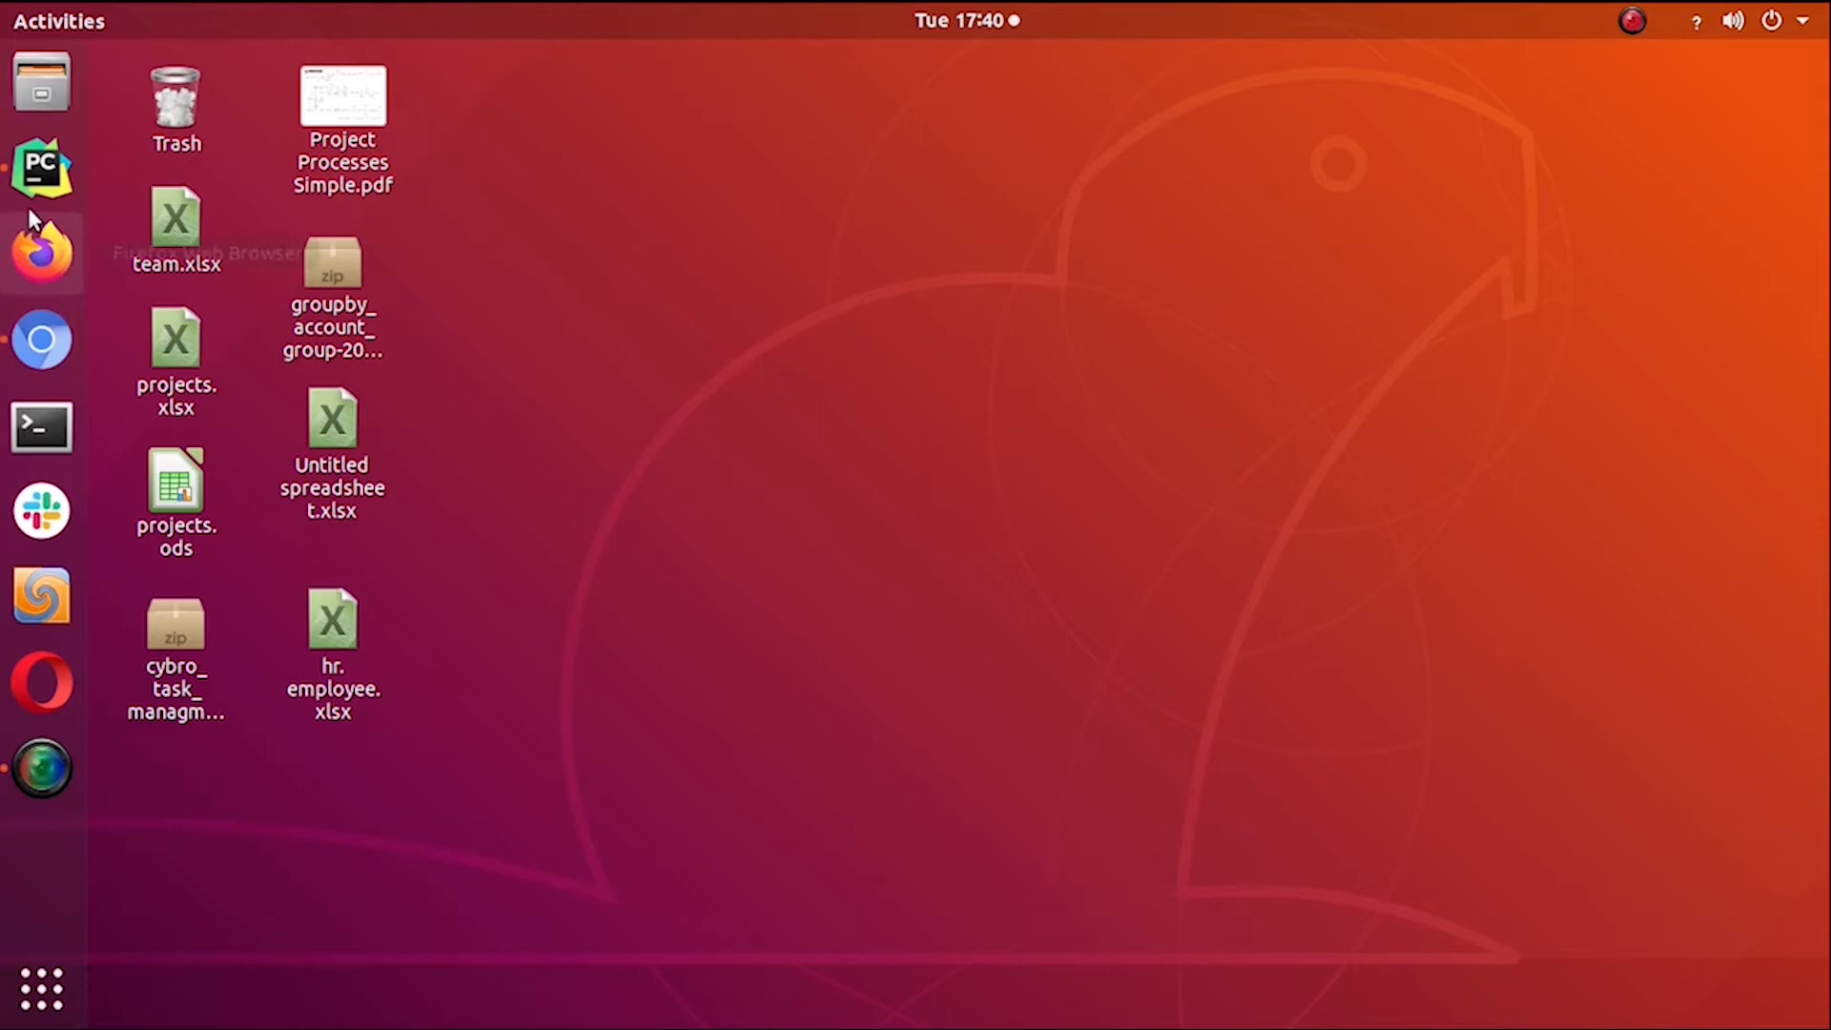
mouse_move(40, 167)
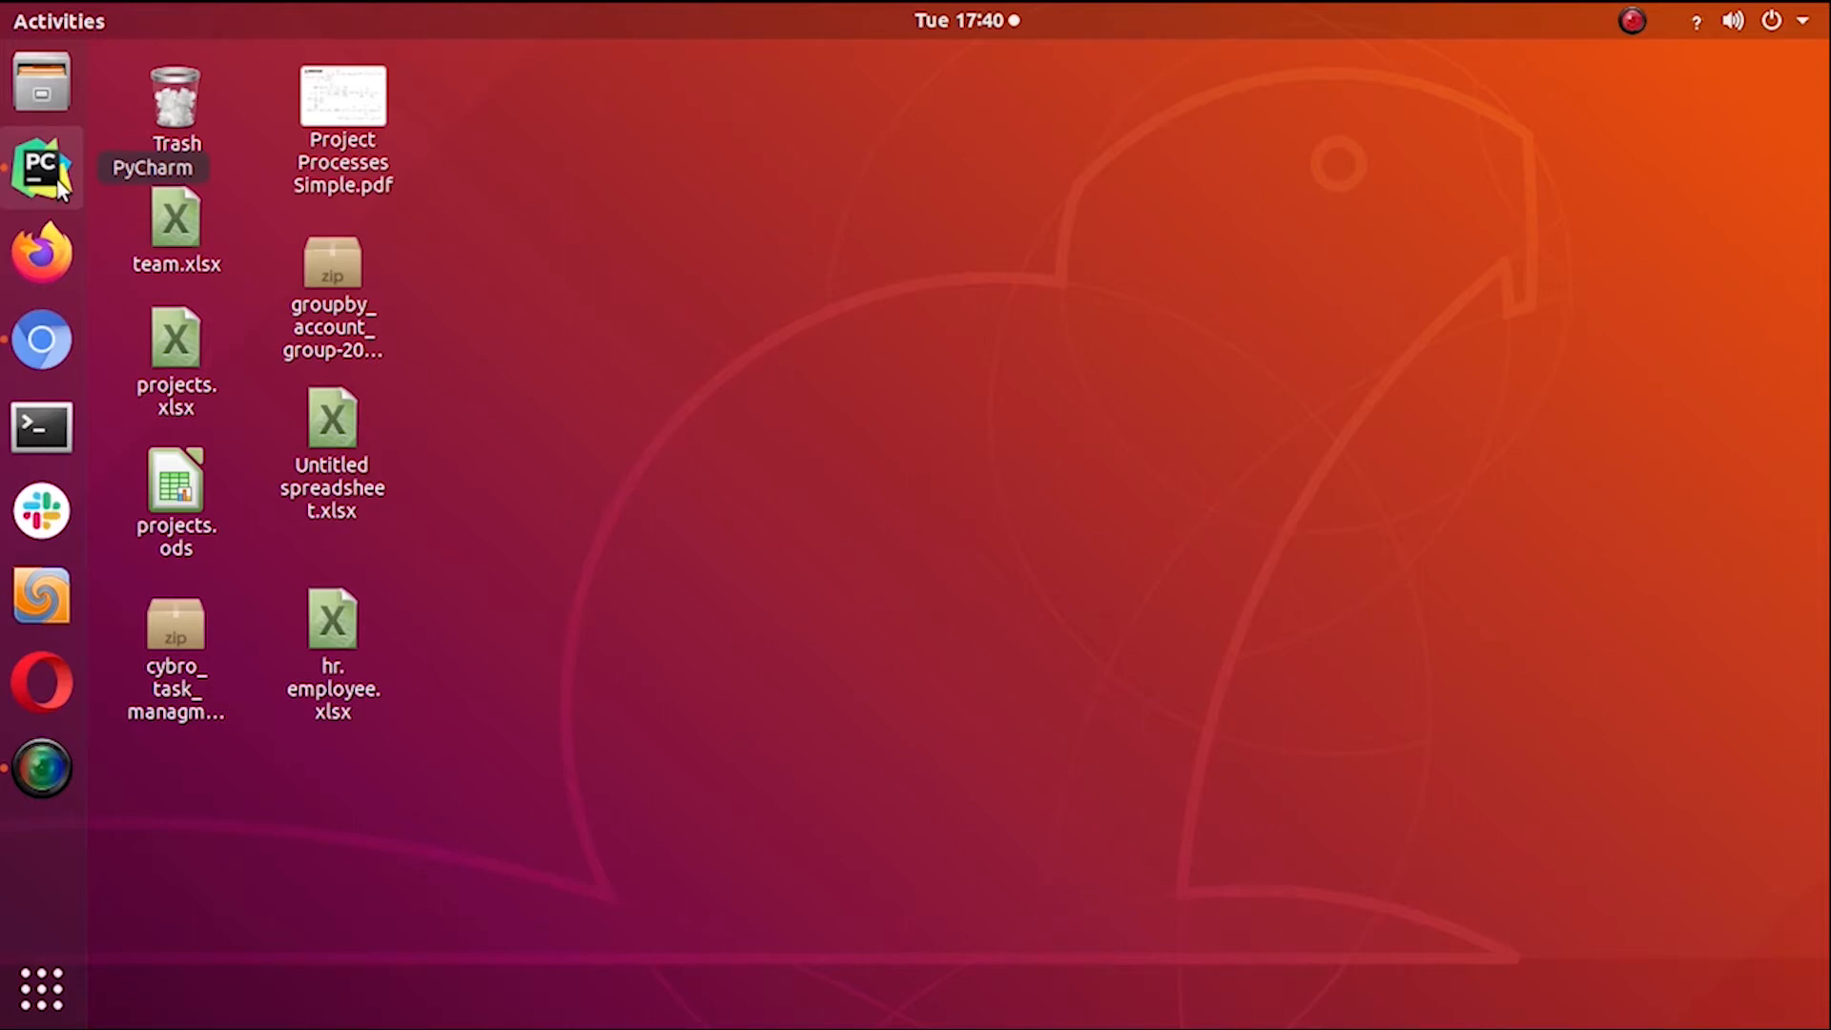
Review models.py in custom/openacademy/models, including responsible_id to res.users and the required course_id
left_click(40, 168)
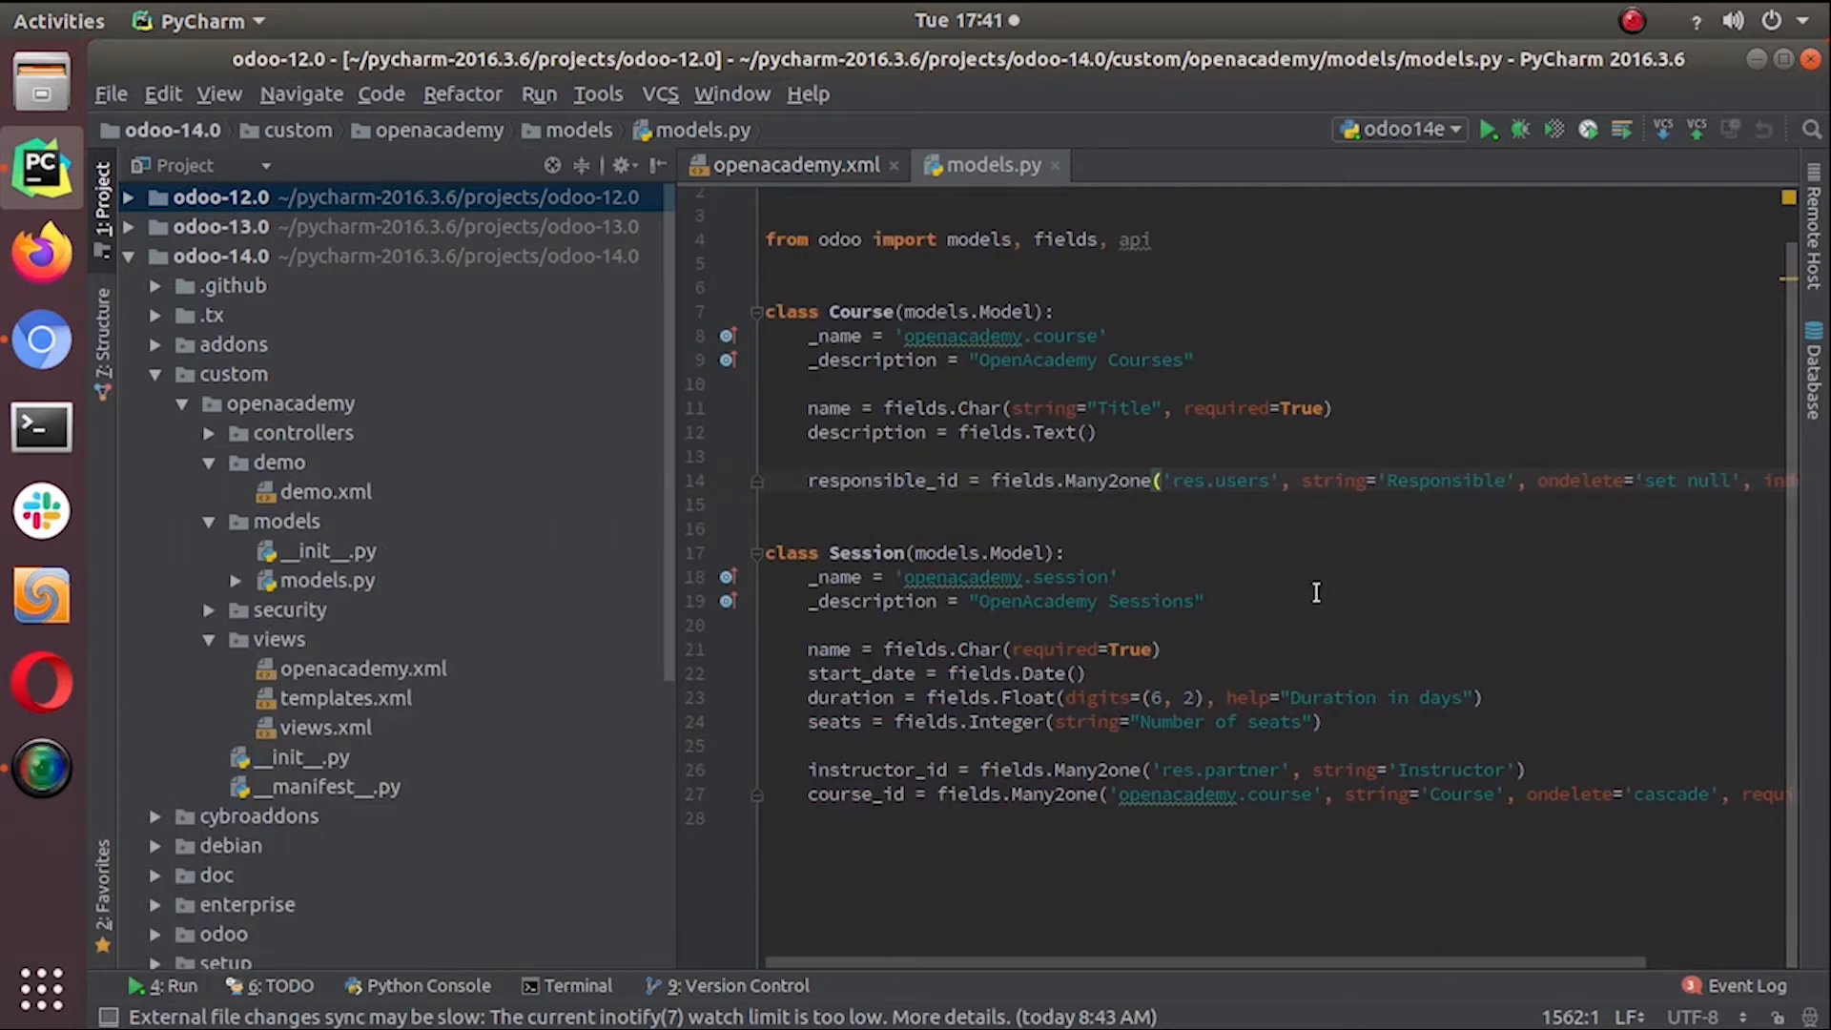
mouse_move(1176, 553)
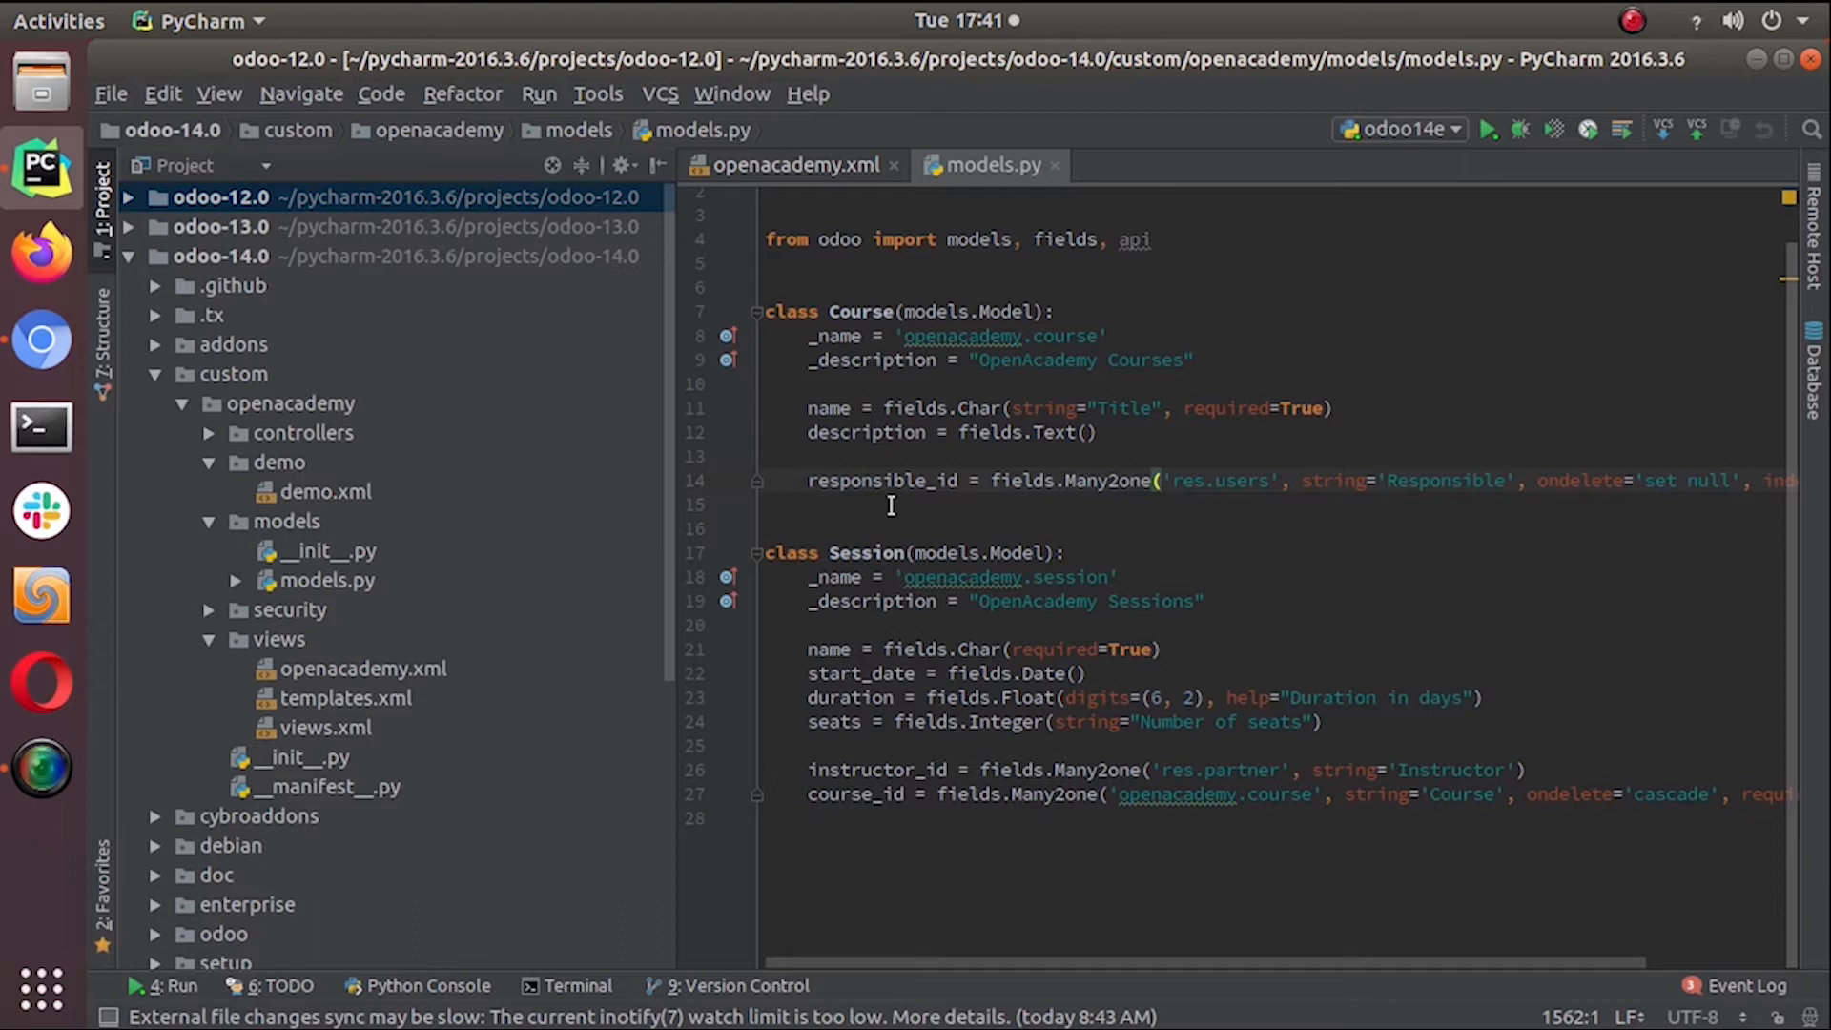
left_click(814, 576)
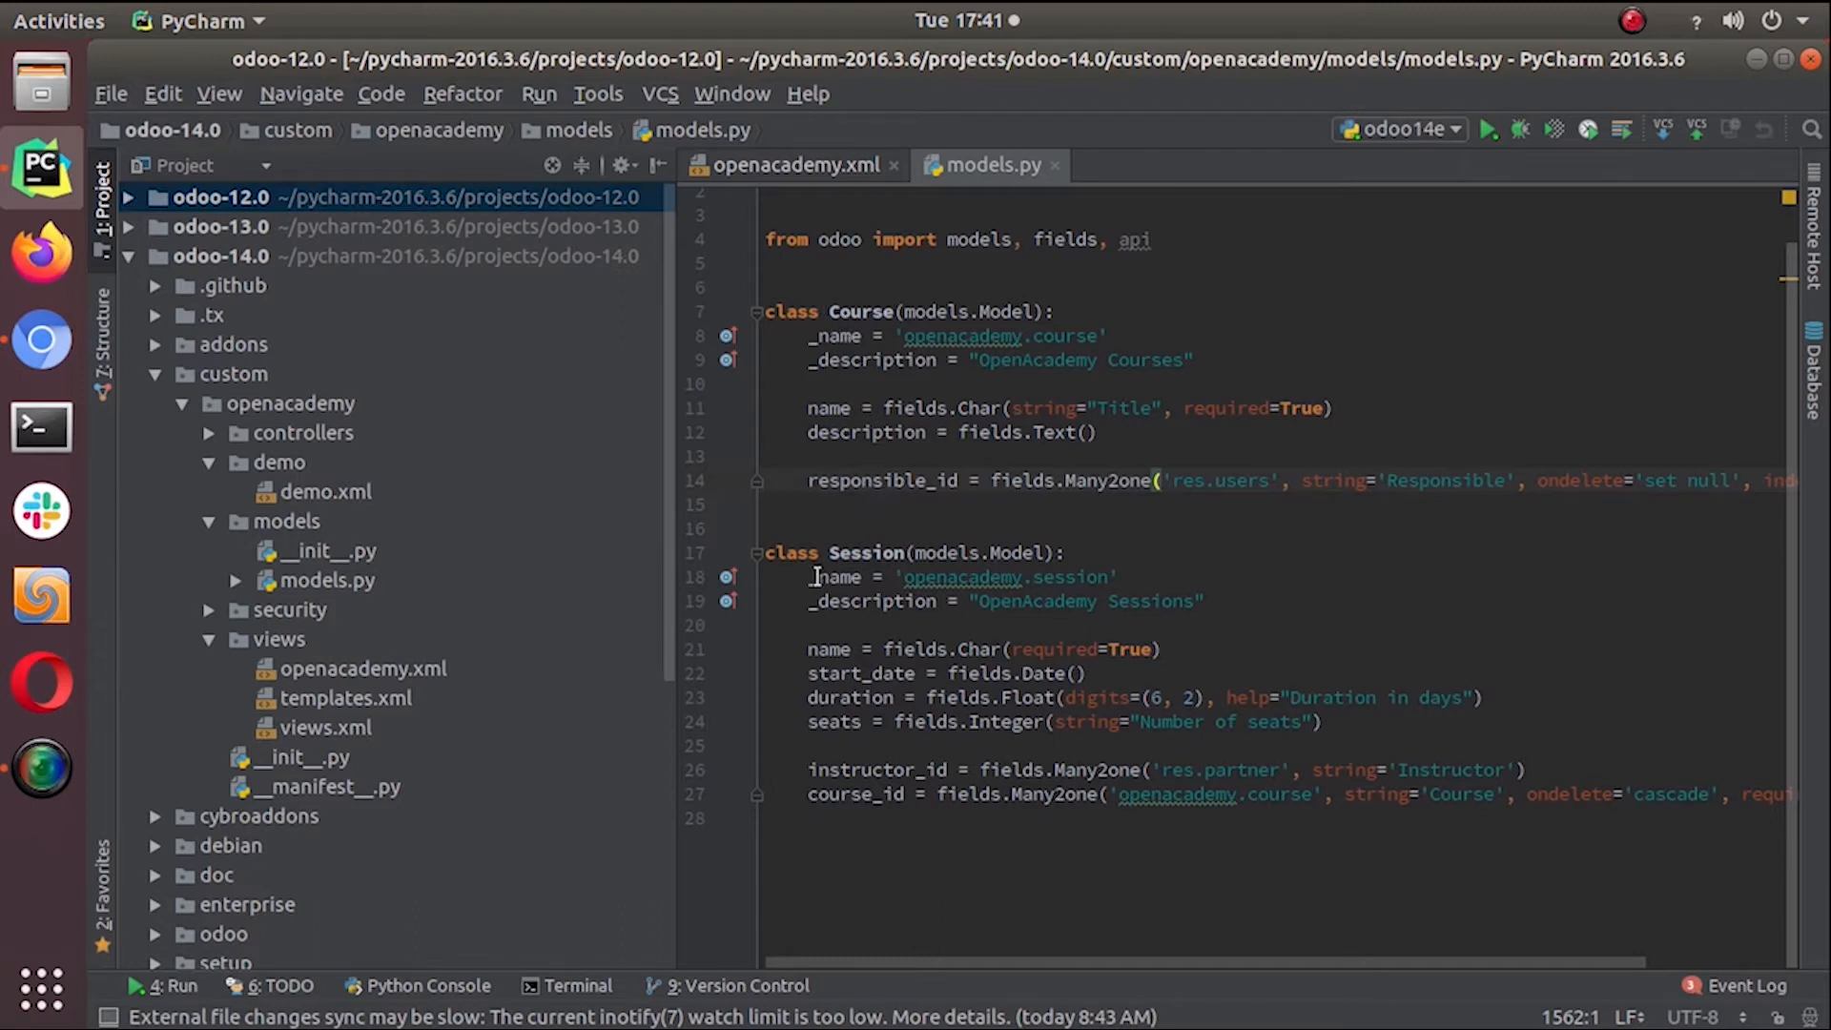
mouse_move(942, 782)
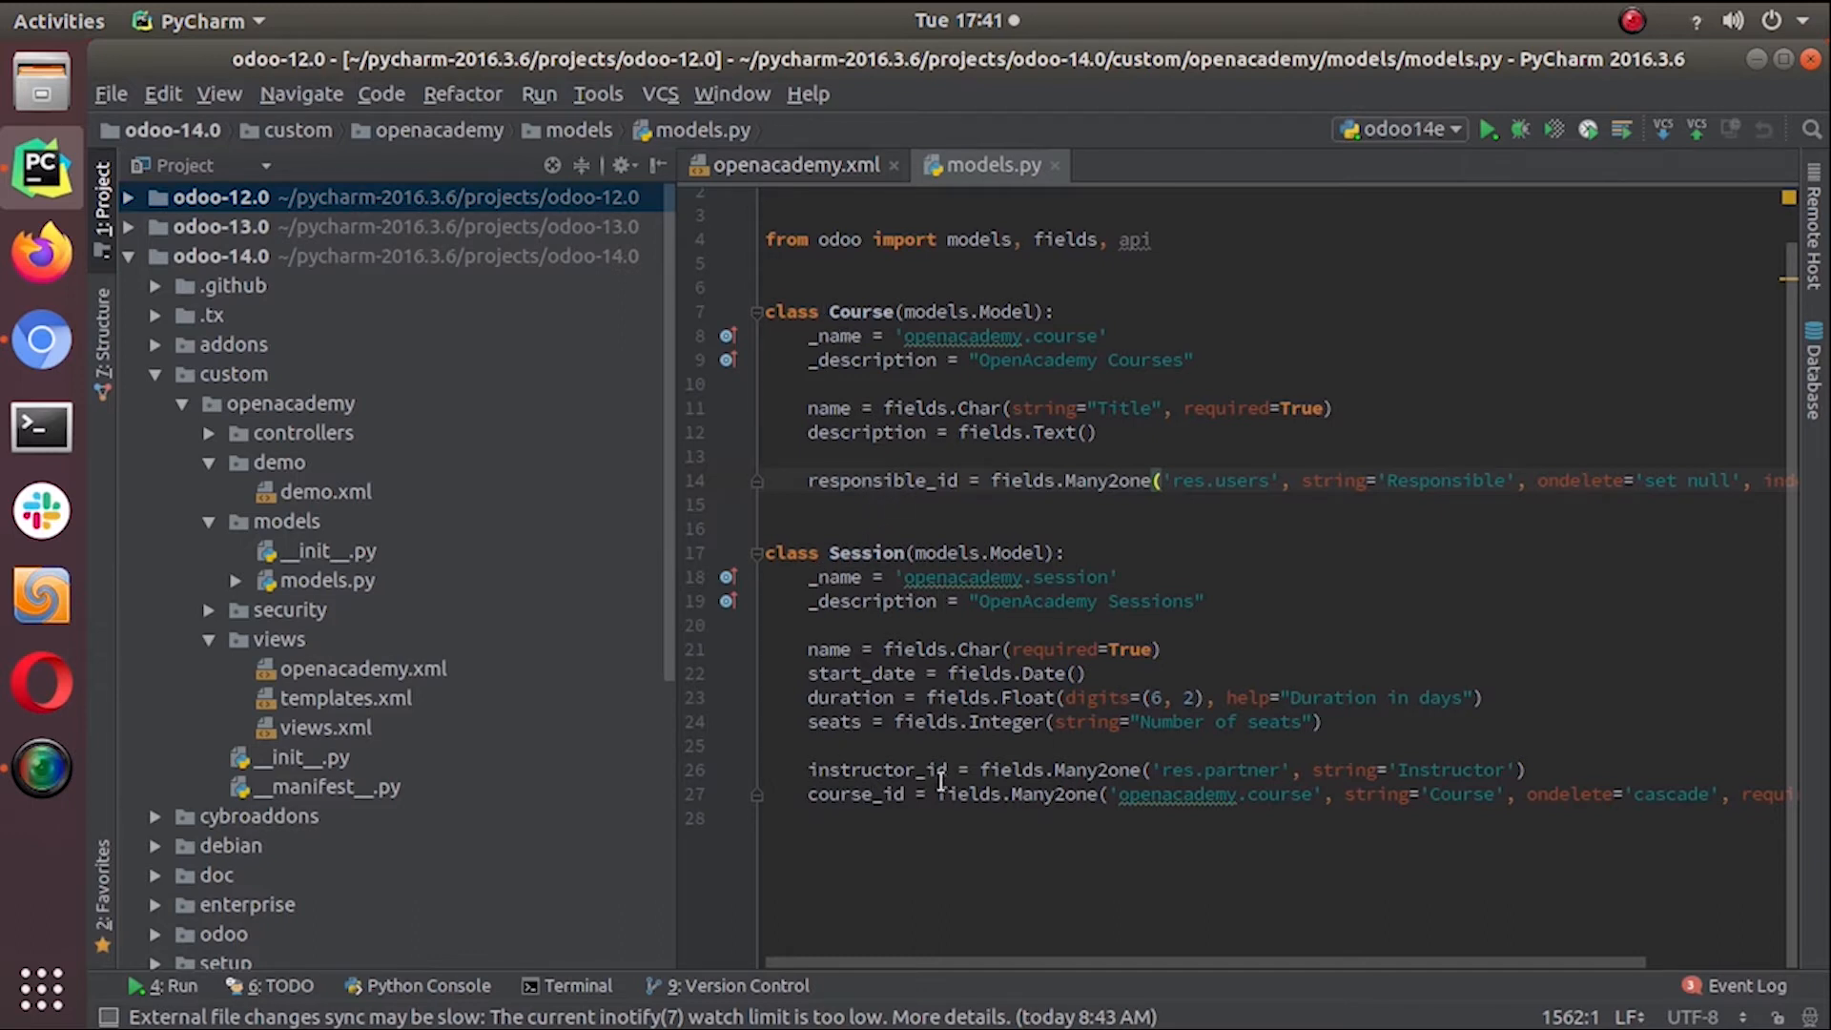
mouse_move(1266, 803)
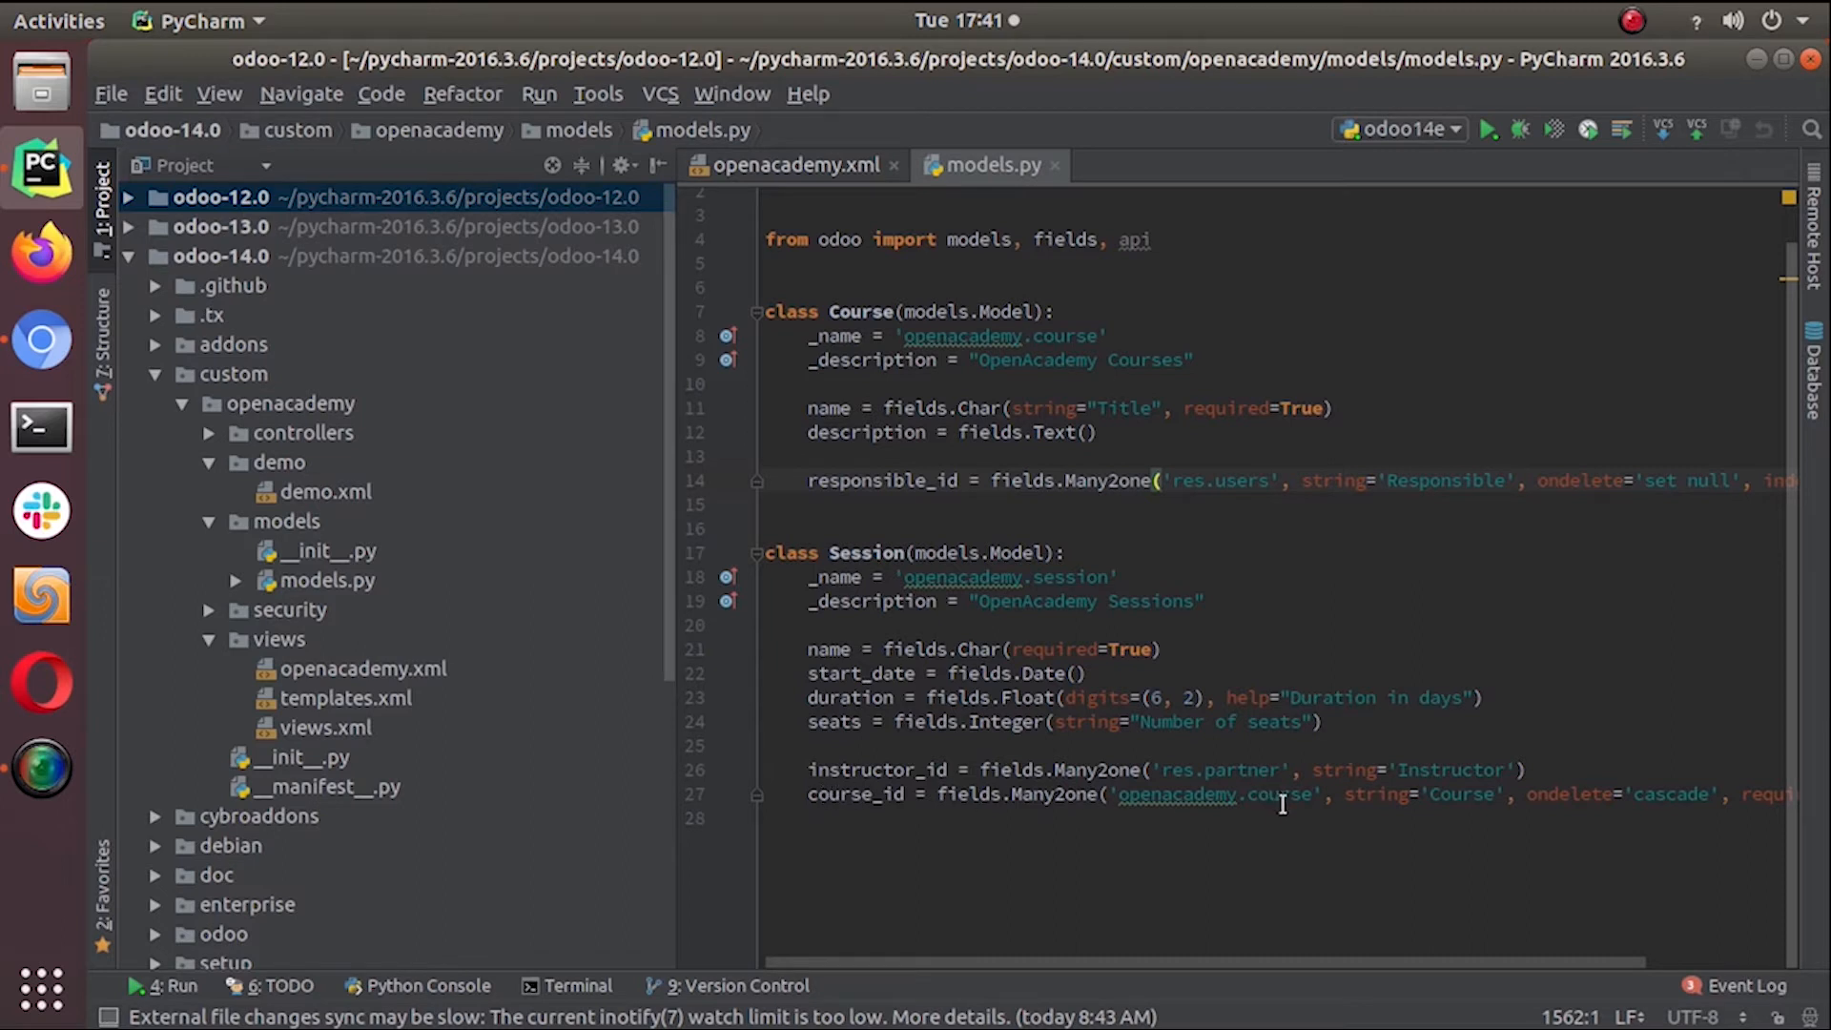
mouse_move(1109, 866)
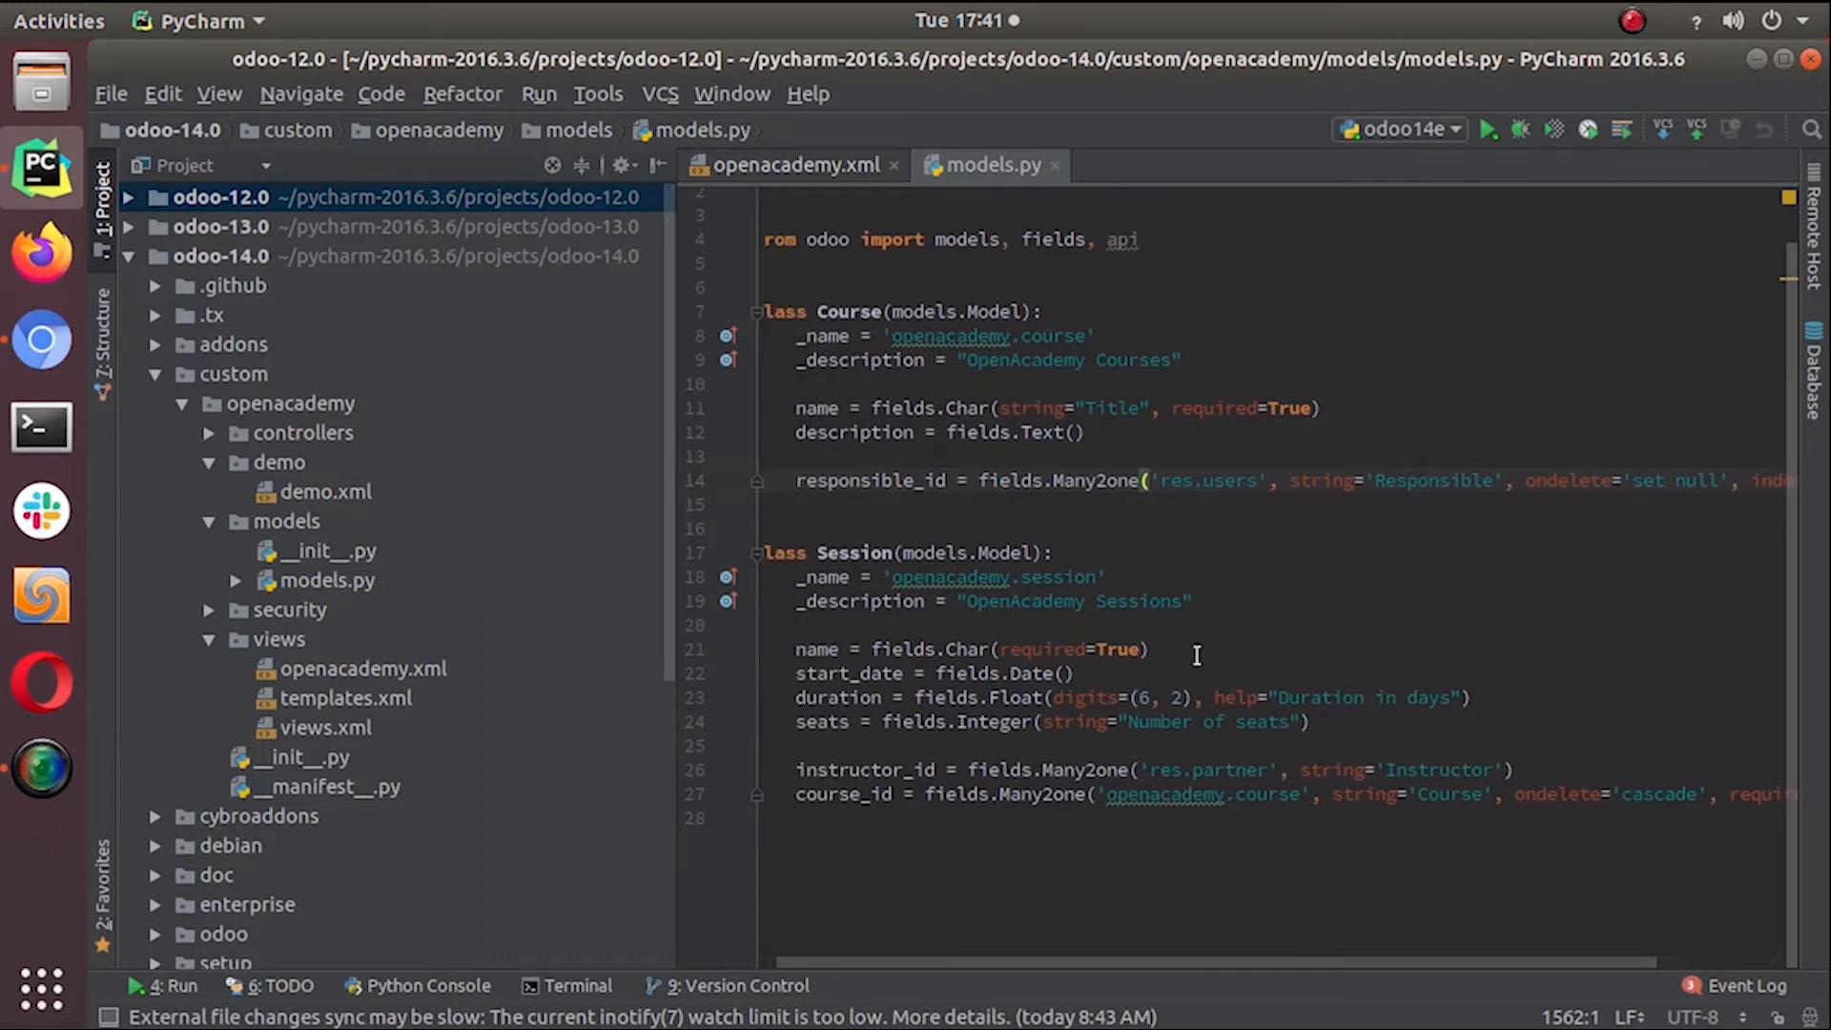
left_click(1150, 481)
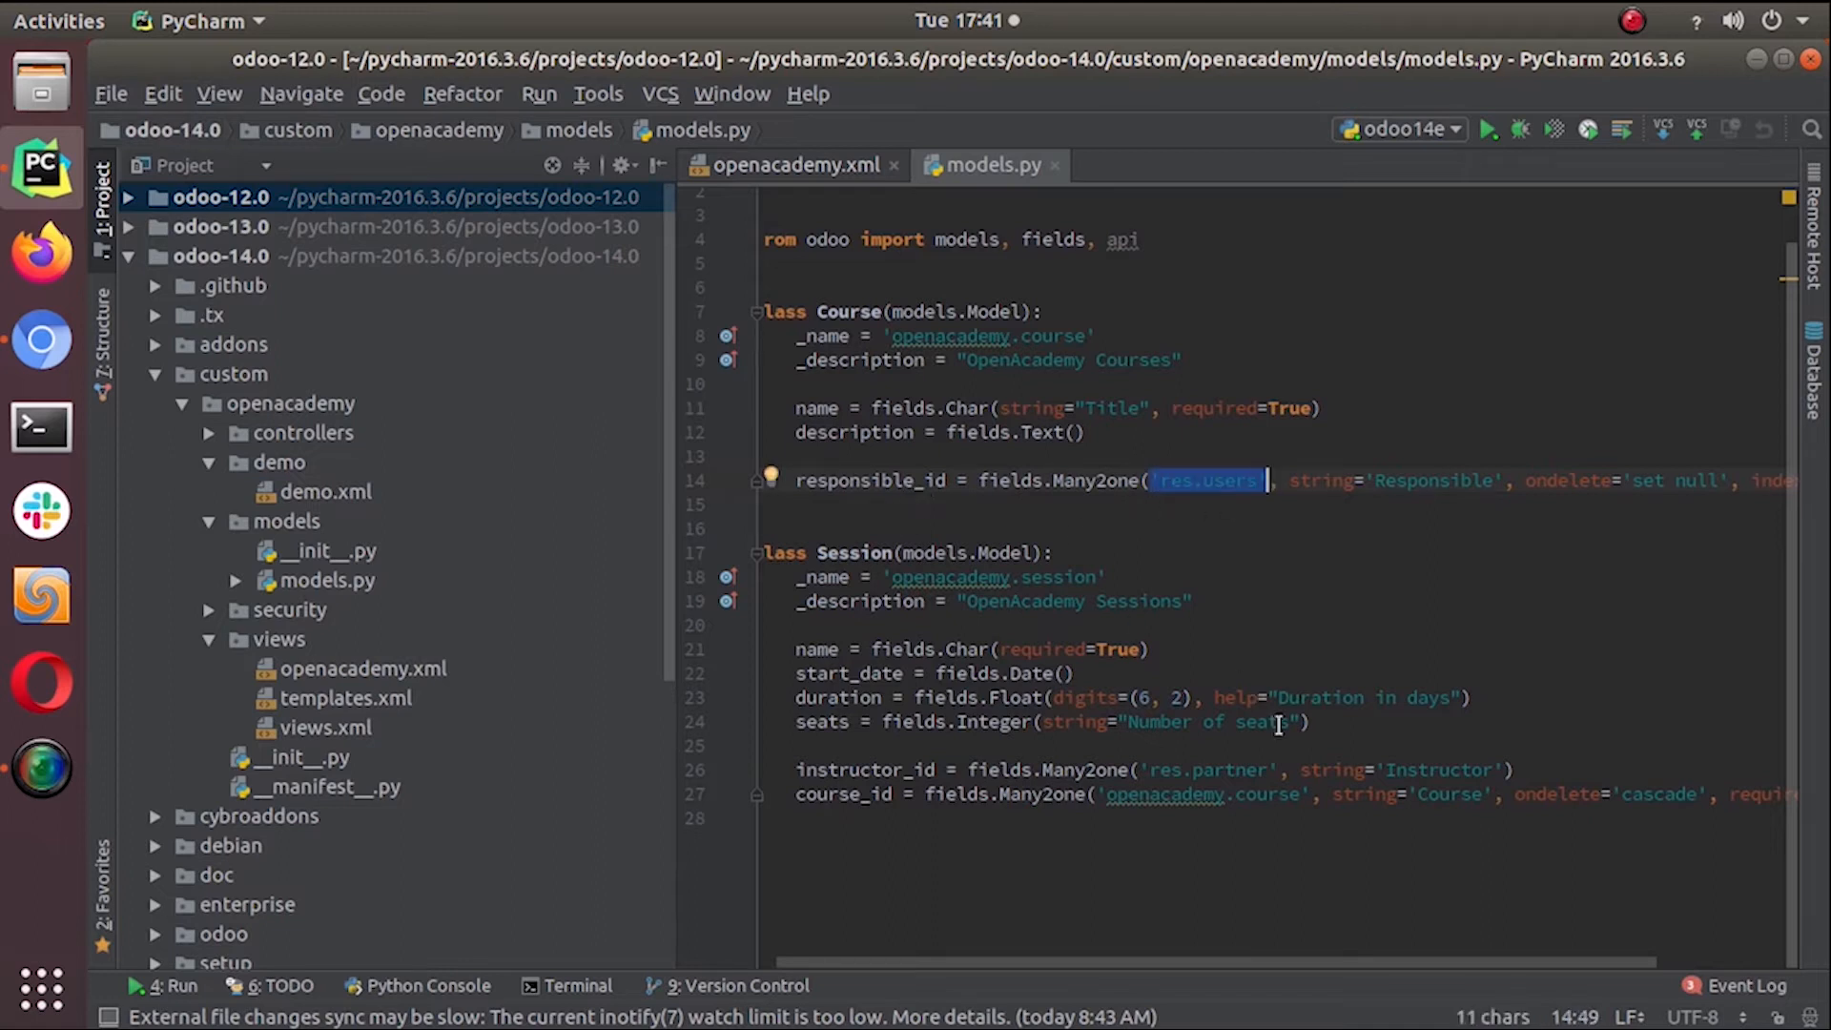
scroll("right", 3)
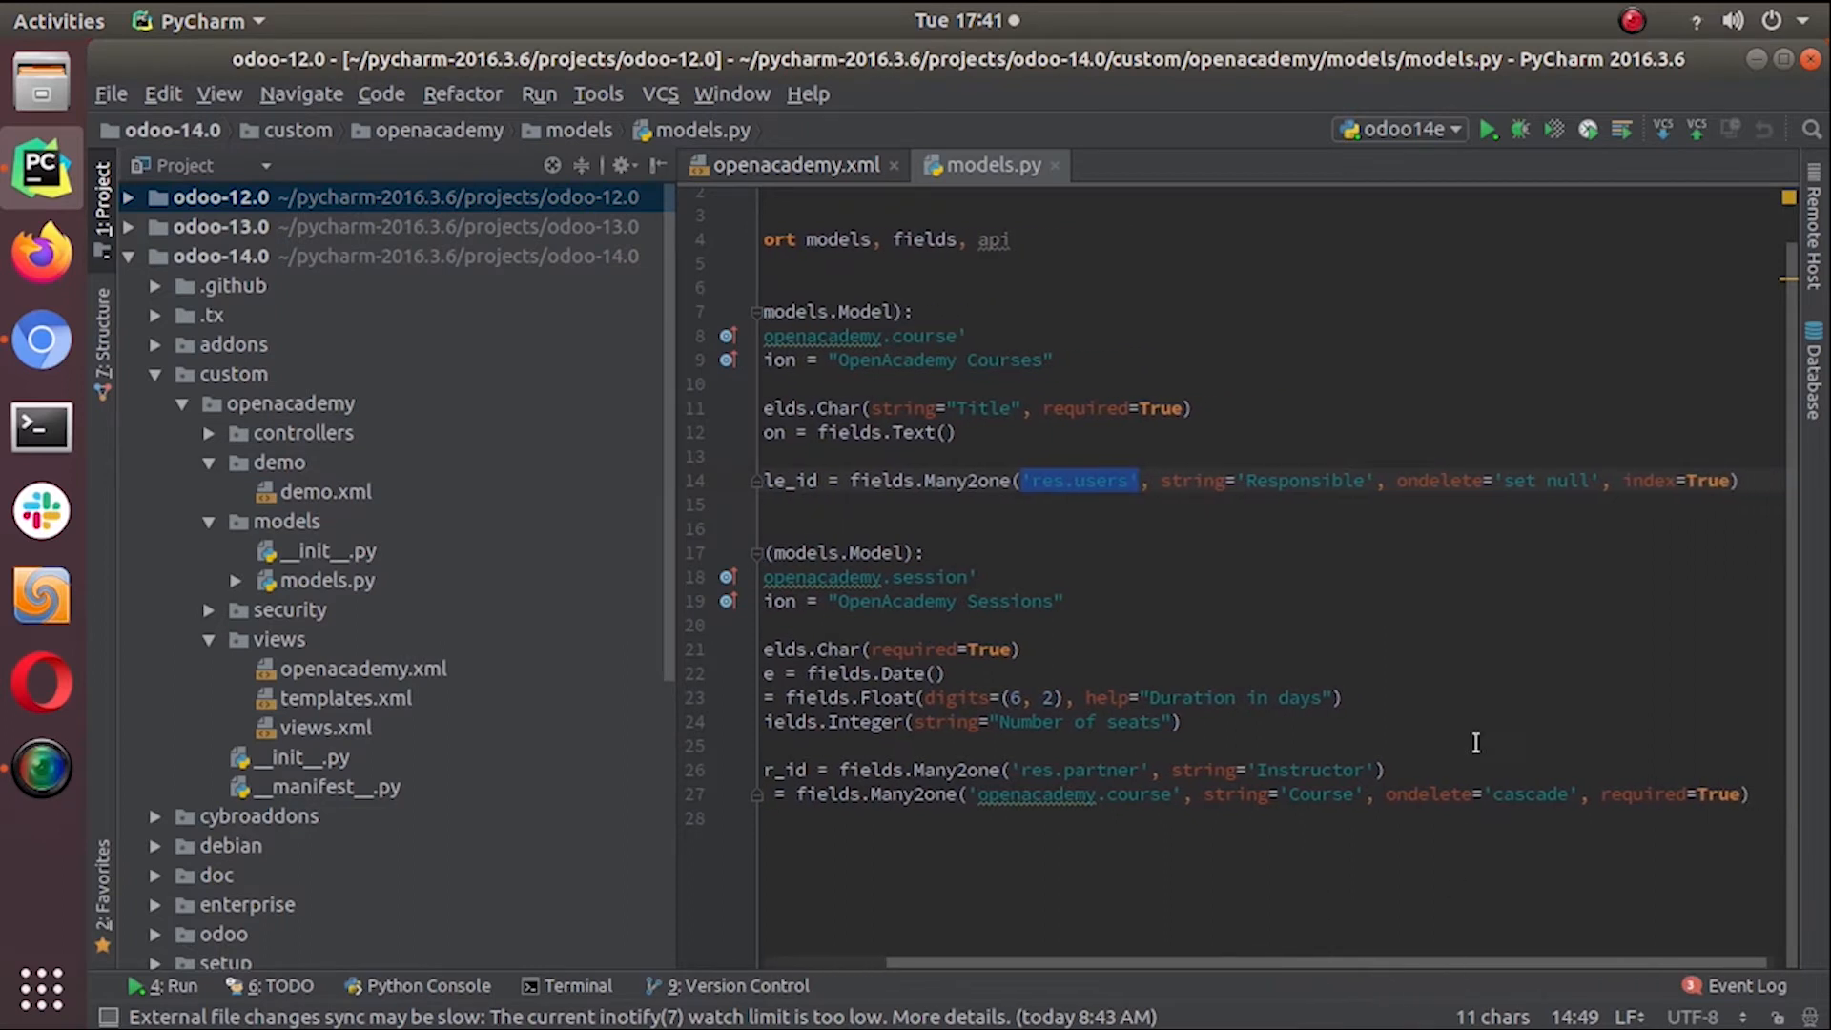
mouse_move(1464, 973)
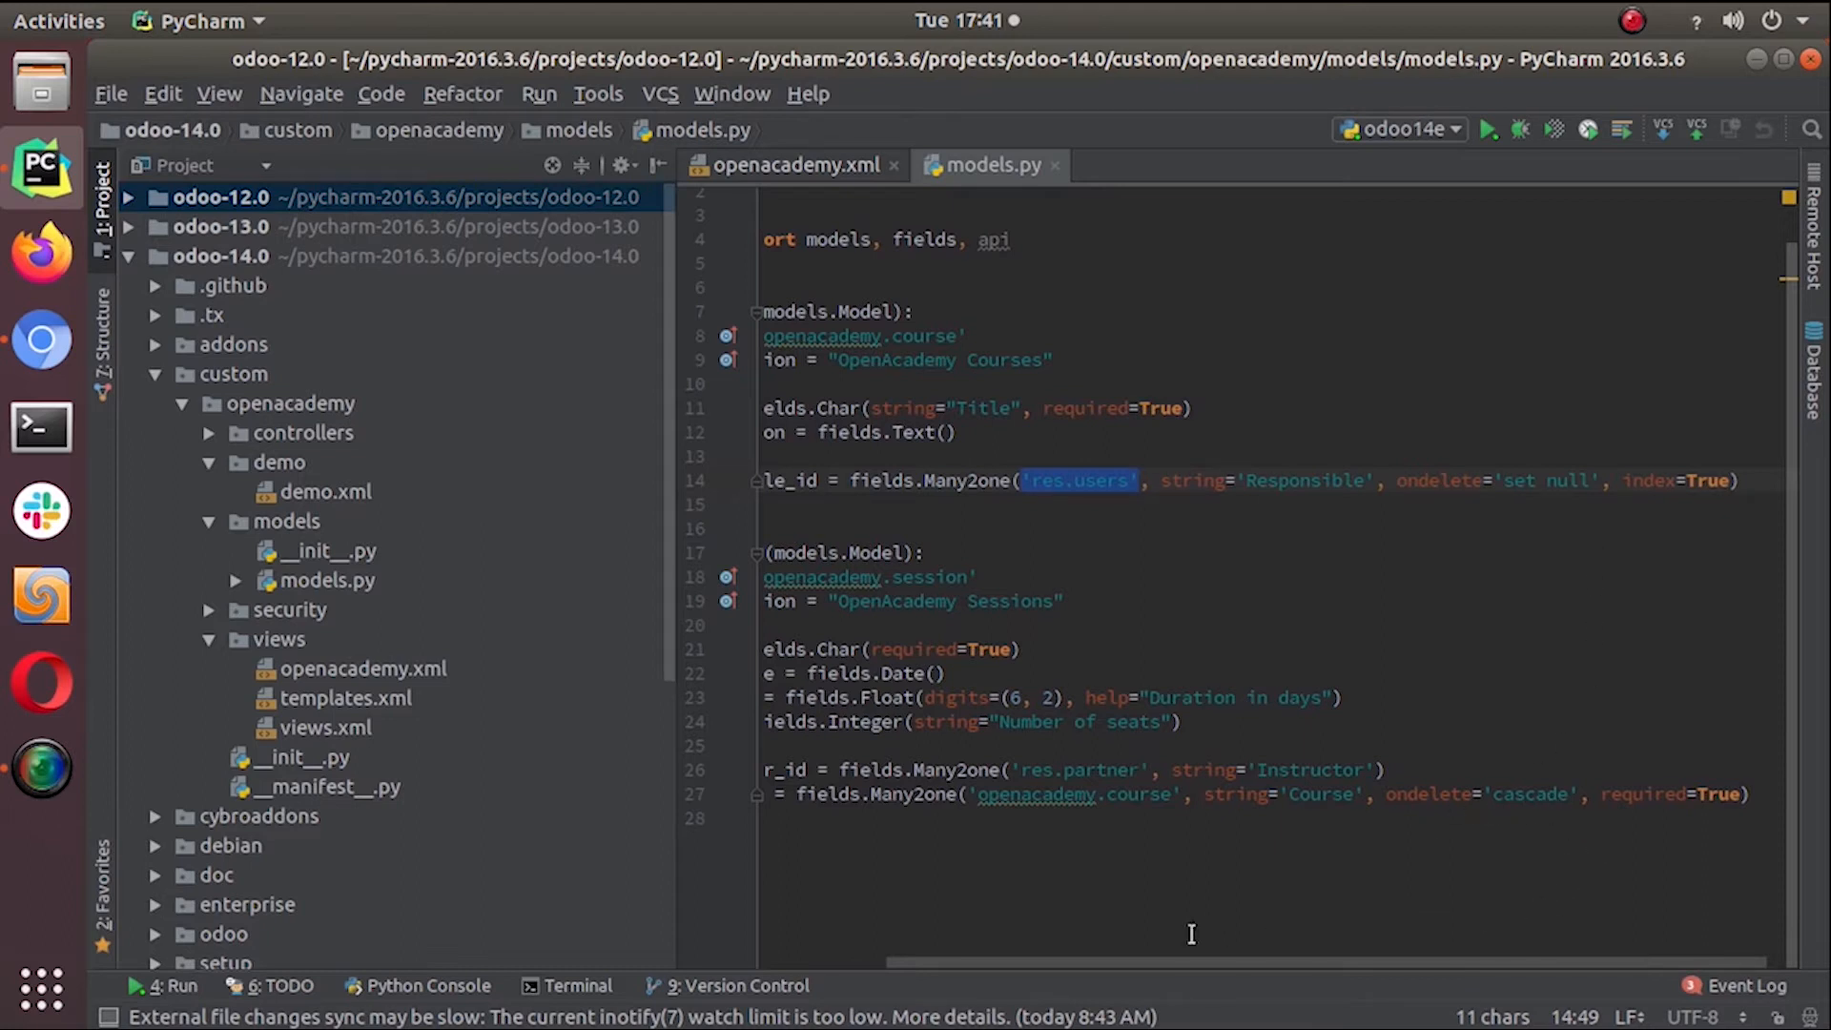
mouse_move(1039, 979)
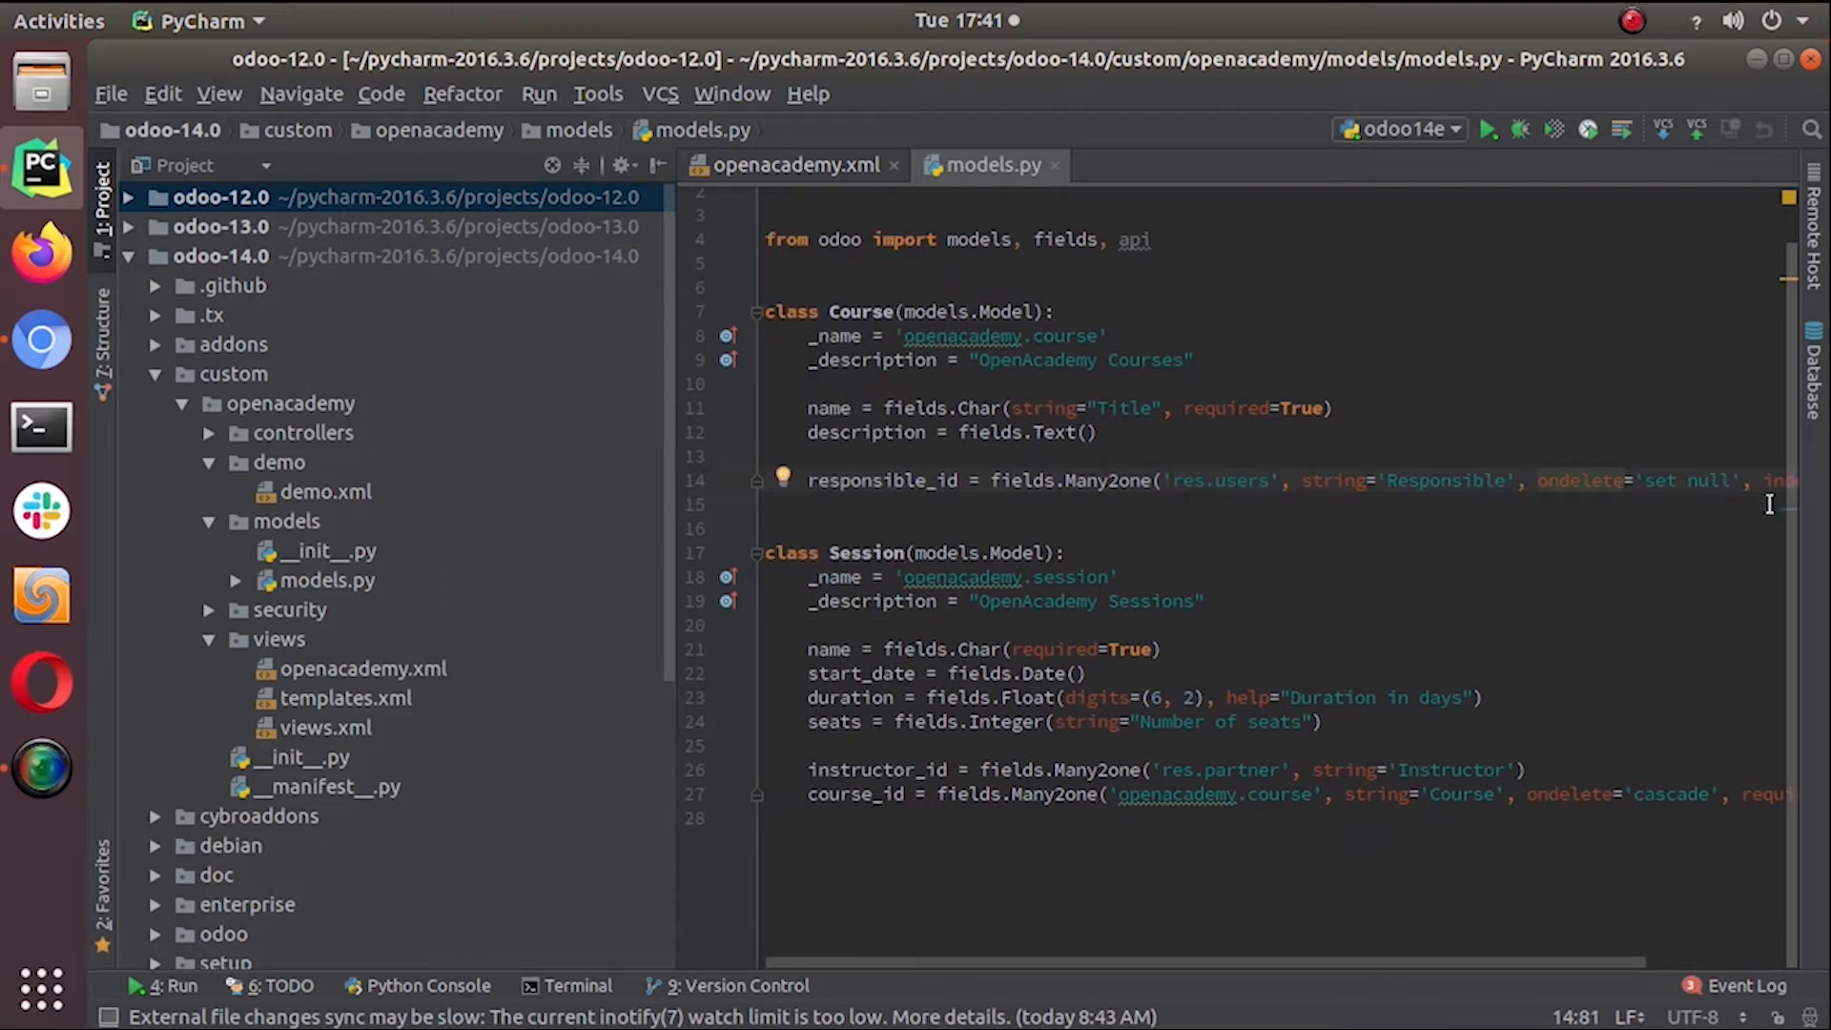
left_click(773, 553)
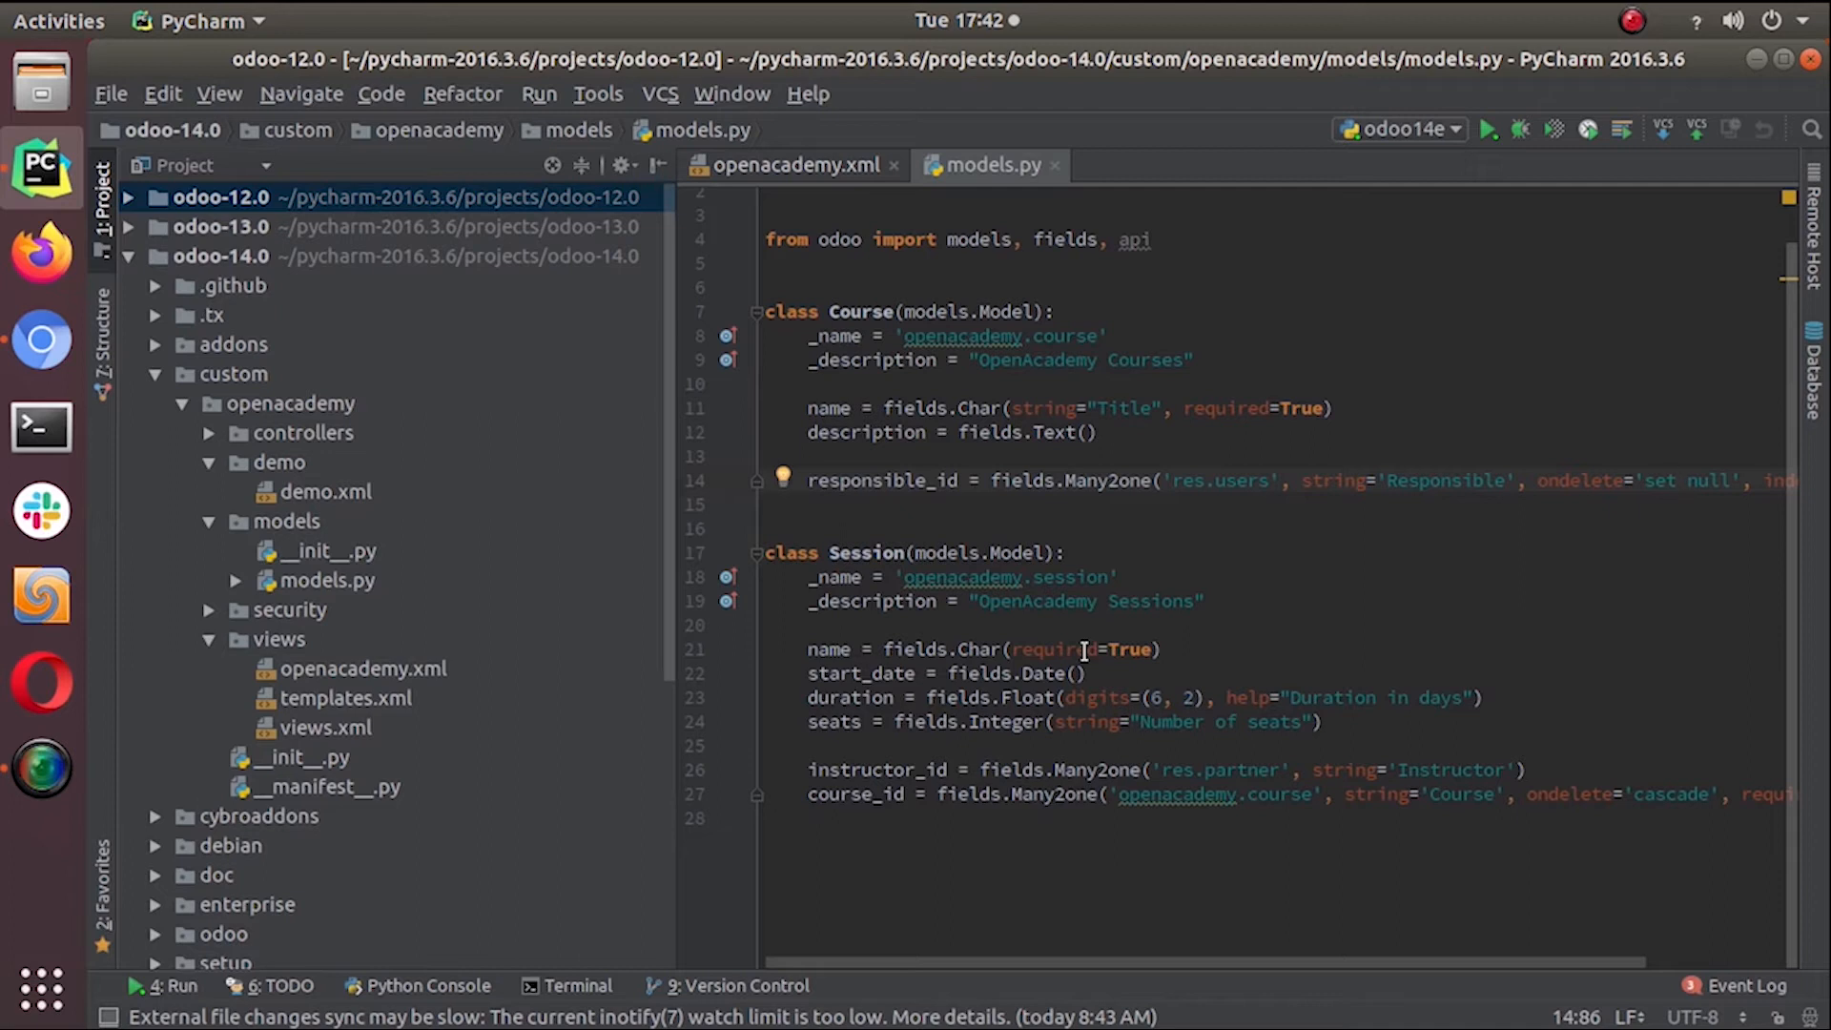
mouse_move(1011, 700)
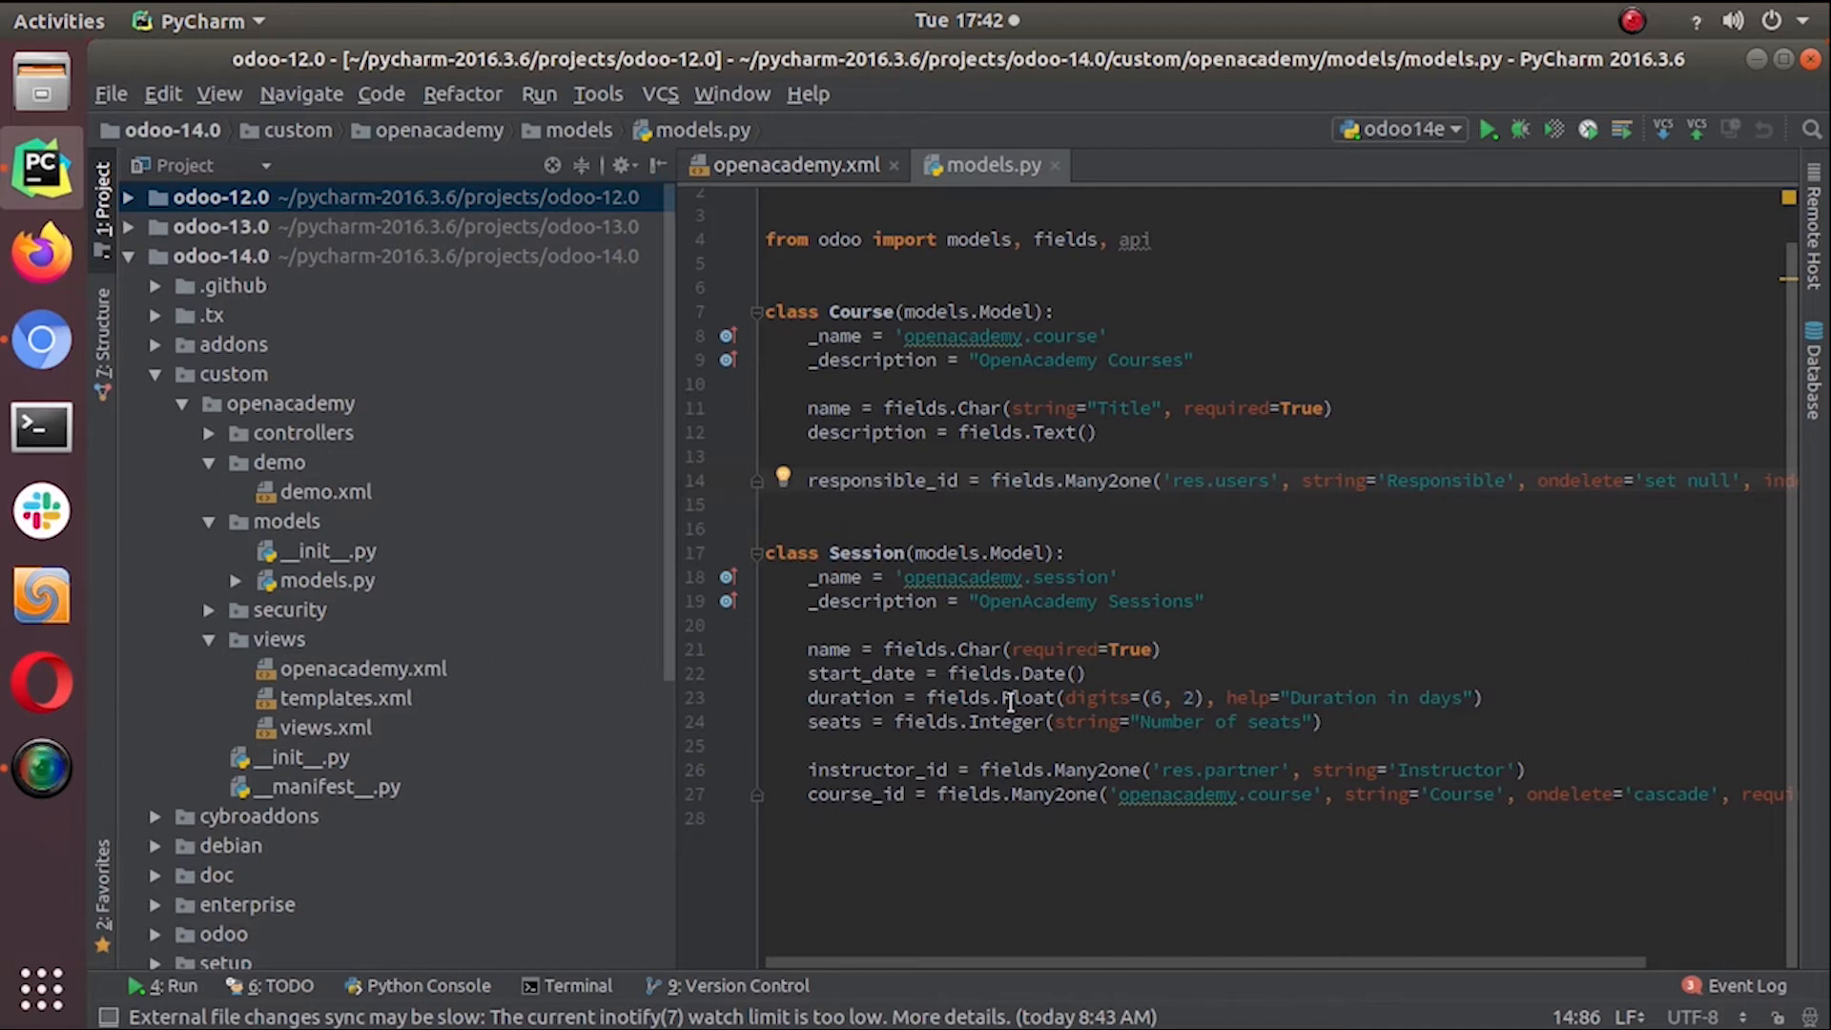
mouse_move(1459, 491)
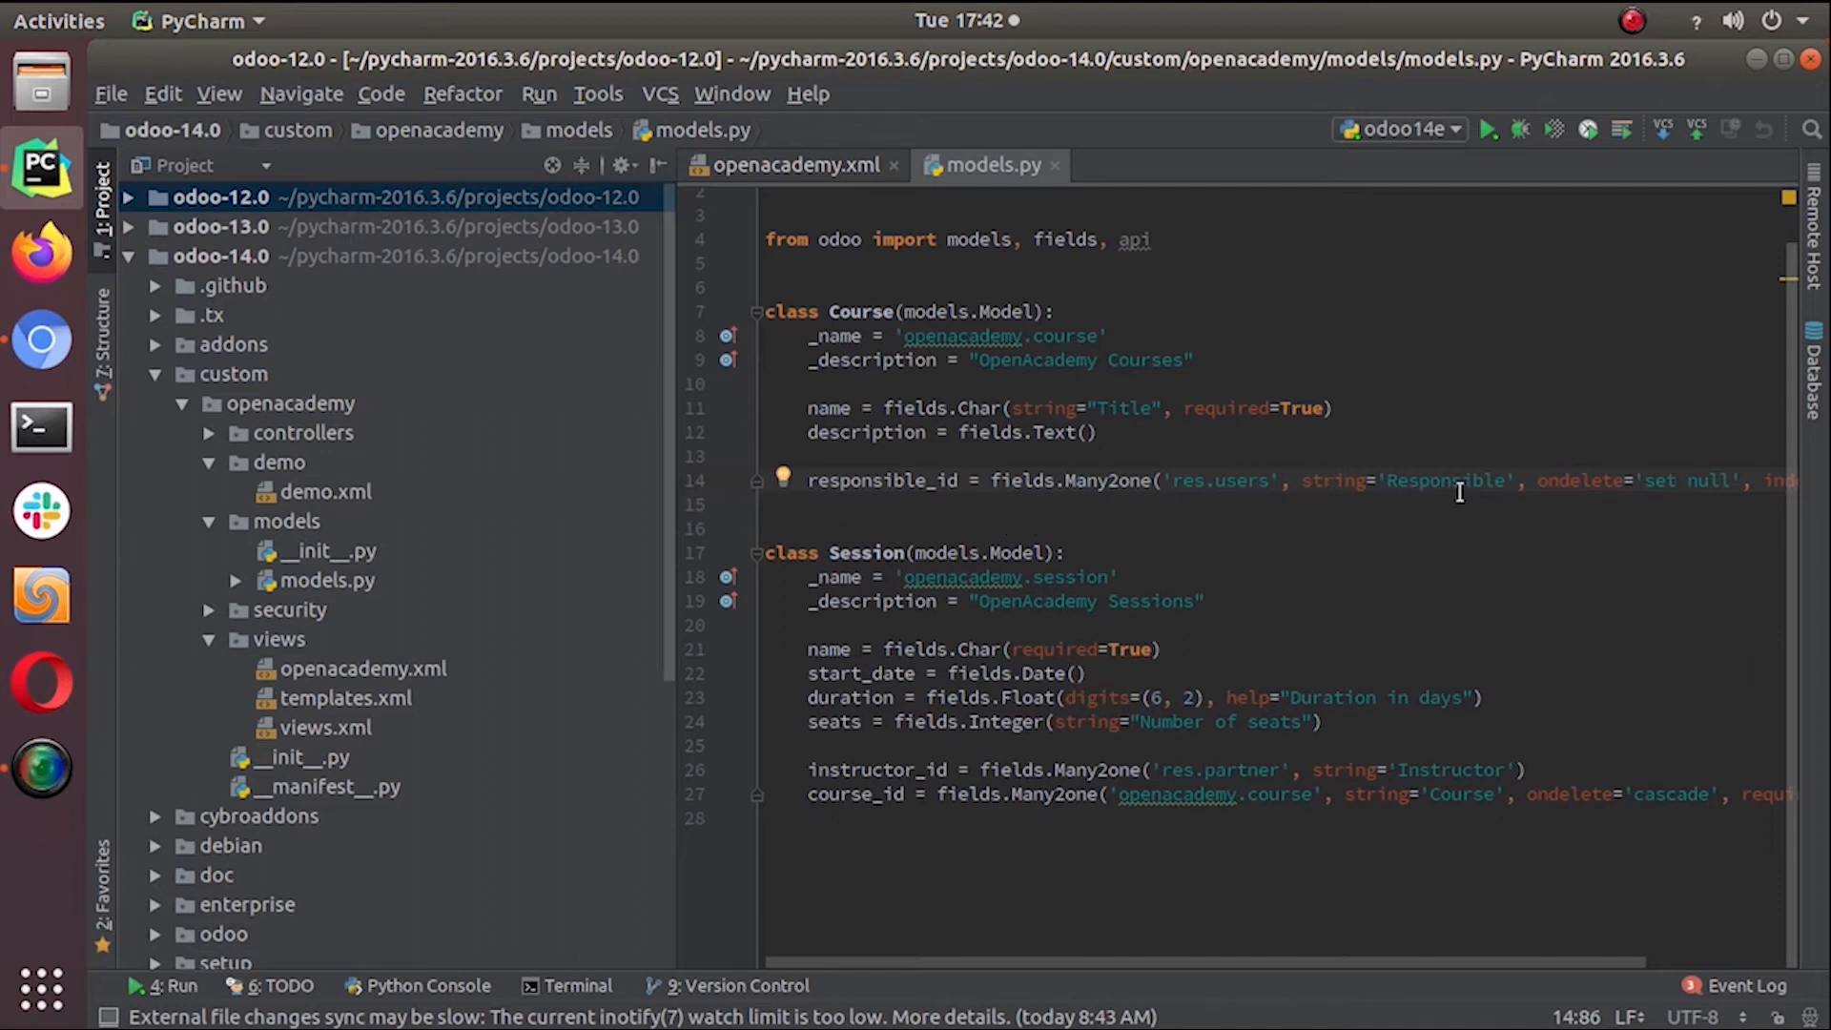
left_click(1678, 480)
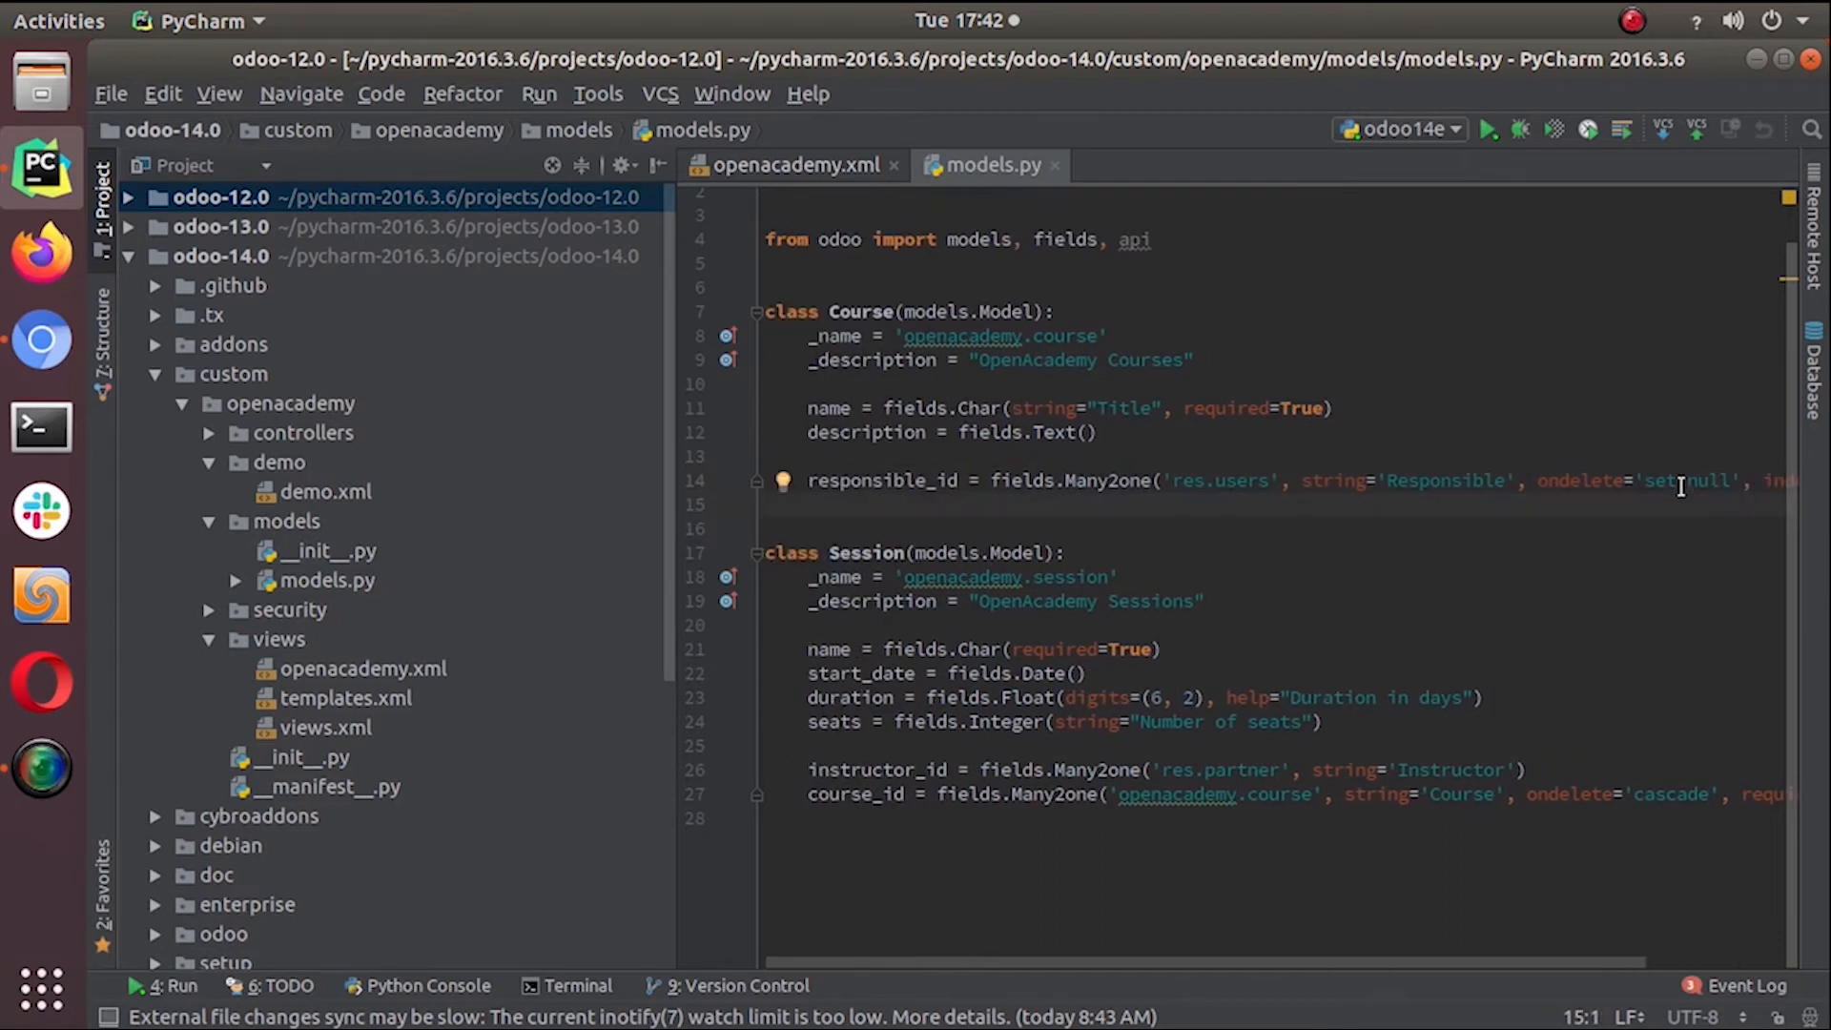
left_click(768, 504)
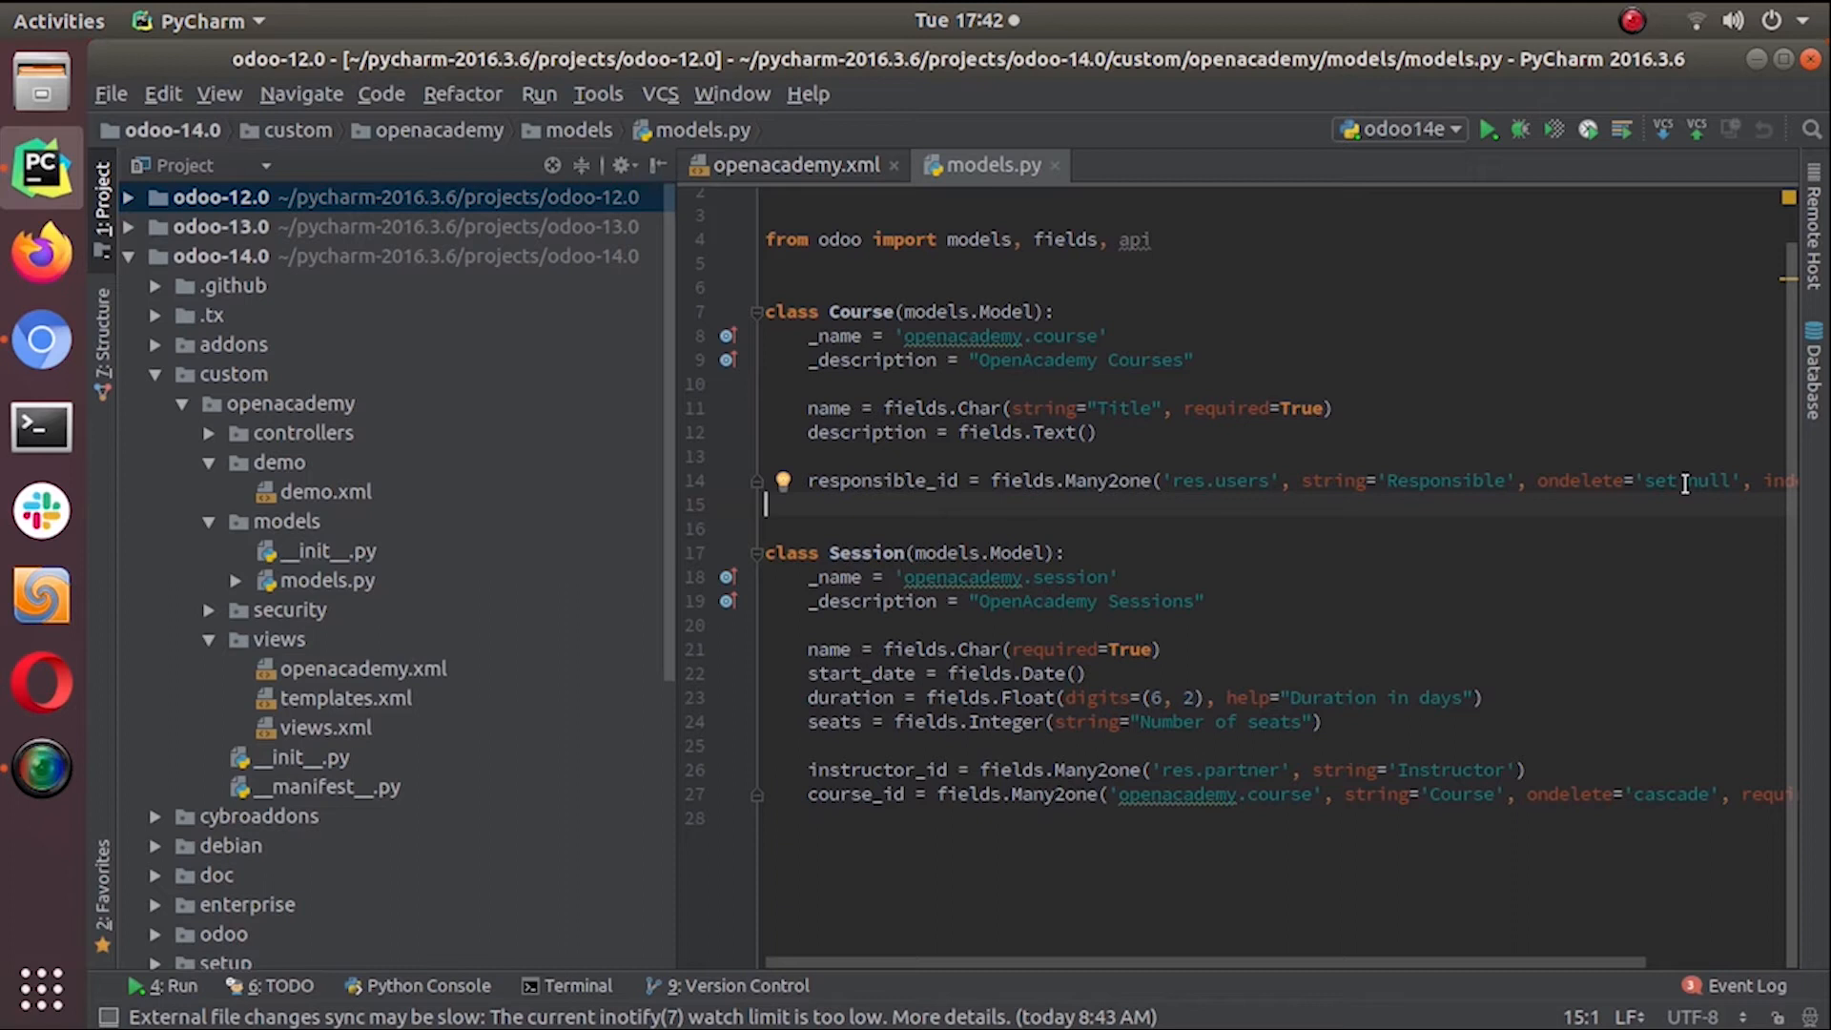
Write session_ids = fields.One2many('') on line 15, using autocomplete for One2many
type("session")
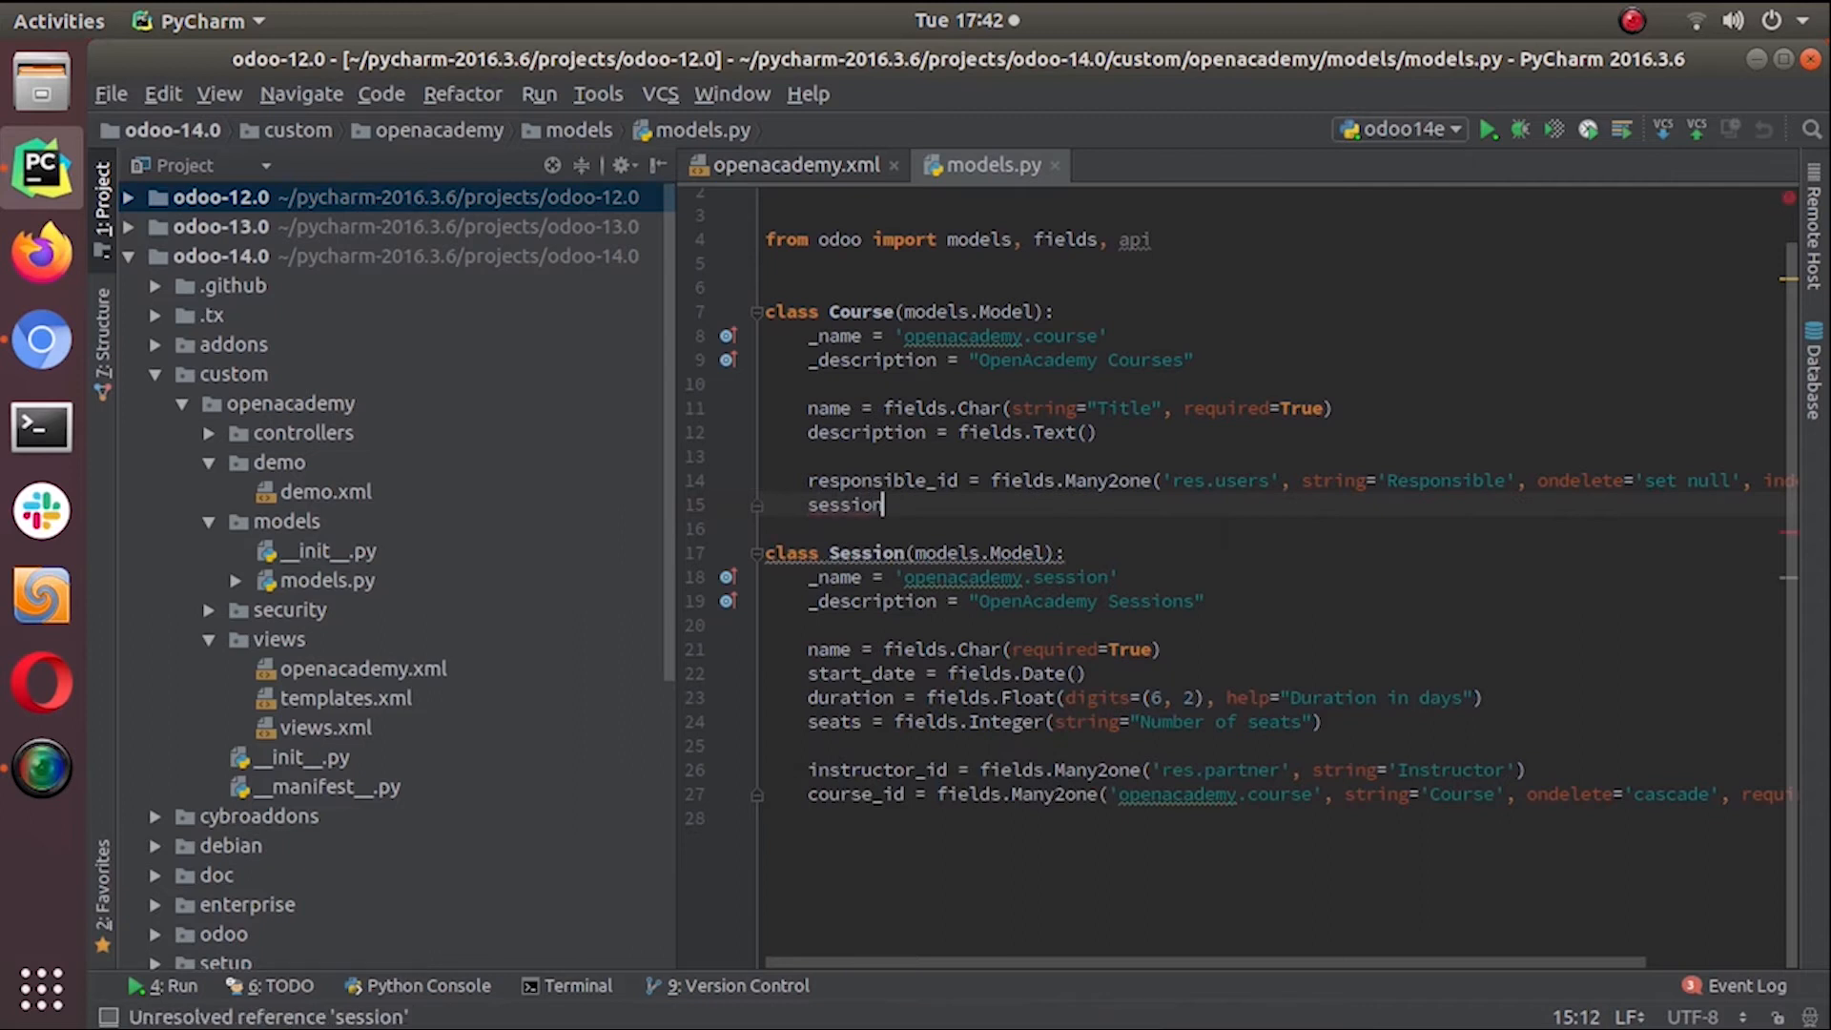
type("_i")
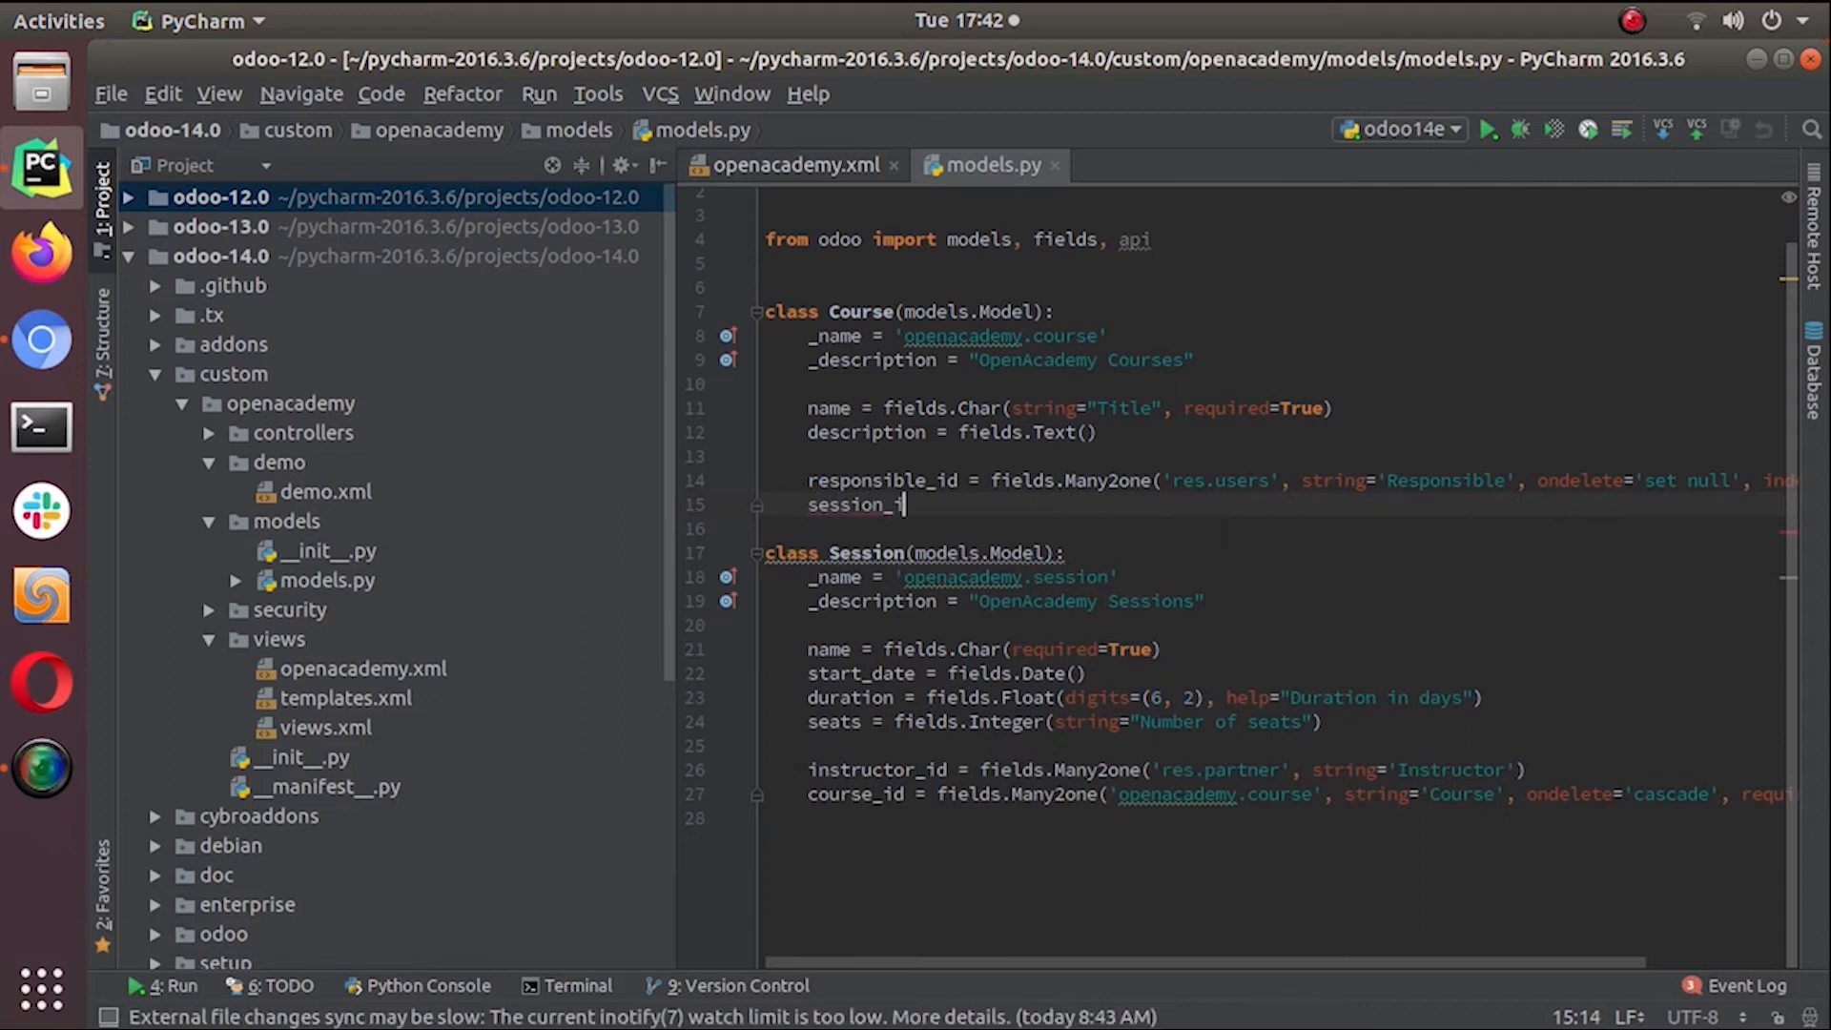
type("ds =")
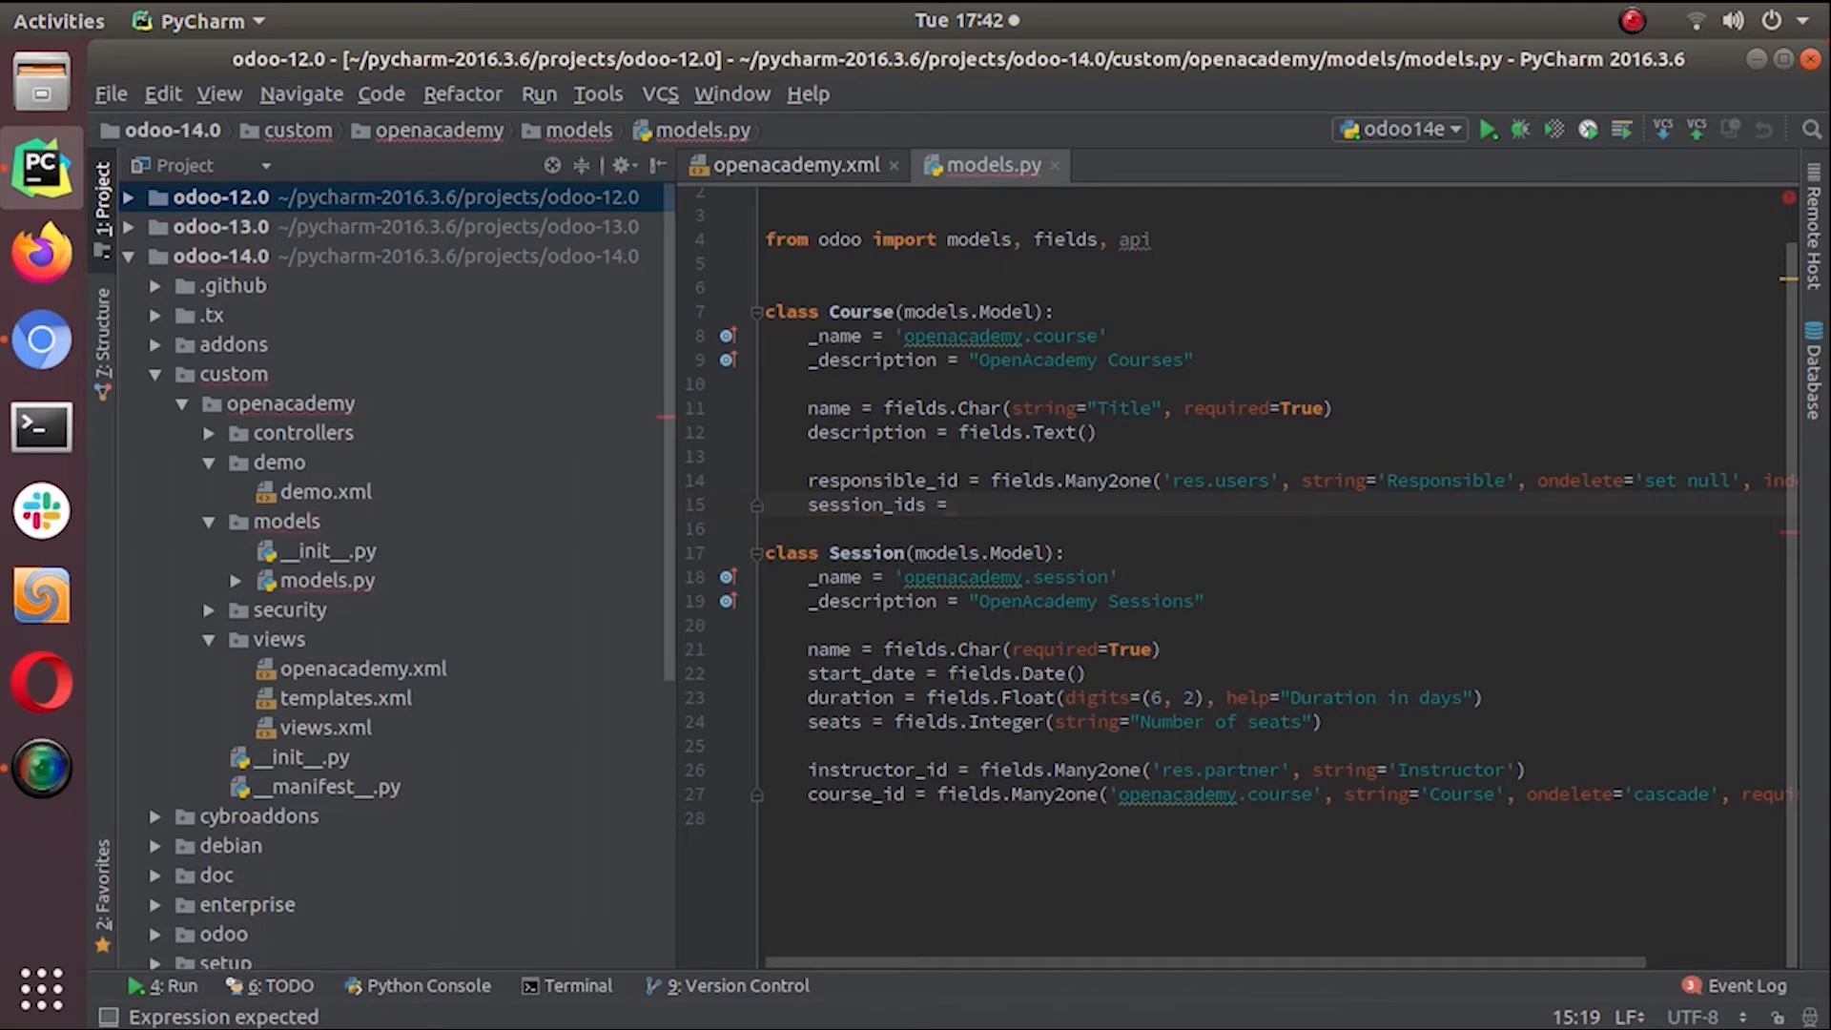
type("fields")
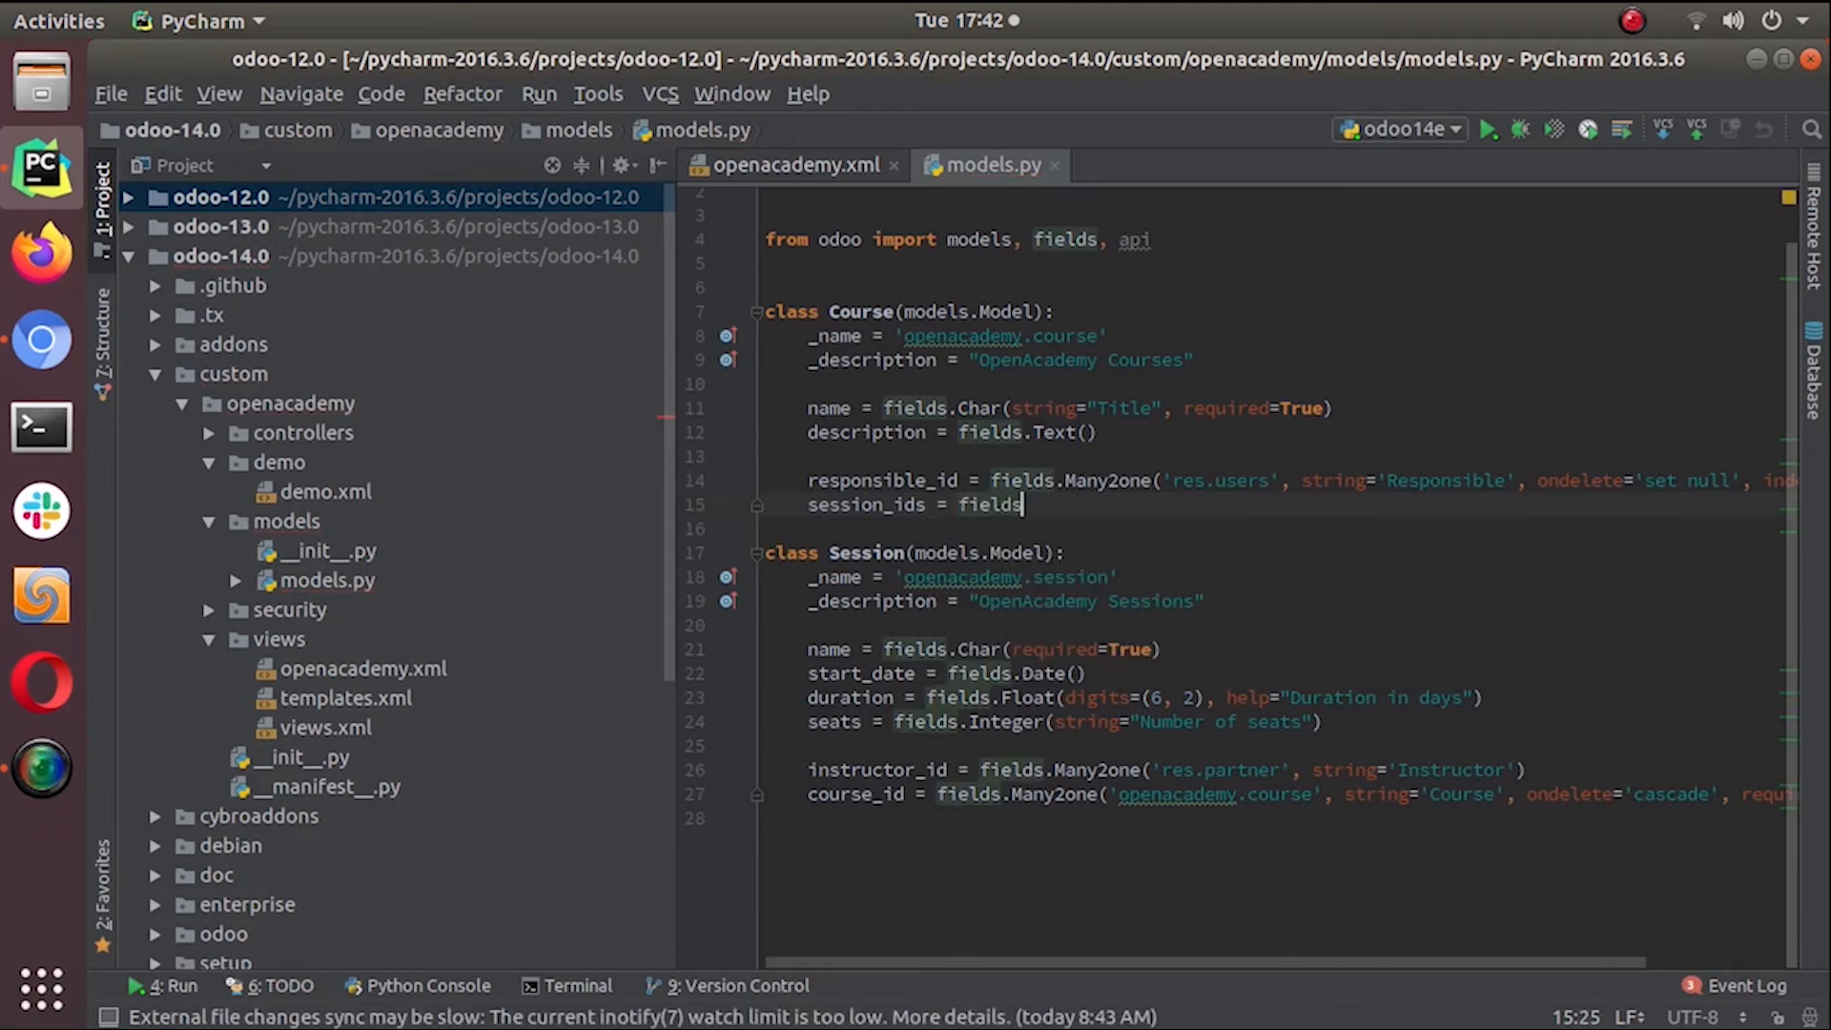
type(".")
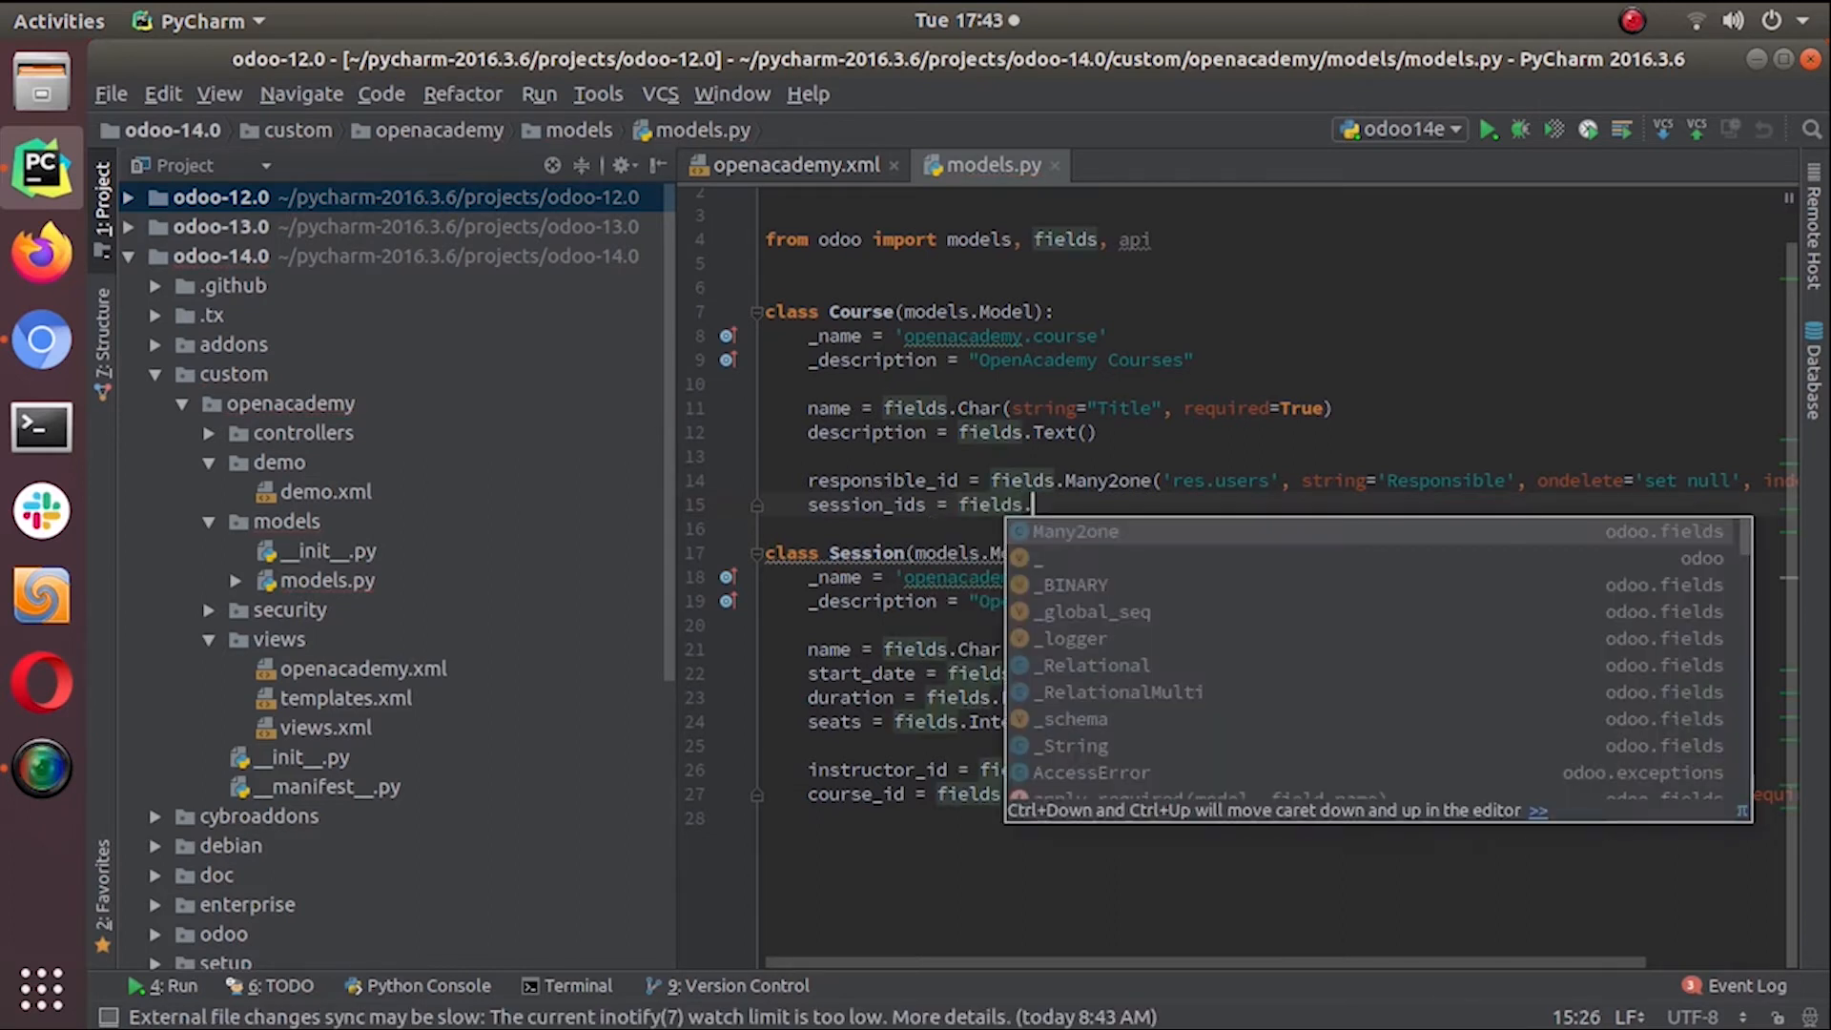
type("One2many")
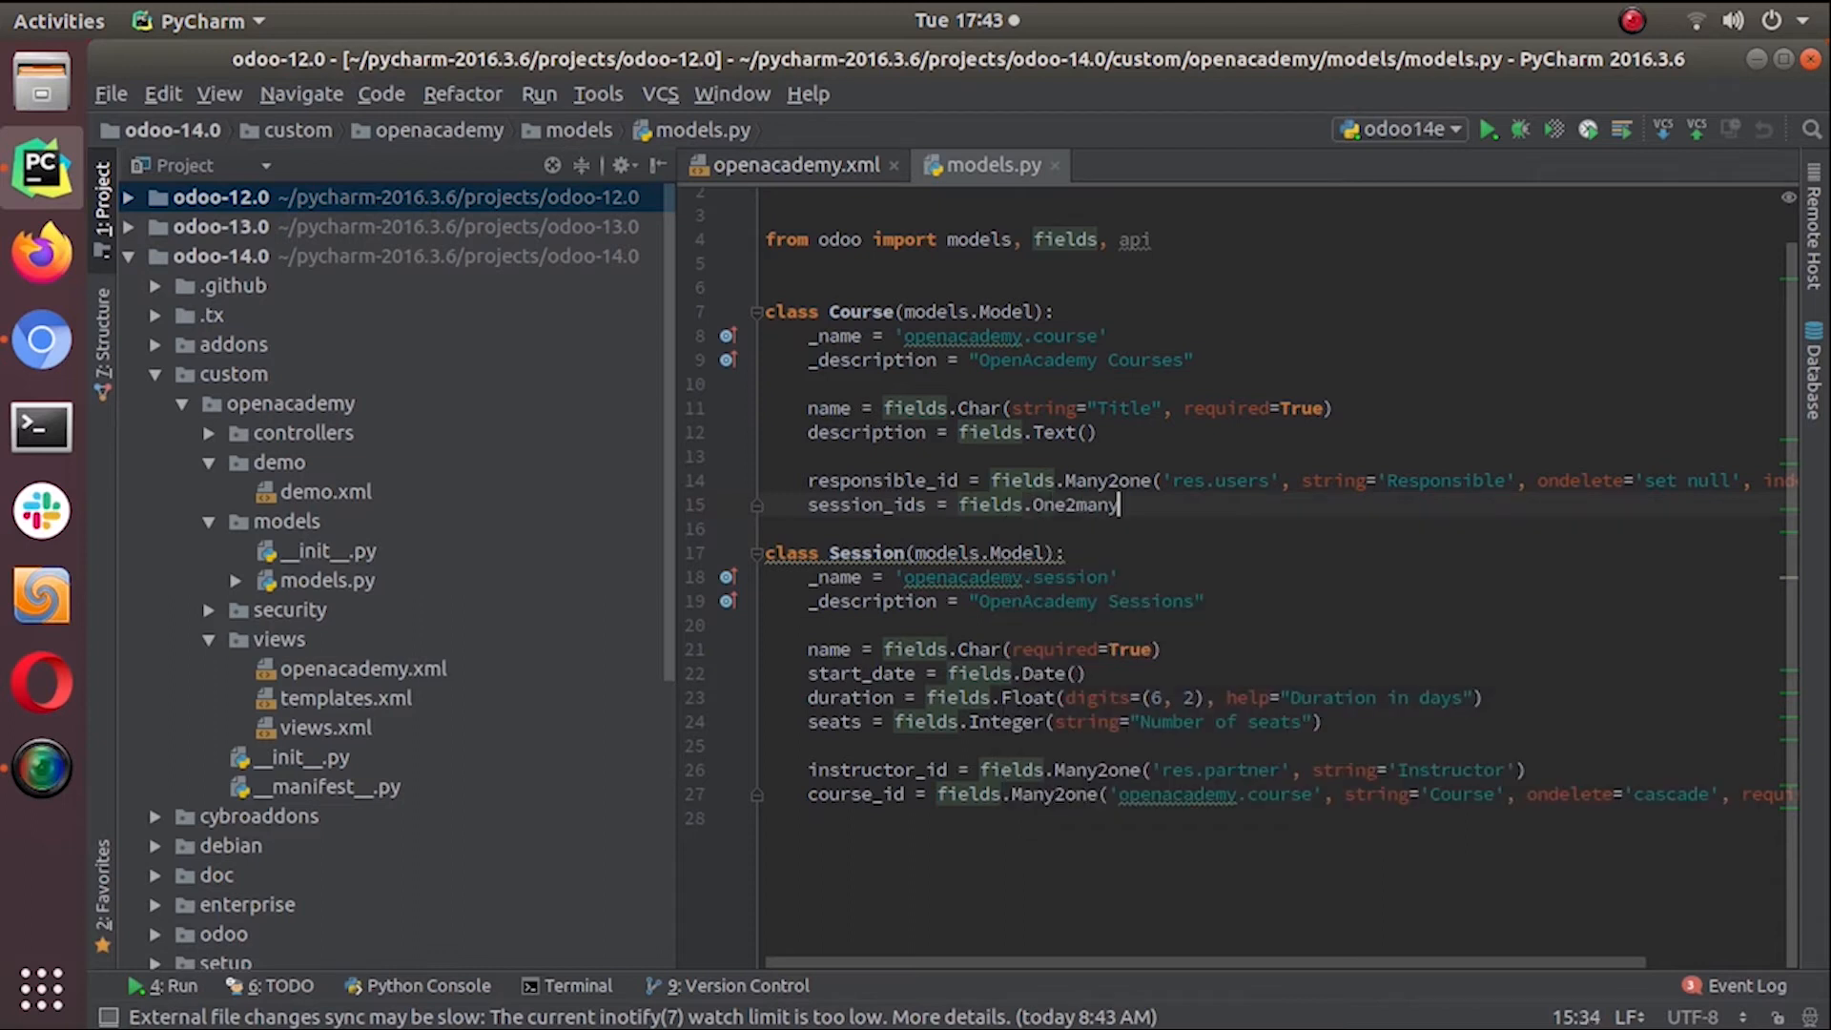
type("()")
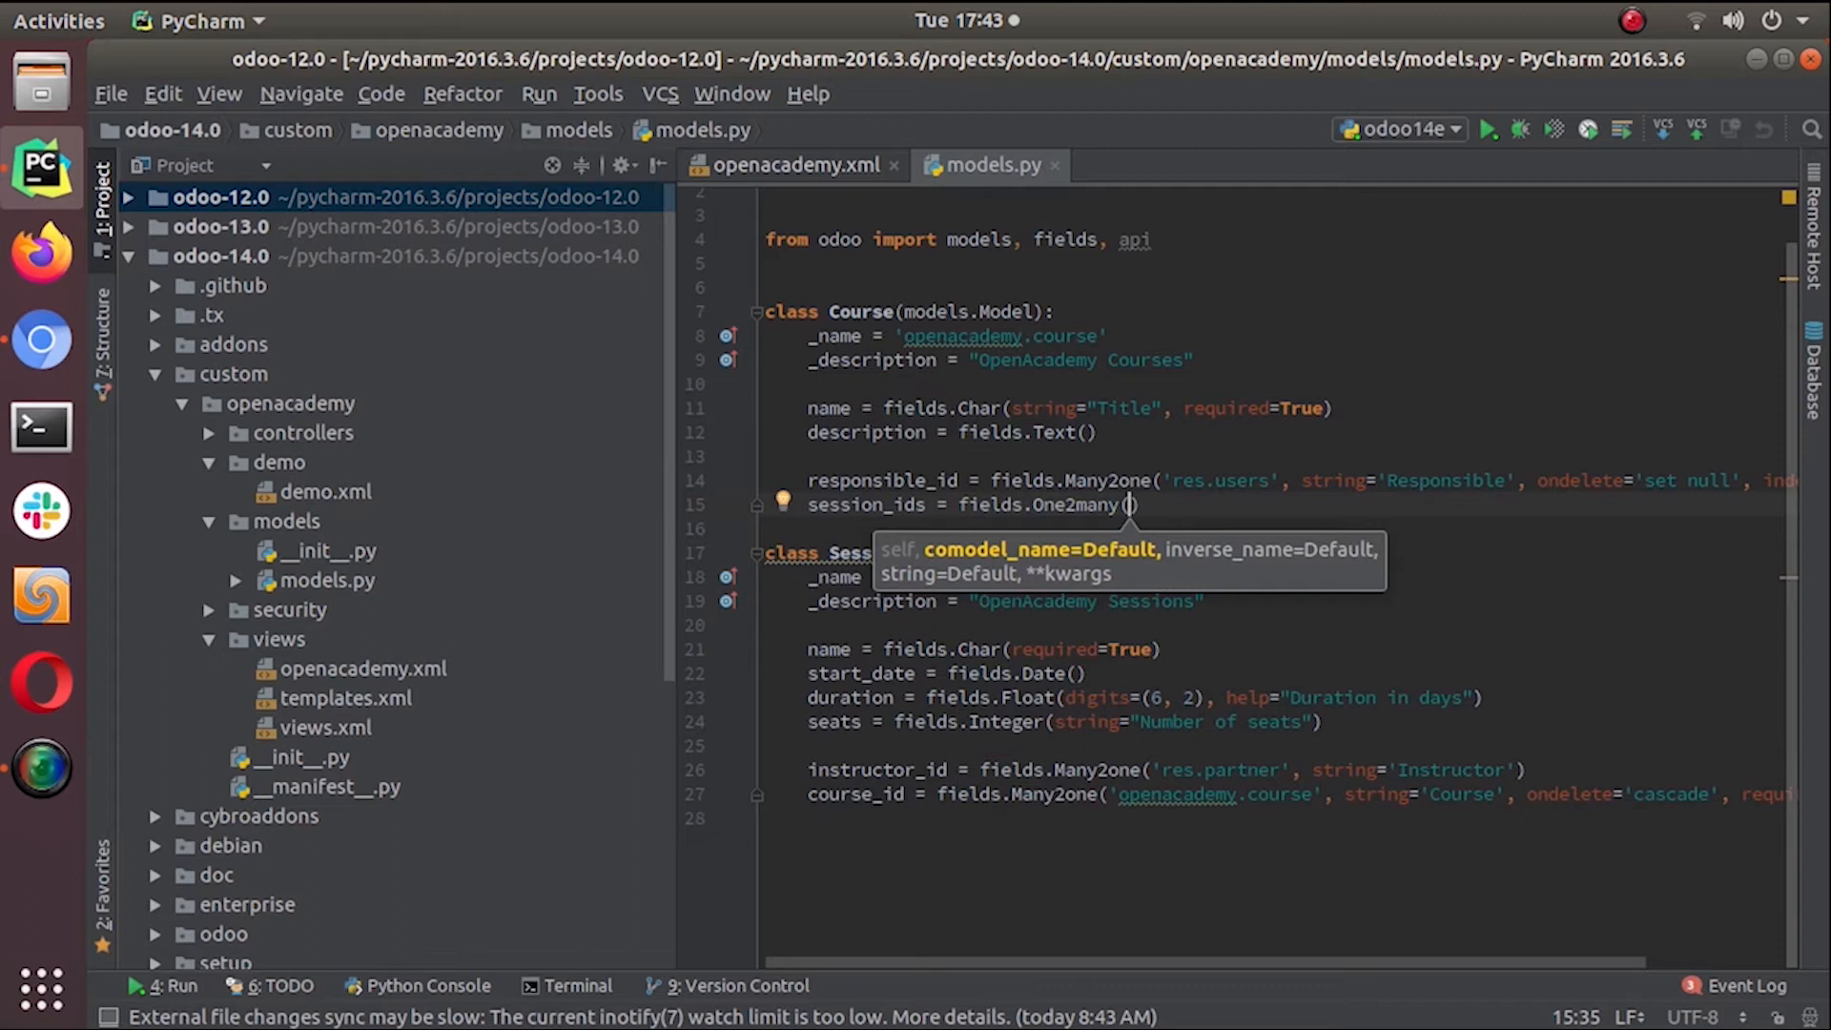
type("''")
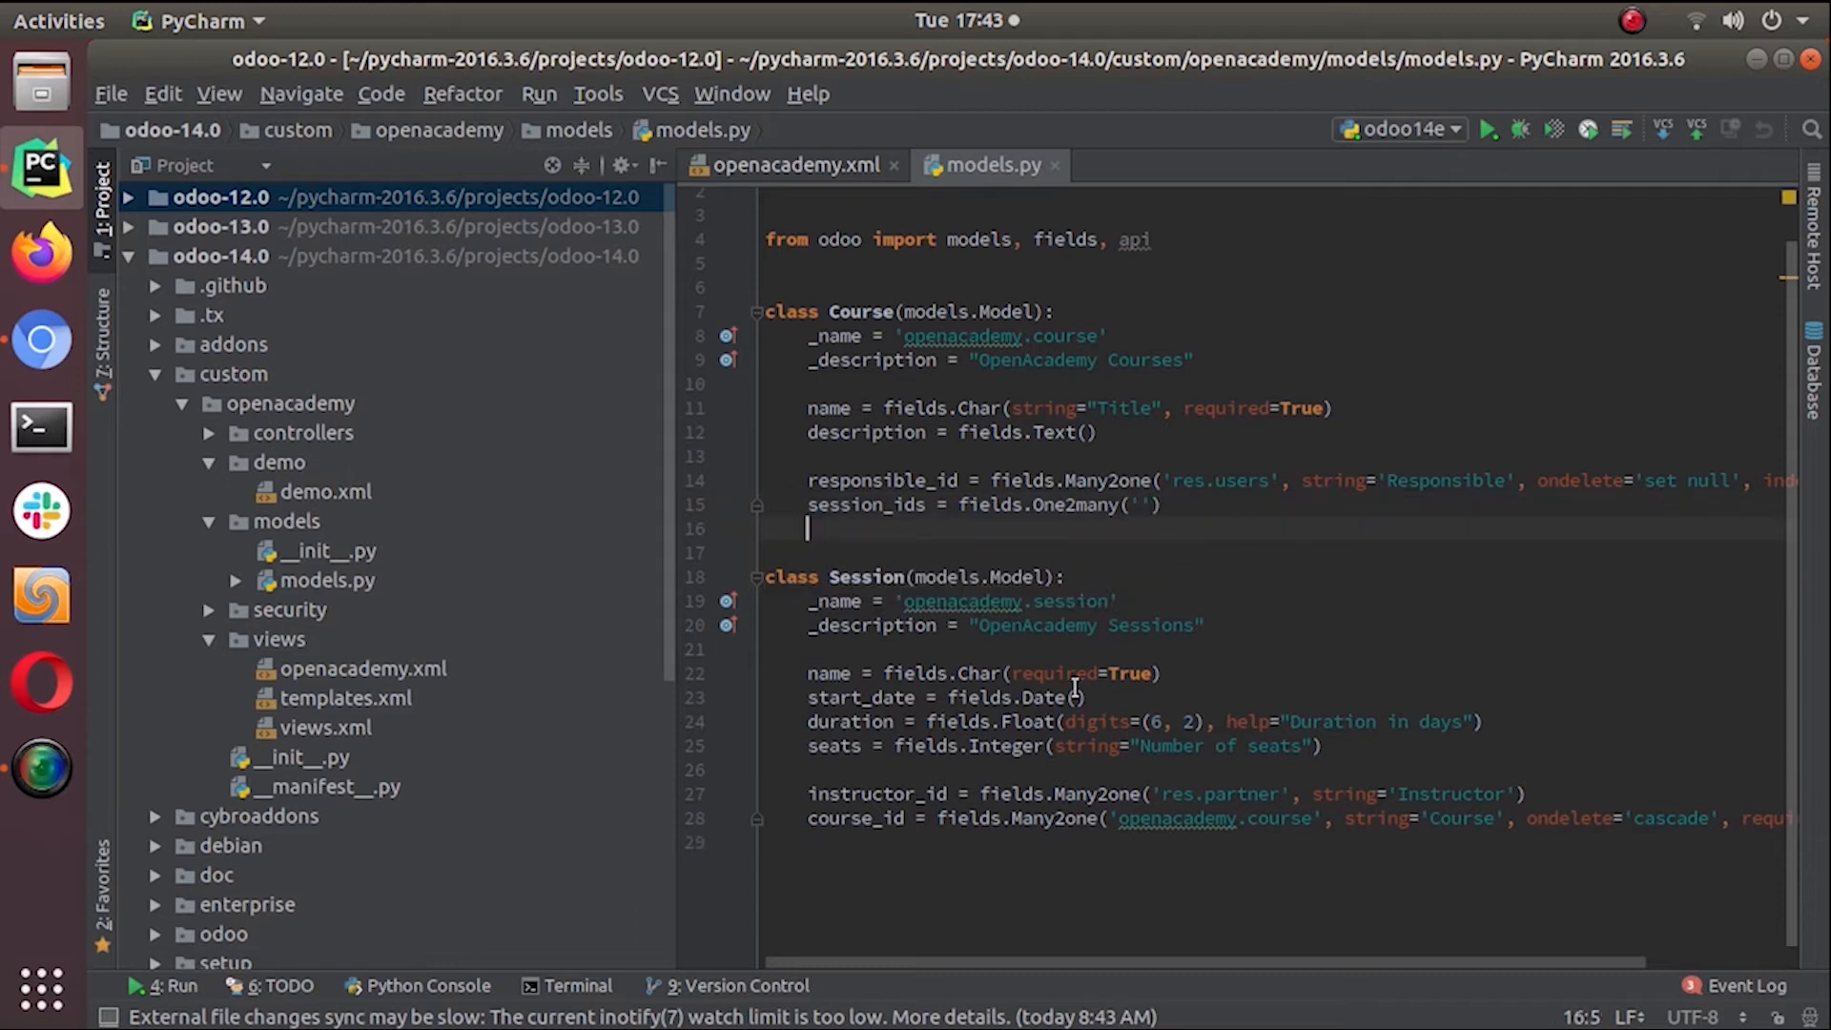
Complete session_ids as One2many('openacademy.session', 'course_id', string="Sessions")
double_click(1005, 600)
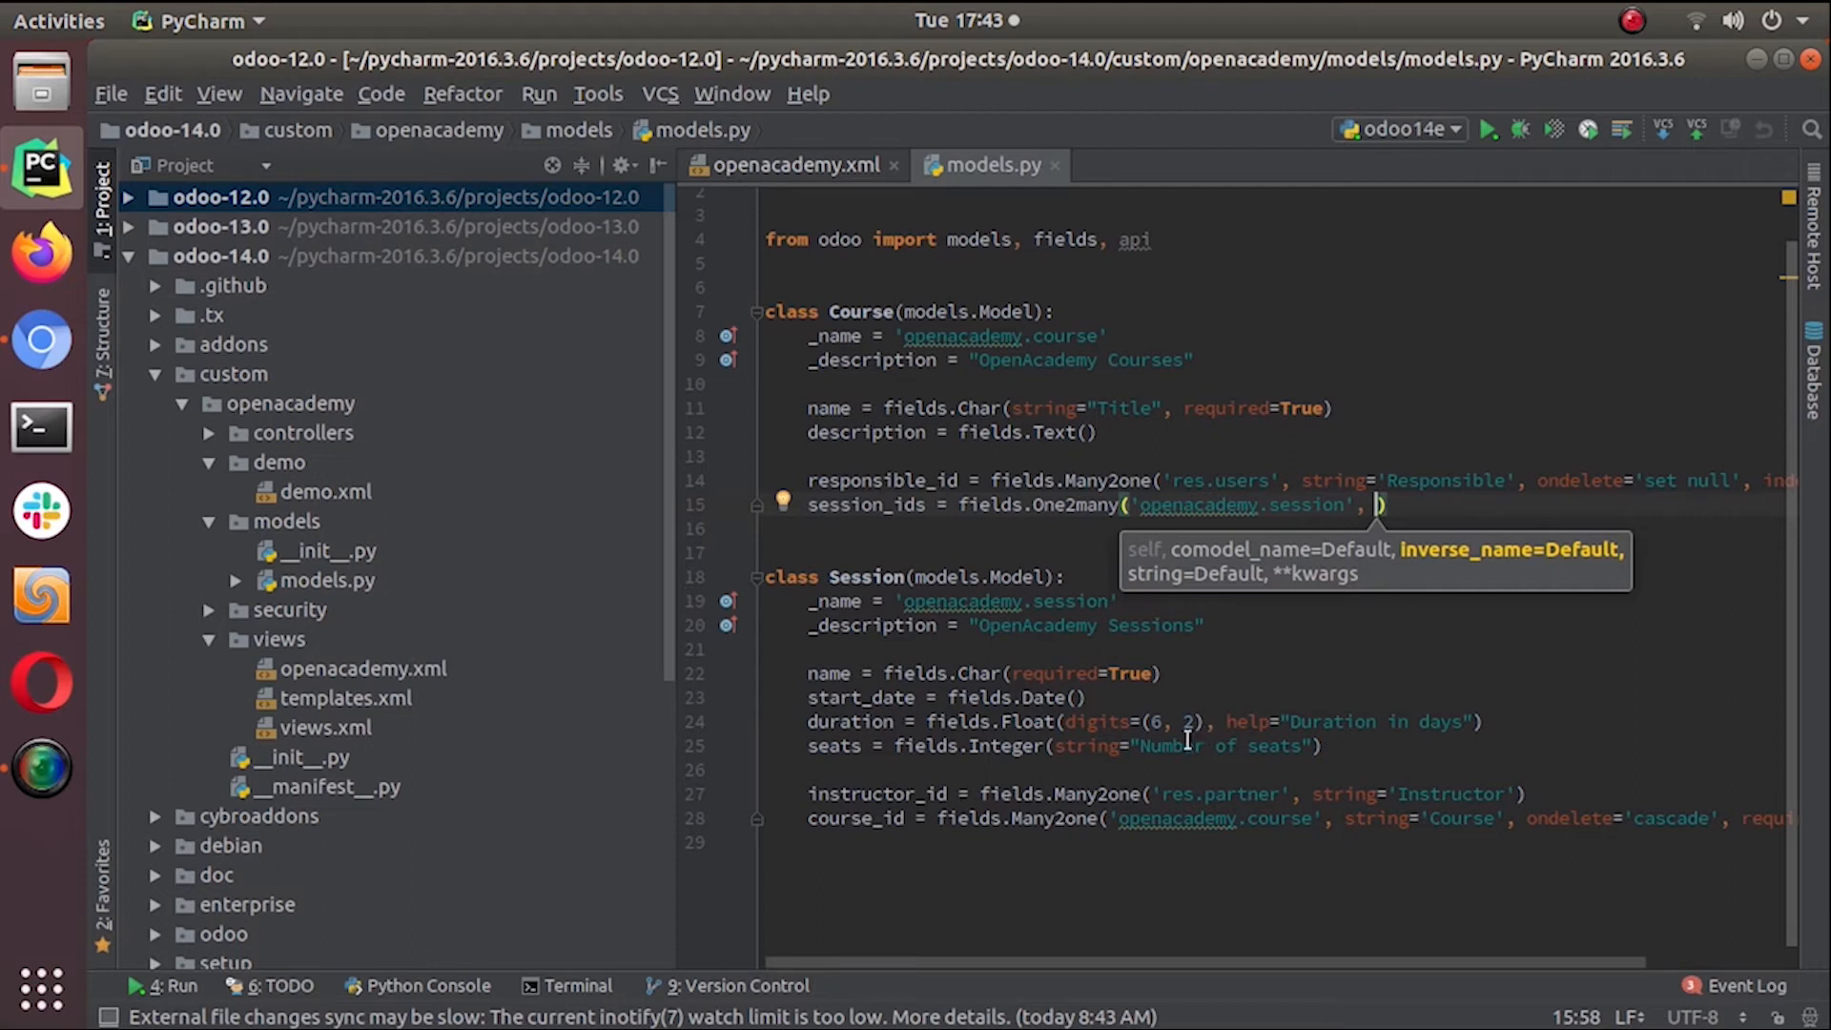
mouse_move(1329, 601)
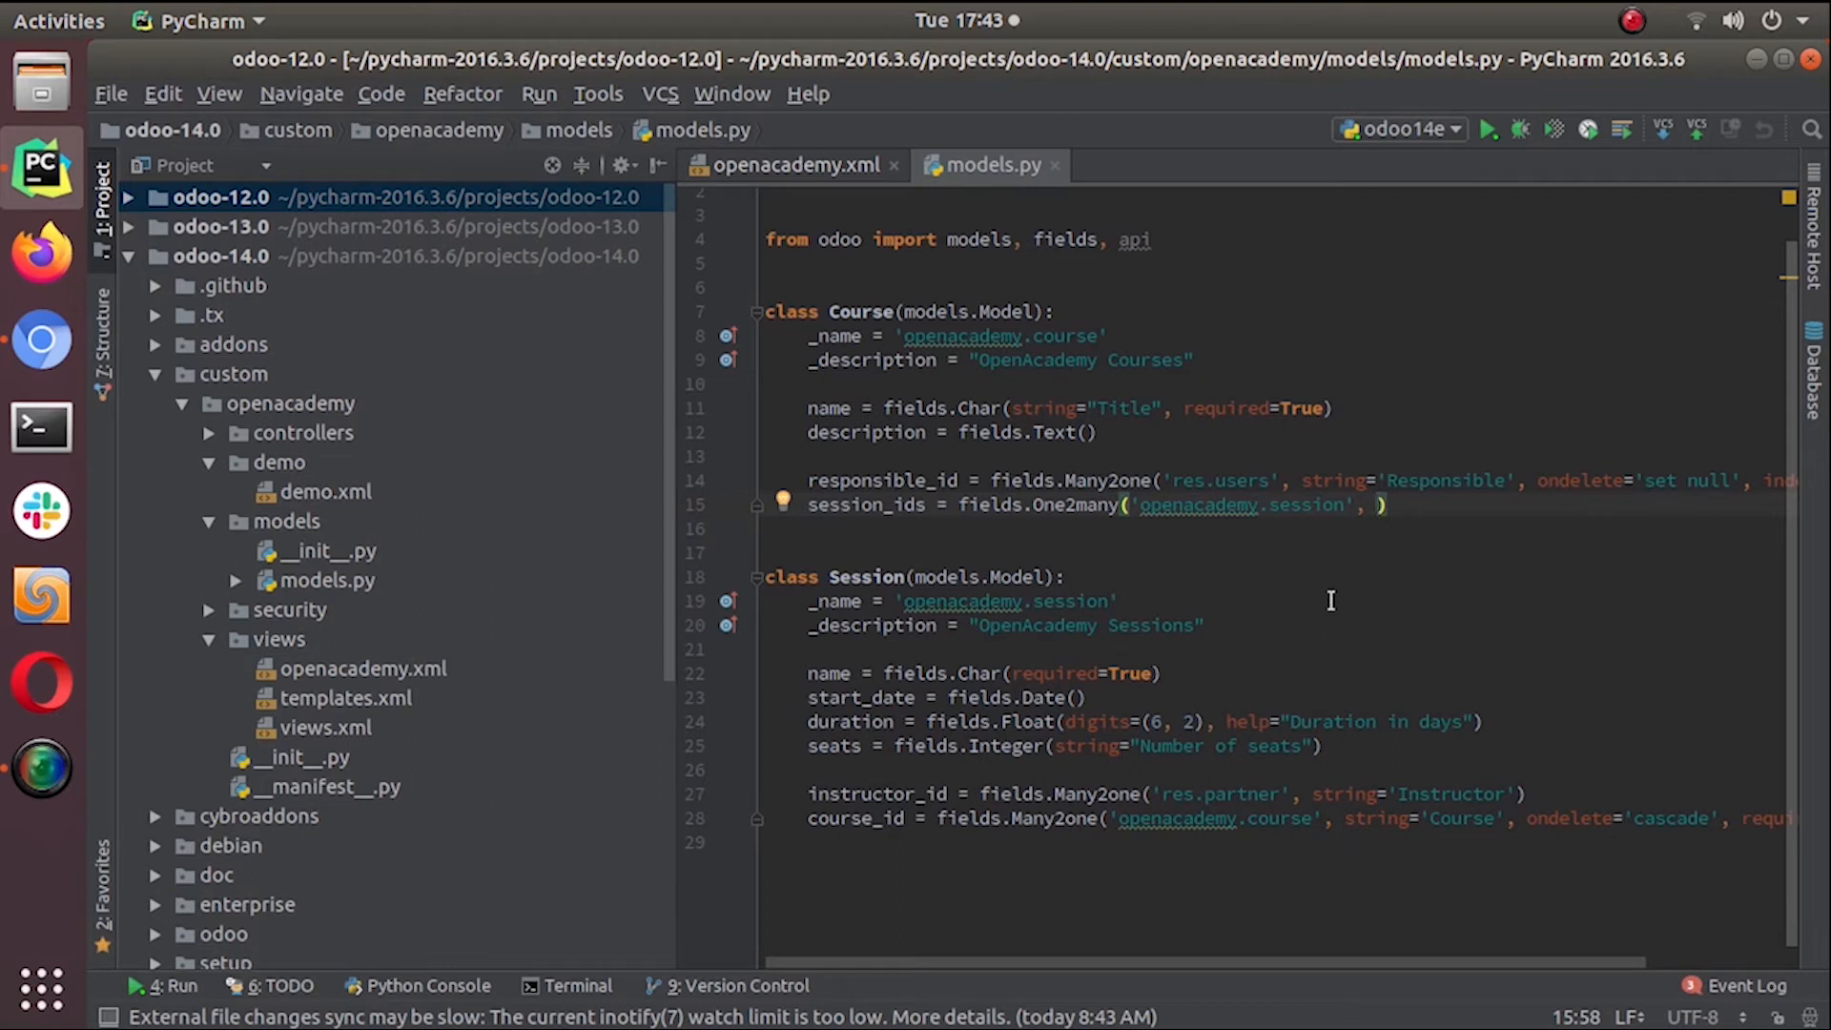
type("''")
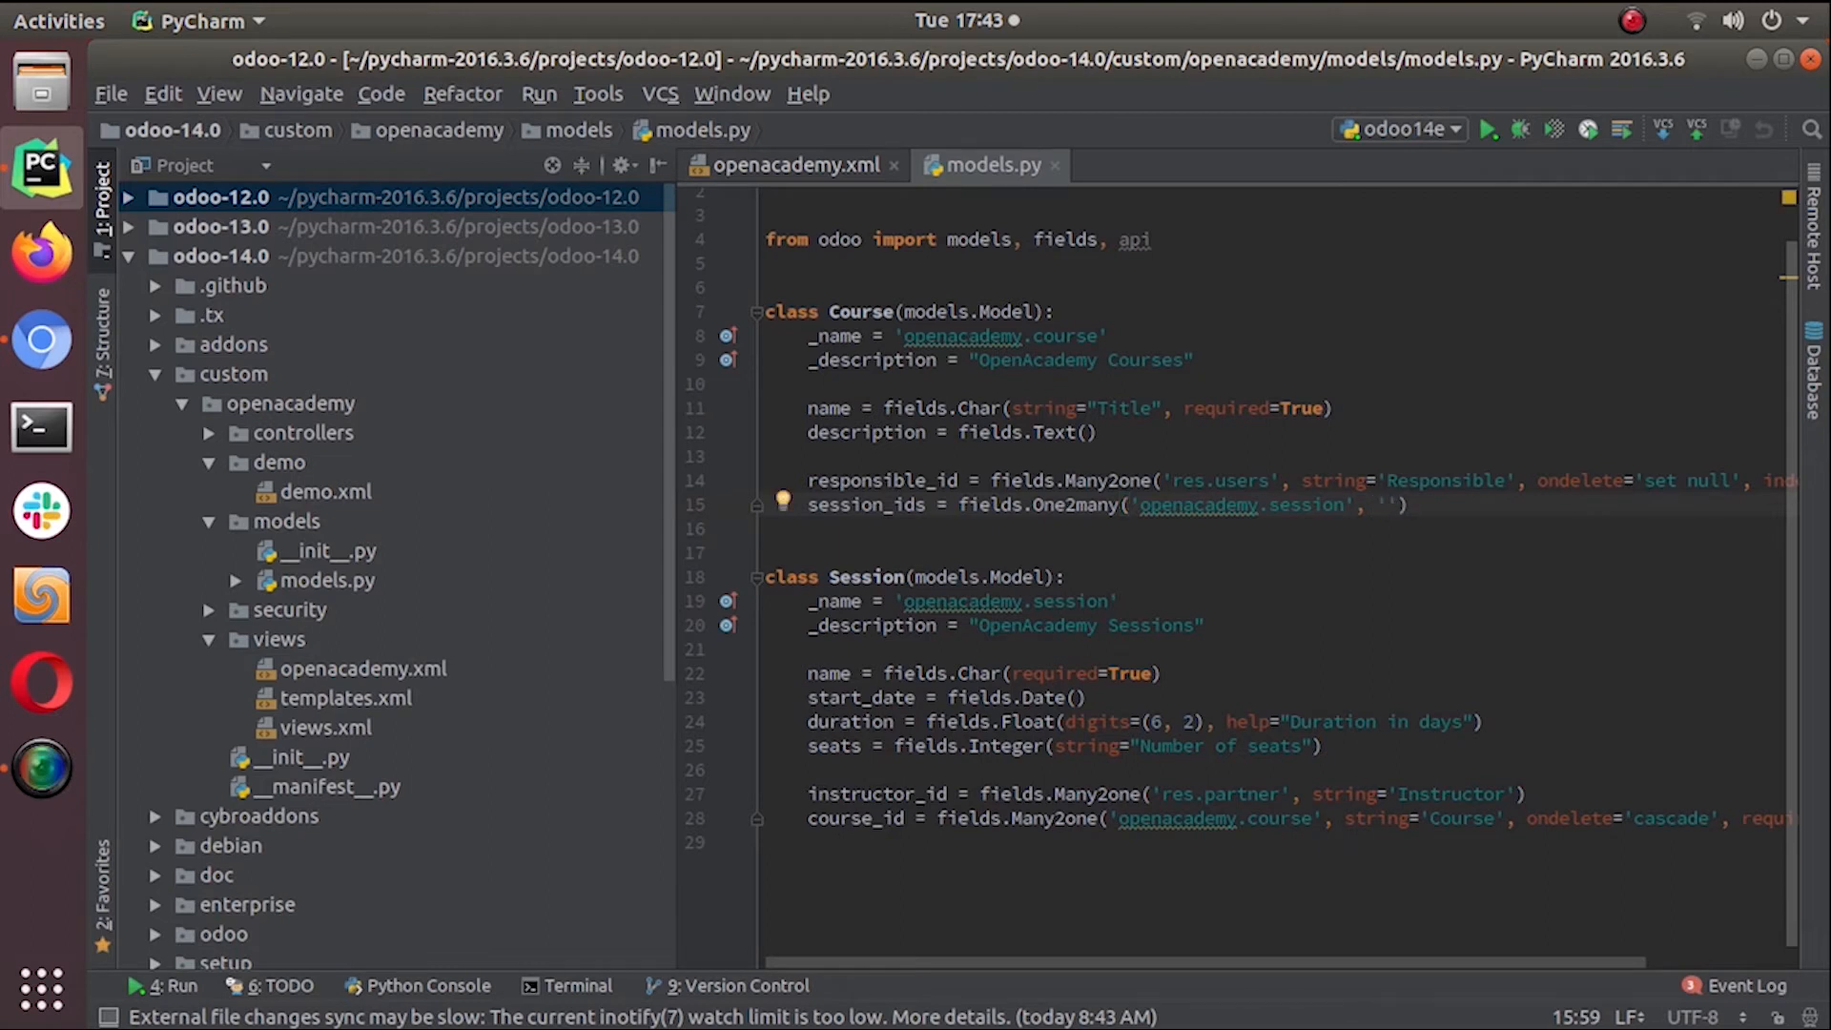
type("cou")
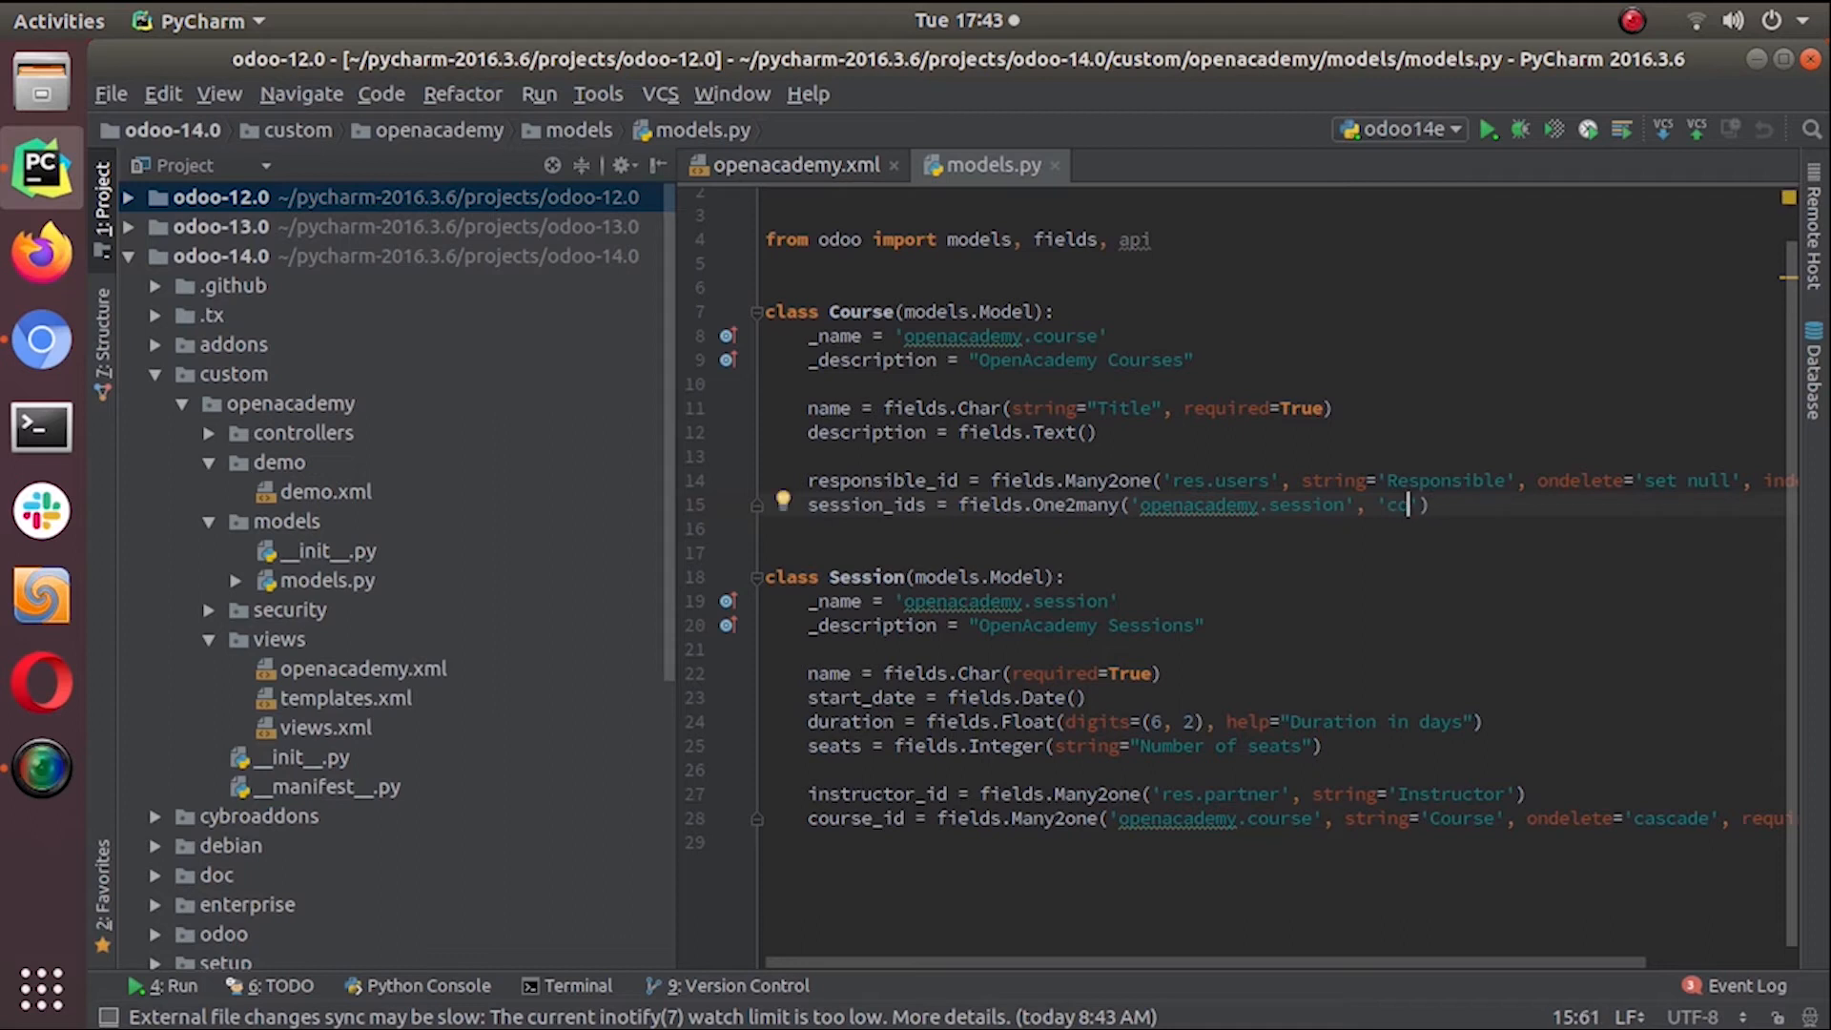
type("urse_id")
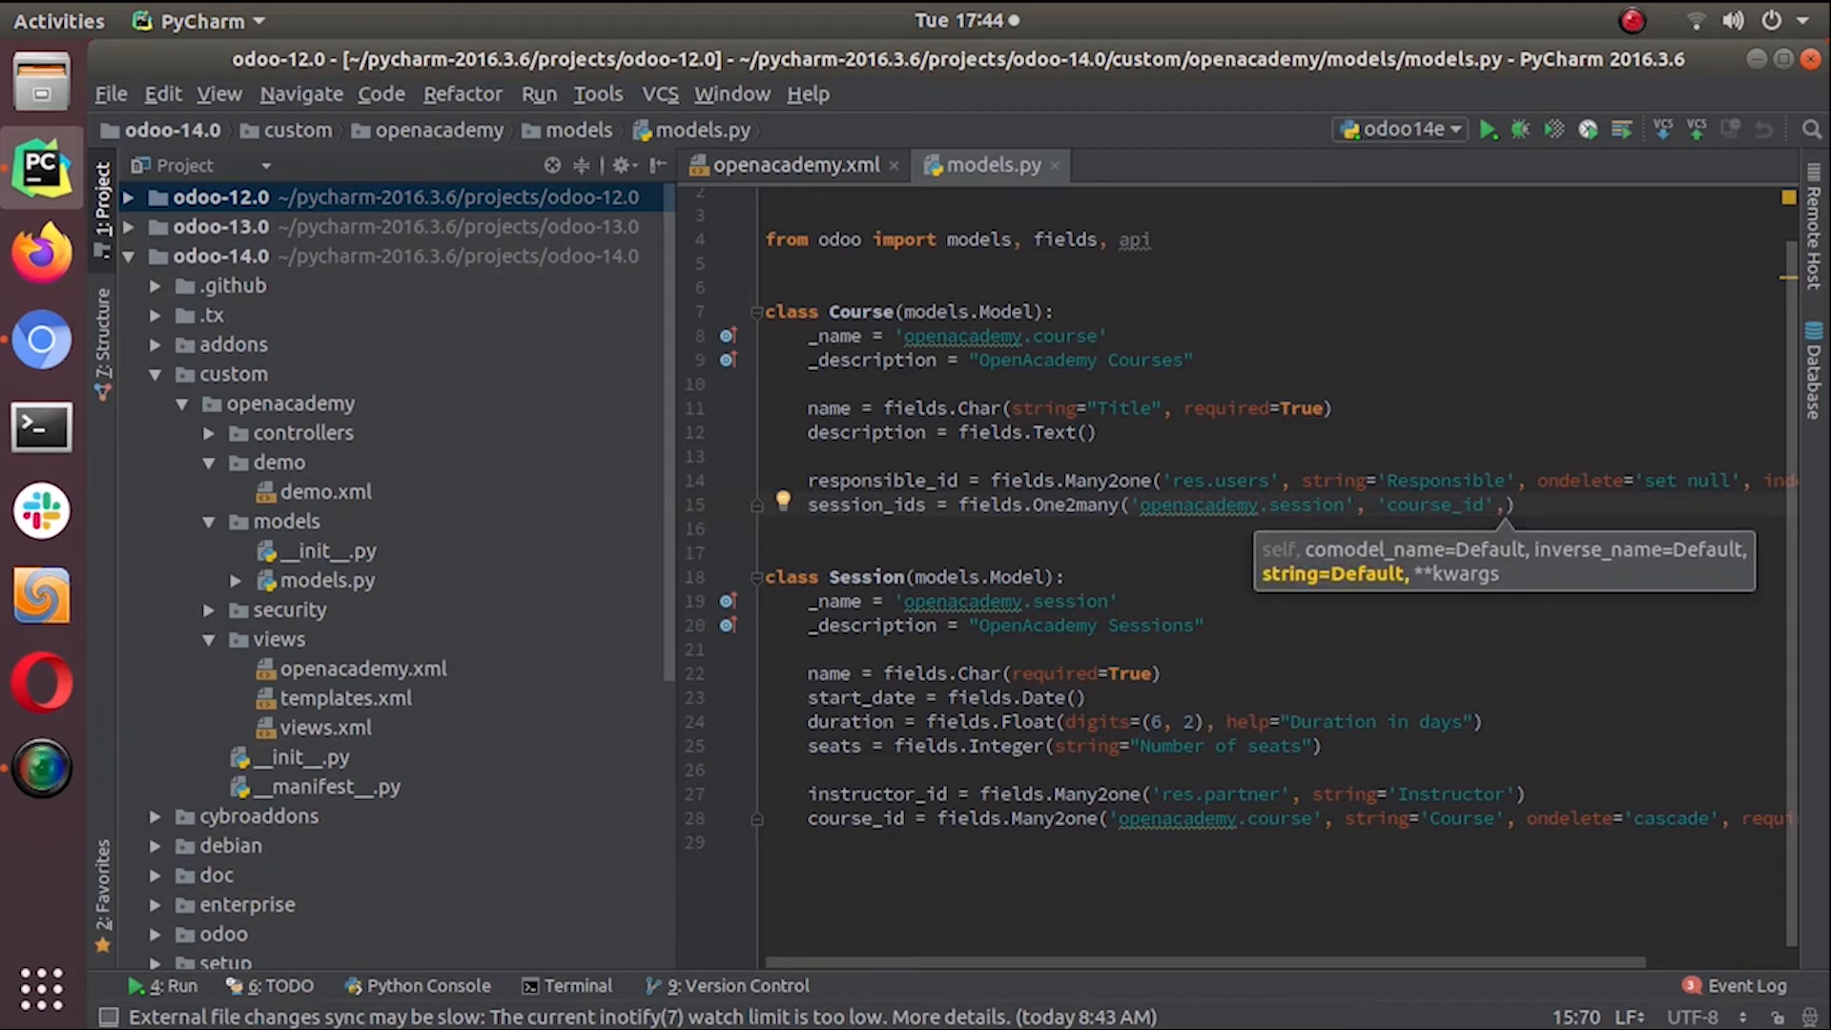
type("string=")
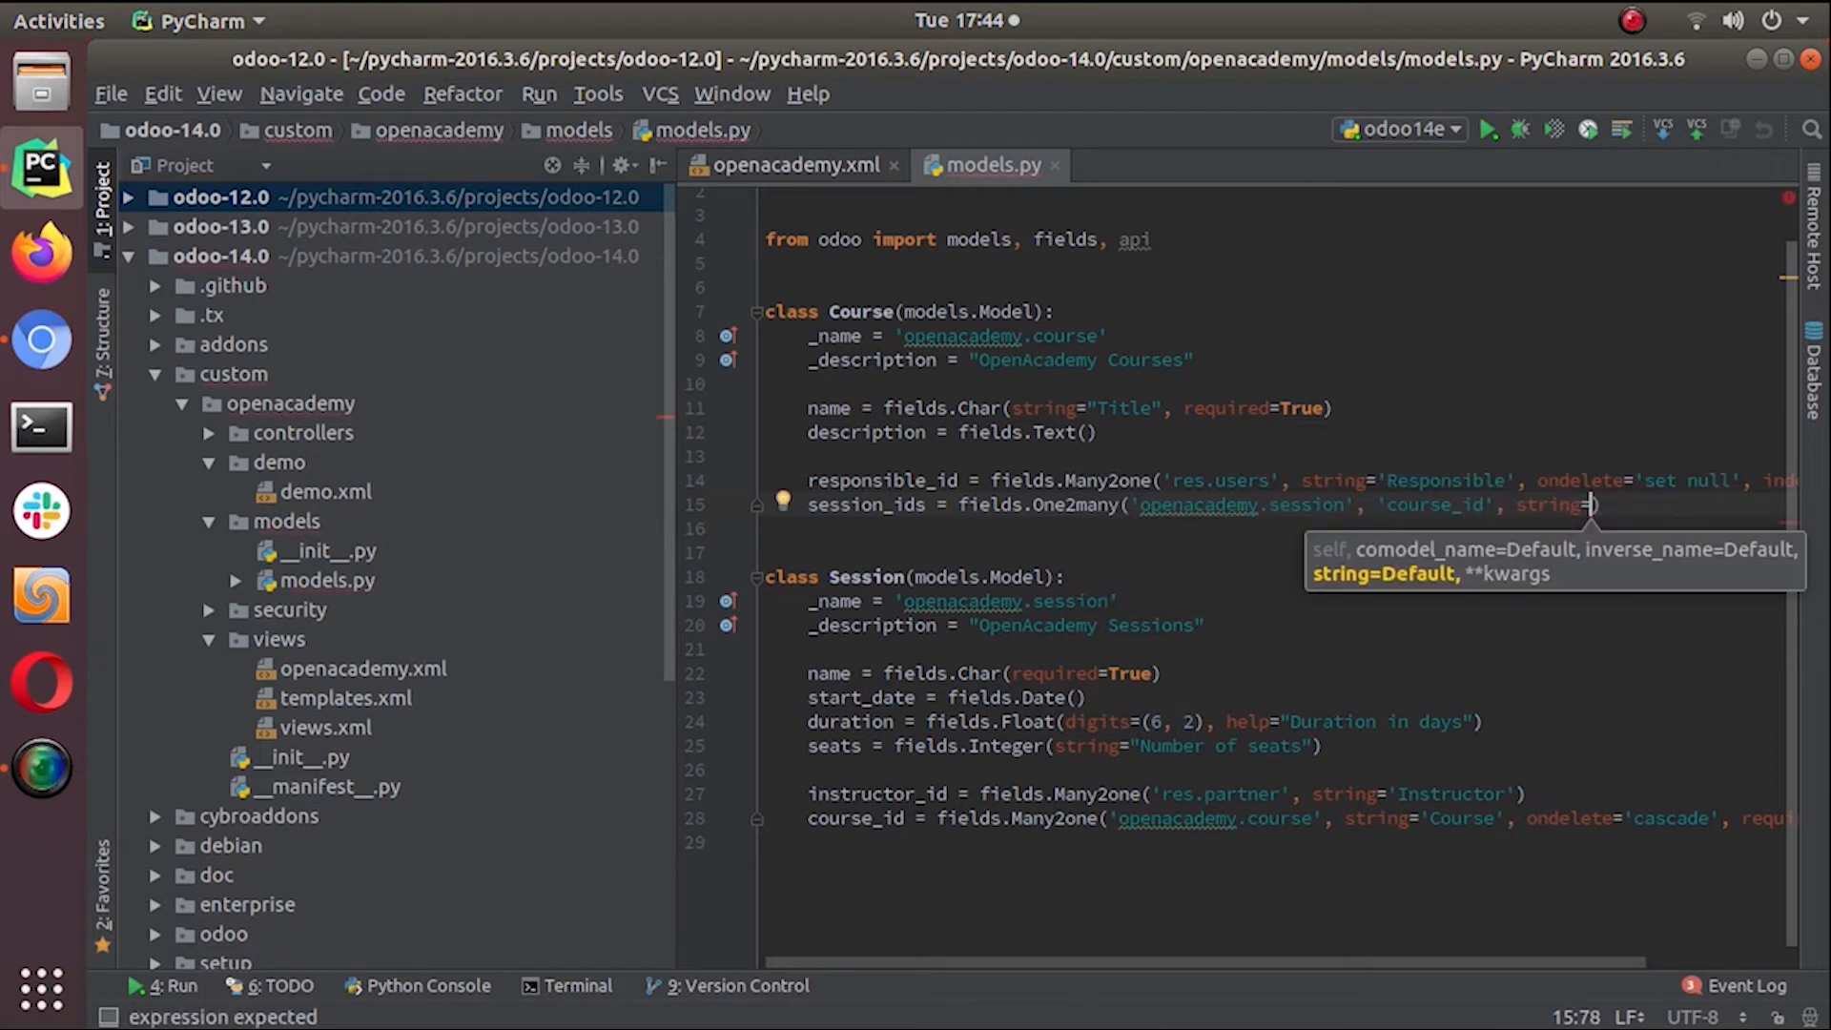
type("'")
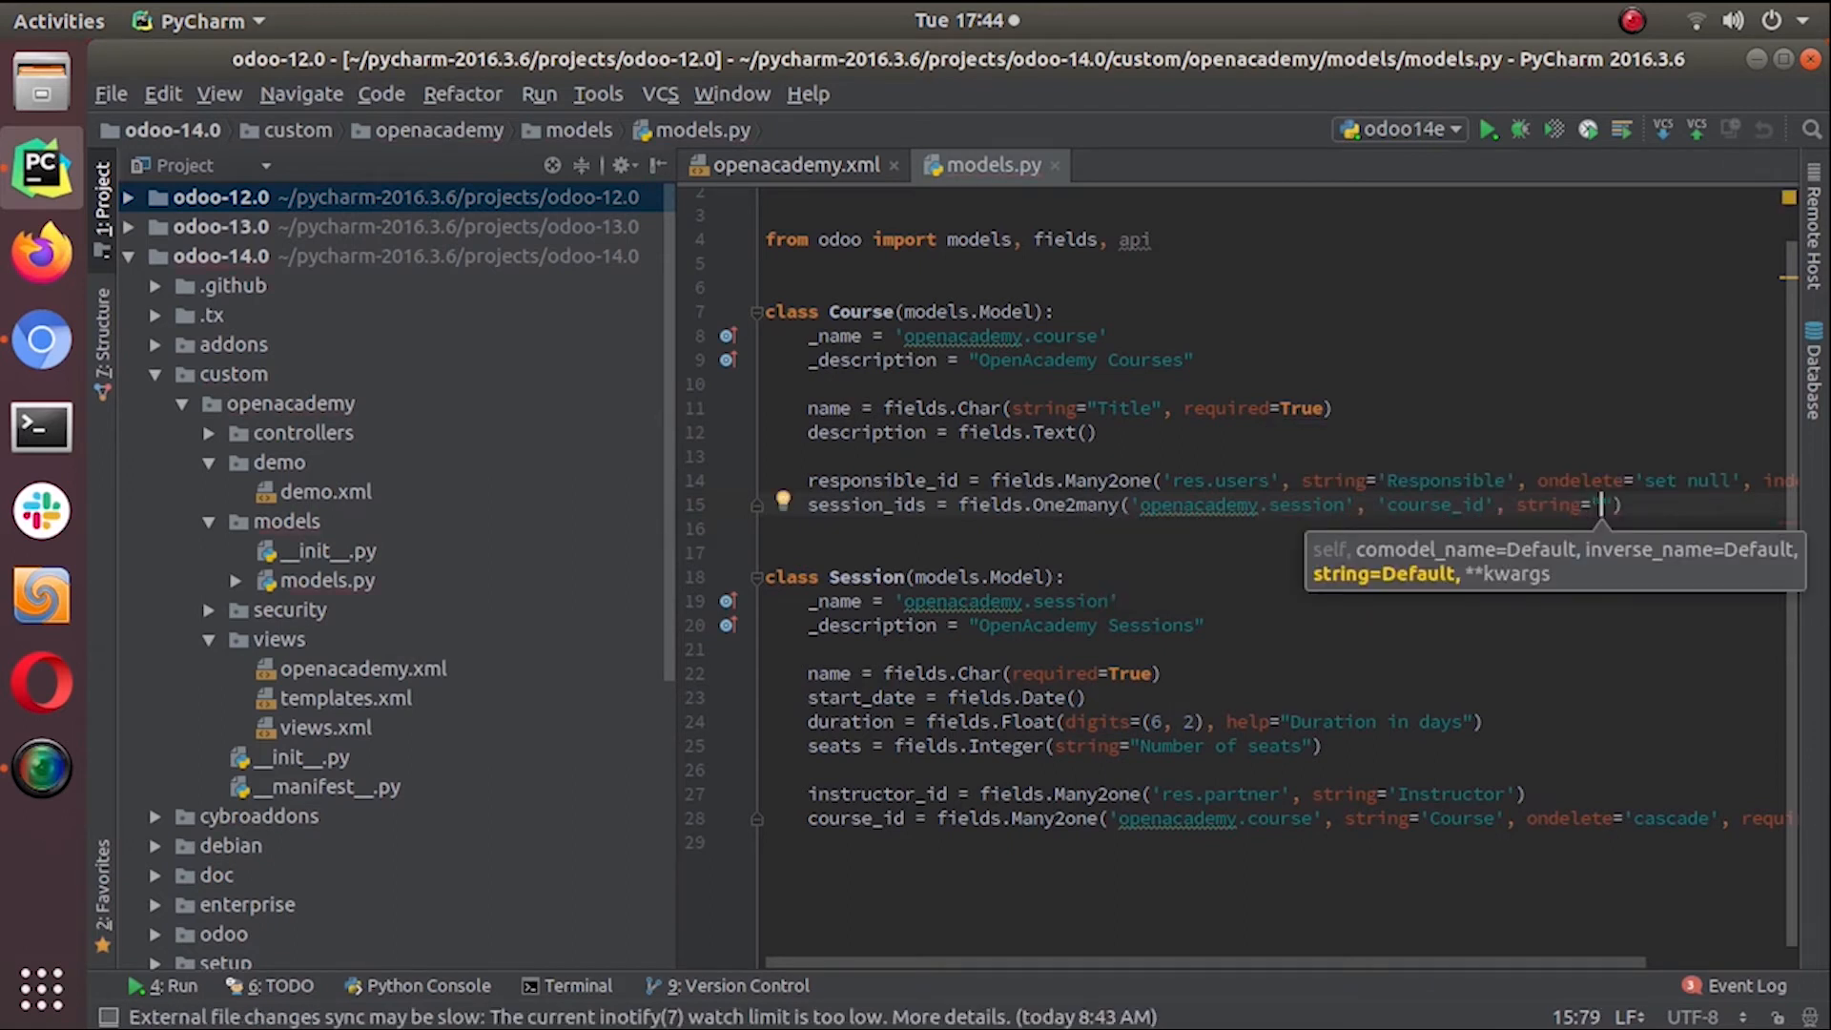
type("Sess")
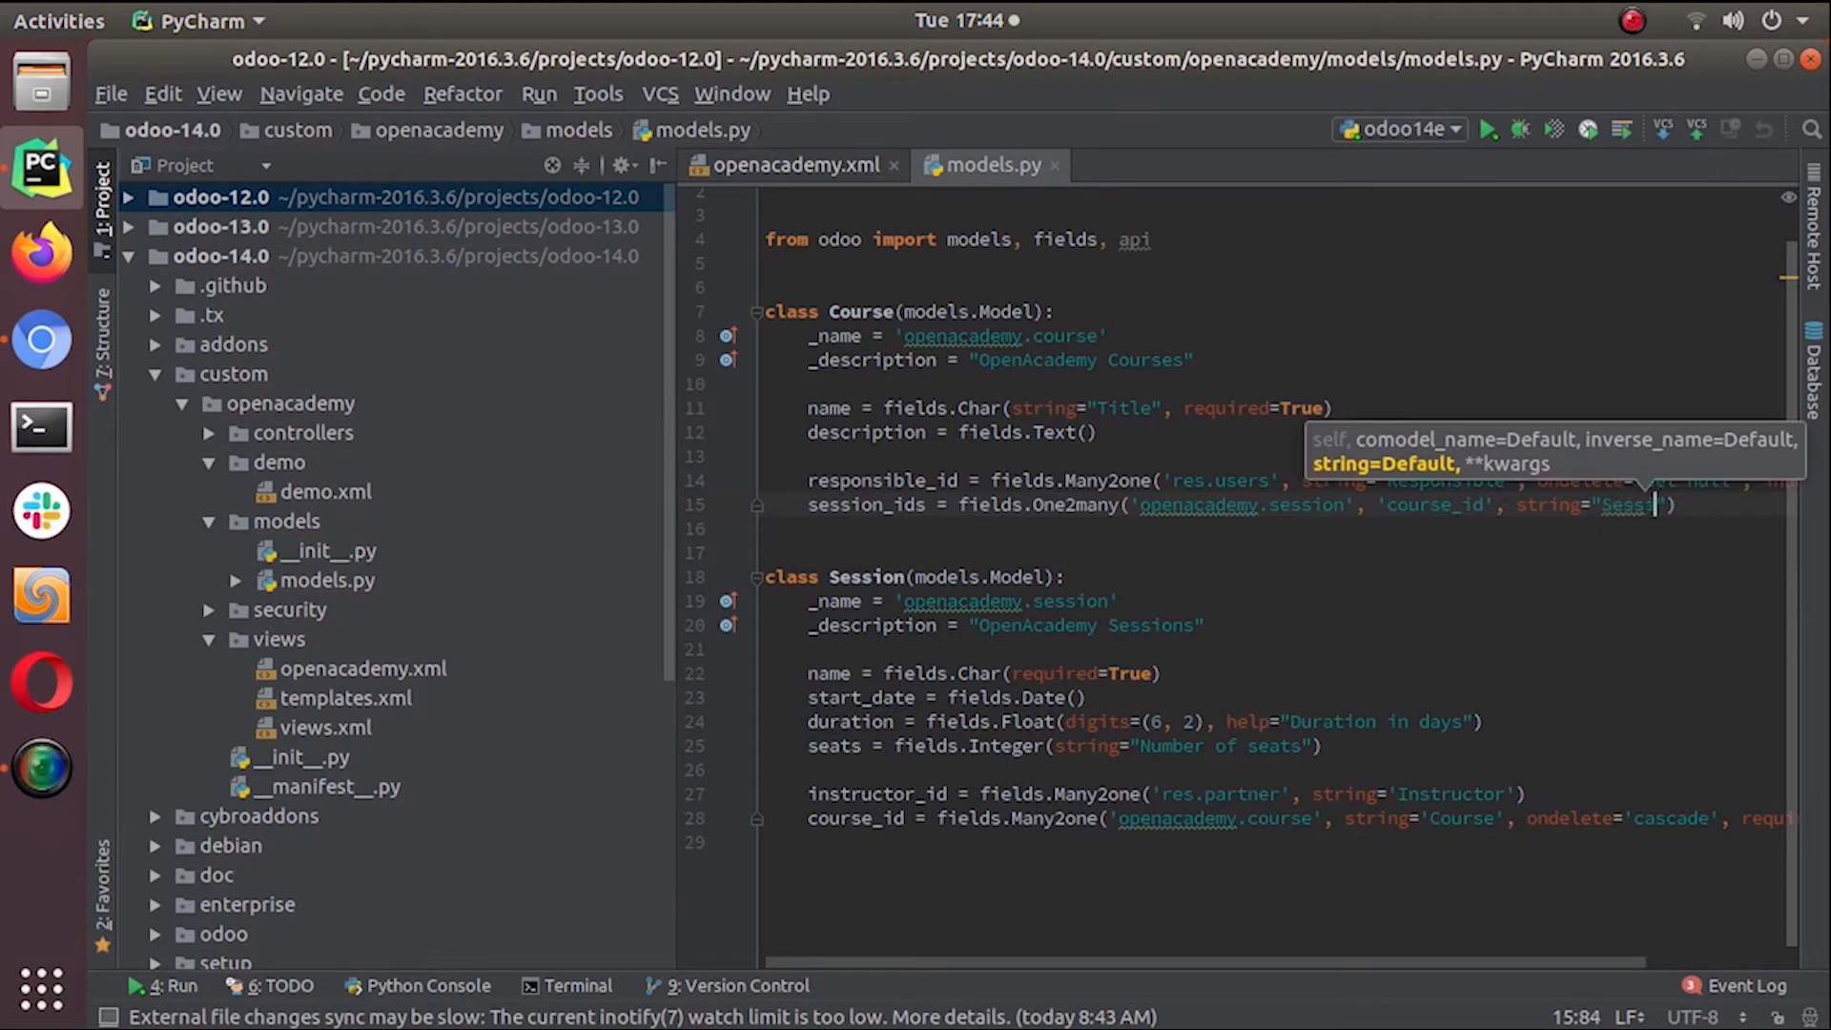
type("ions")
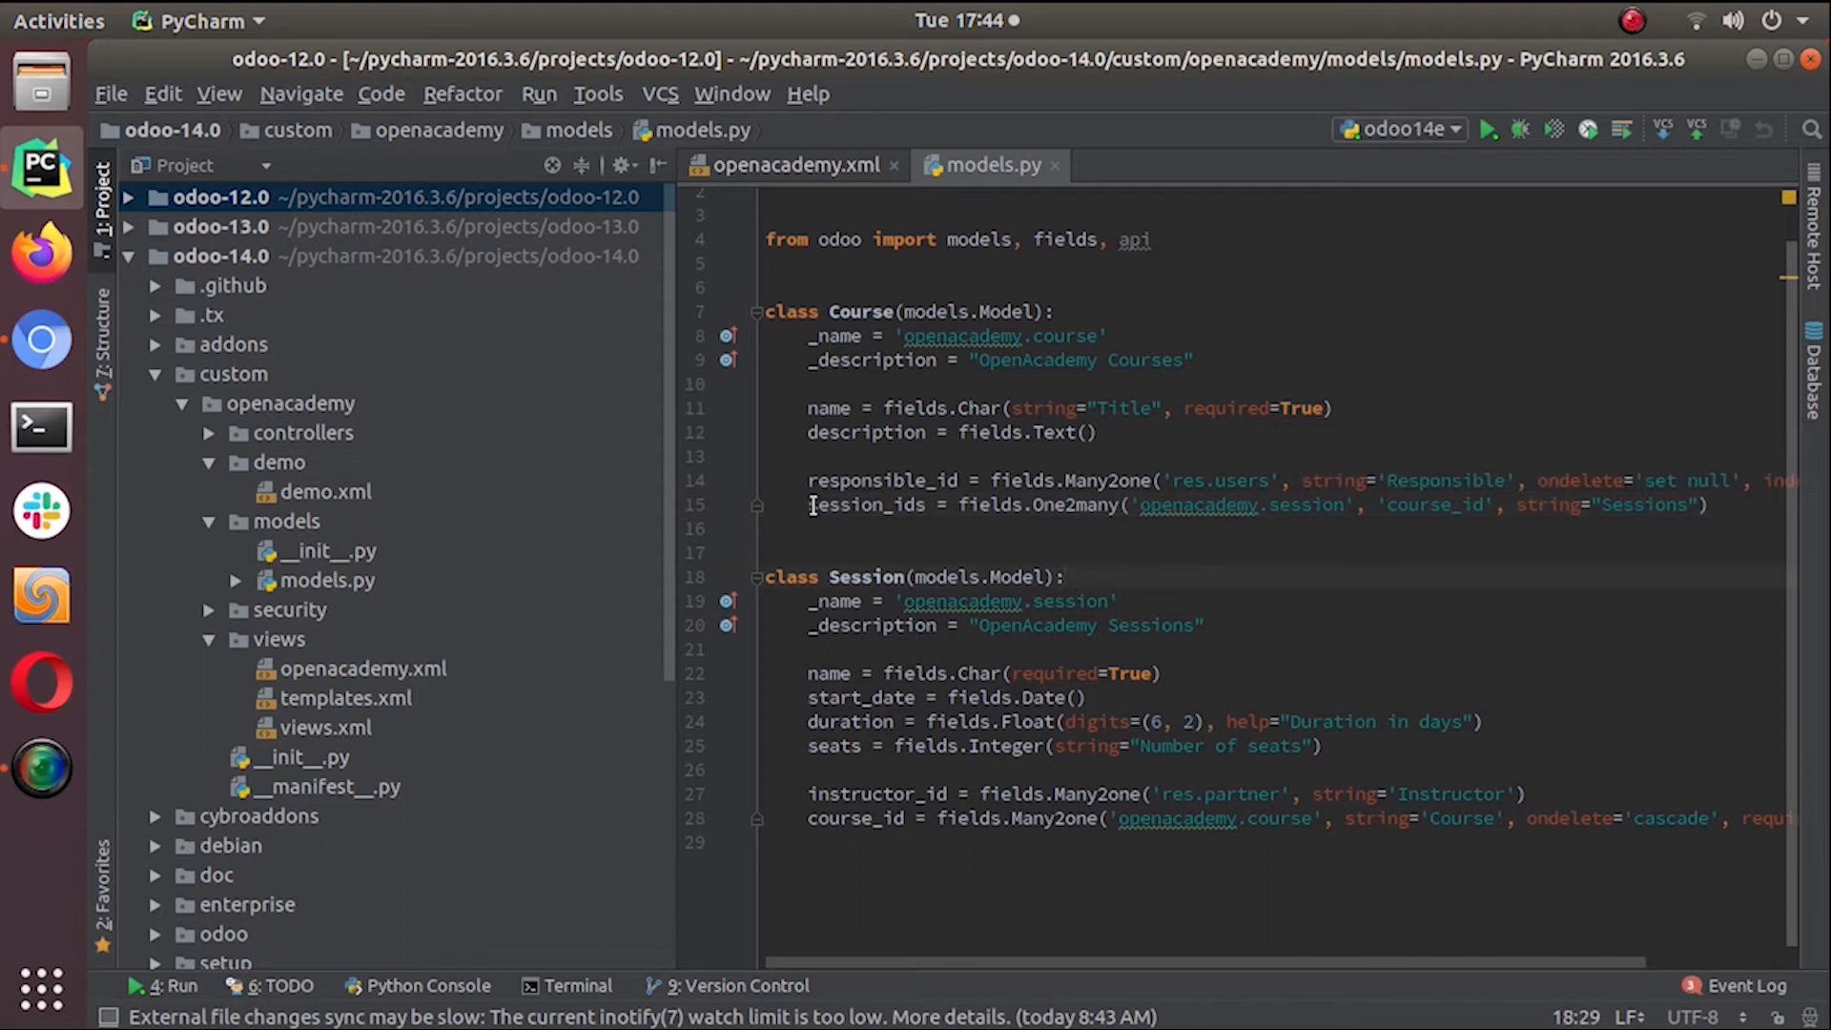
mouse_move(956, 528)
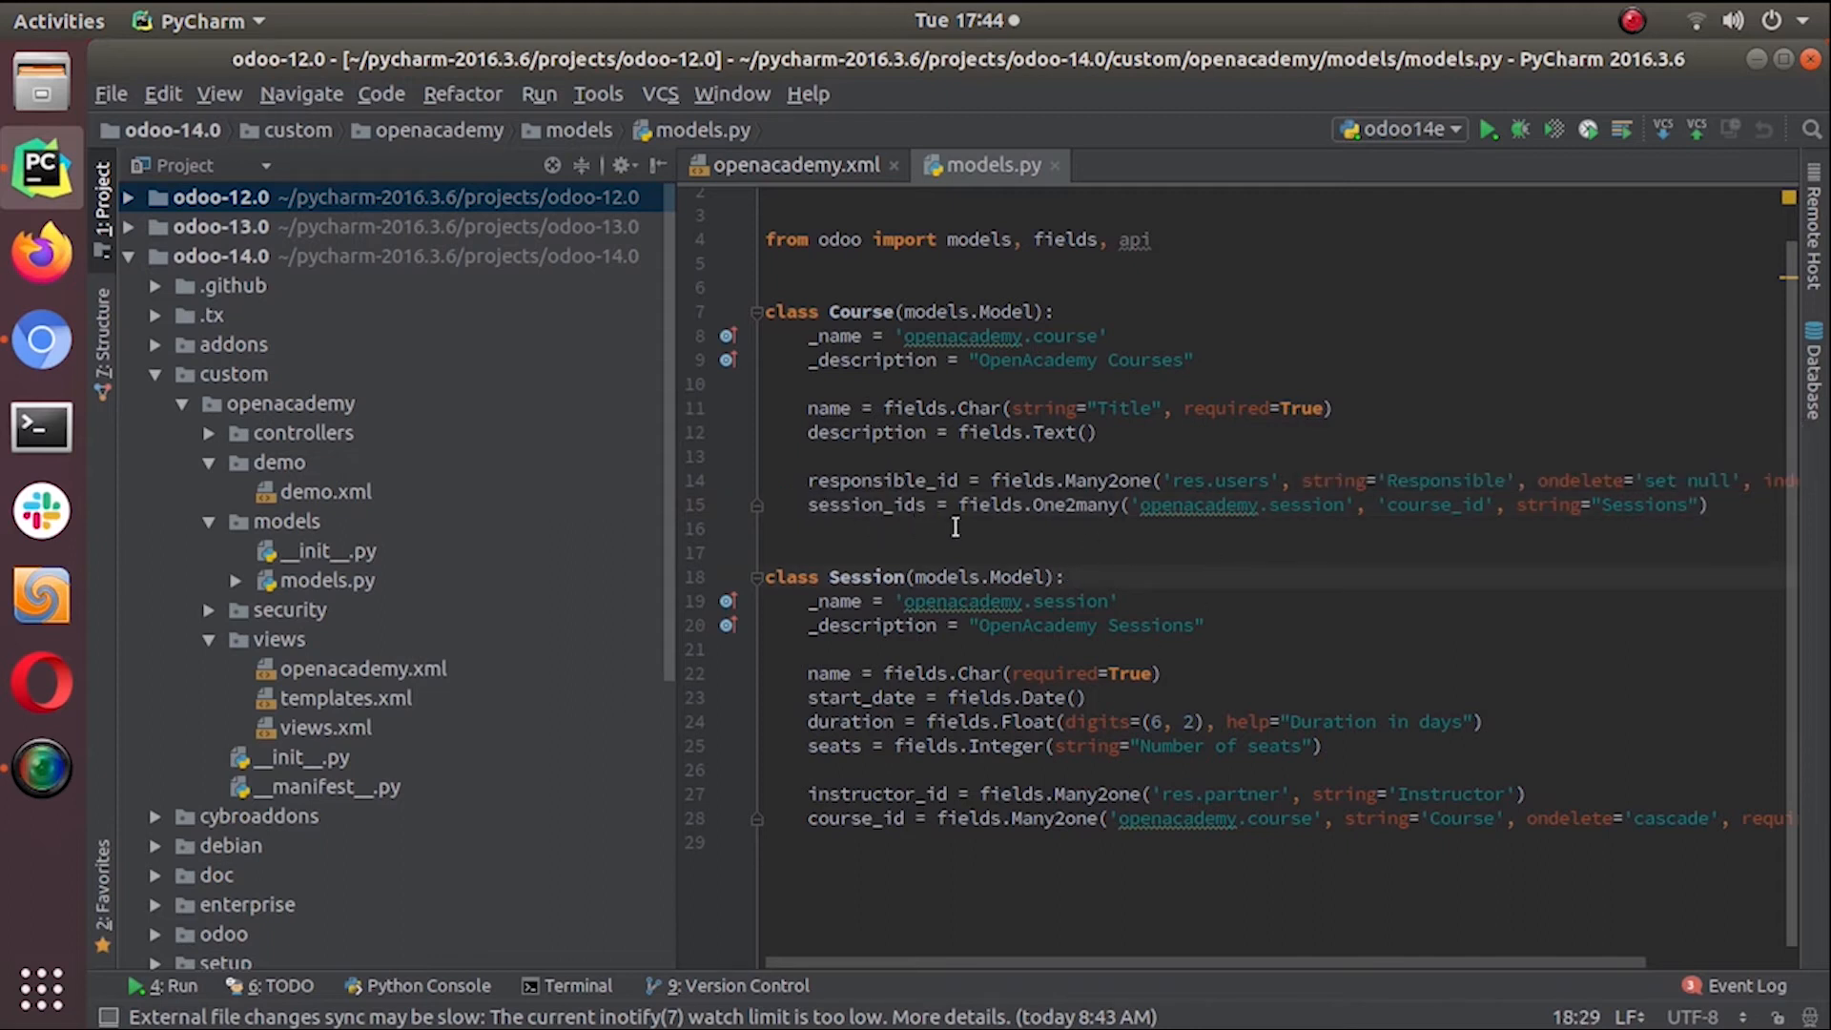
mouse_move(922, 522)
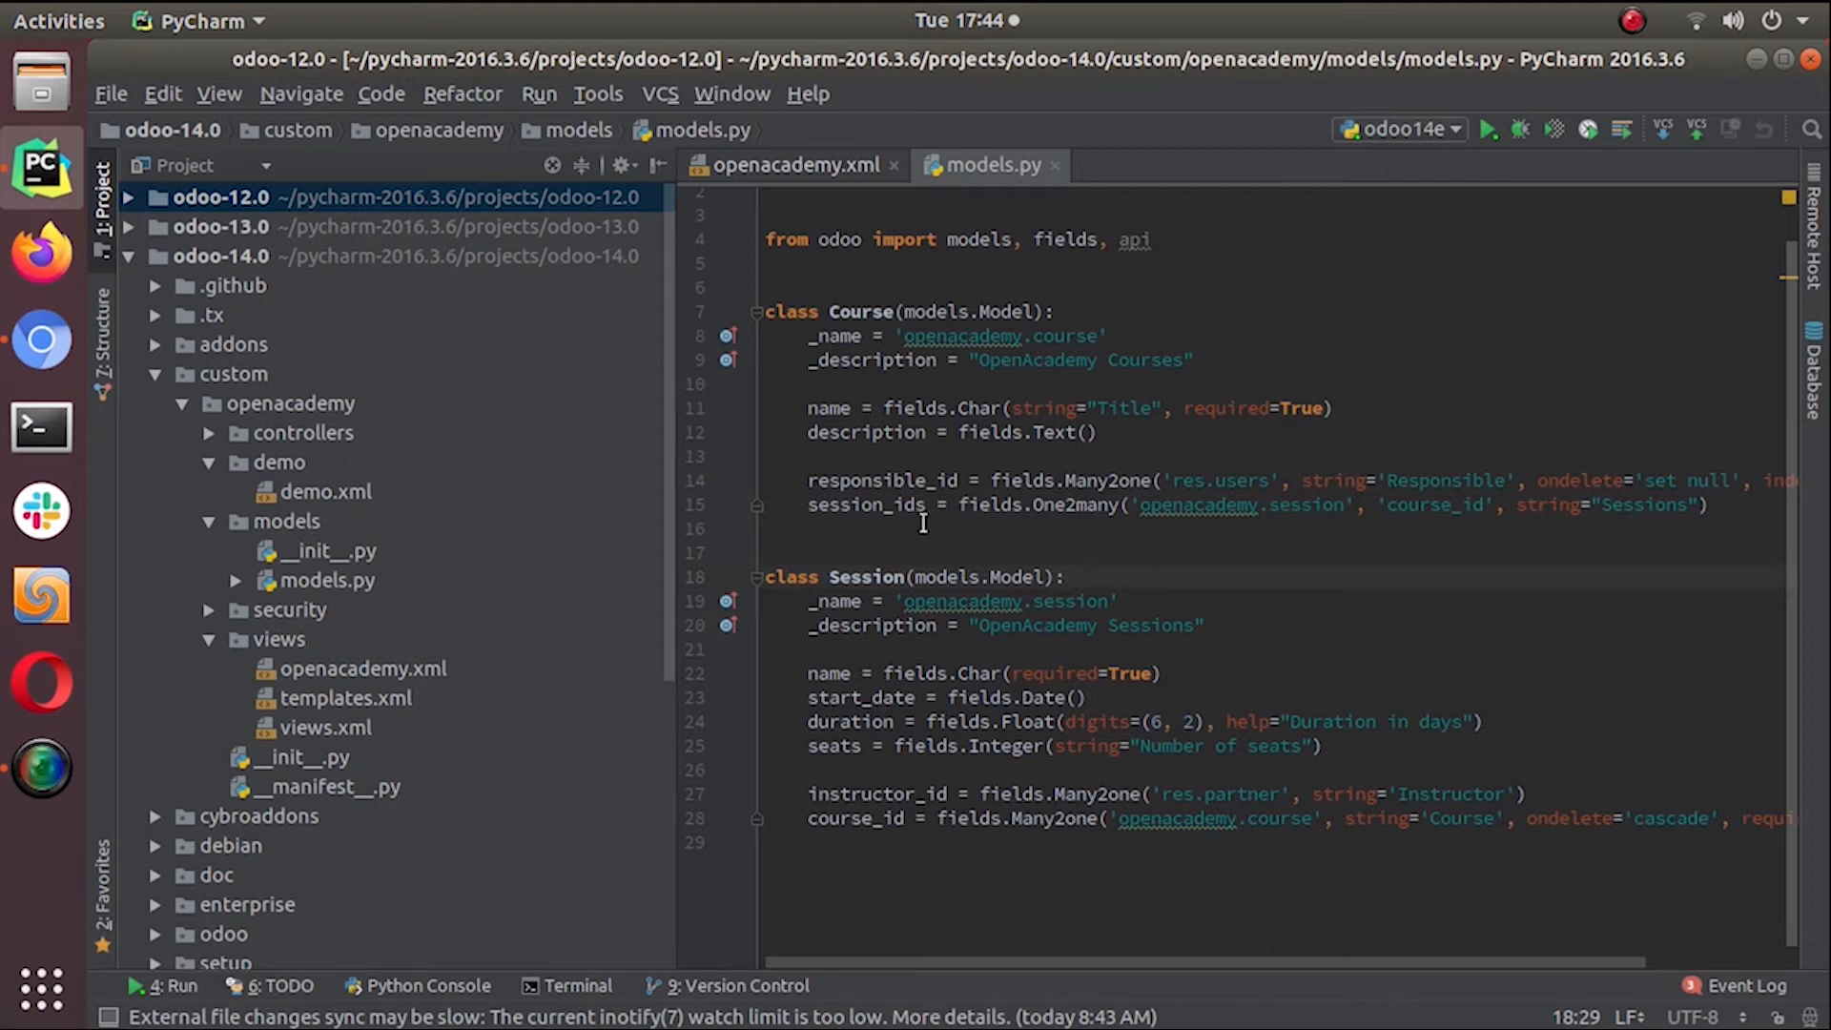
mouse_move(829, 517)
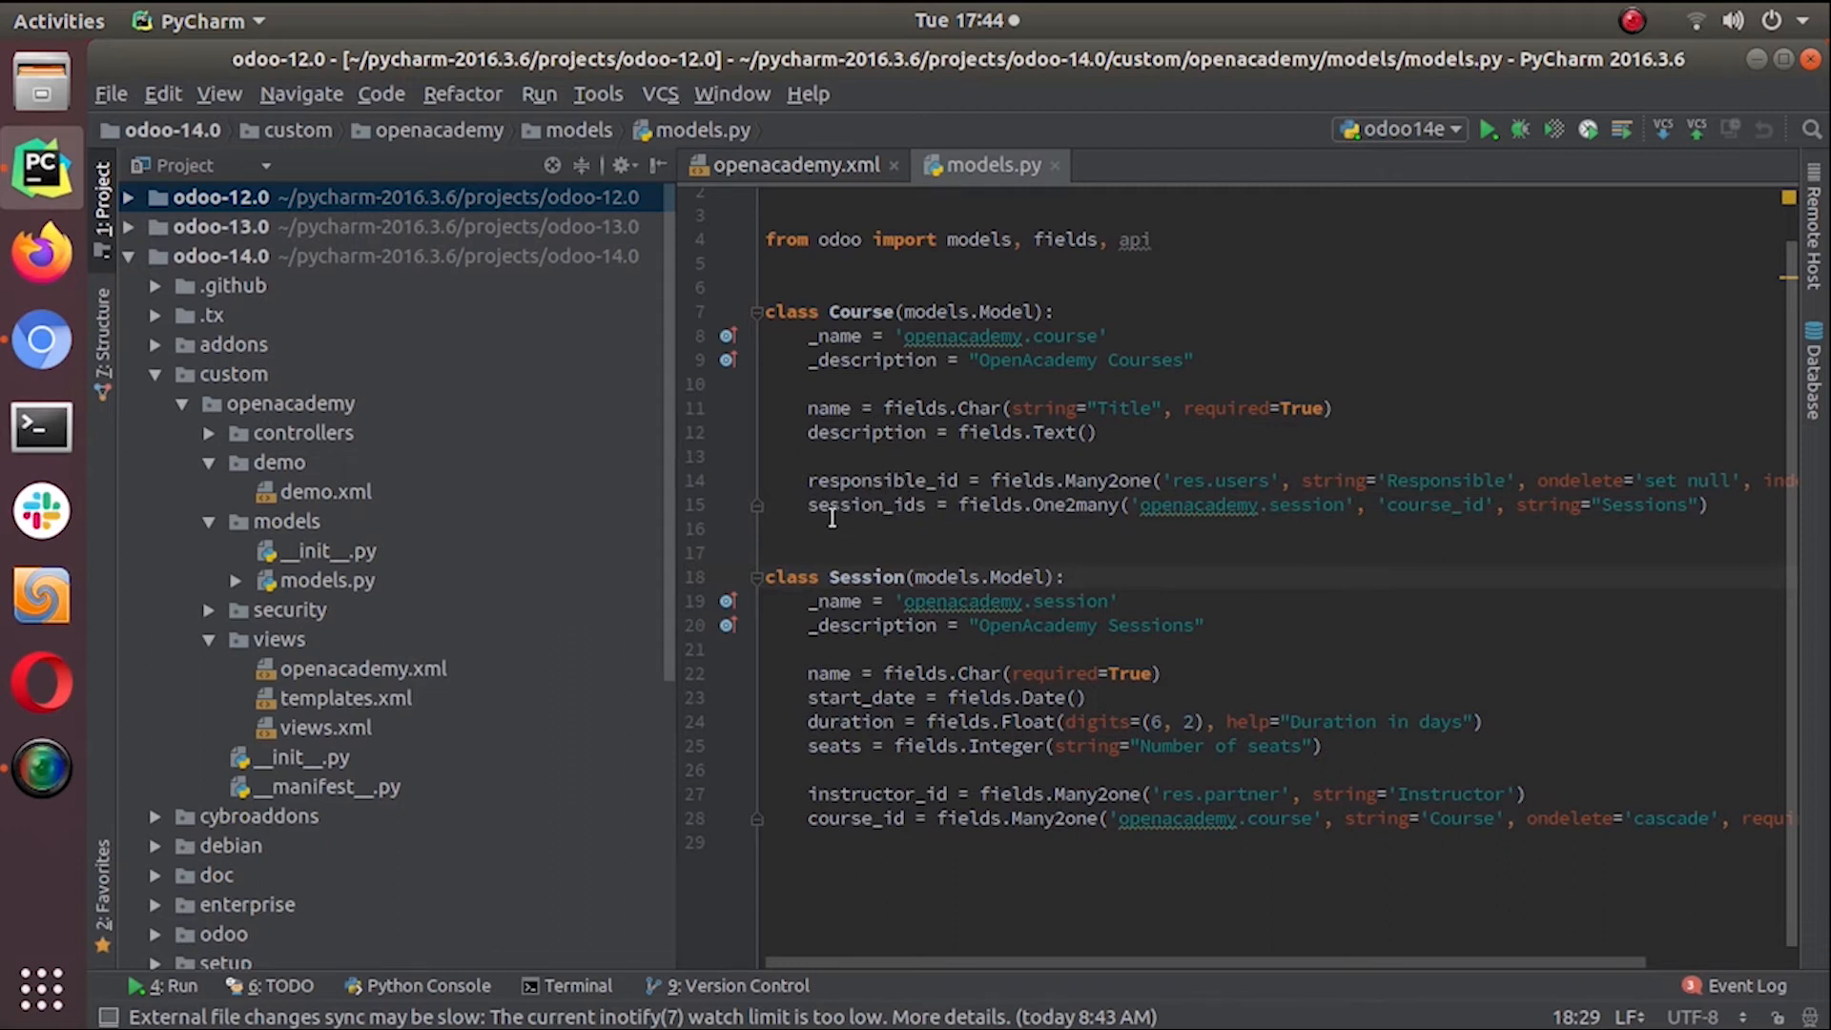
mouse_move(917, 516)
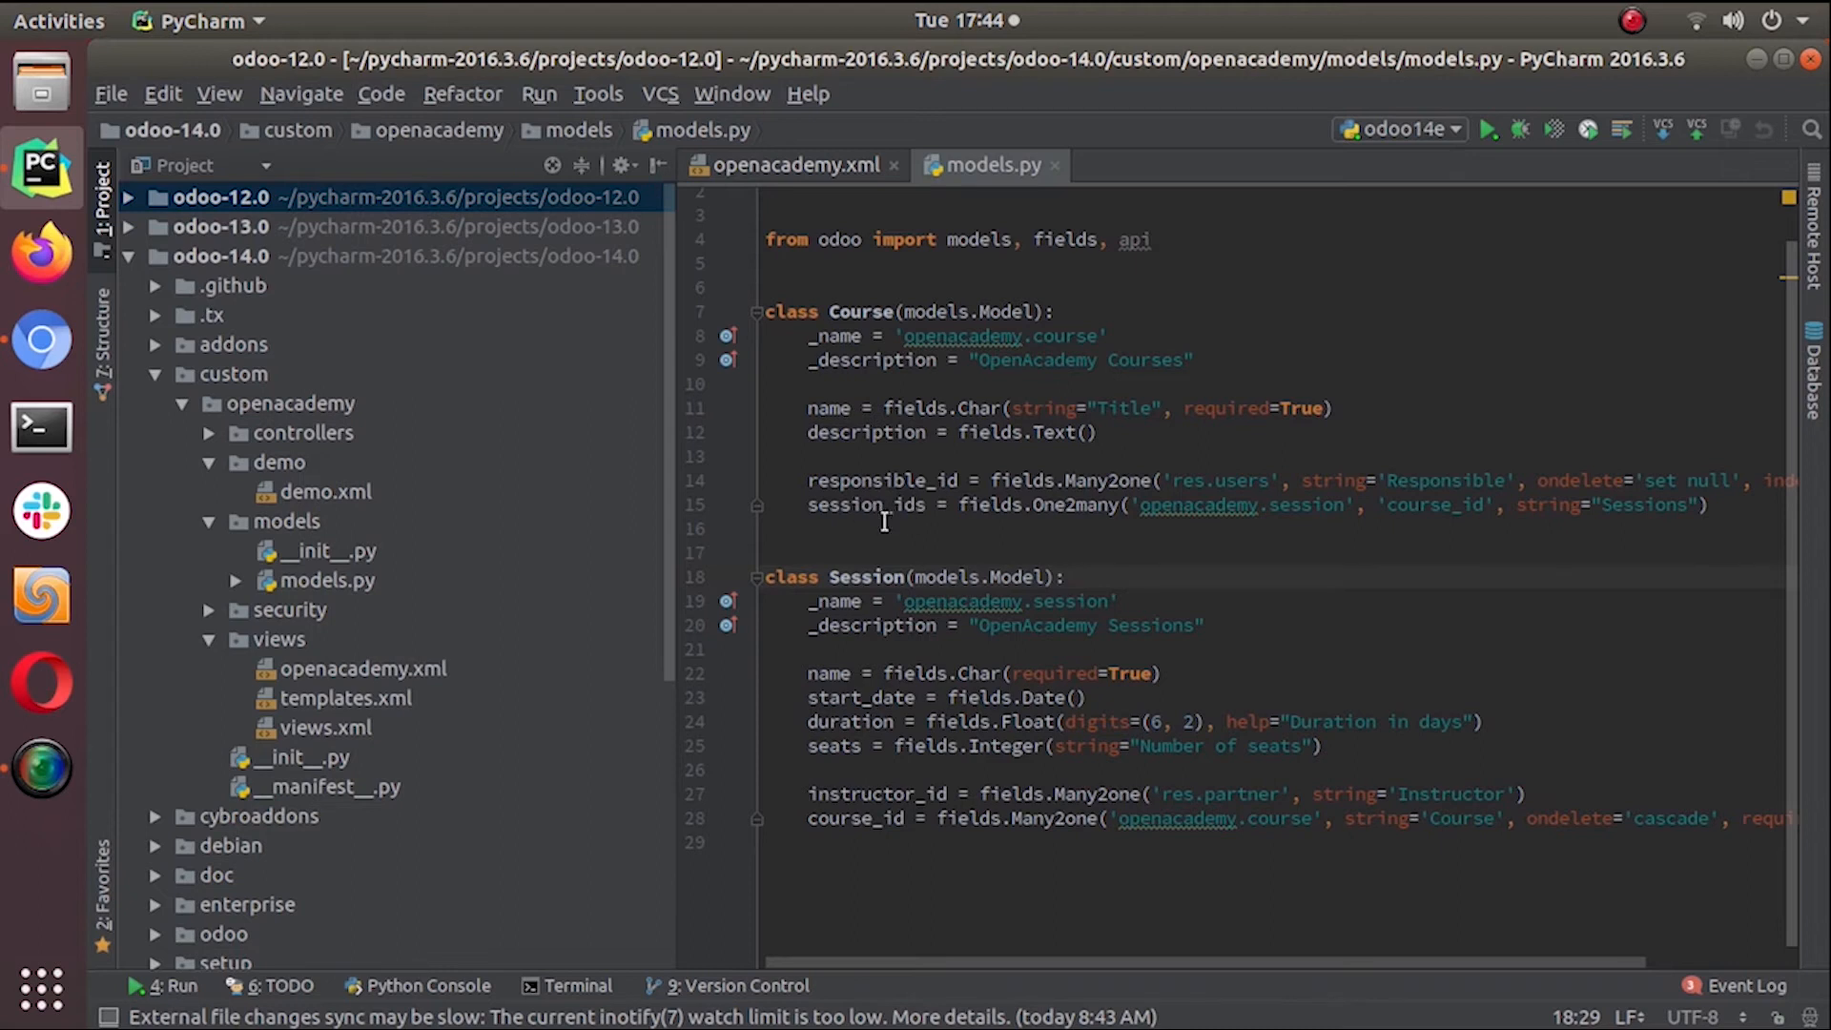
mouse_move(892, 515)
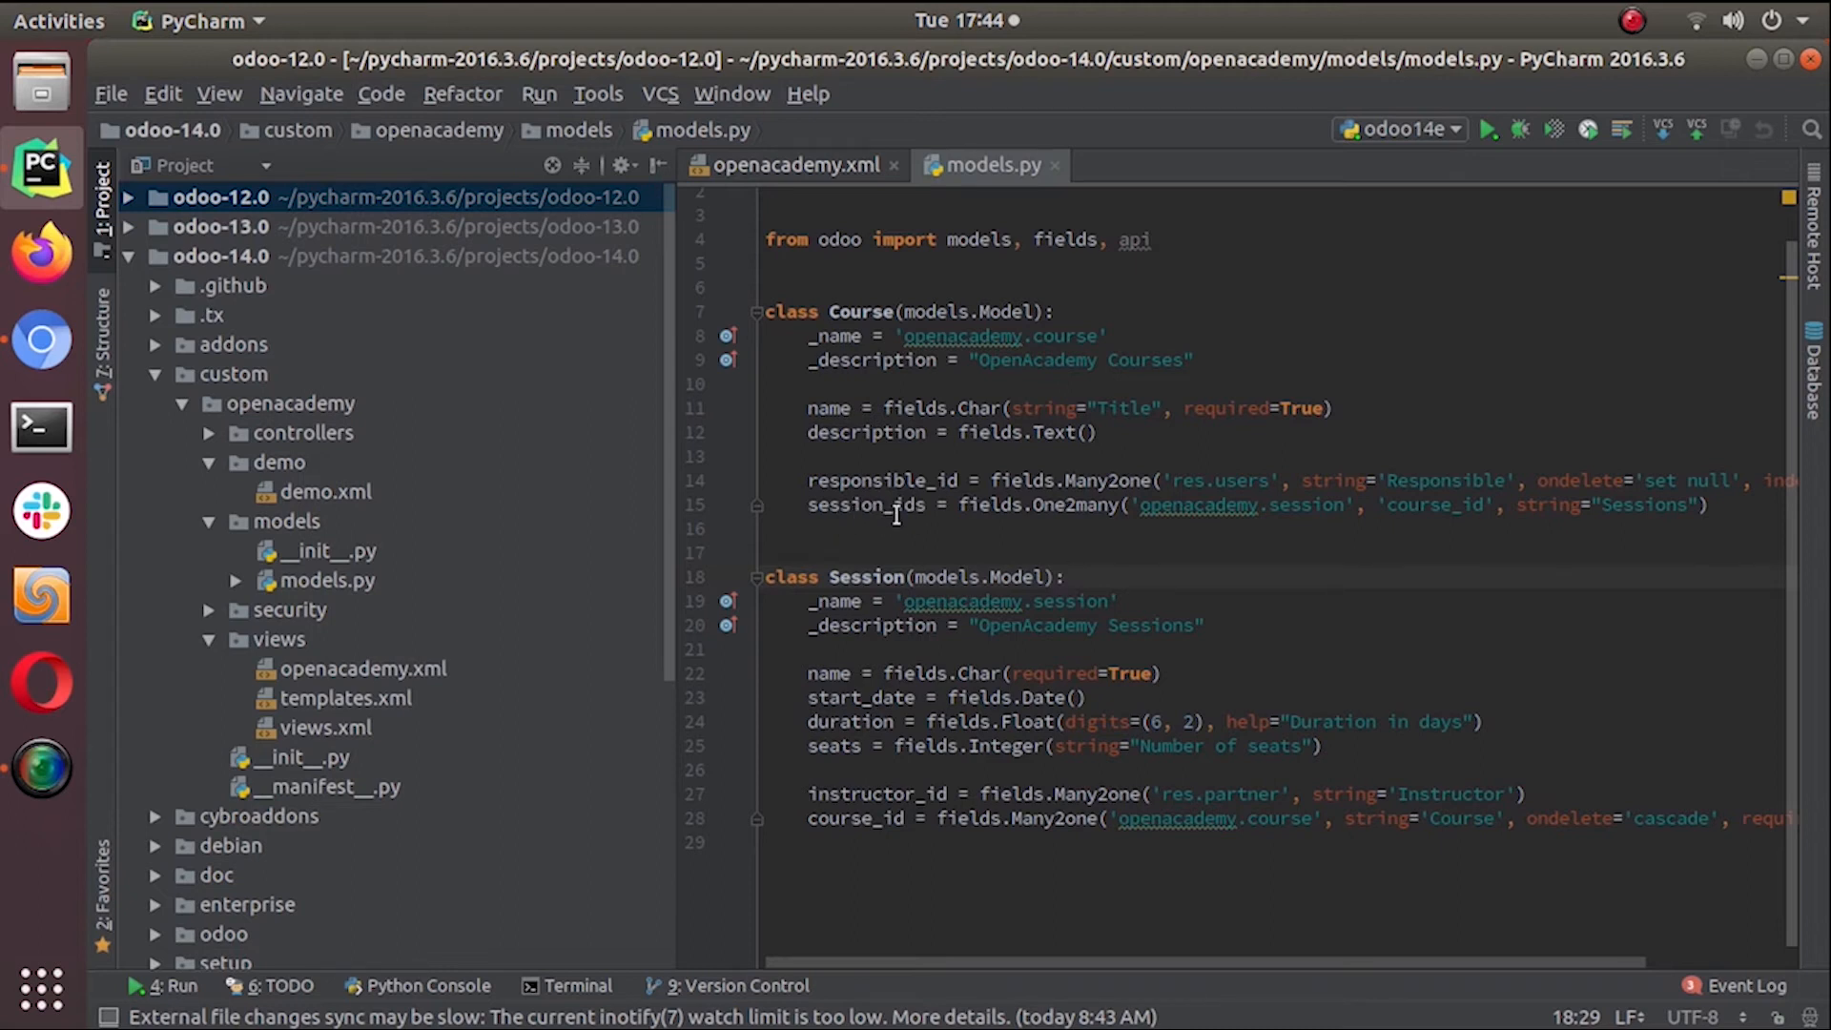
mouse_move(913, 517)
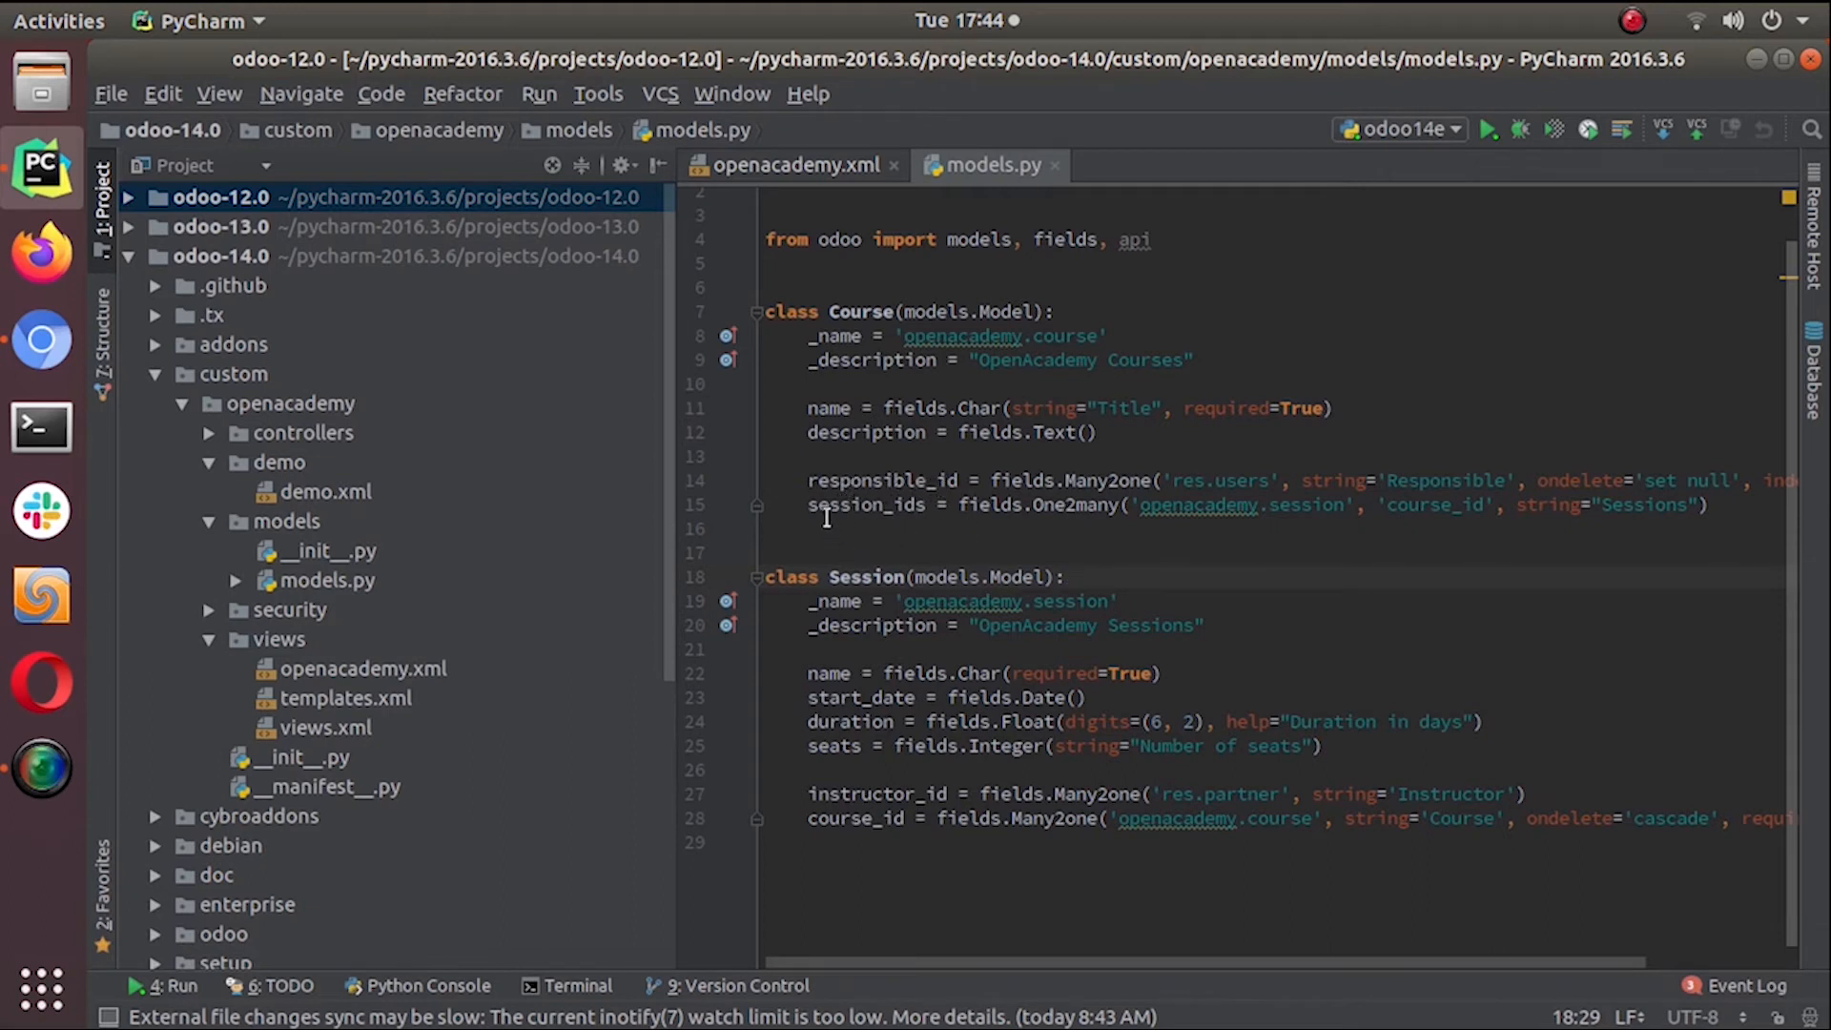
mouse_move(860, 526)
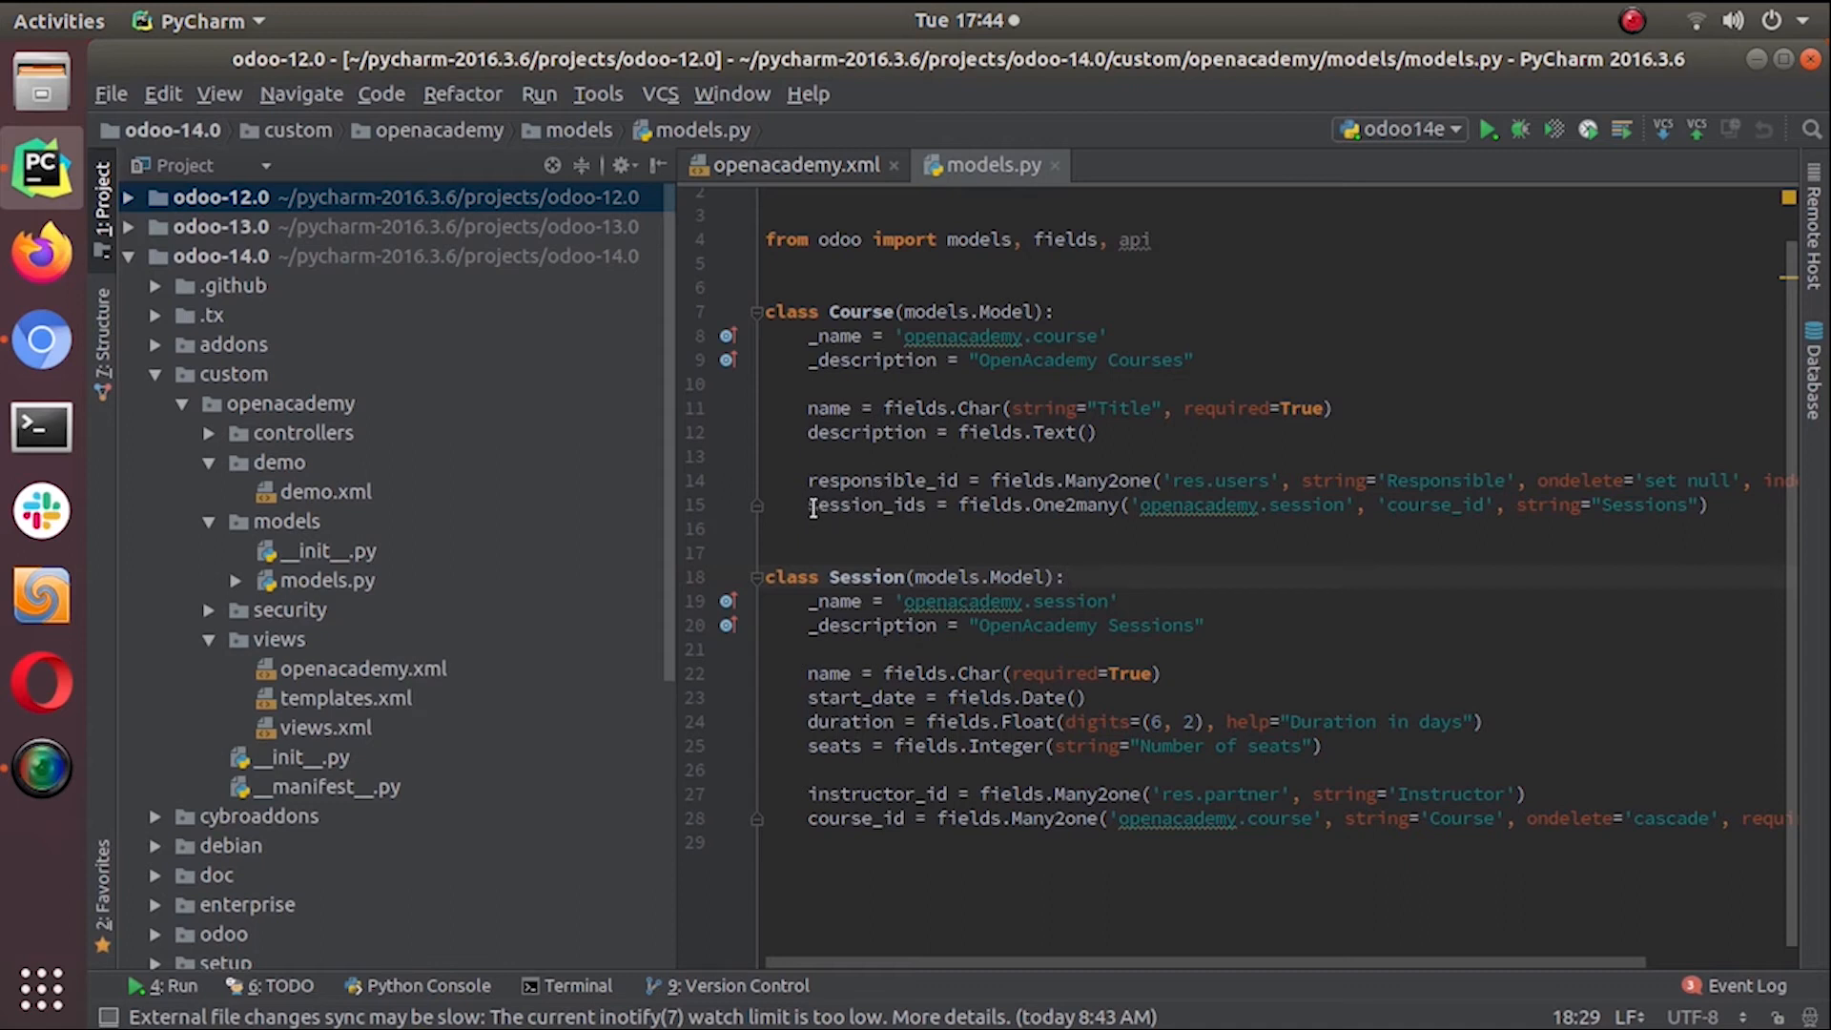
double_click(863, 504)
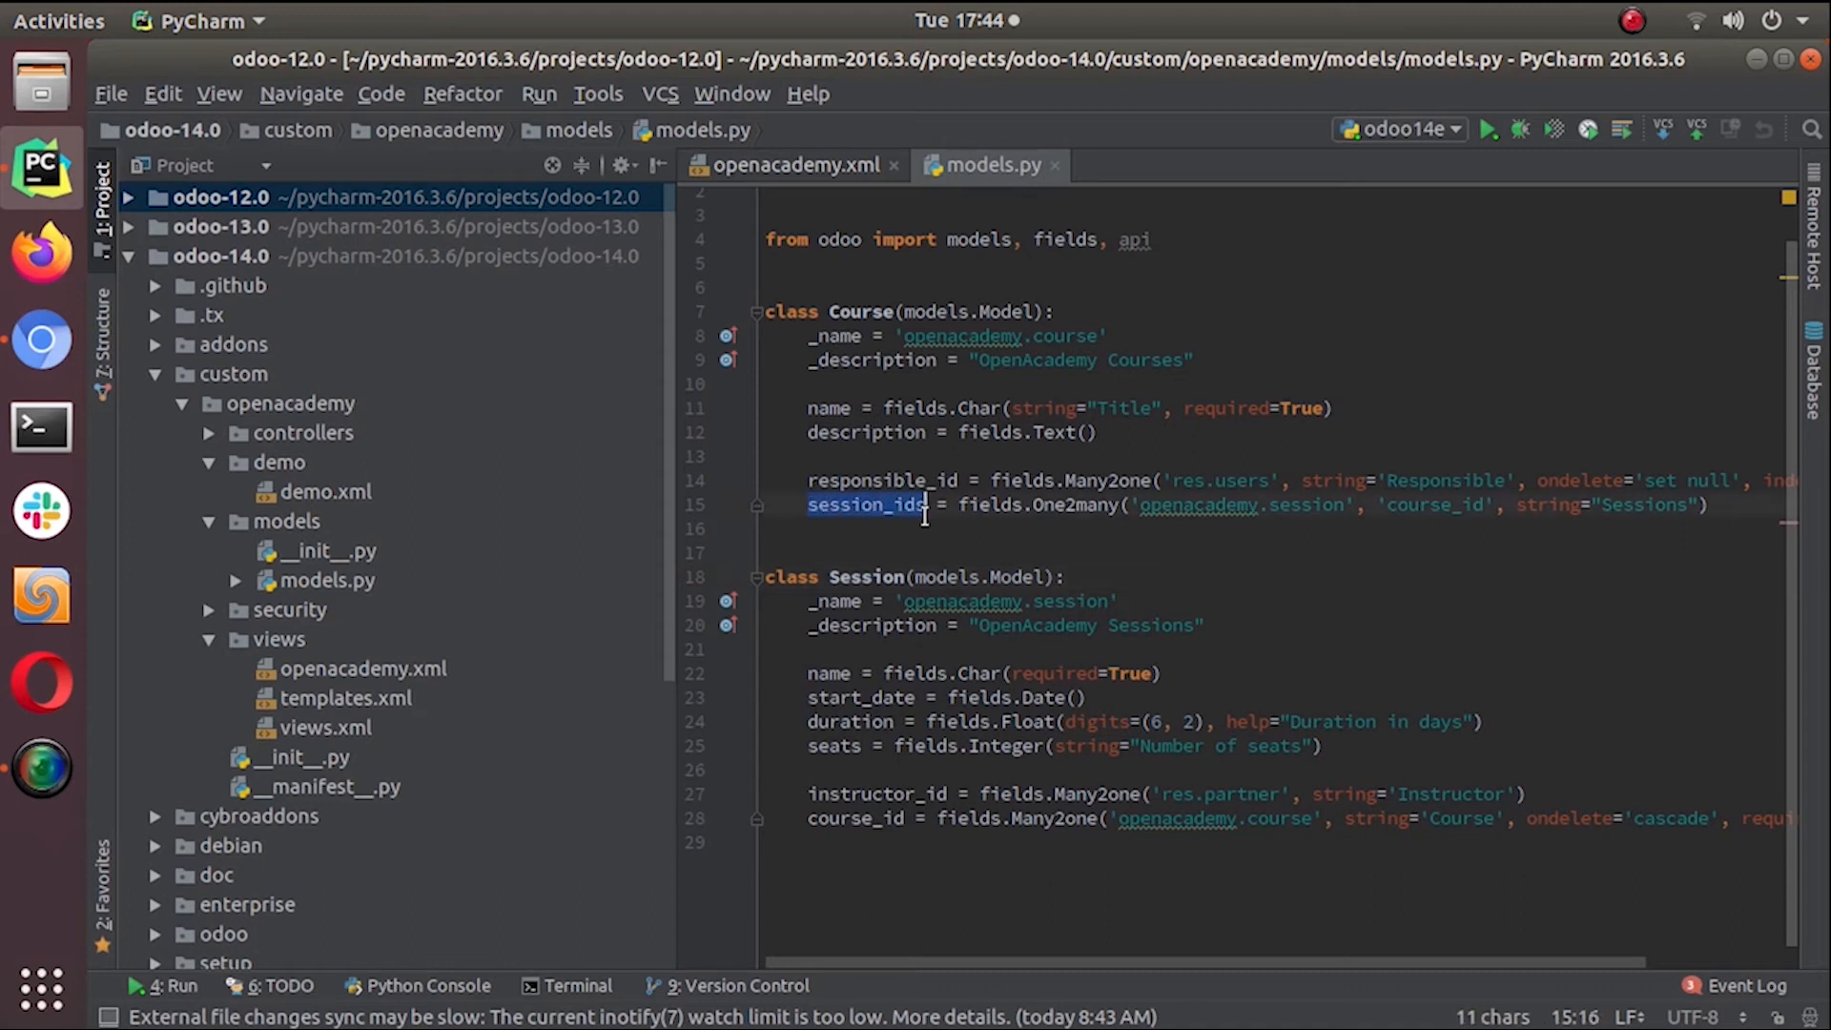
mouse_move(1312, 378)
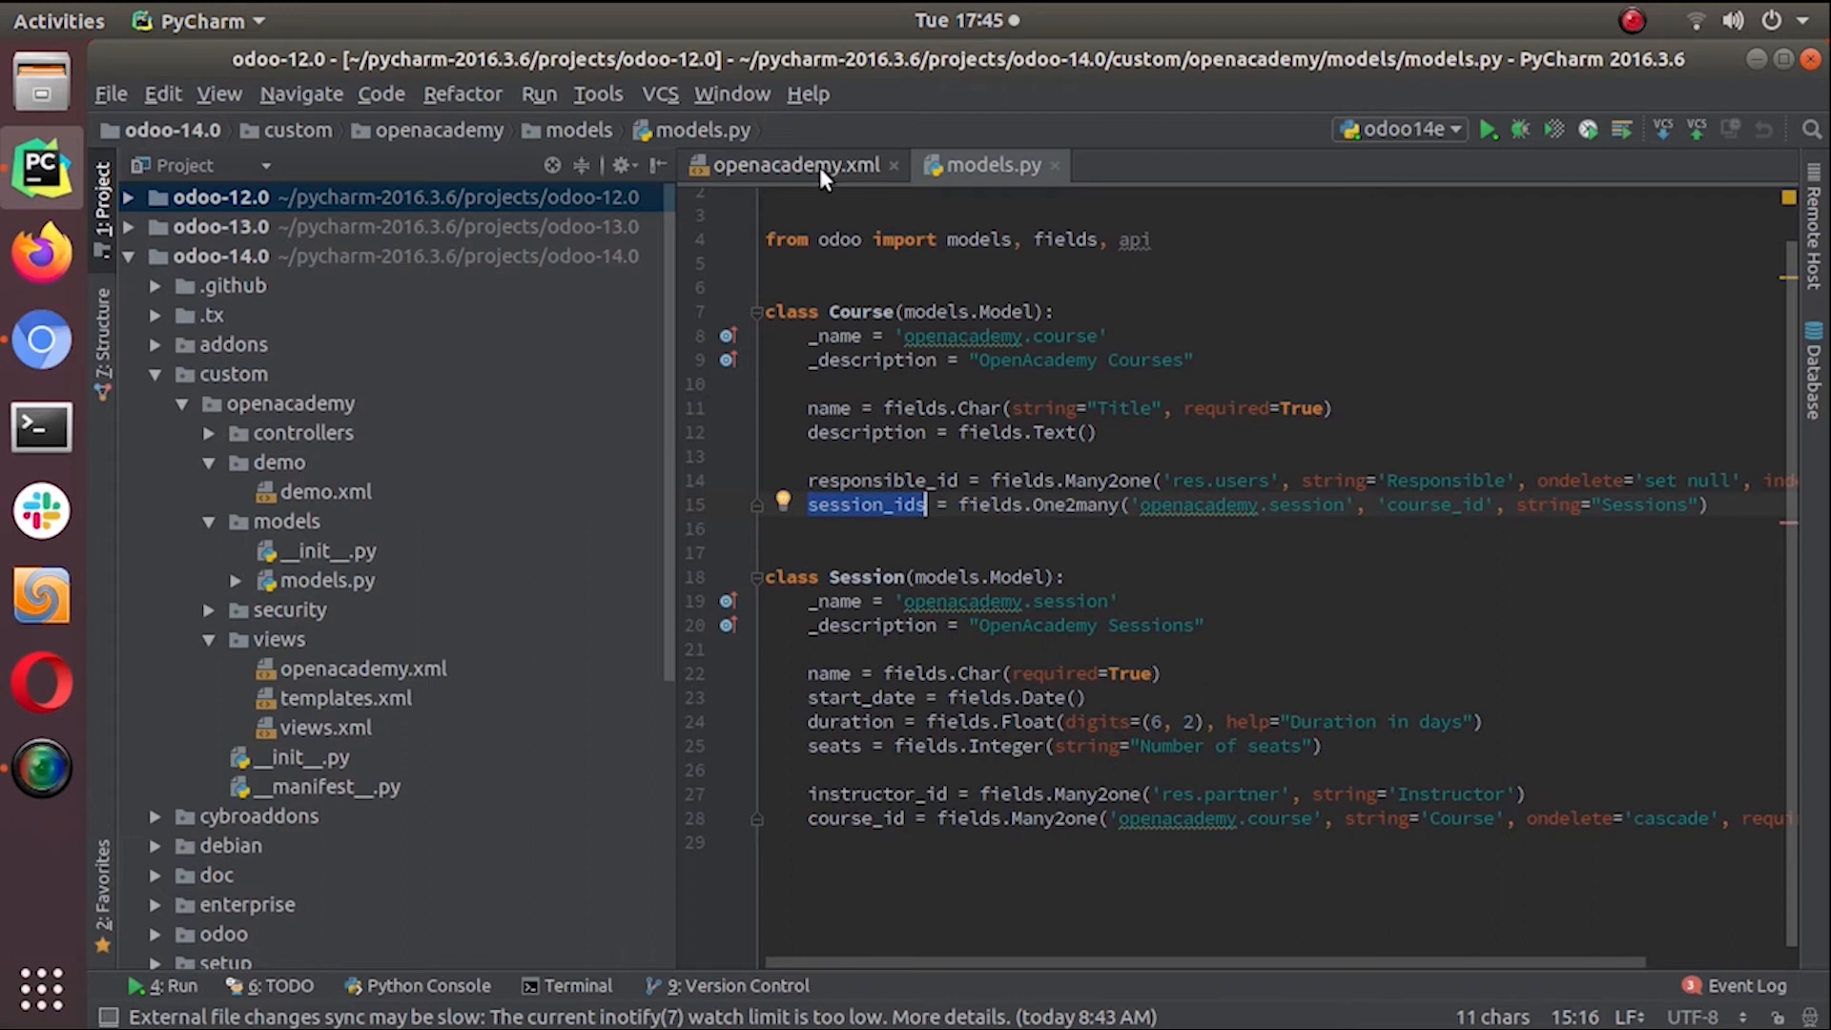
Show openacademy.xml's course form view with its Description and About notebook pages
left_click(793, 164)
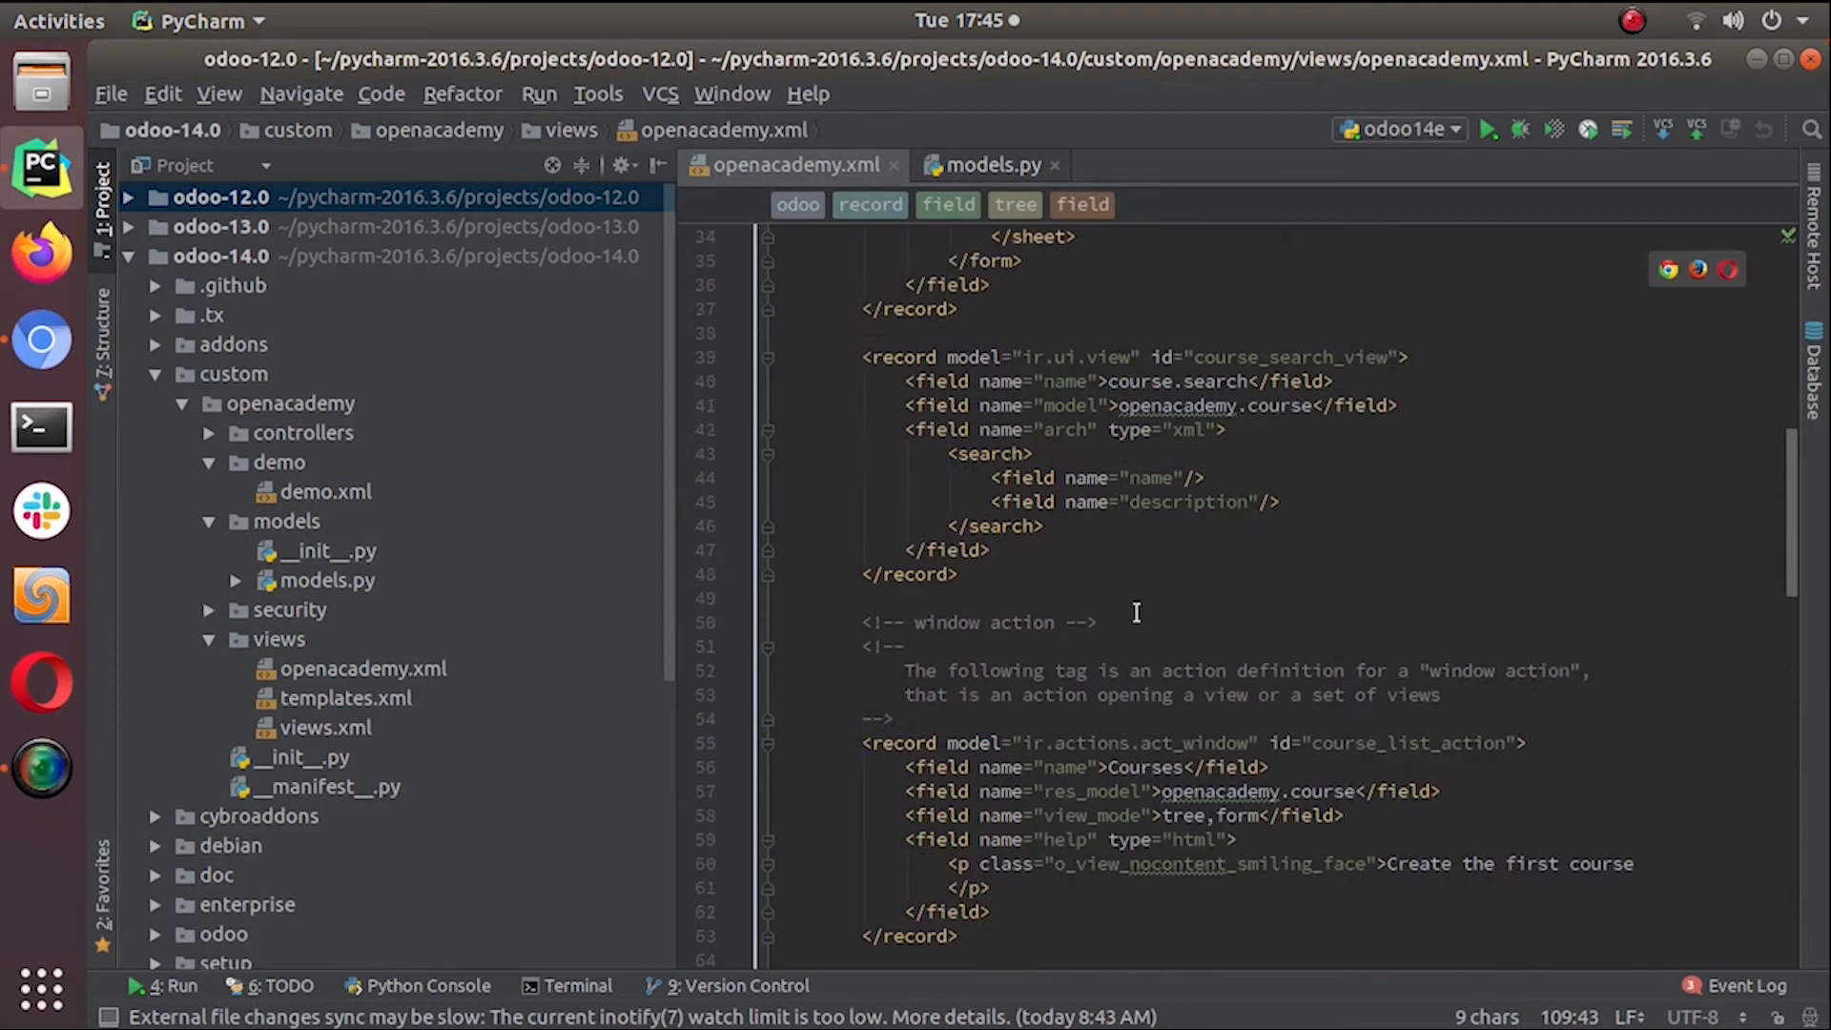
scroll("down", 3)
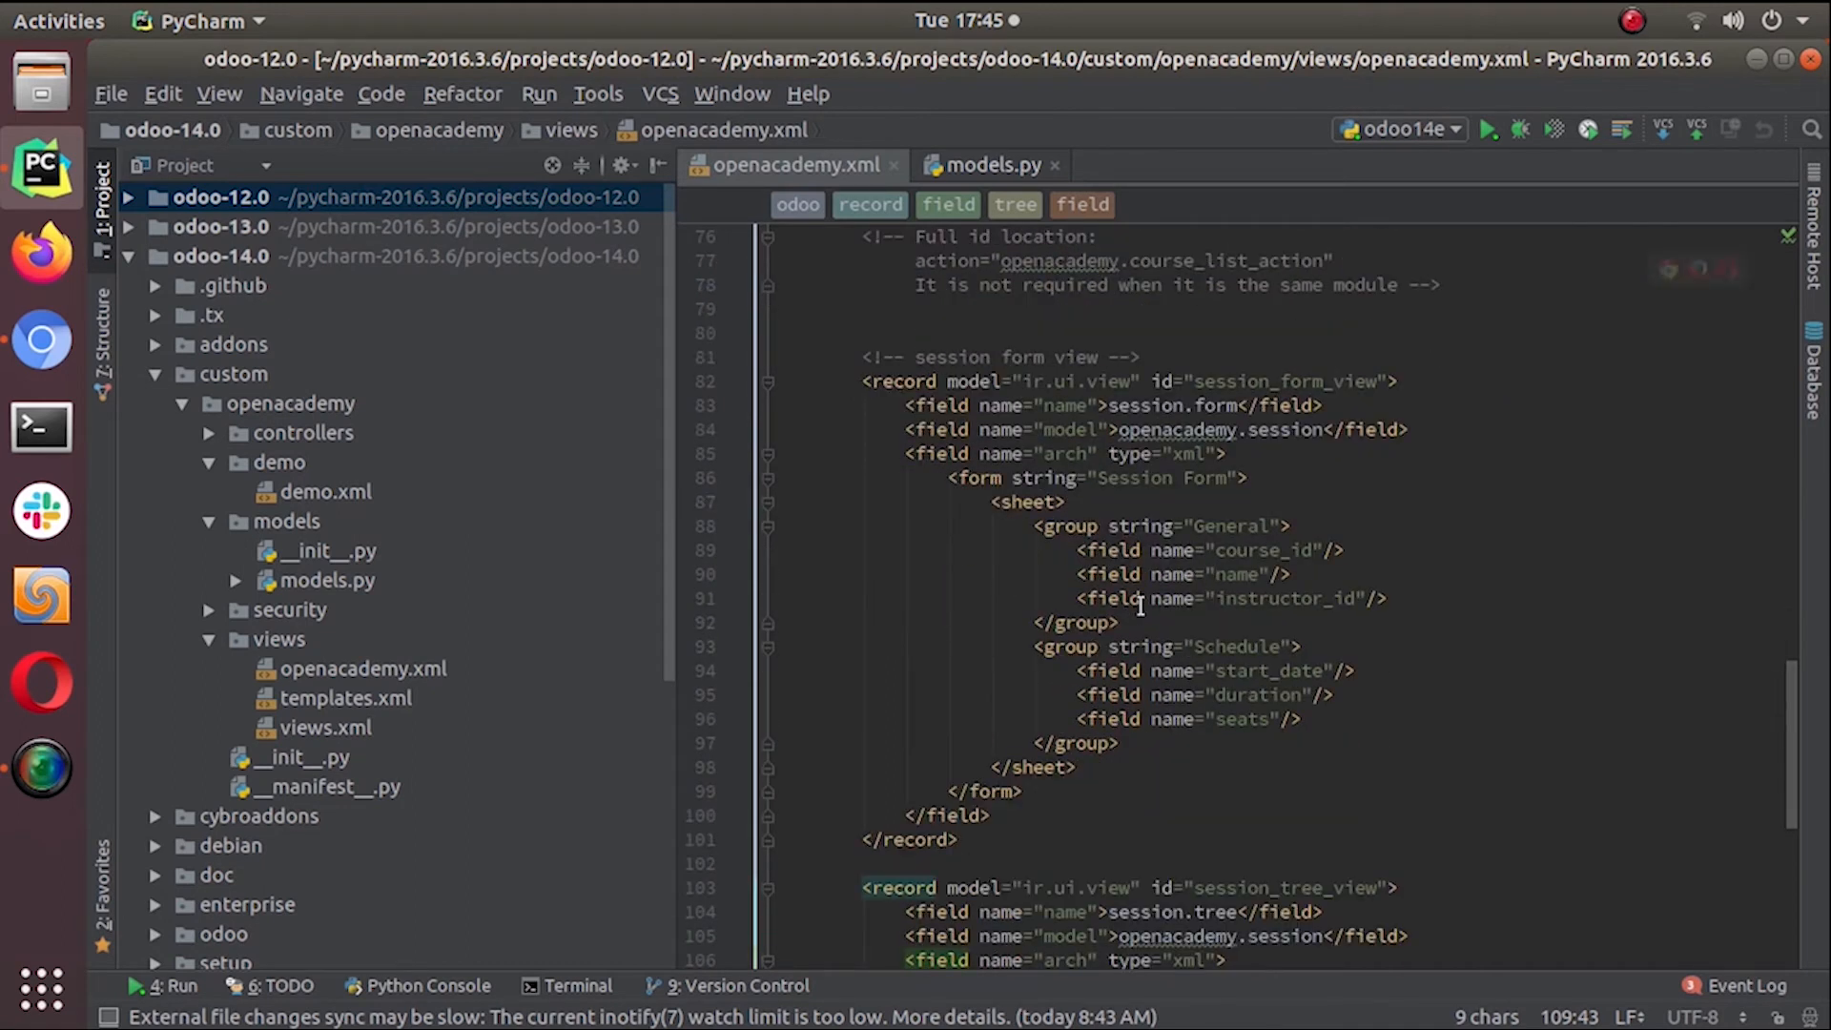
scroll("up", 3)
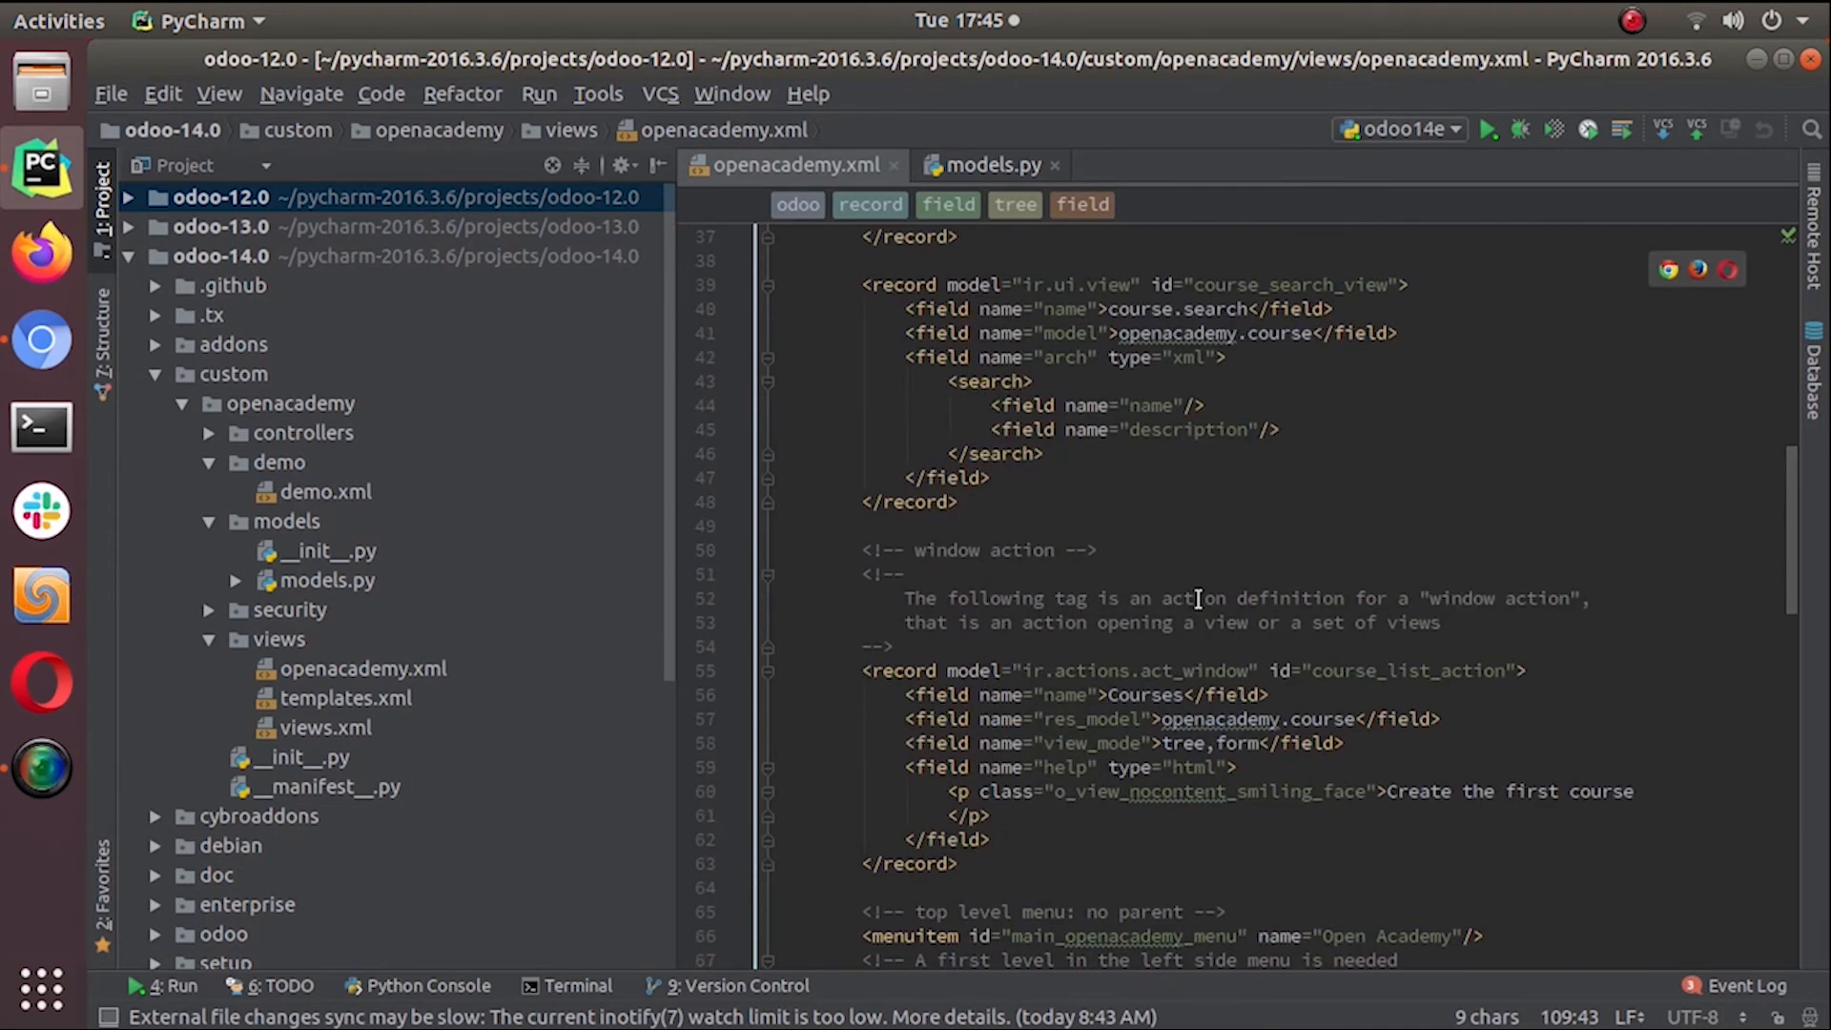
scroll("up", 3)
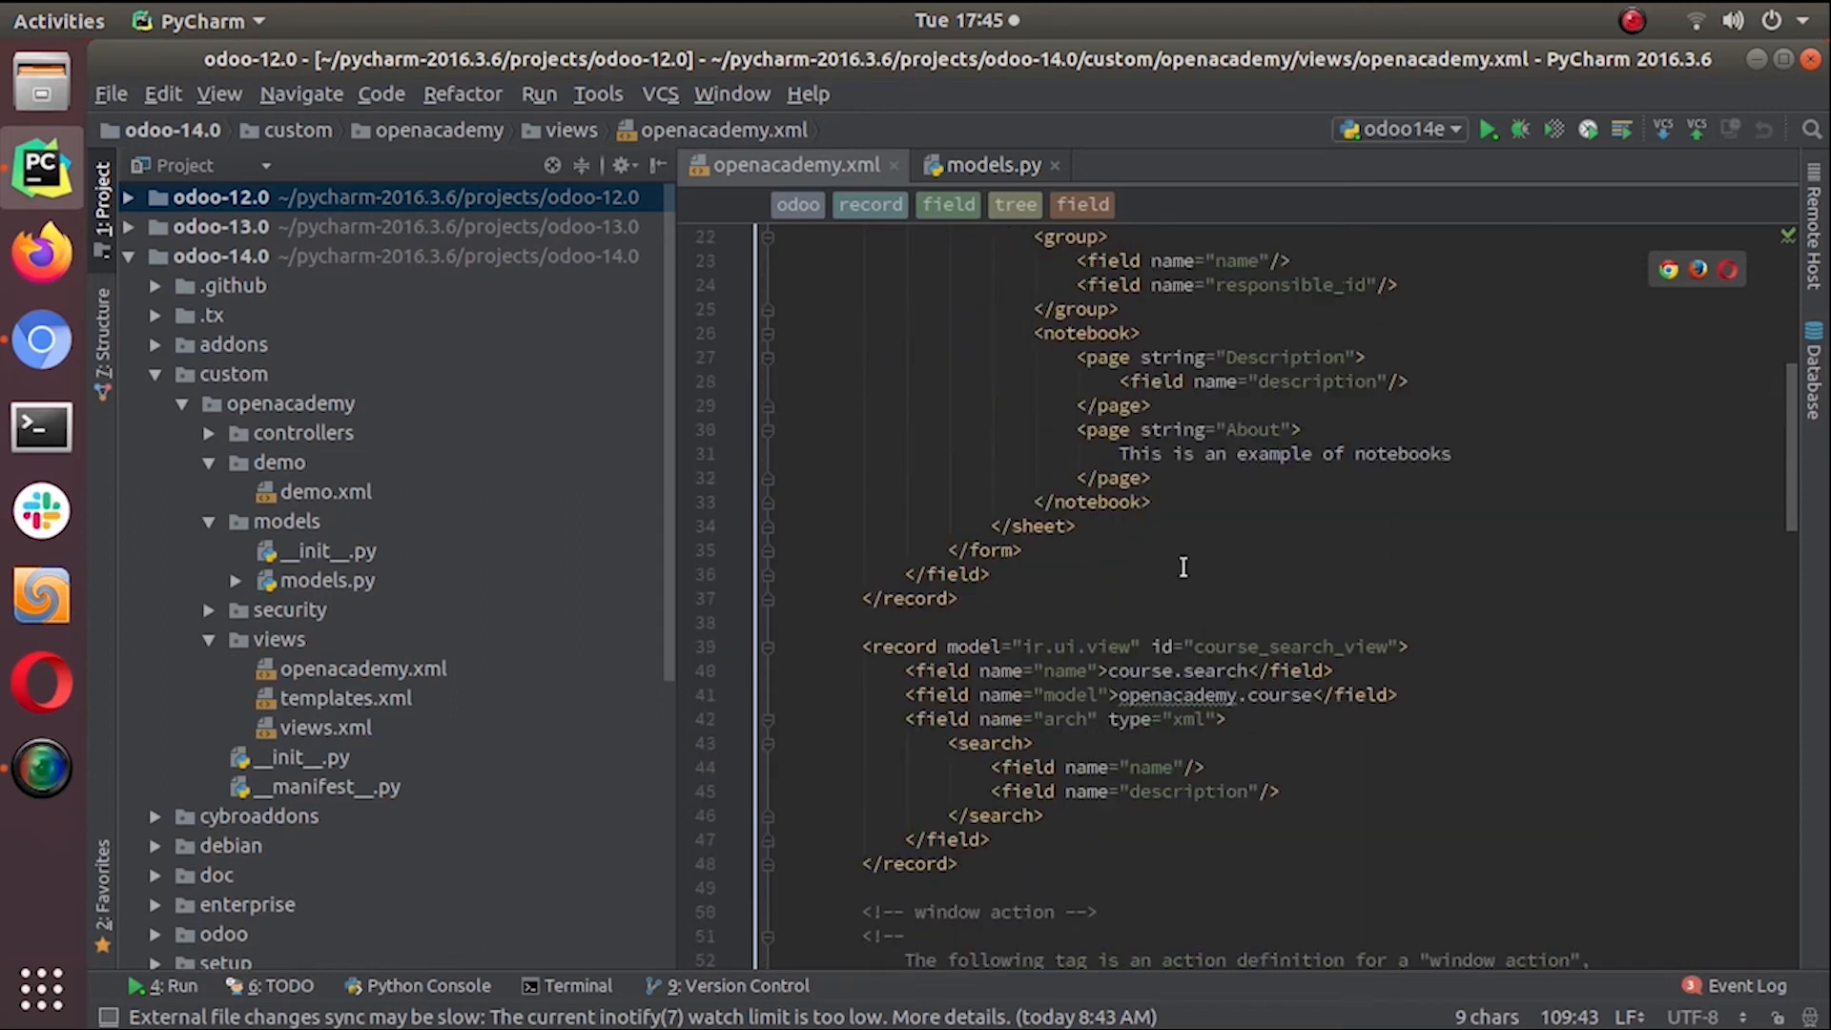
scroll("up", 3)
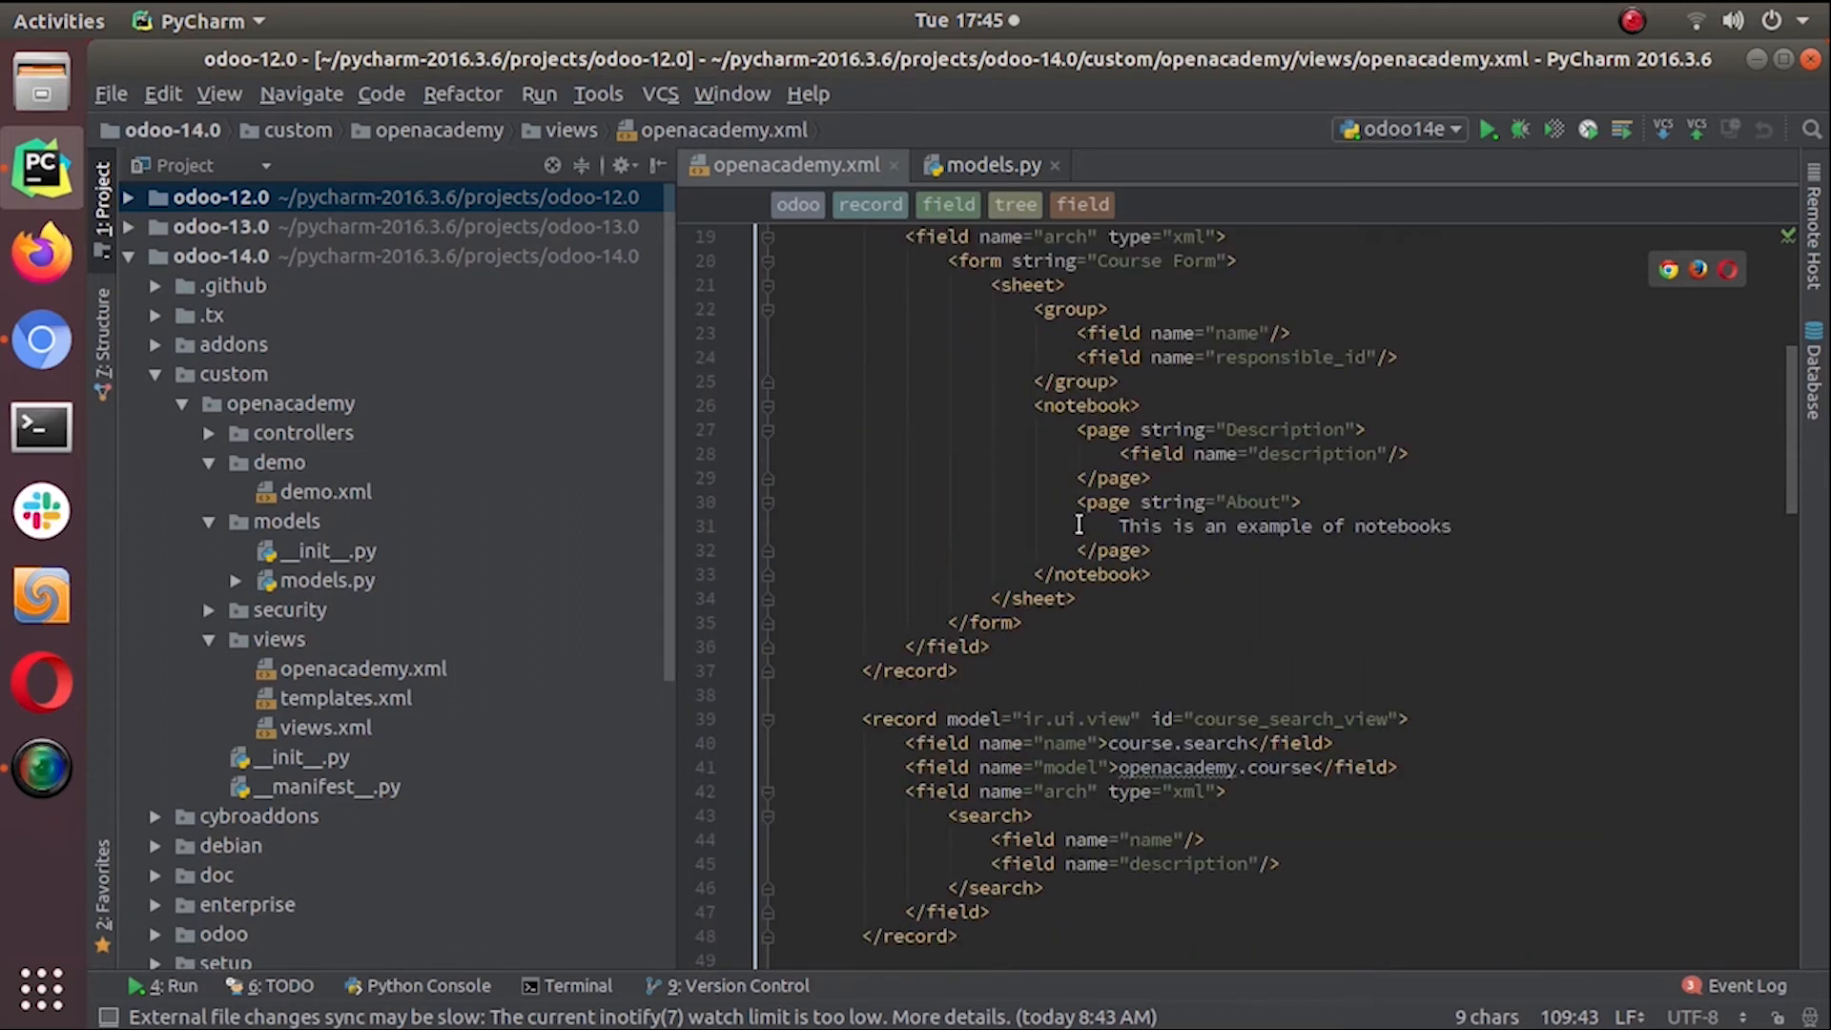
mouse_move(1091, 521)
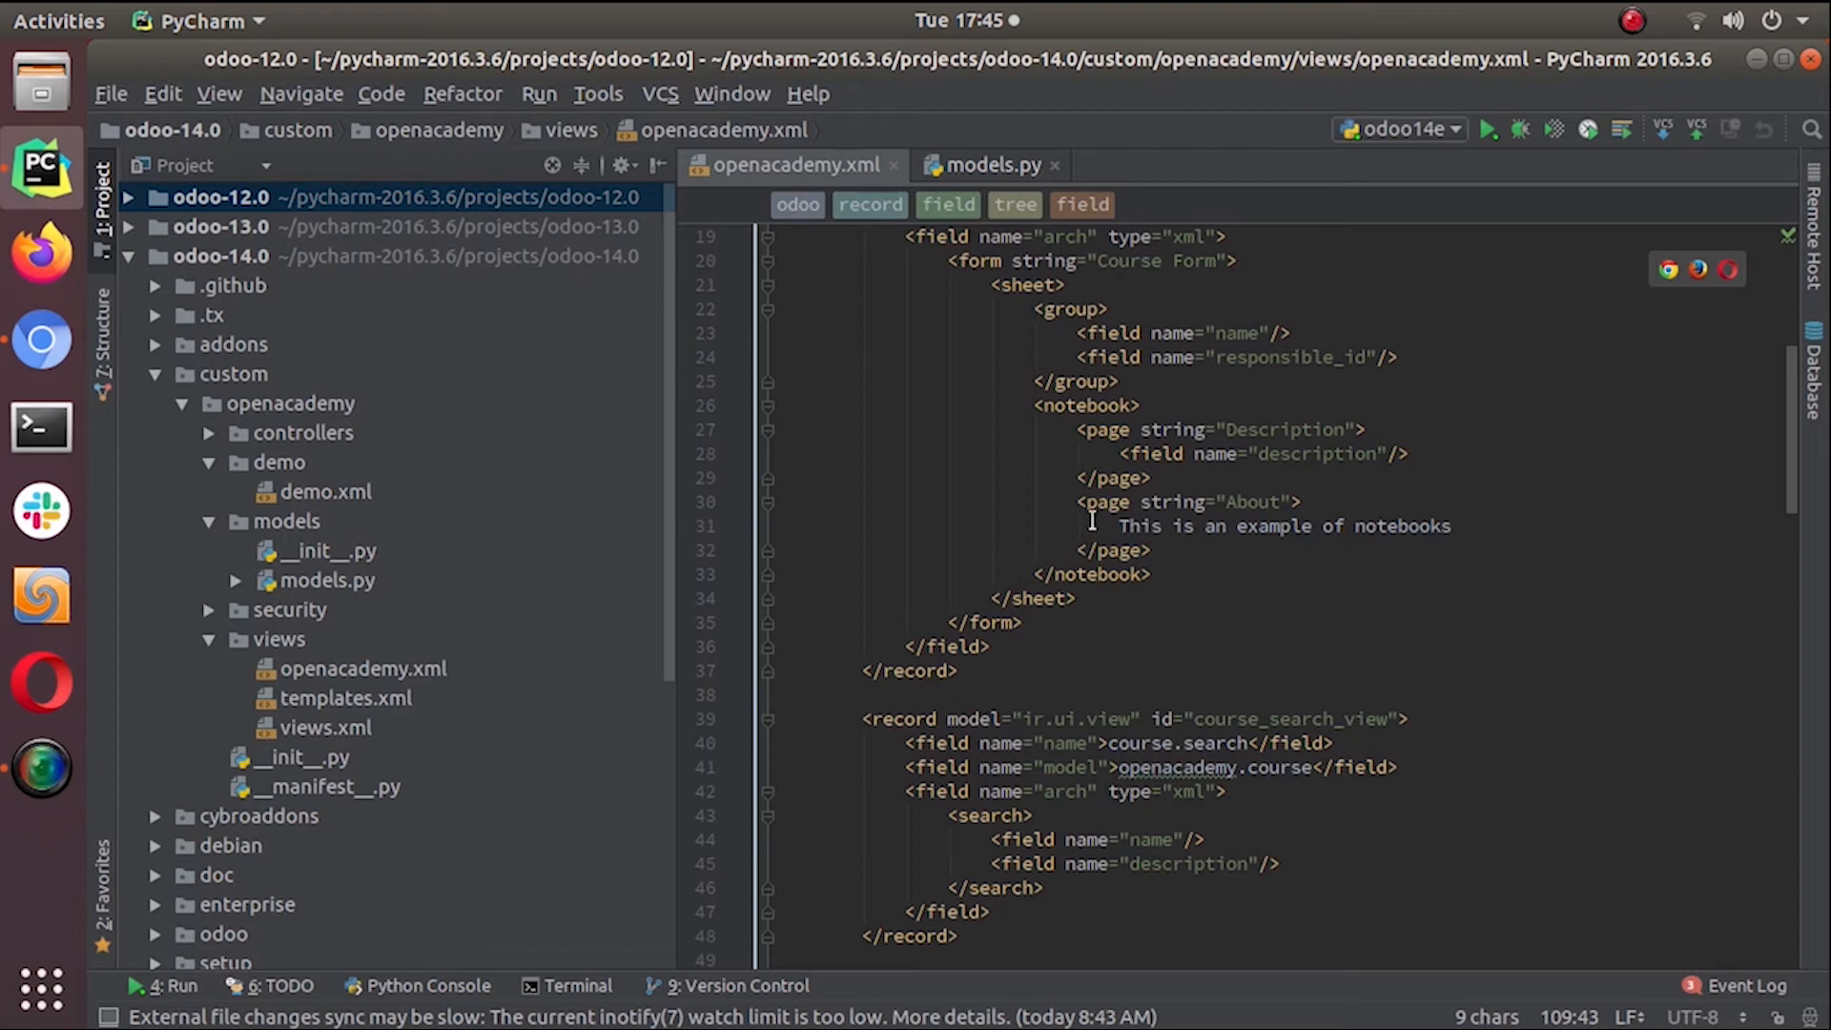
mouse_move(1154, 519)
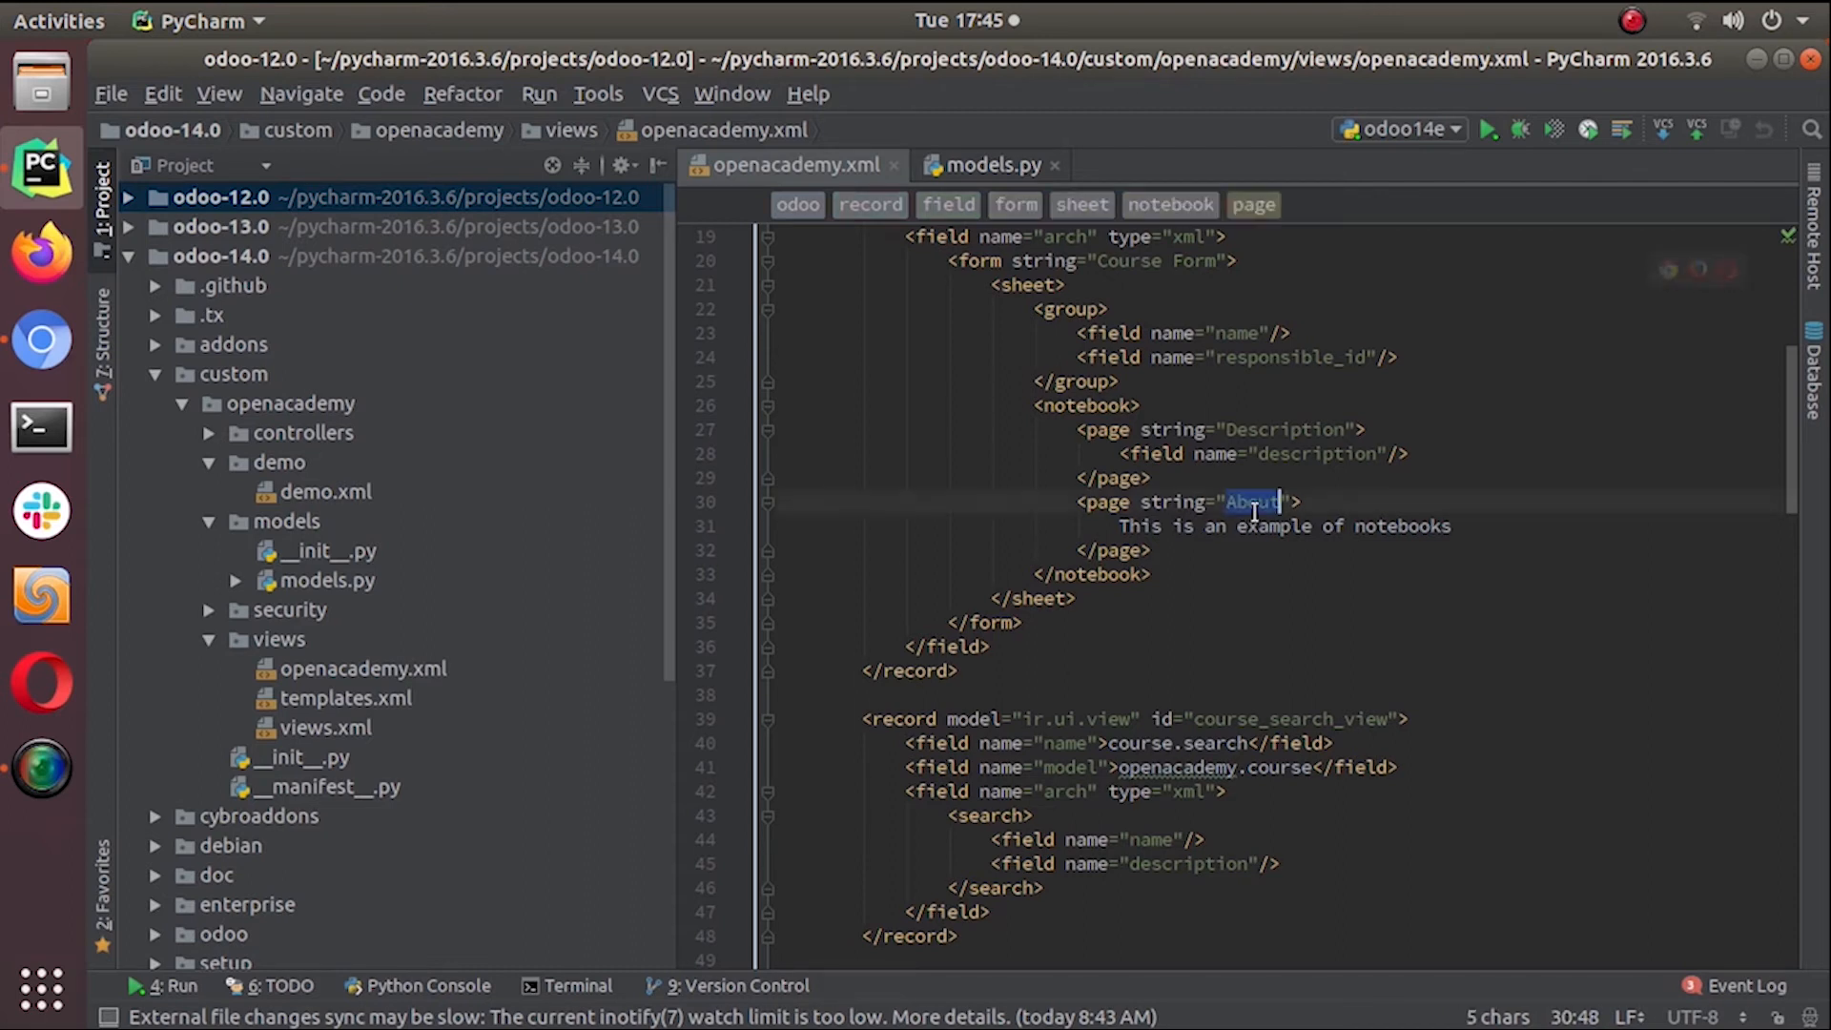
Relabel the About page as Sessions and replace its example text with <field name="session_ids">
type("se")
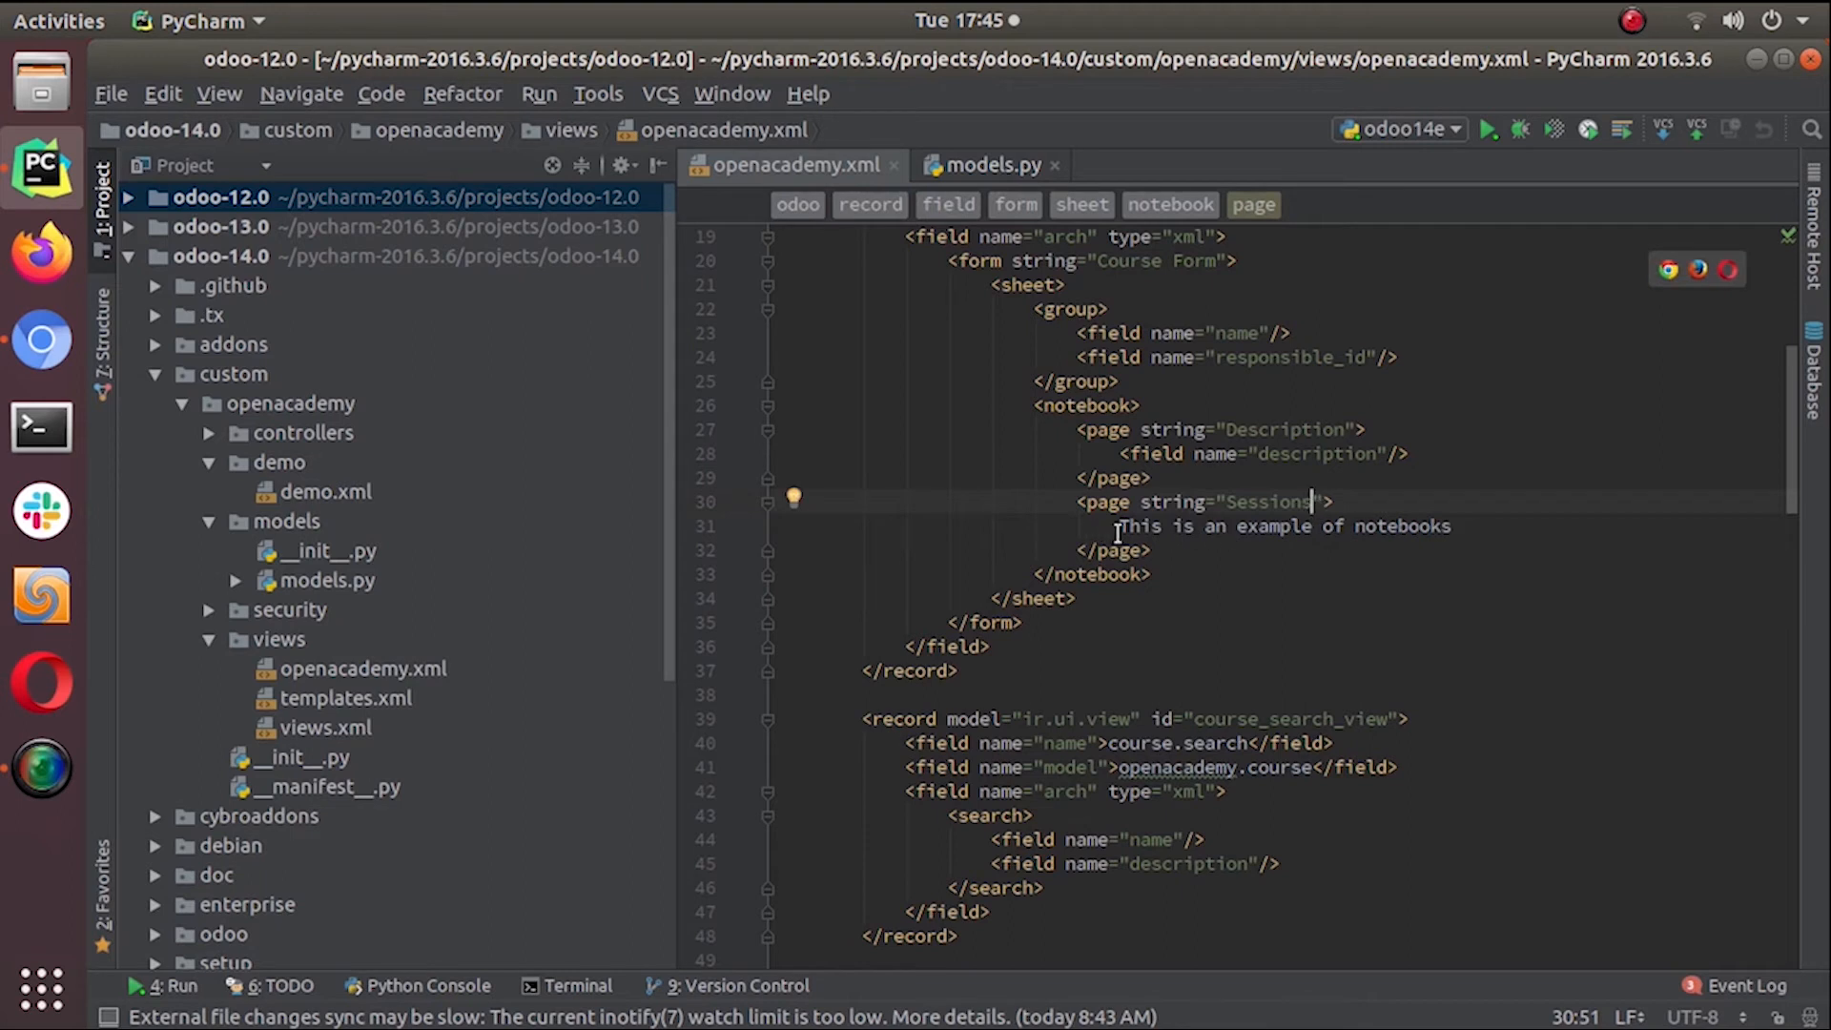
key("Delete")
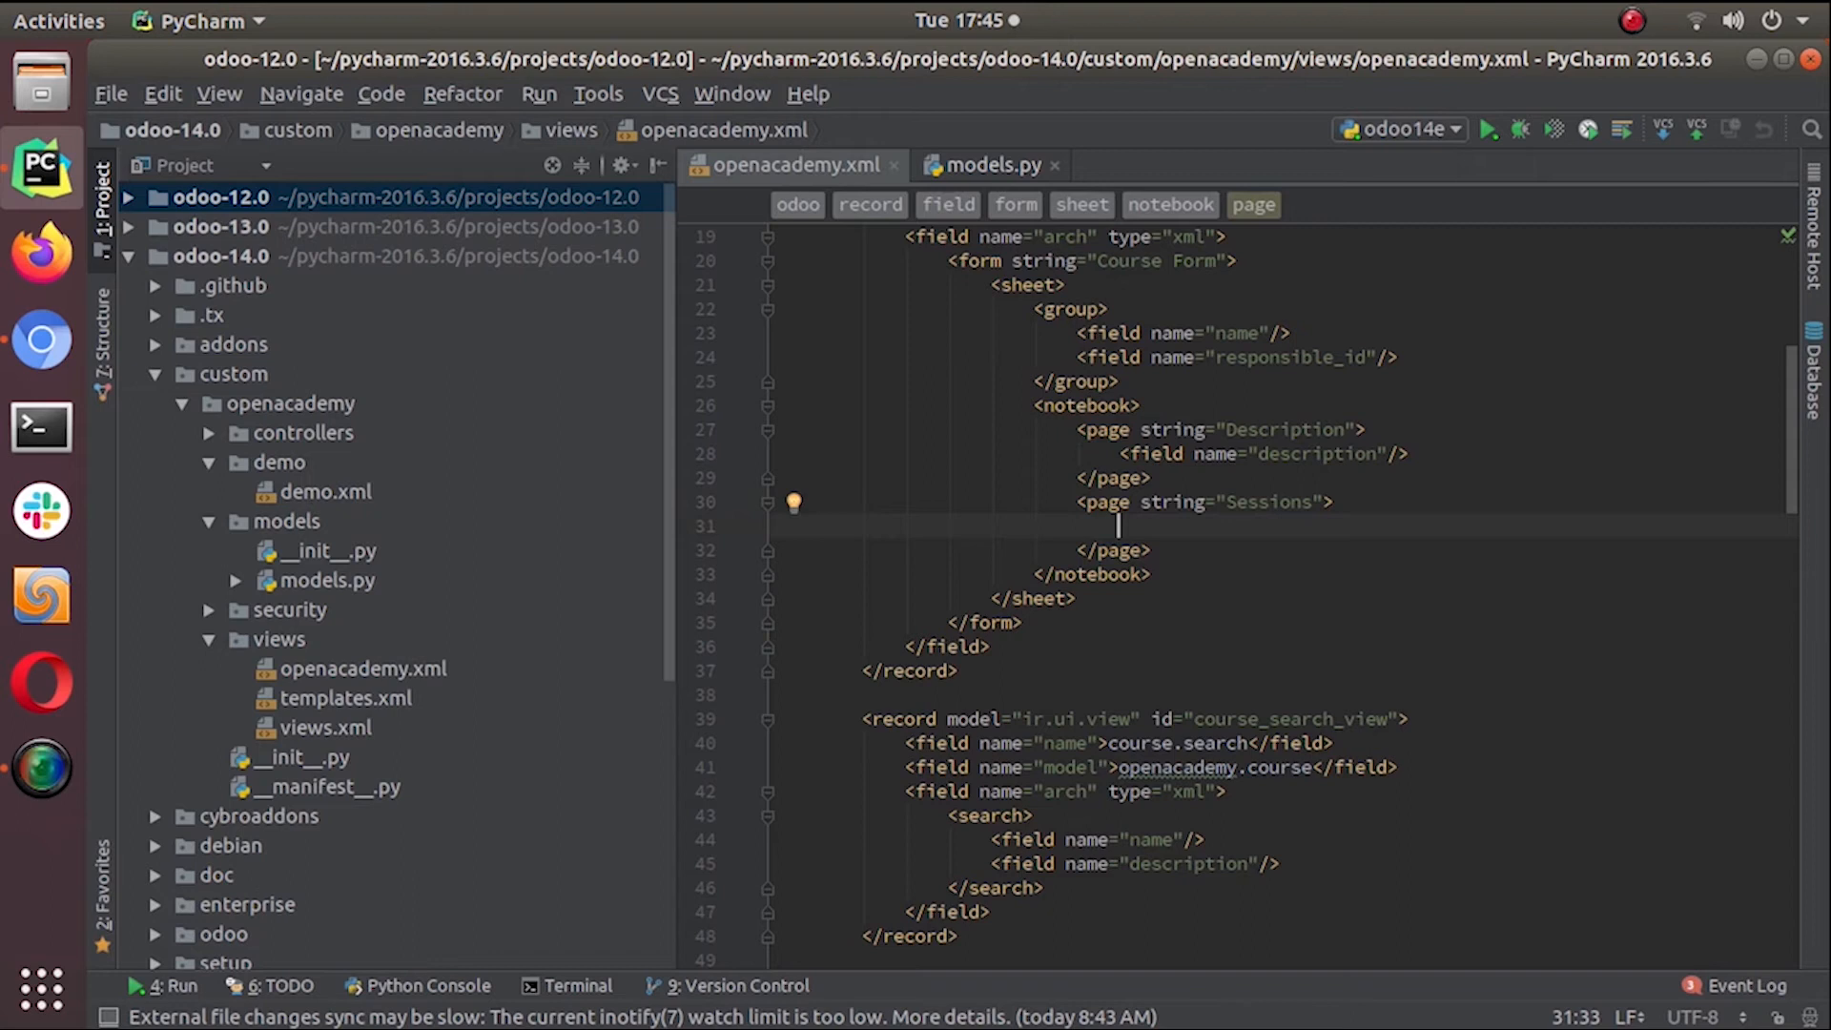
type("<field")
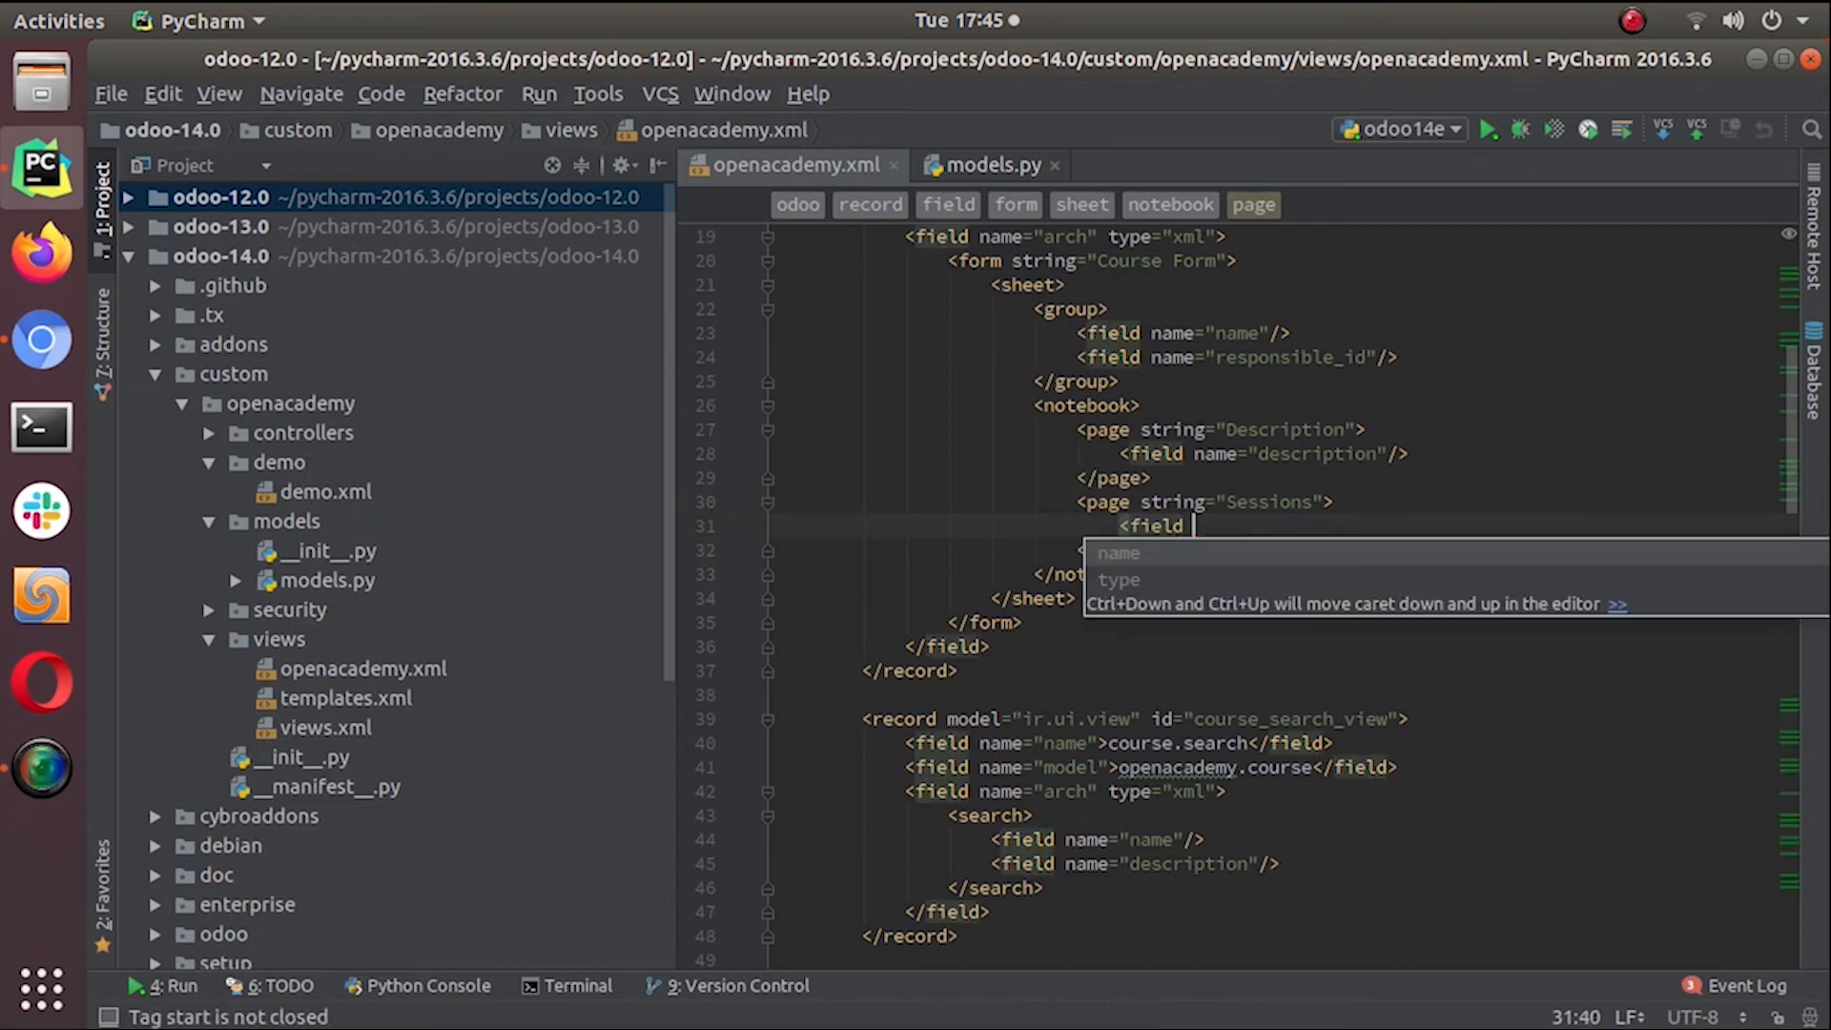
type("name=\"\"")
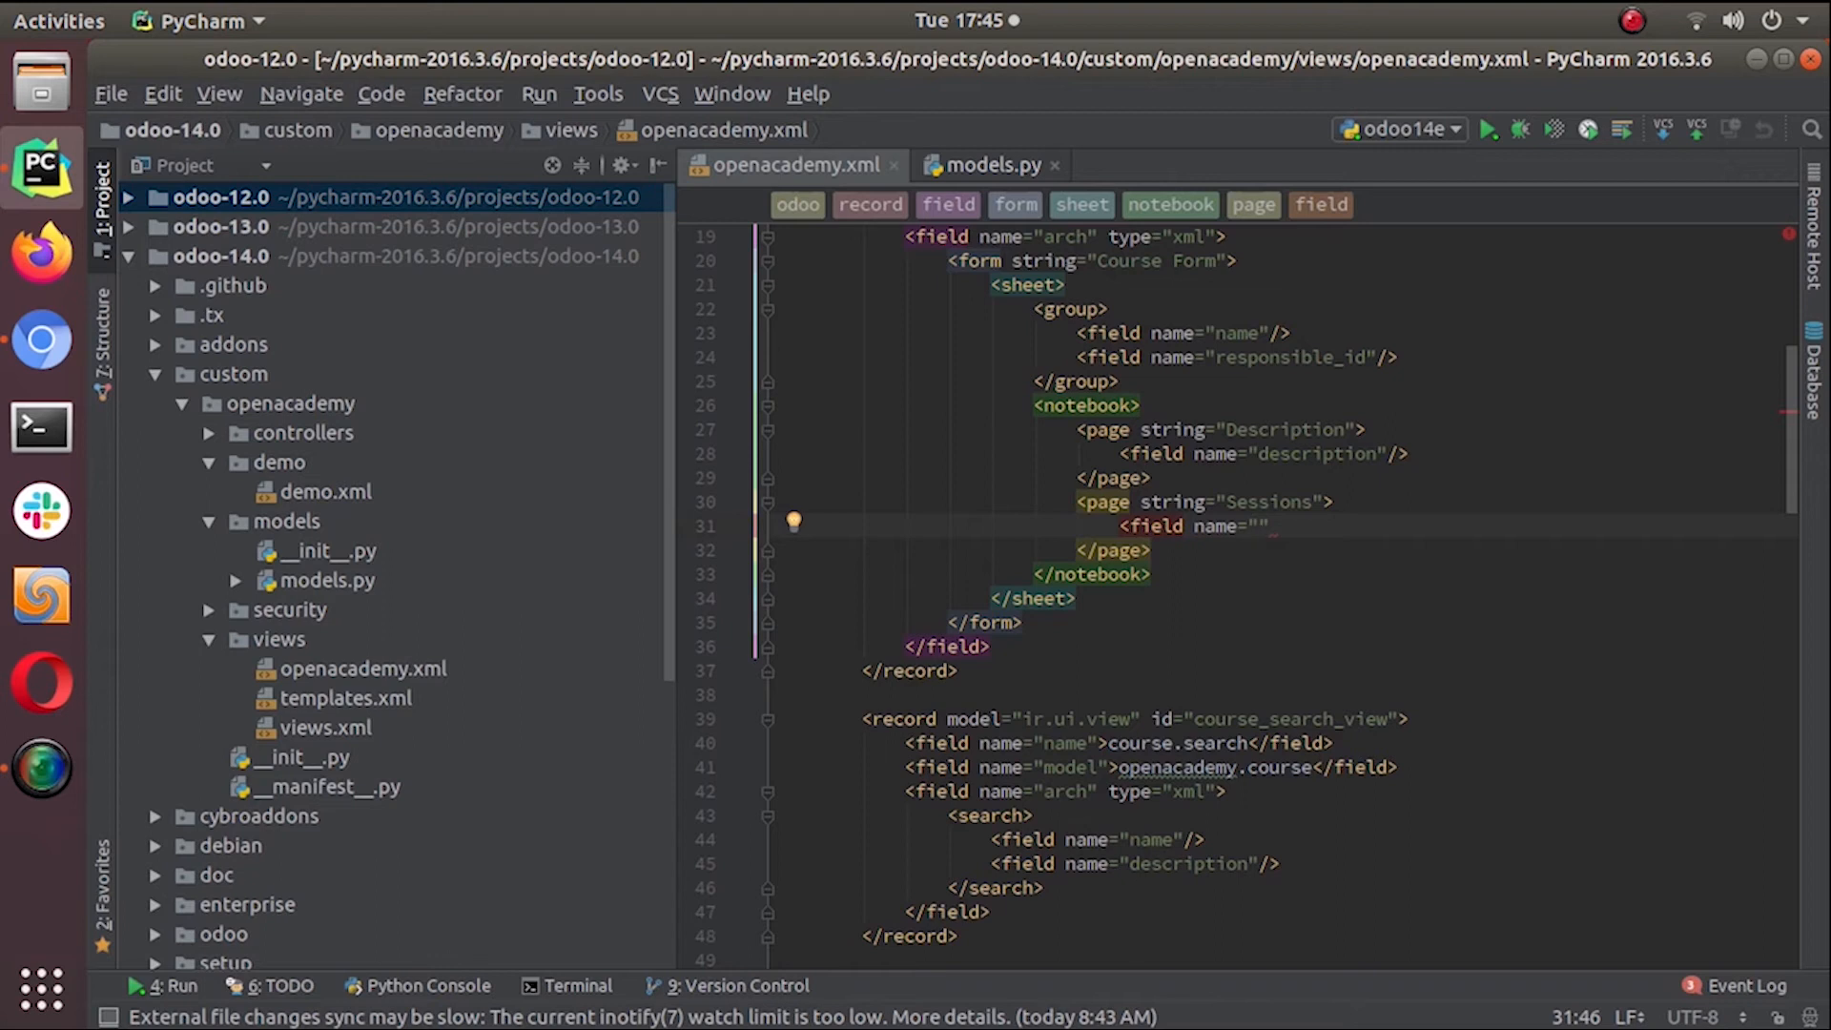
type("session_ids")
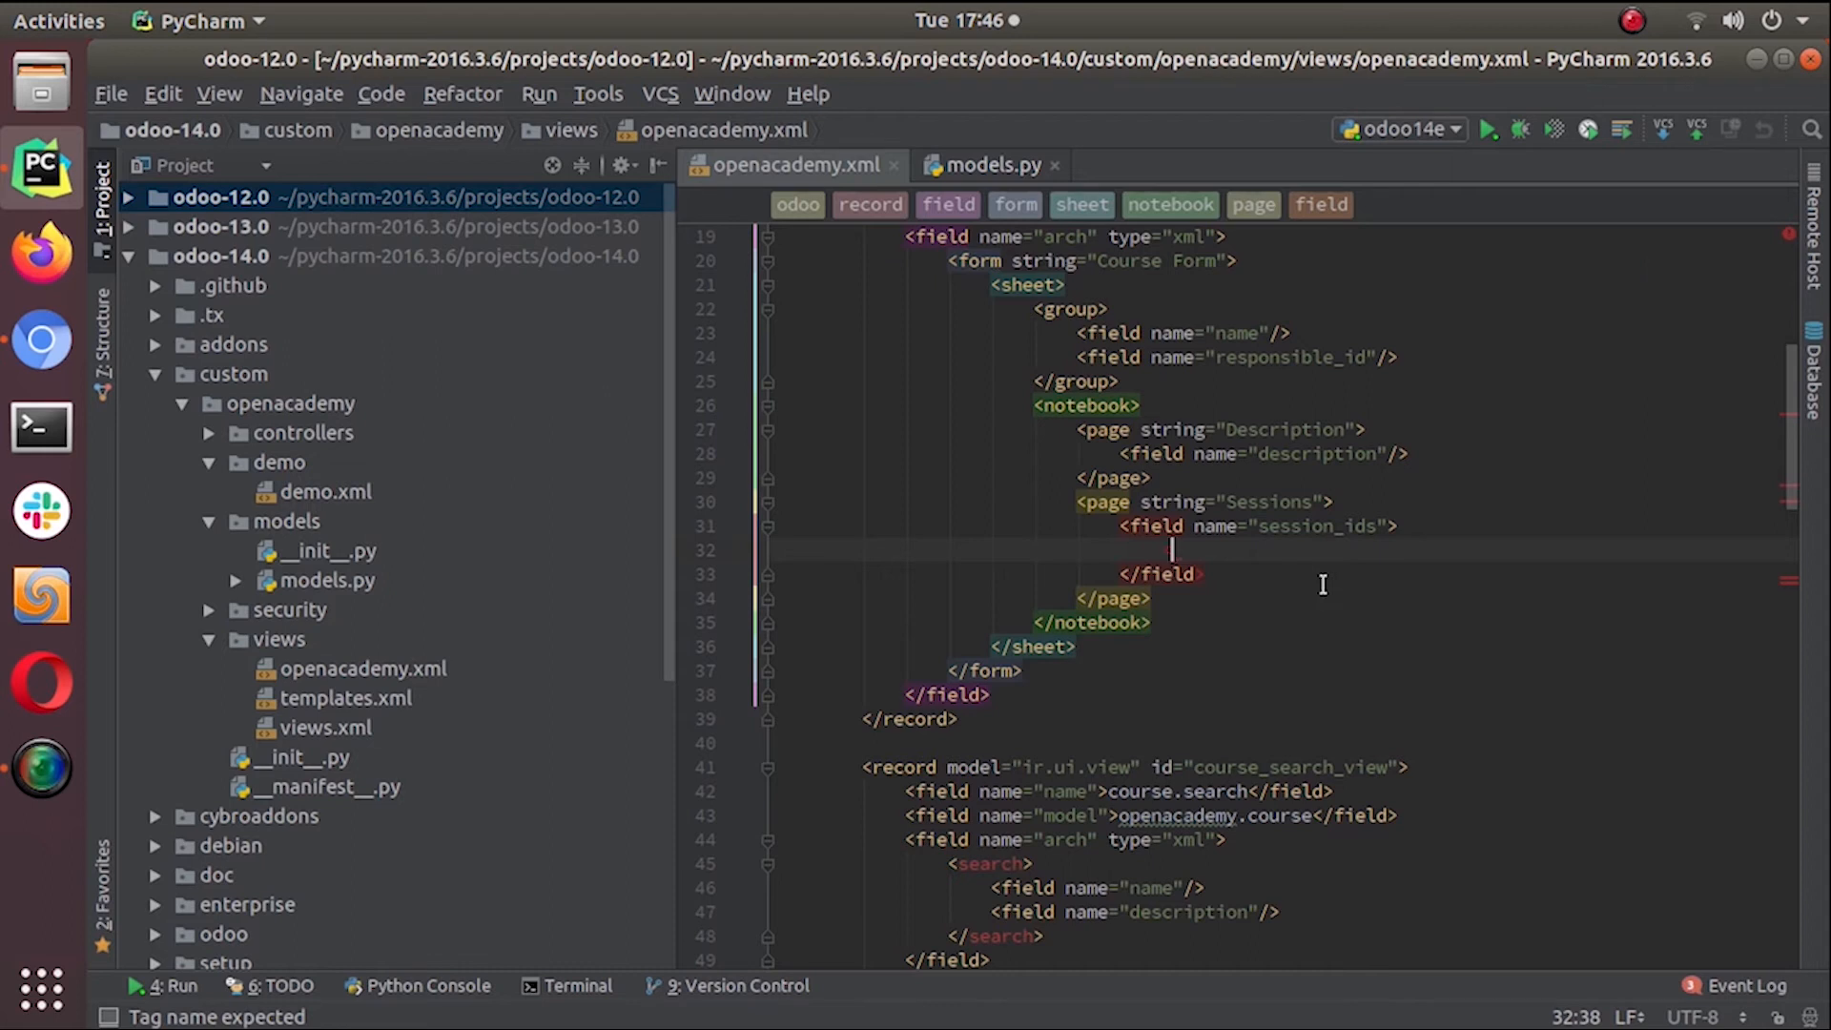
Add a tree labelled Registered Sessions inside session_ids with a name column
type("<tree")
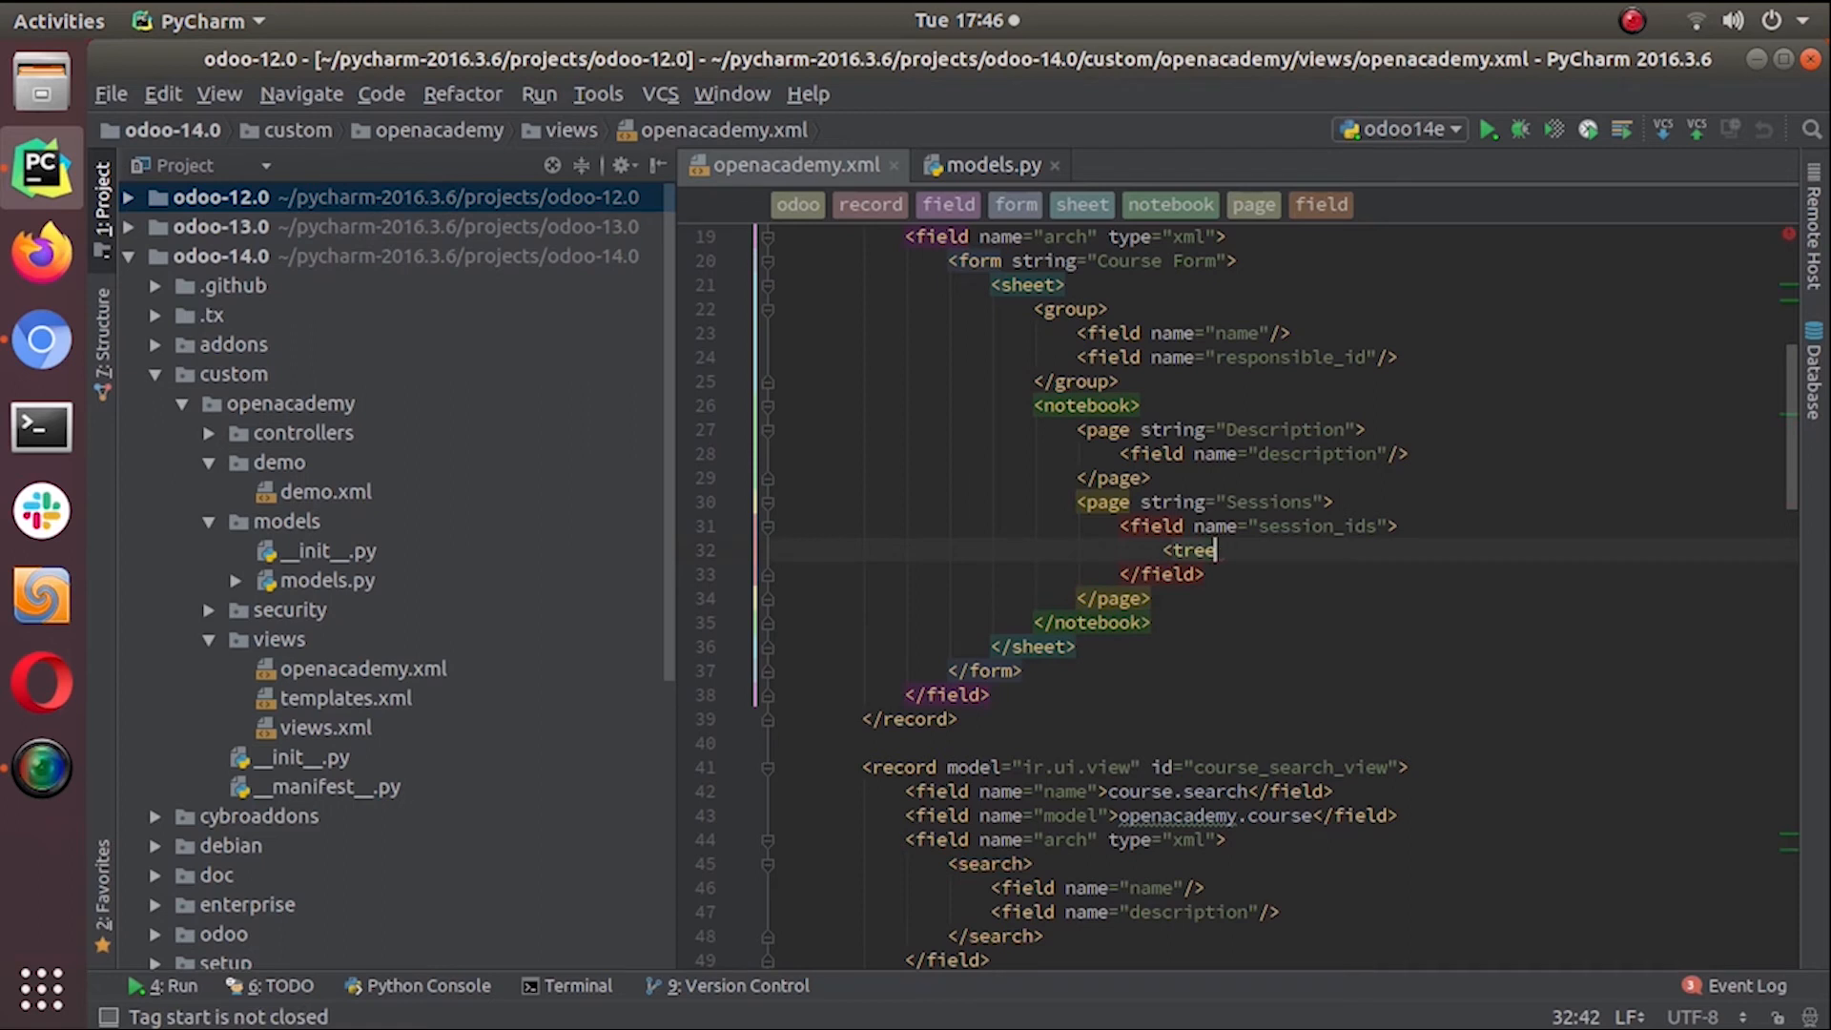
type("string=\"")
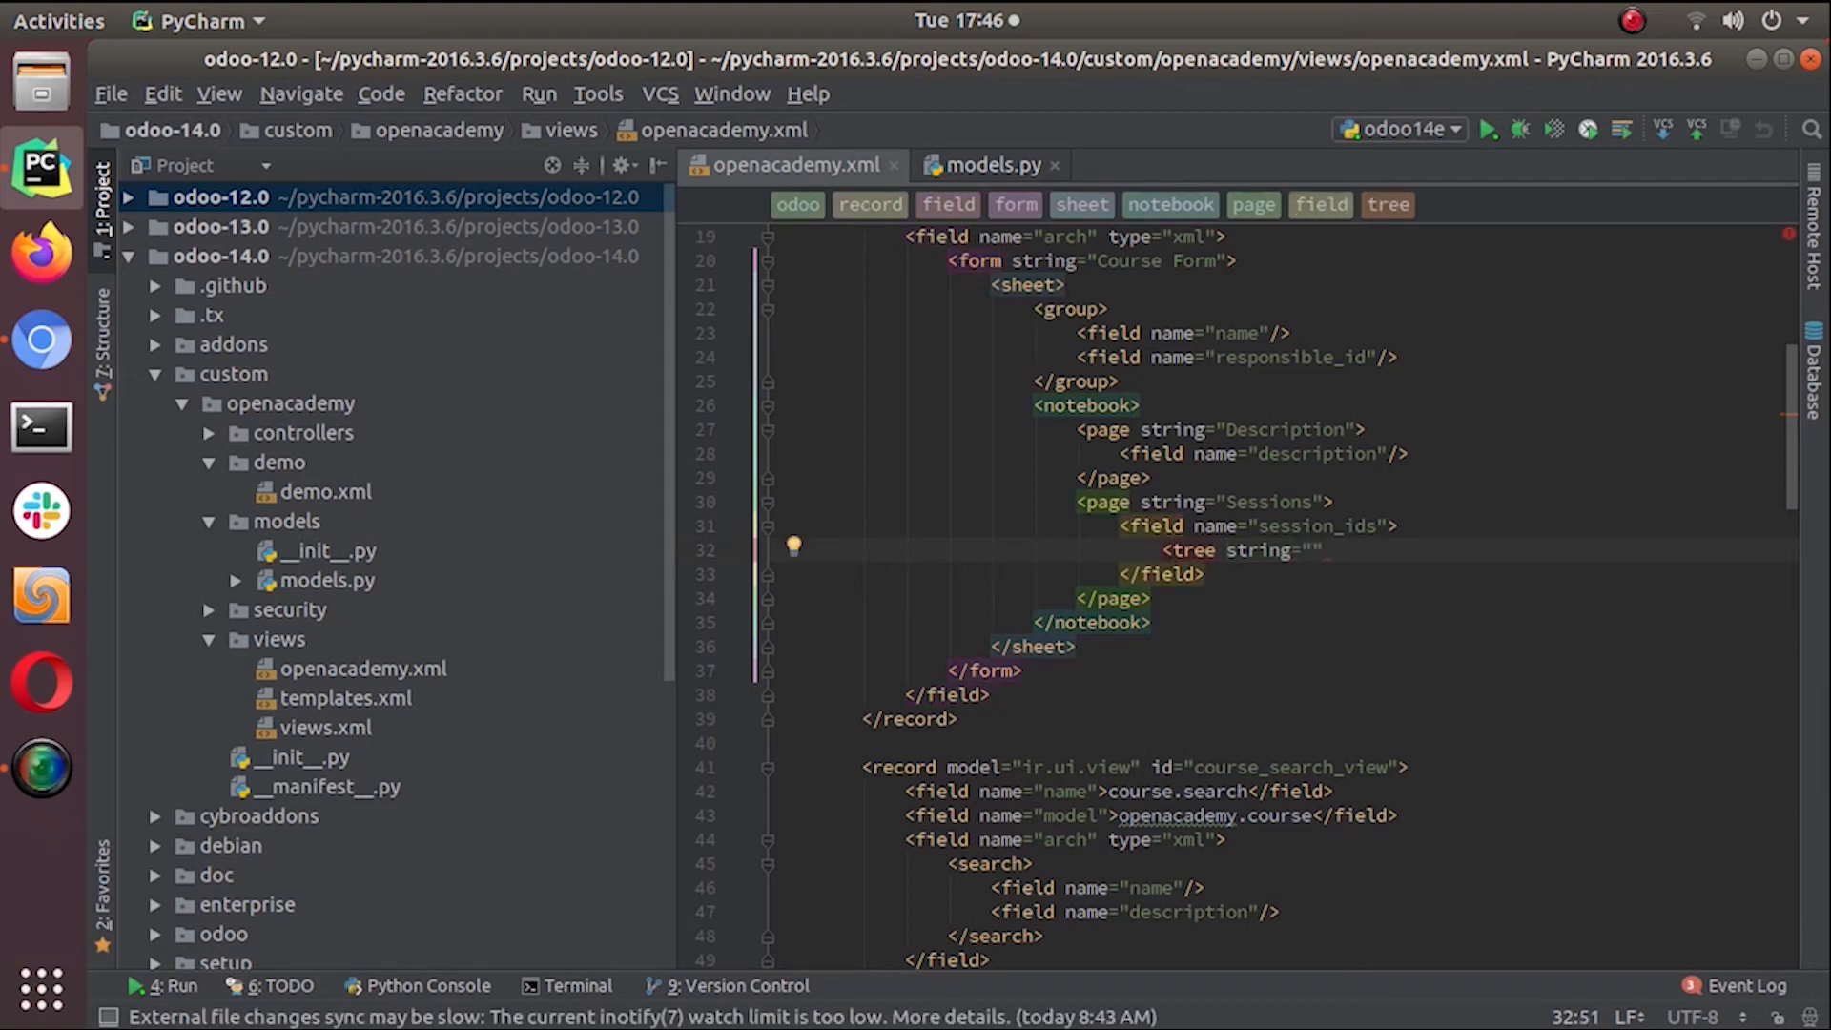
type("Registered Sessions")
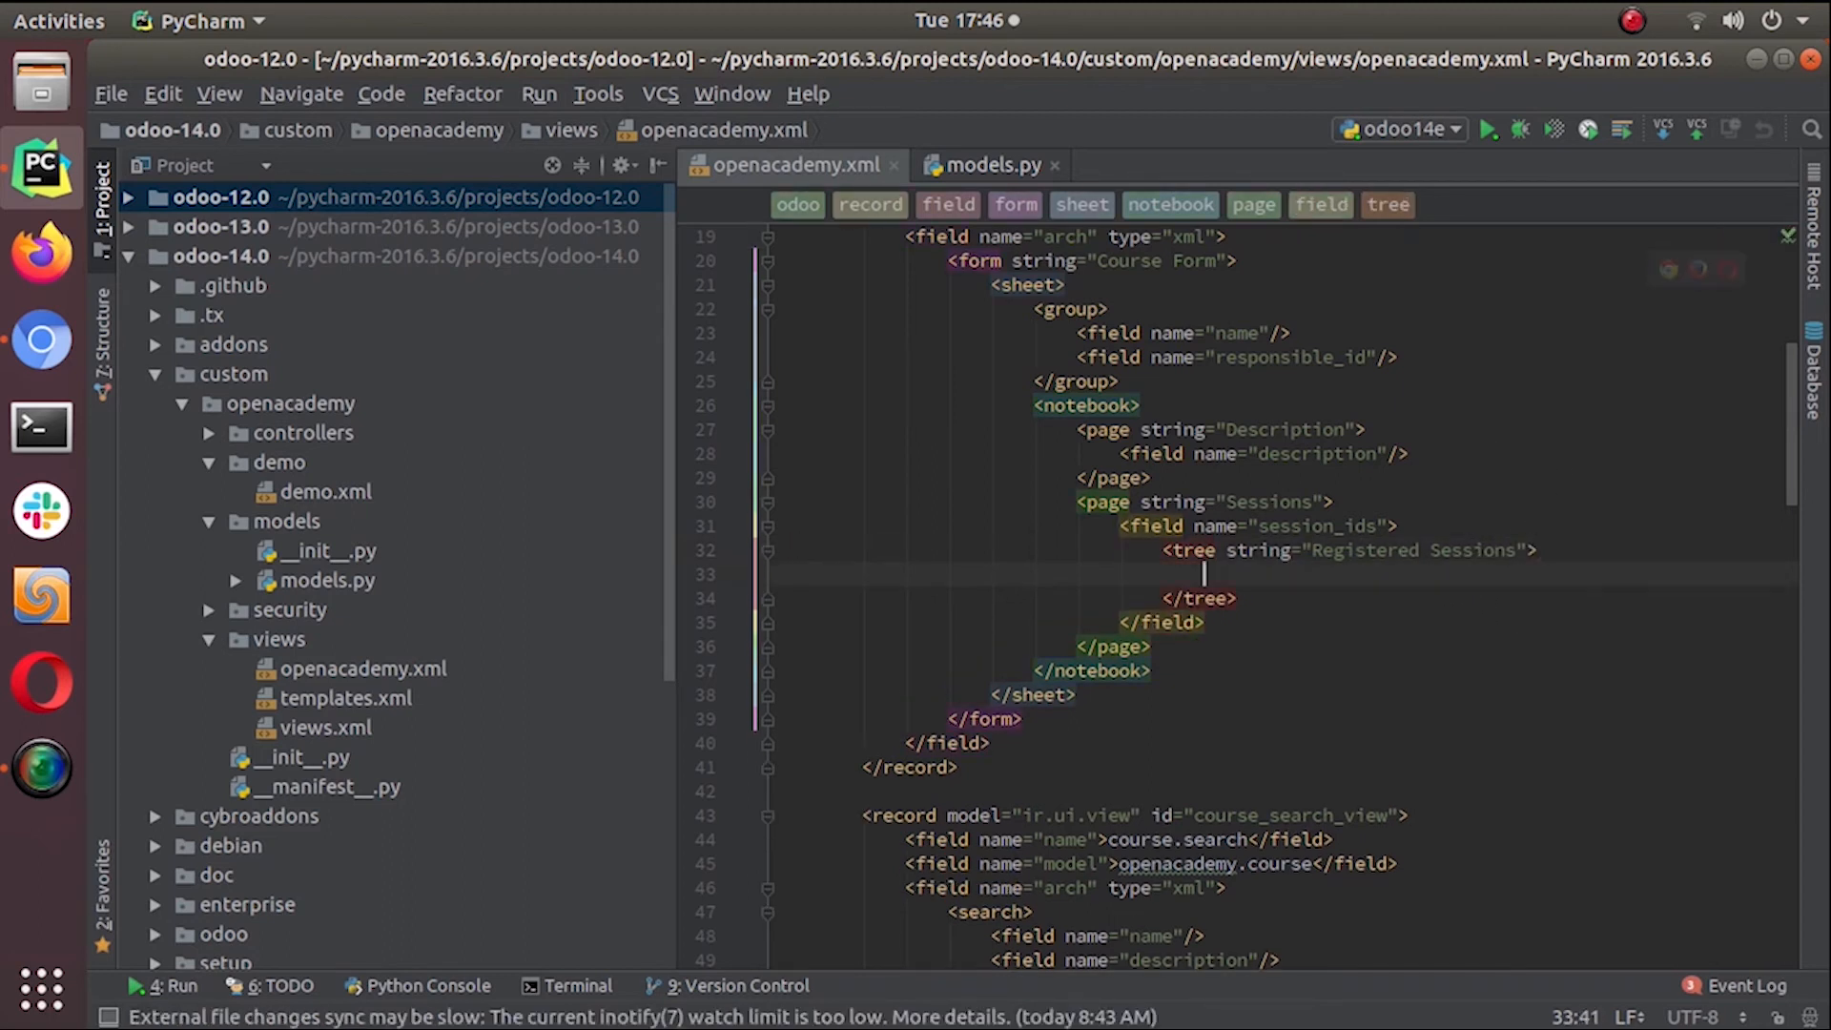
type("field")
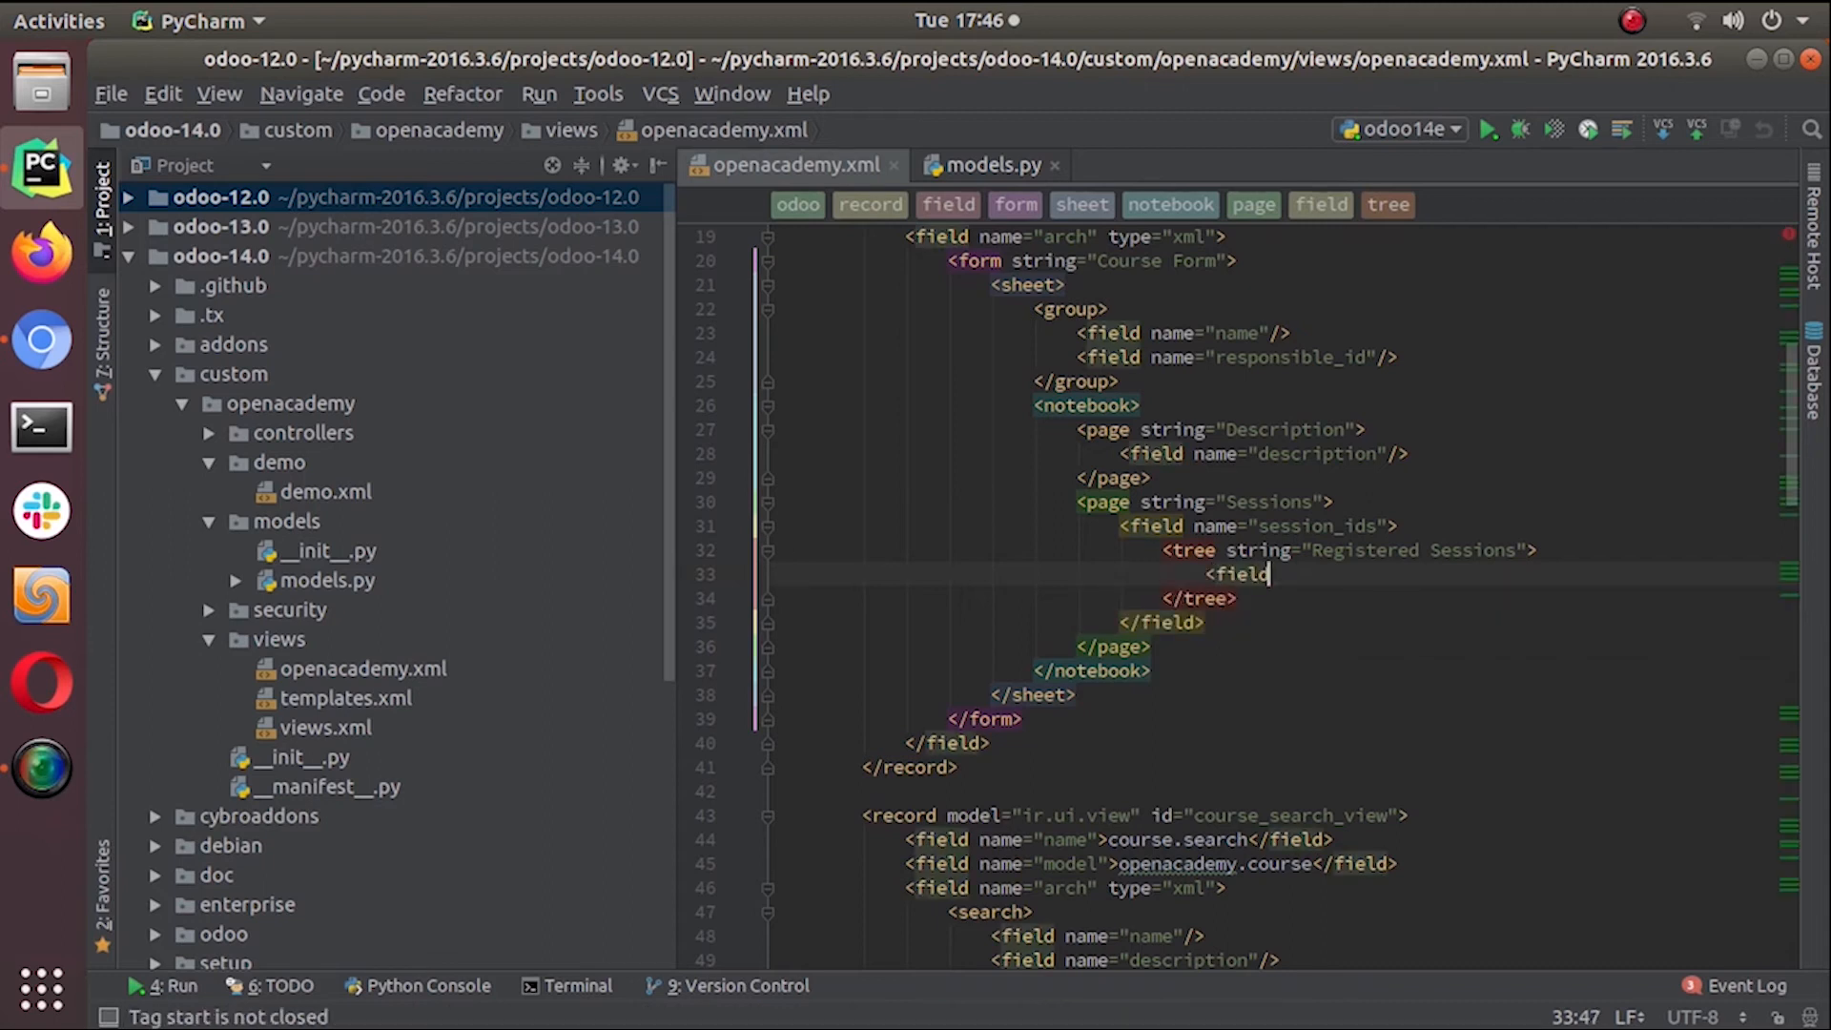
type("name=\"")
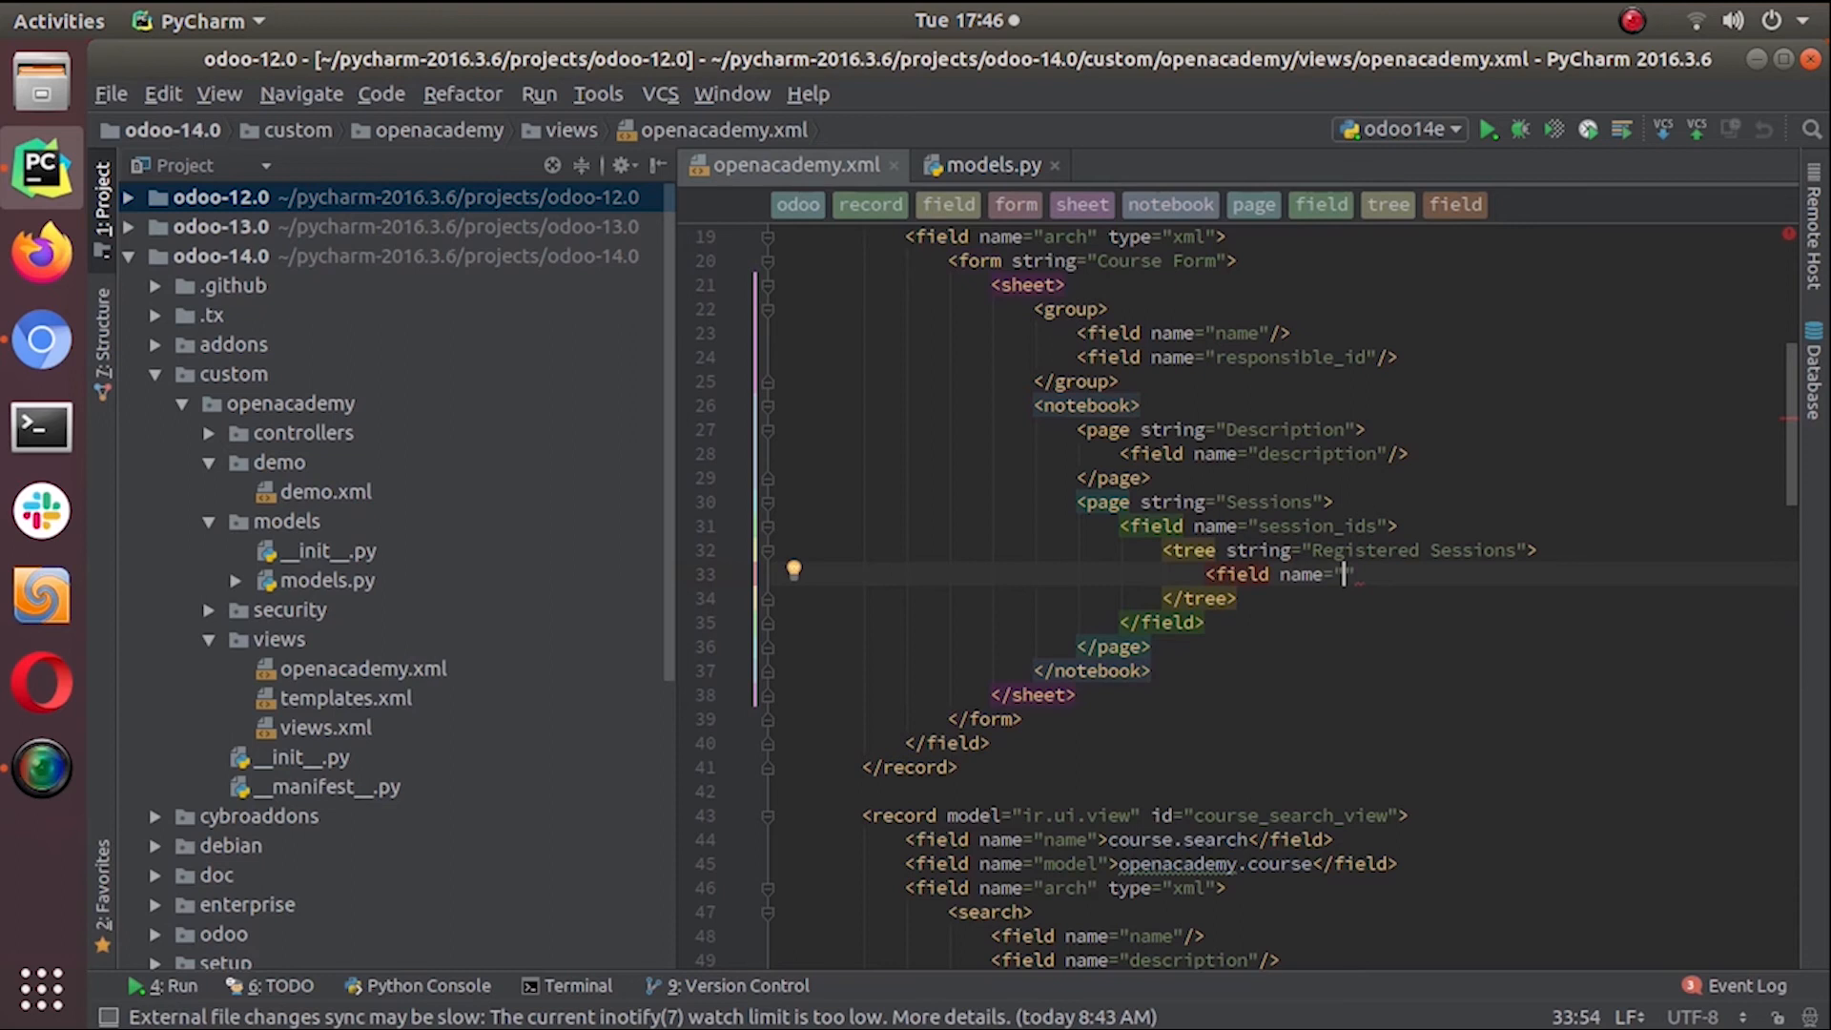
type("name")
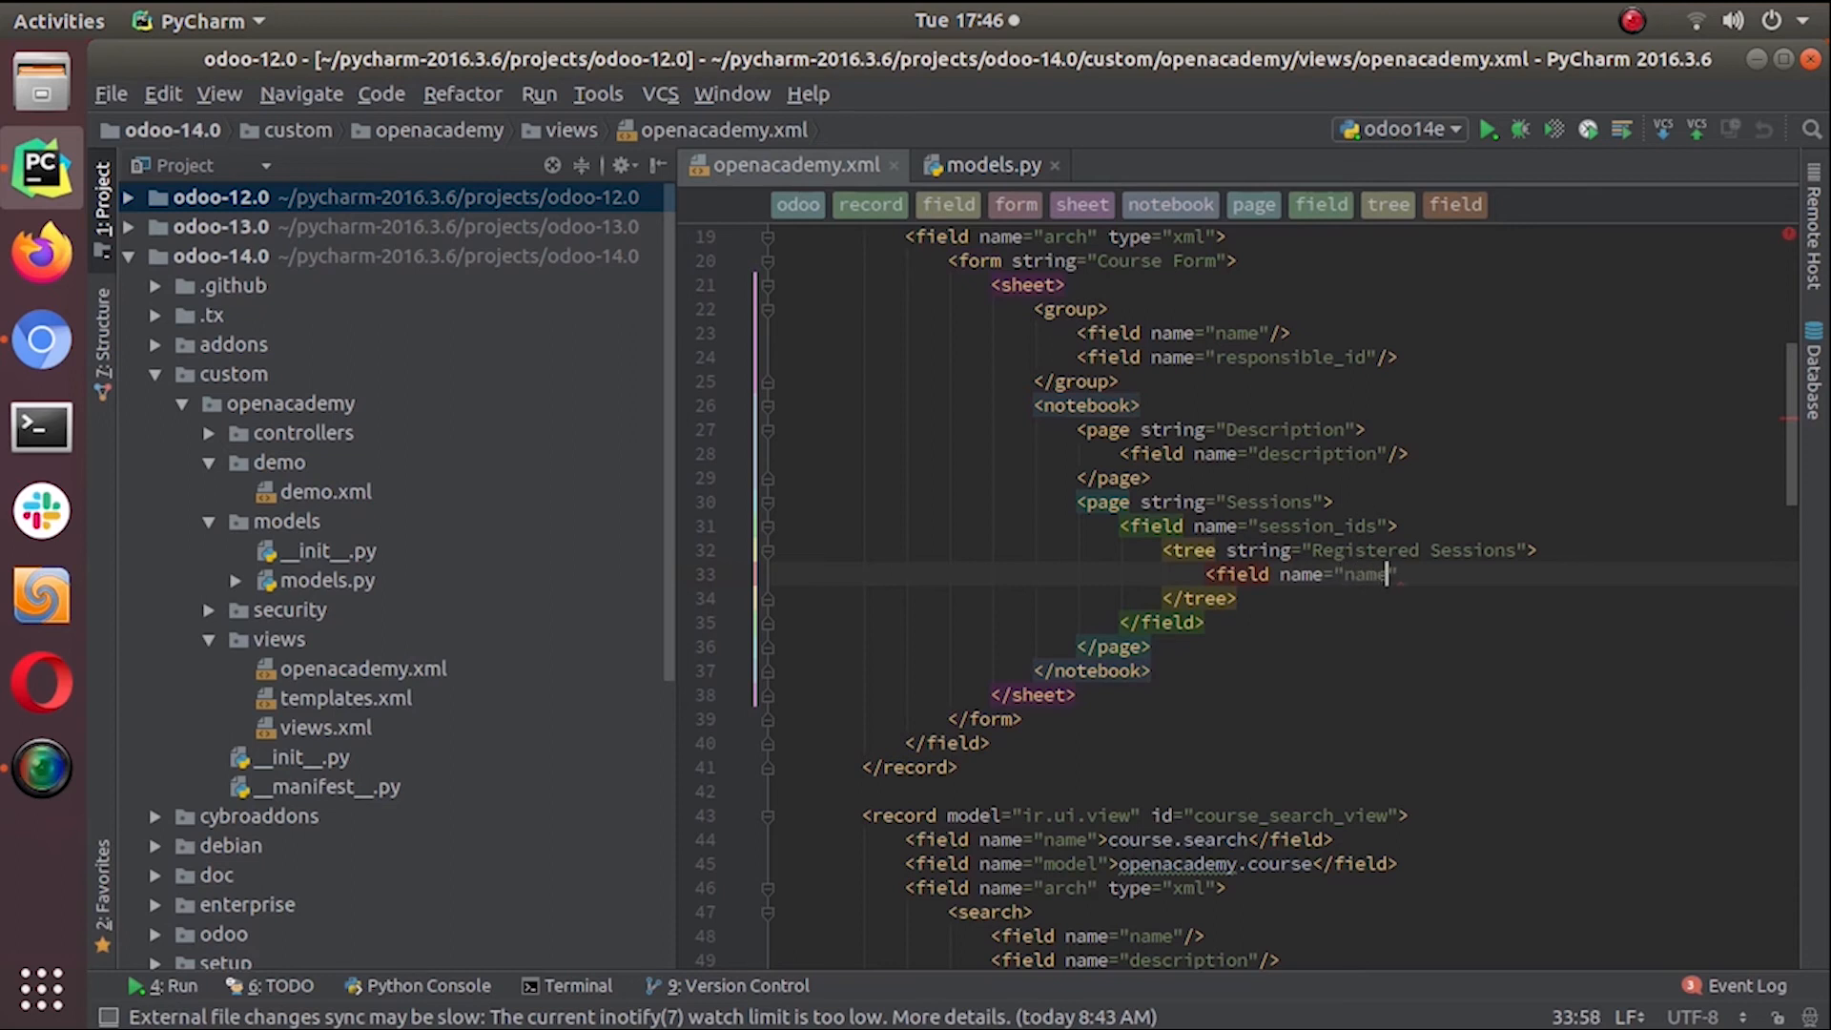
type("/>")
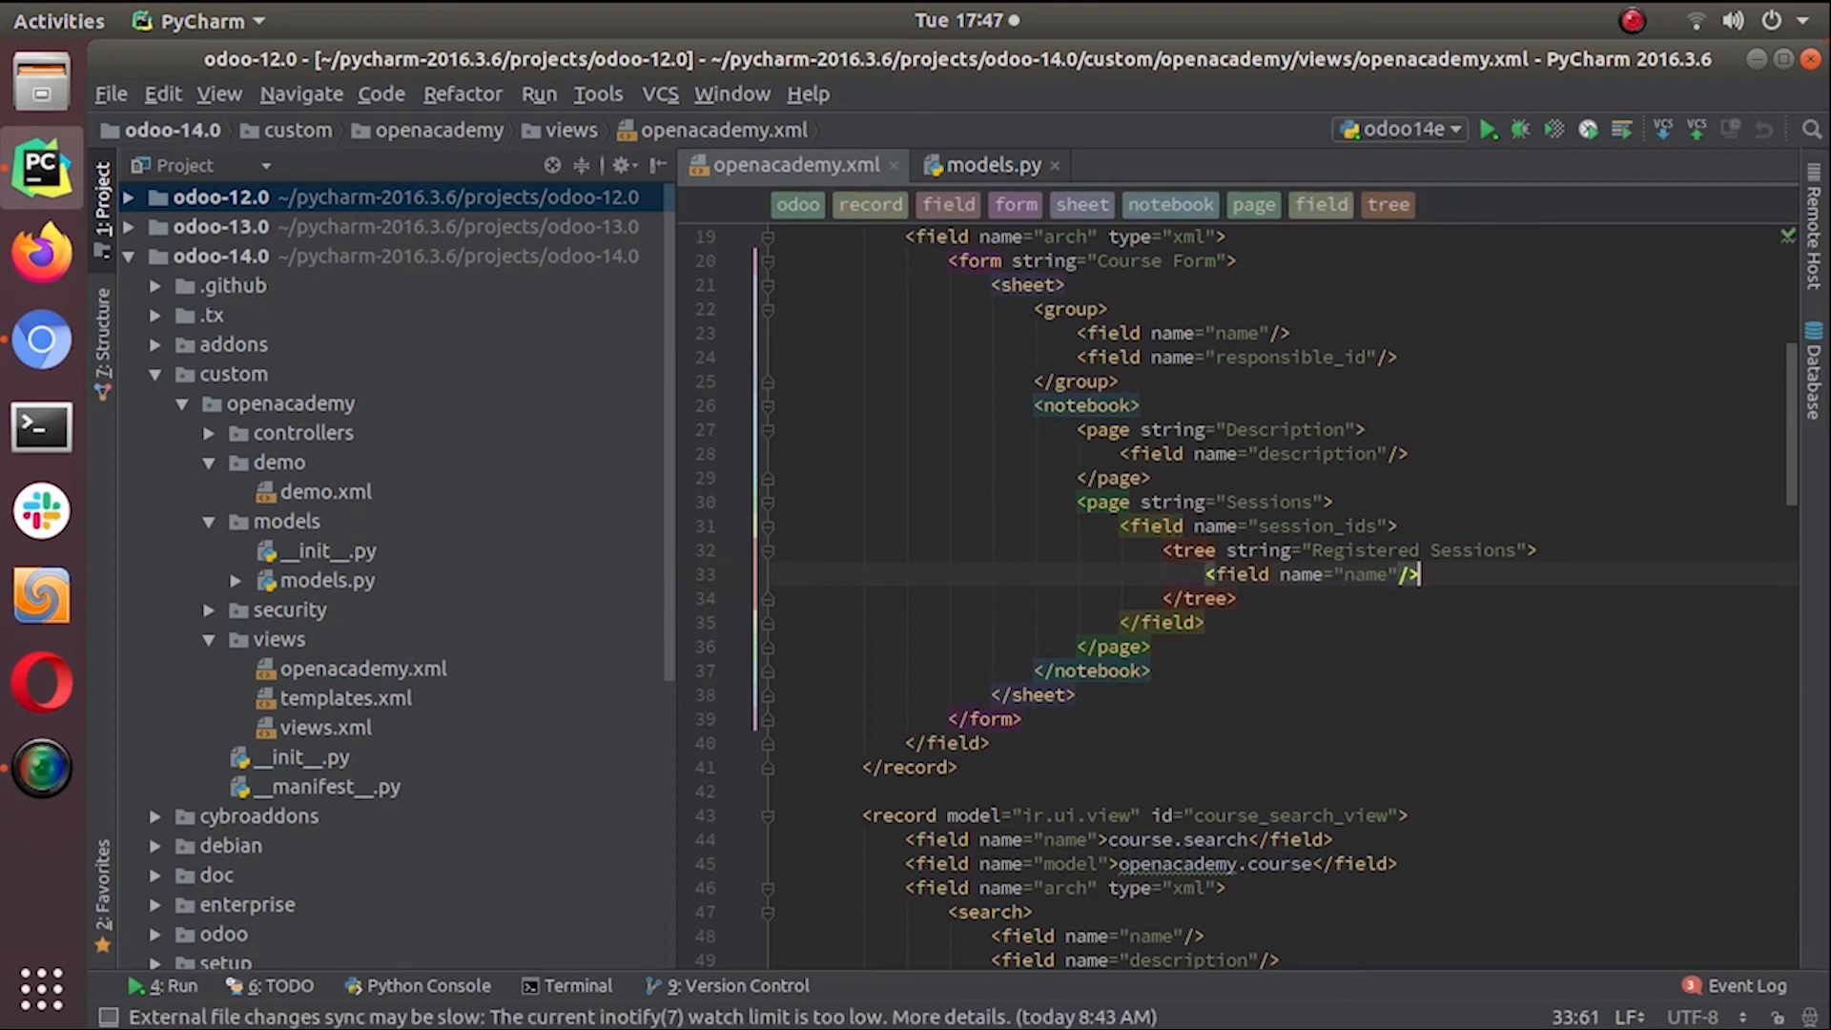
Add an instructor_id column to the Registered Sessions tree
key("Return")
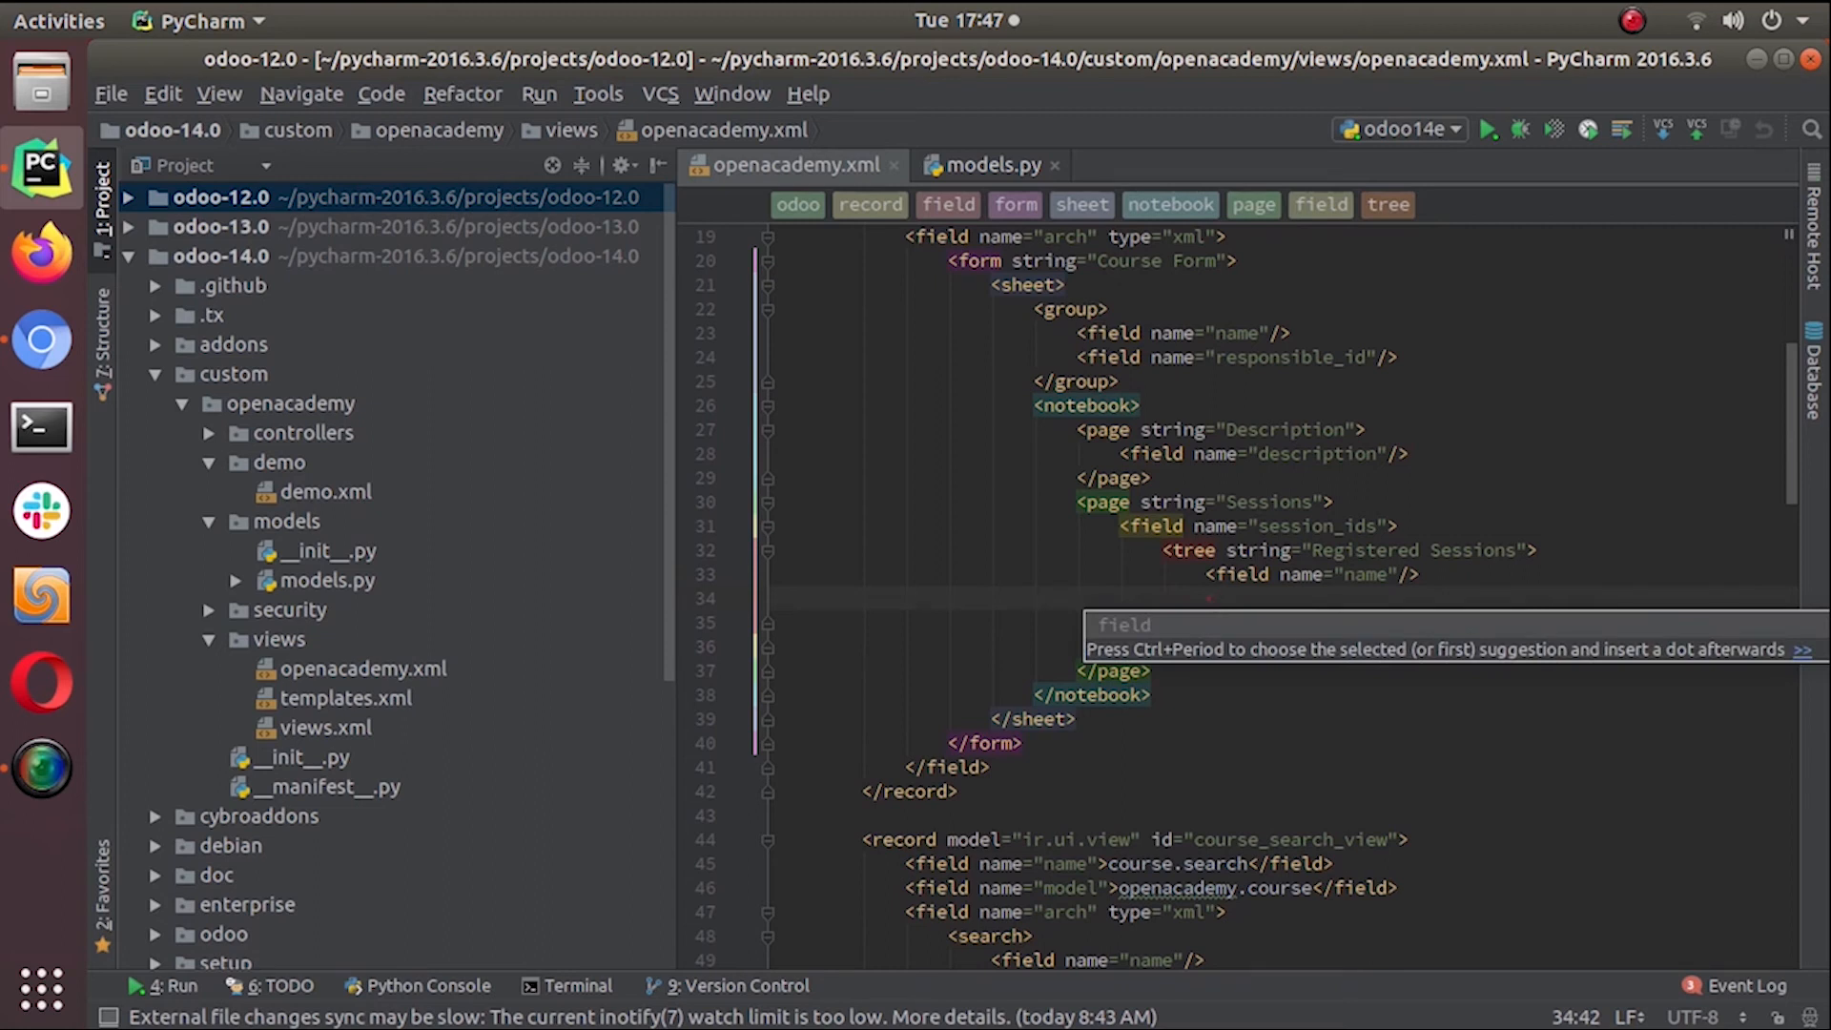
type("<fie")
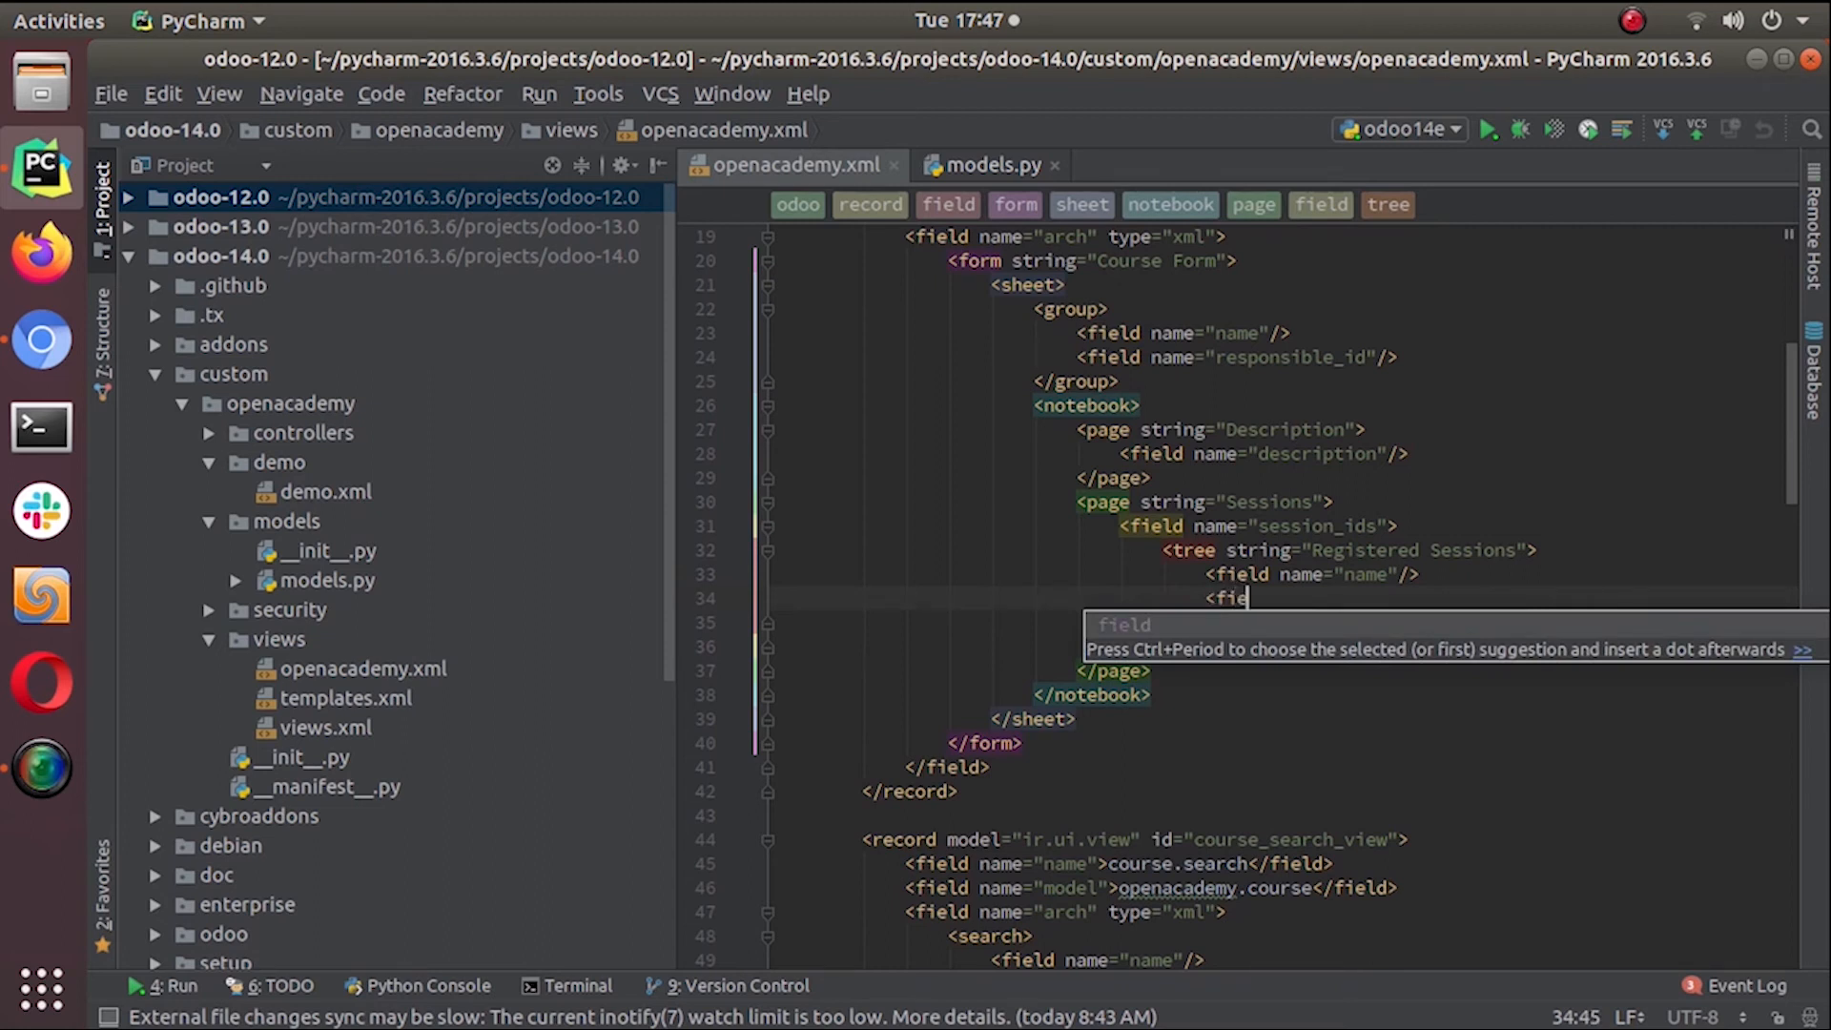
type("field name=\"")
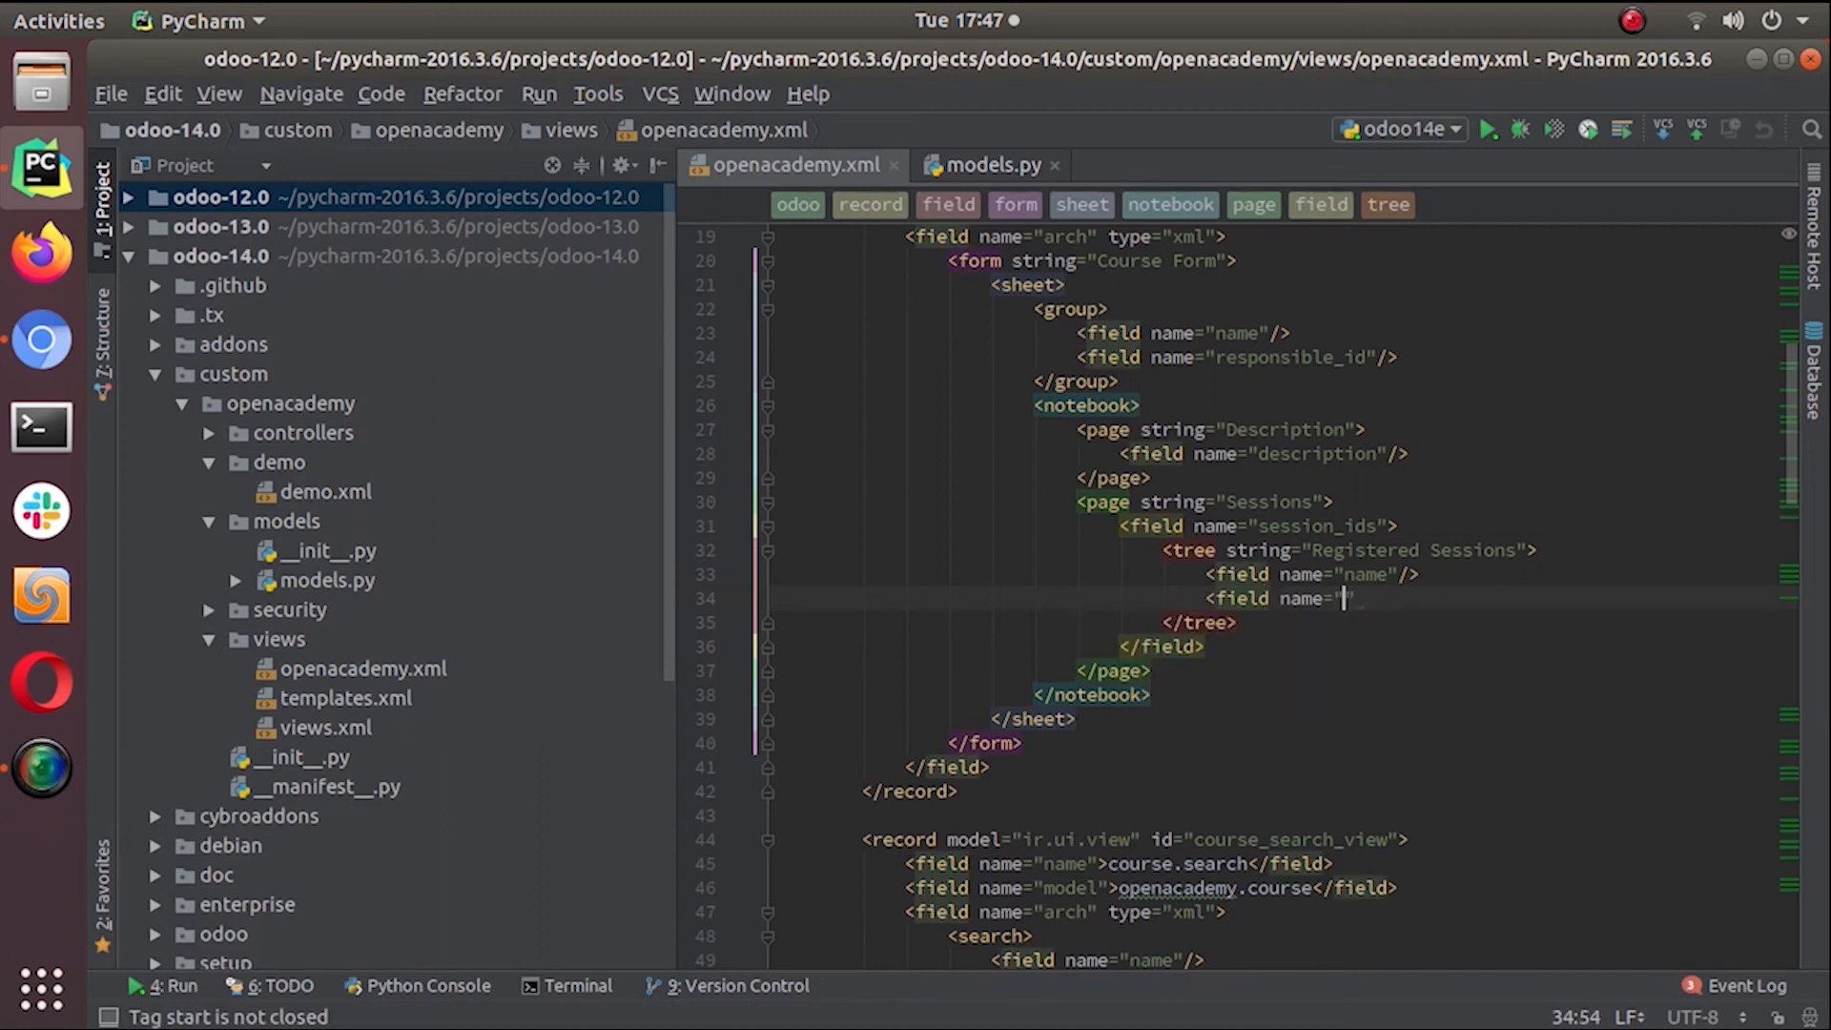
type("instructor_id")
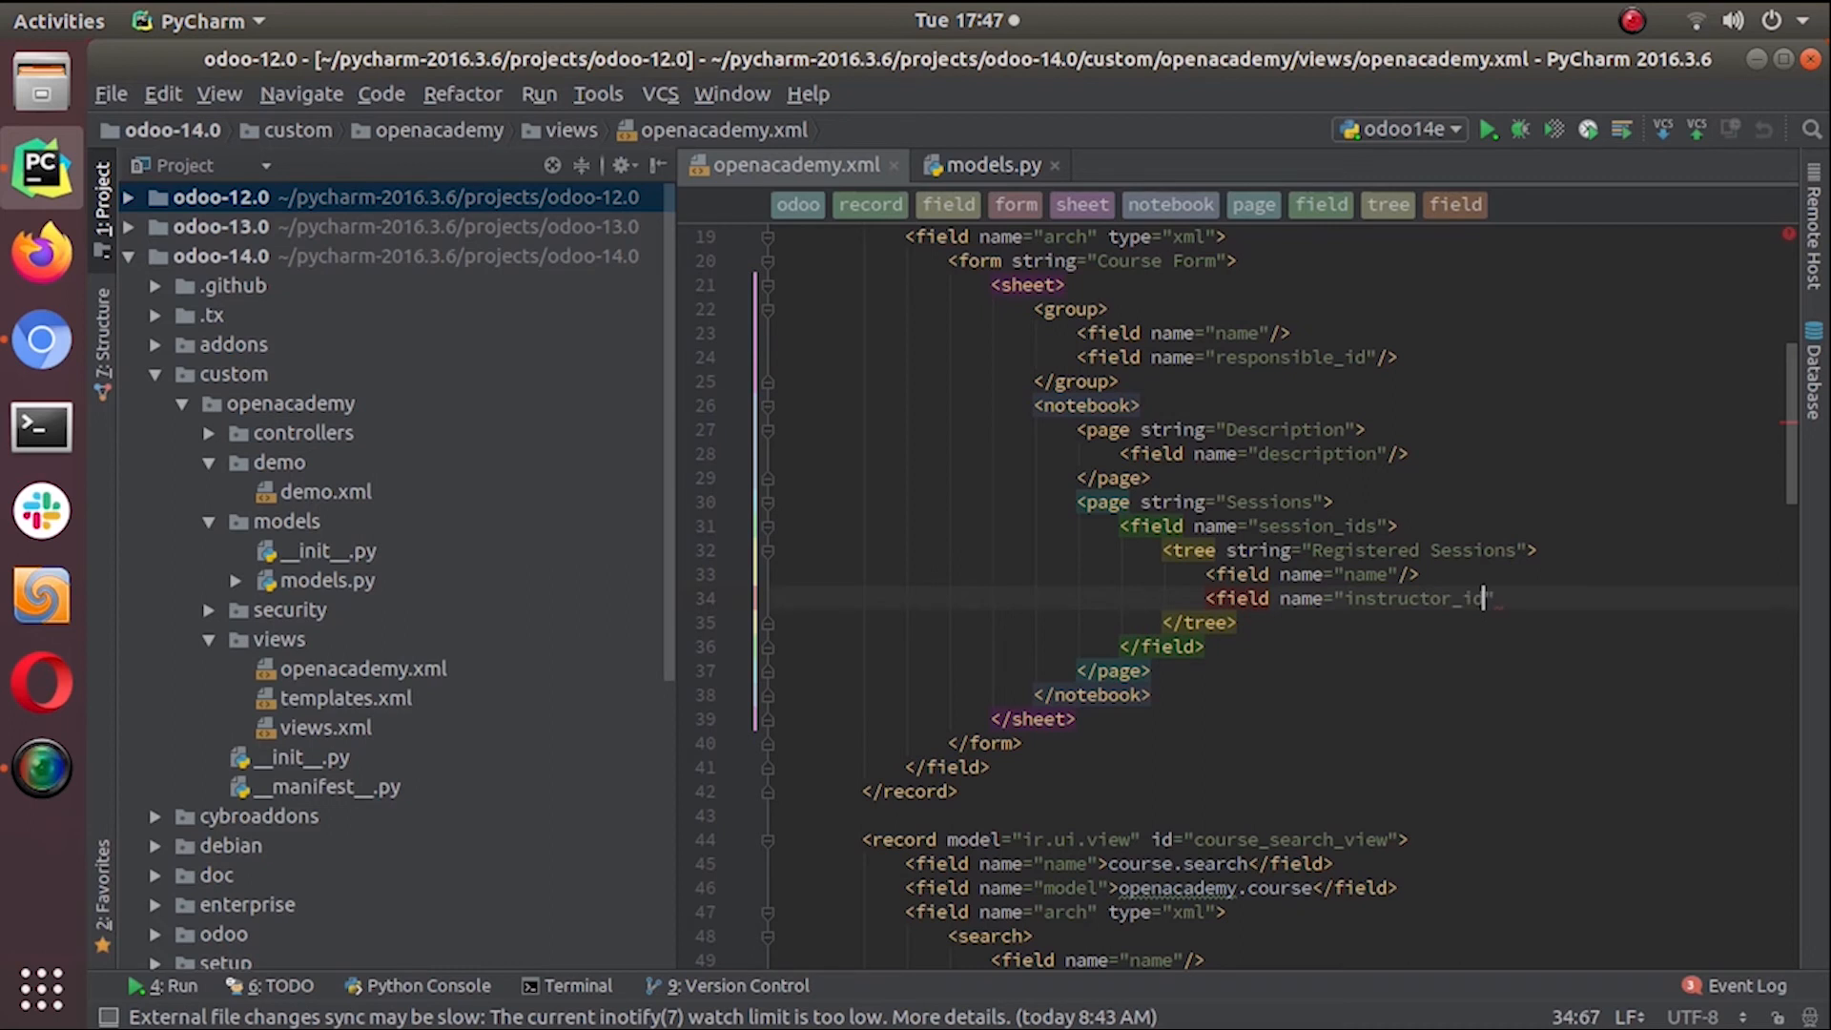
type("/>")
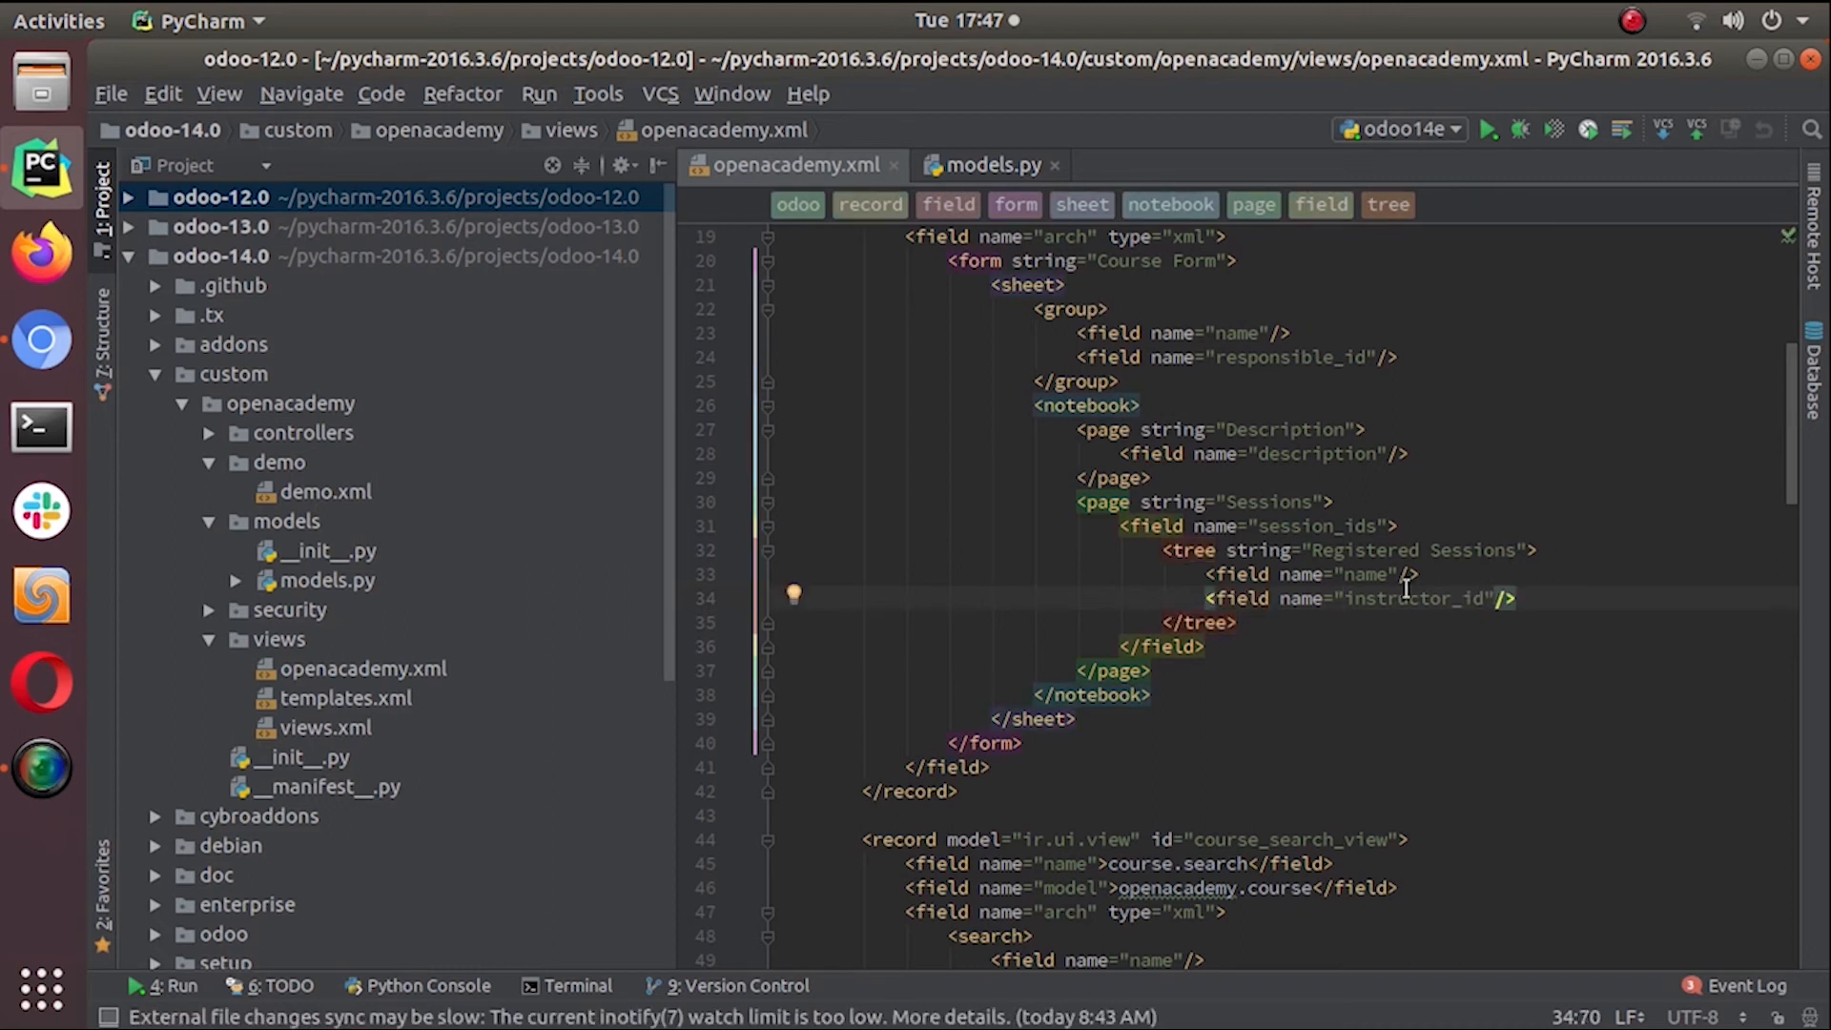
scroll("up", 3)
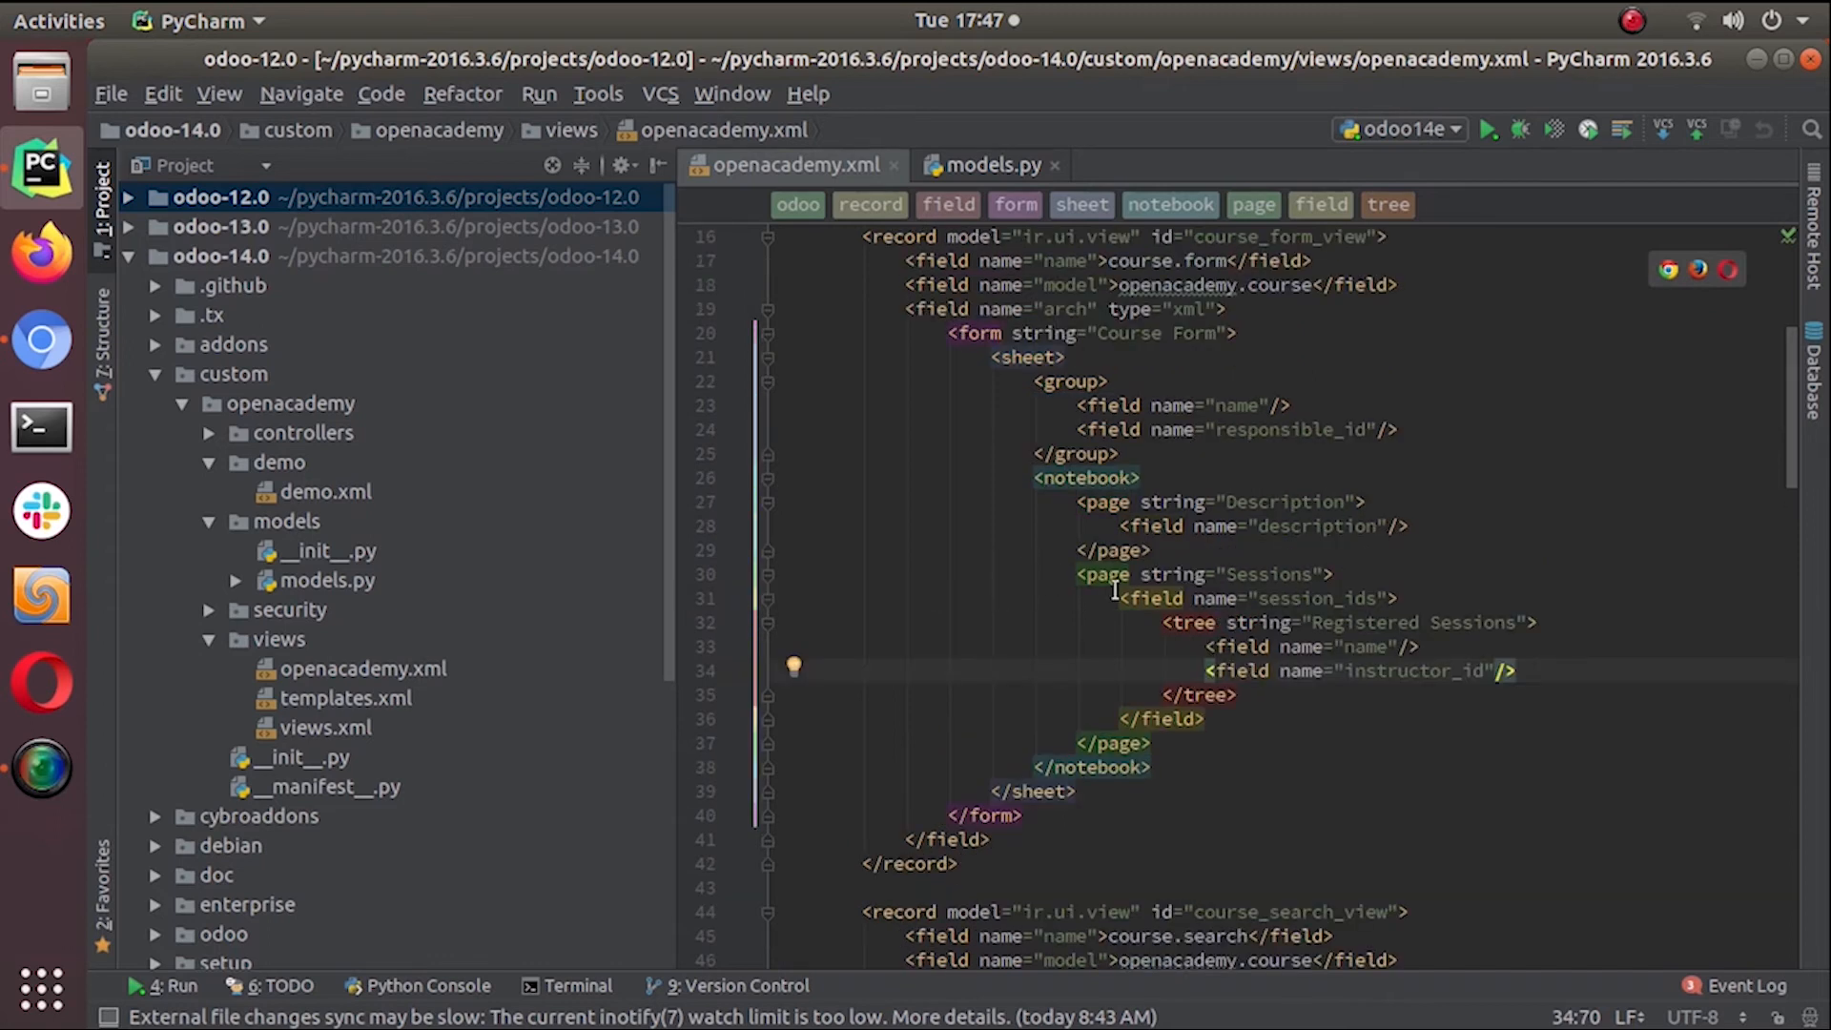
mouse_move(1446, 717)
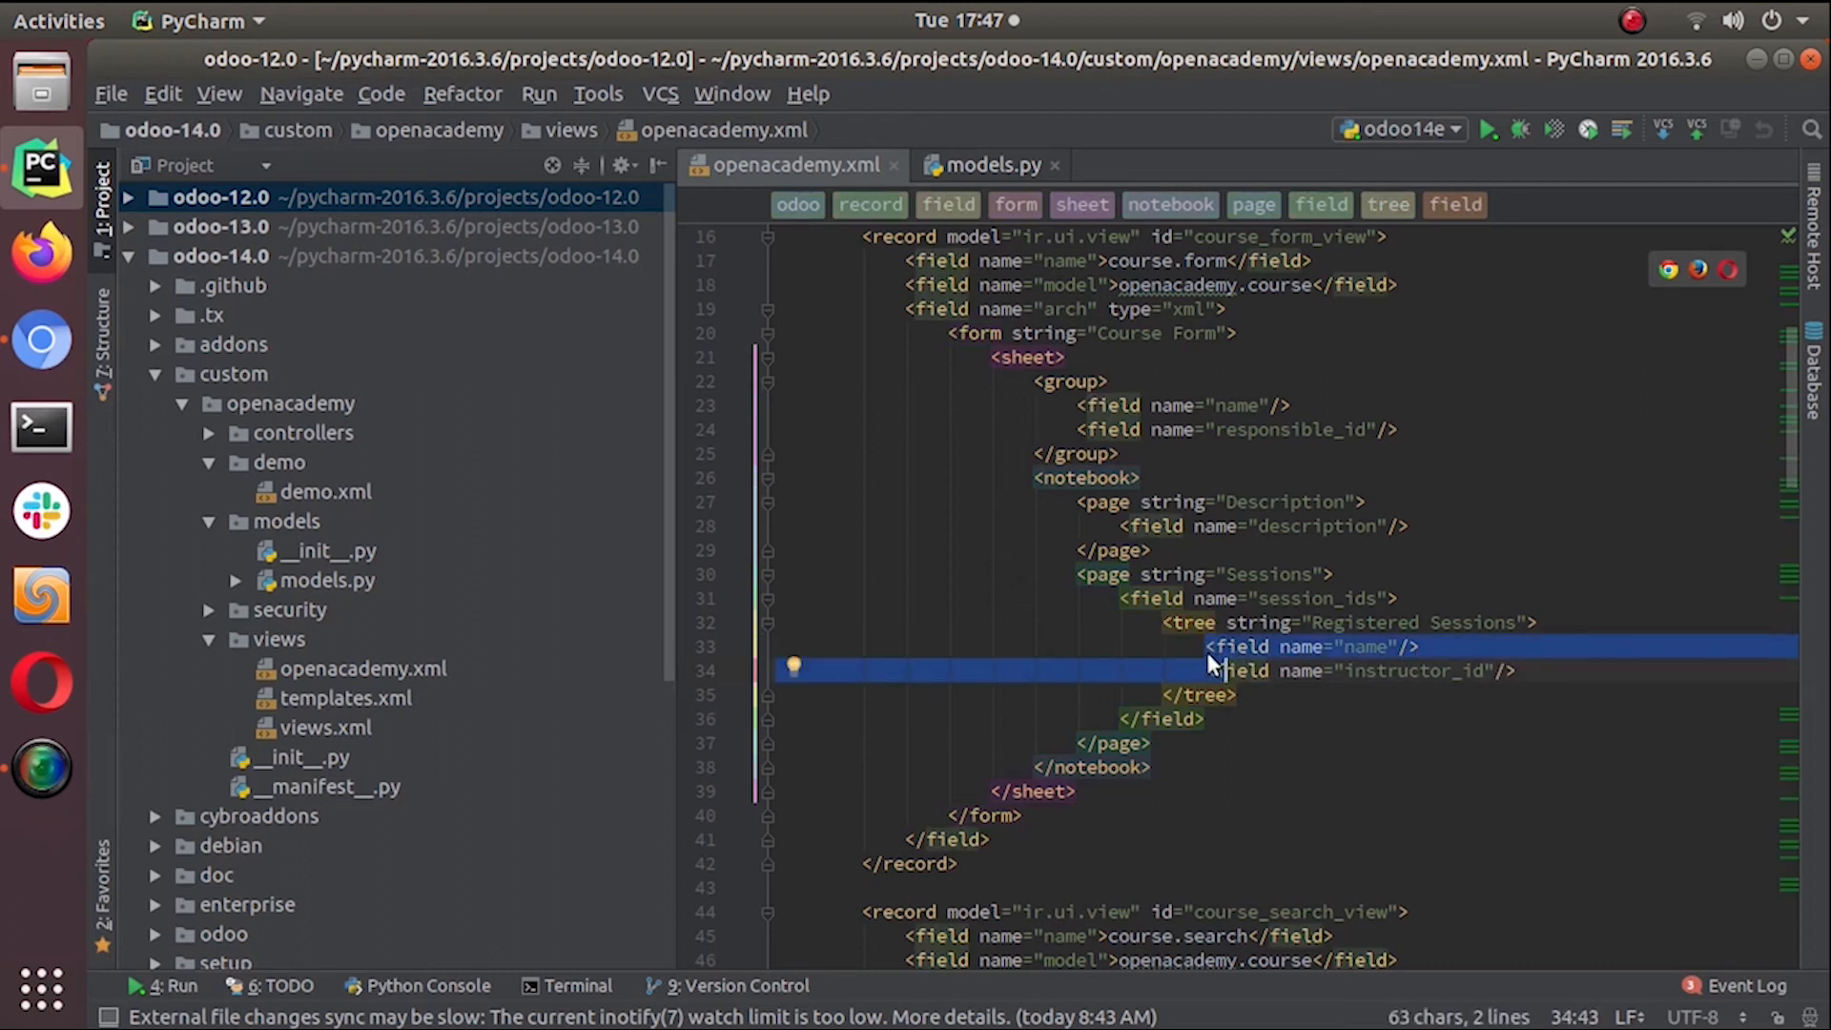
mouse_move(1304, 656)
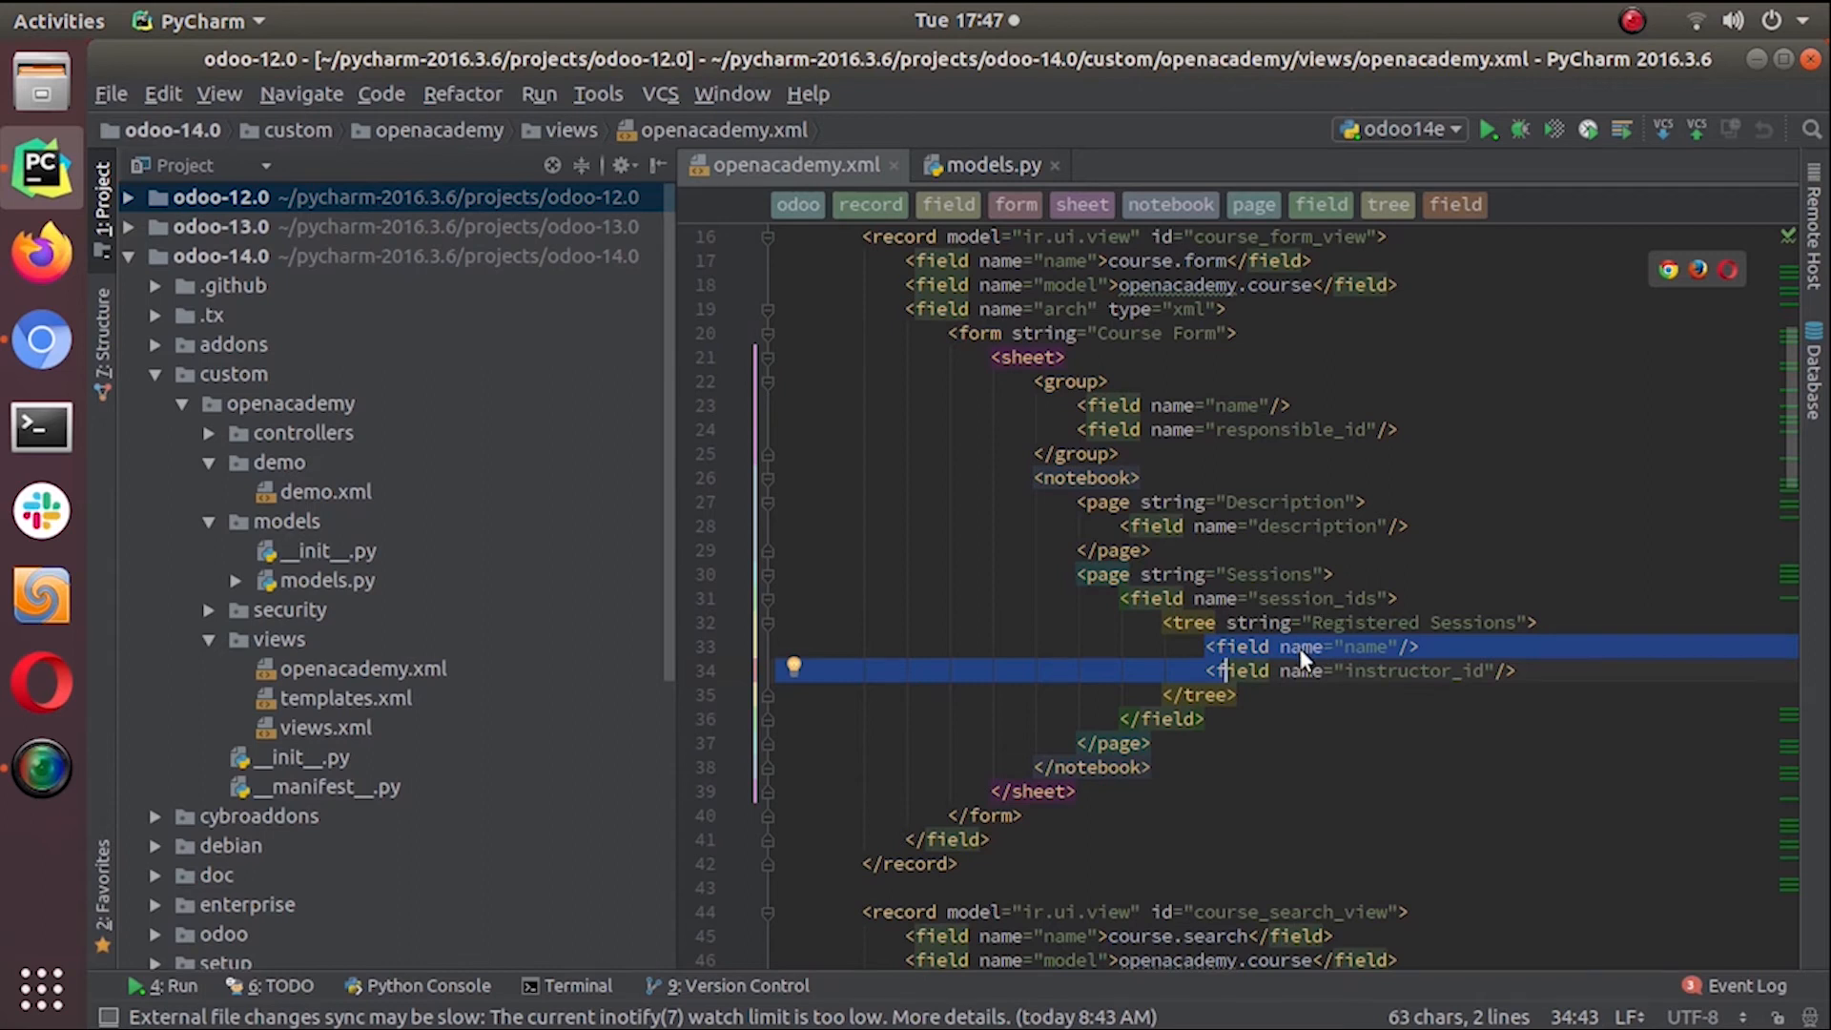
scroll("down", 3)
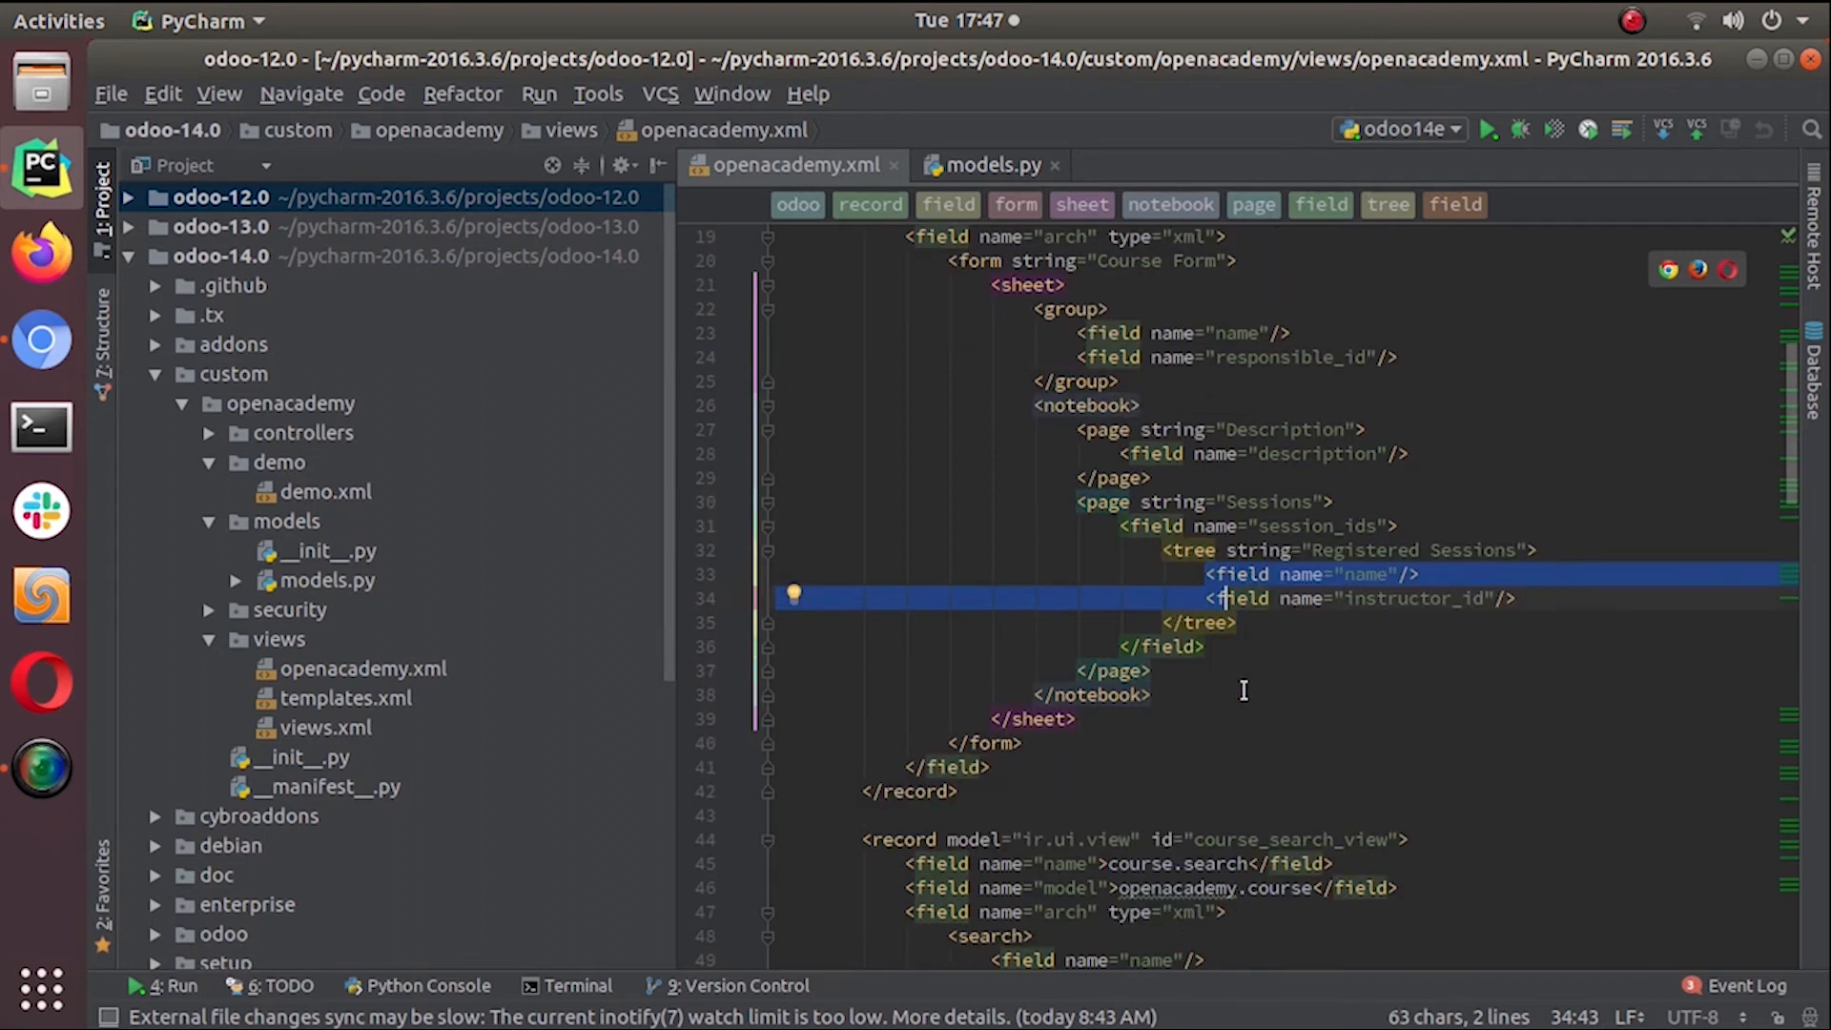
mouse_move(1550, 616)
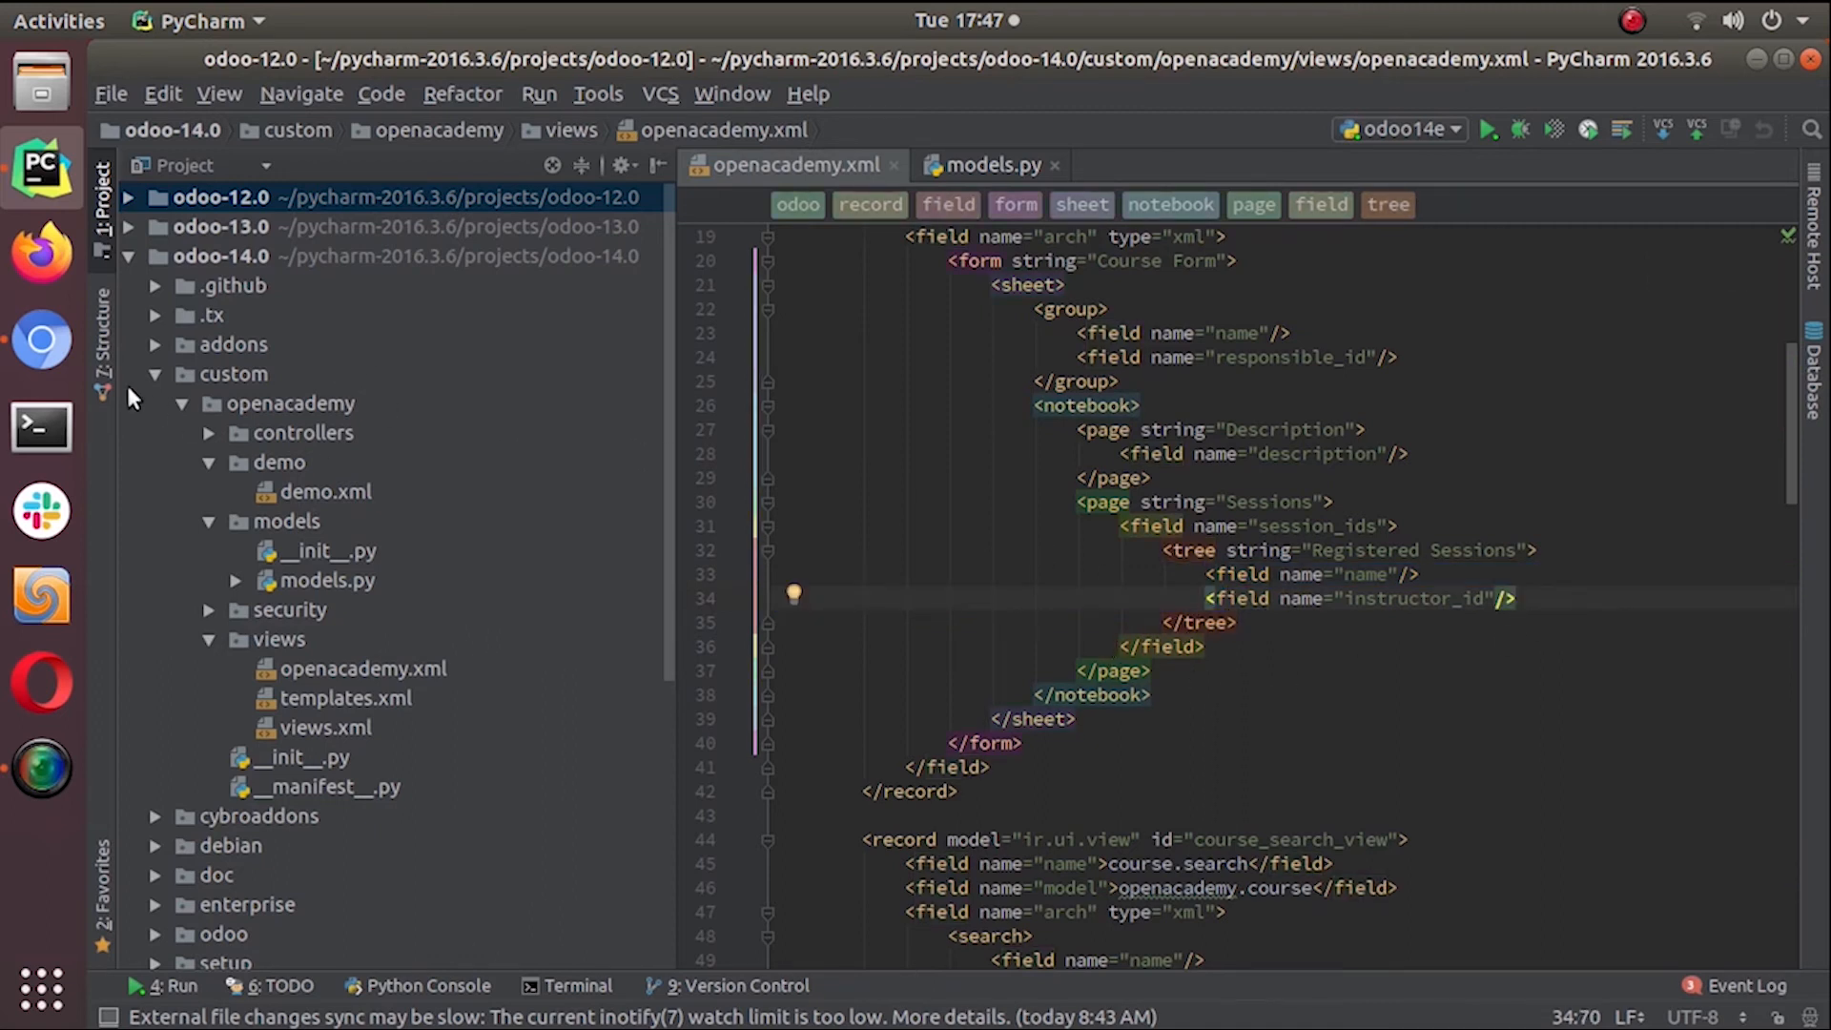
Check the Course and Session models in models.py and rerun the Odoo server
left_click(991, 164)
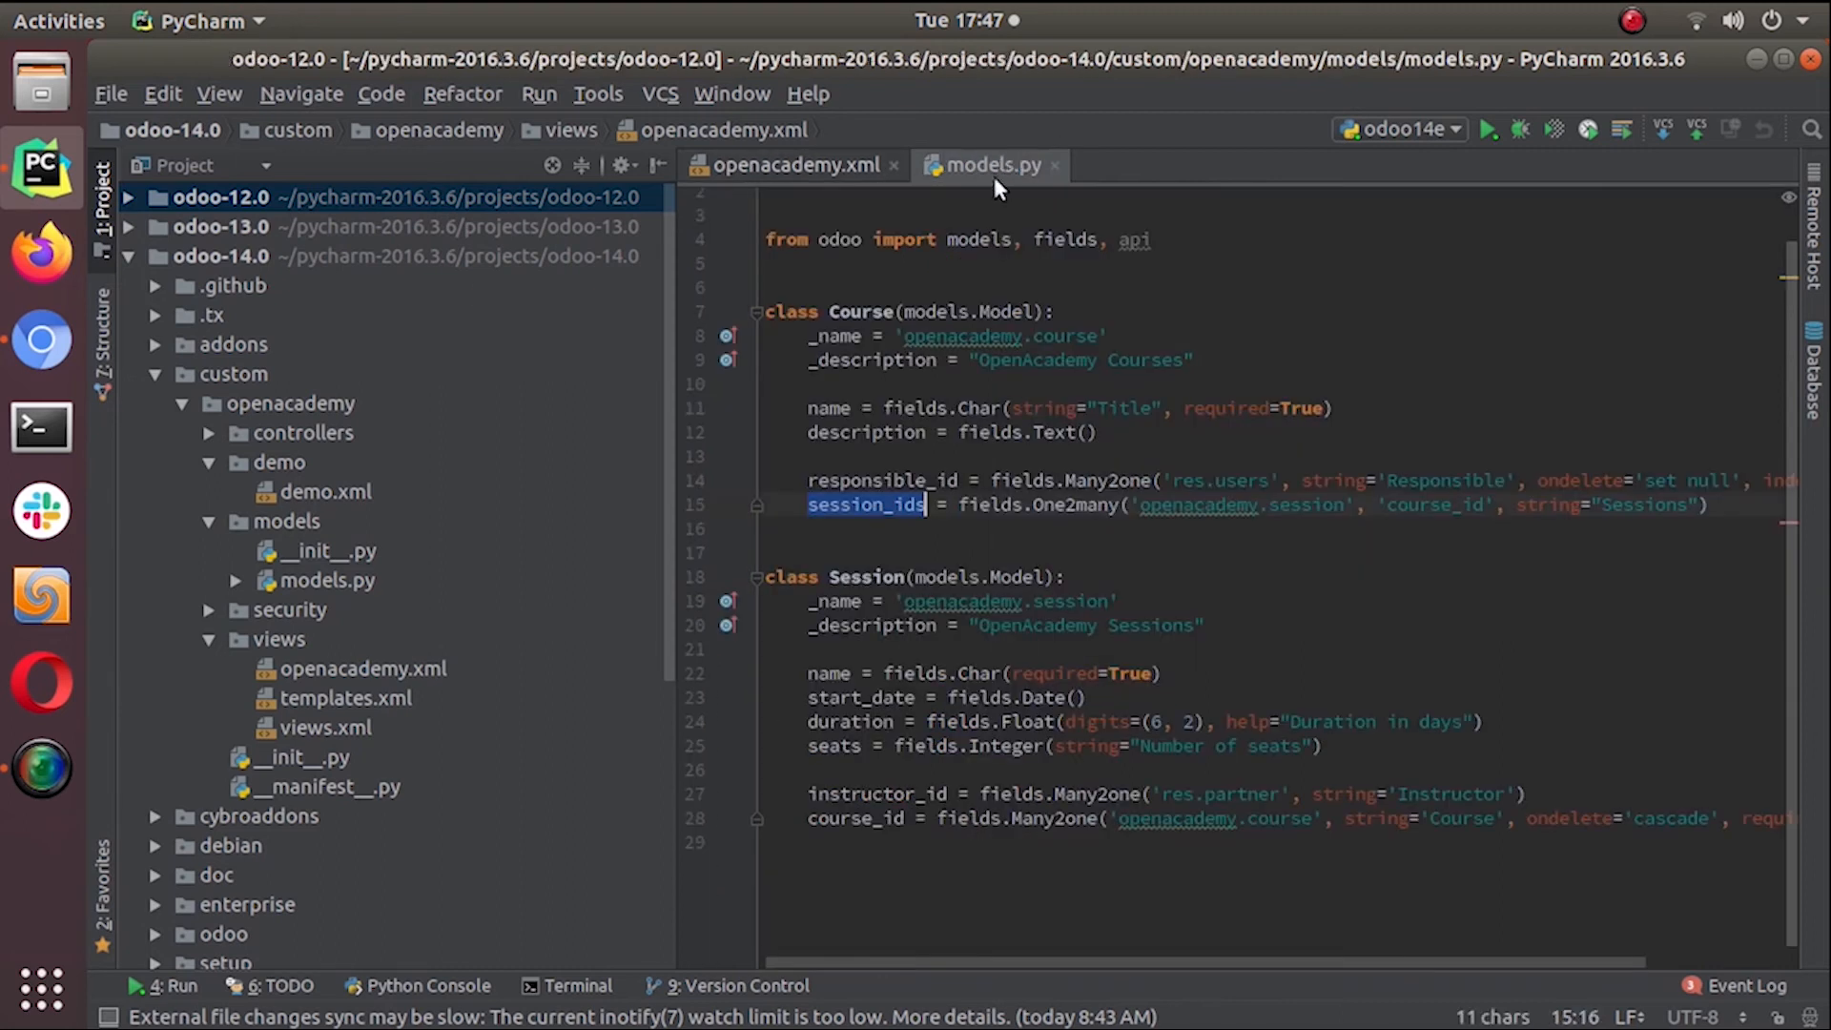
left_click(850, 503)
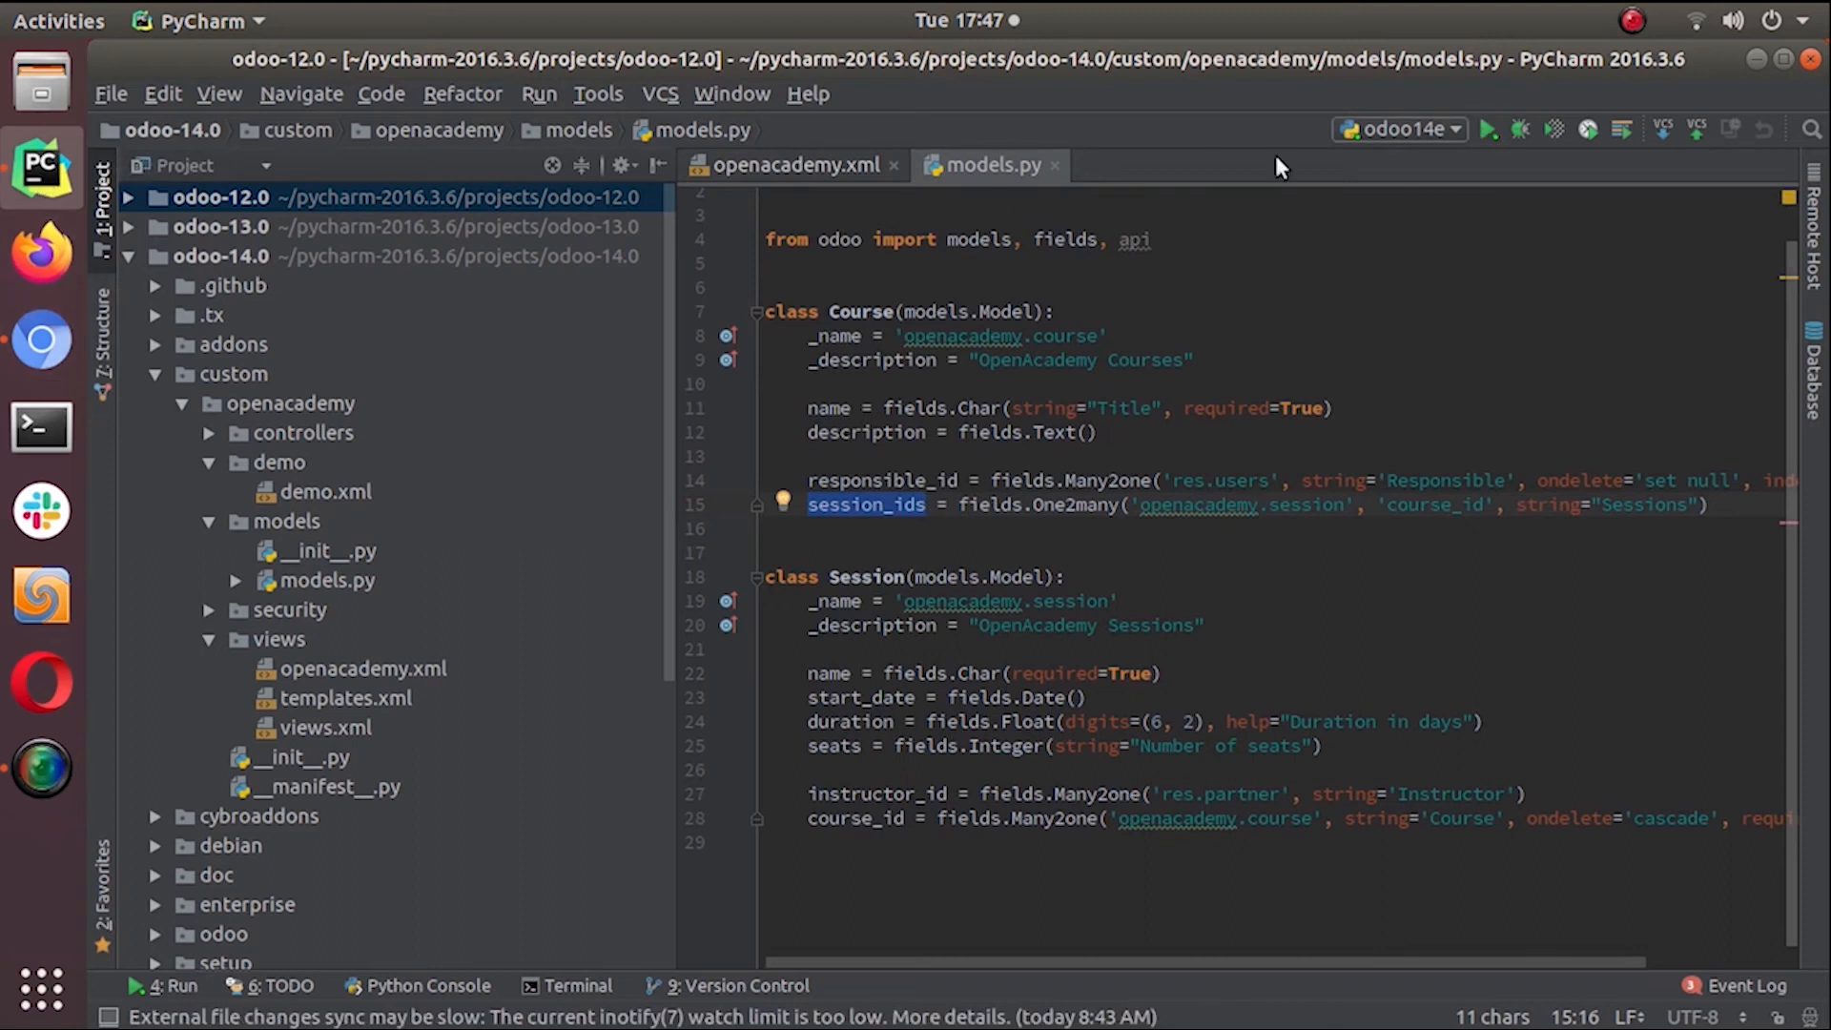
left_click(160, 984)
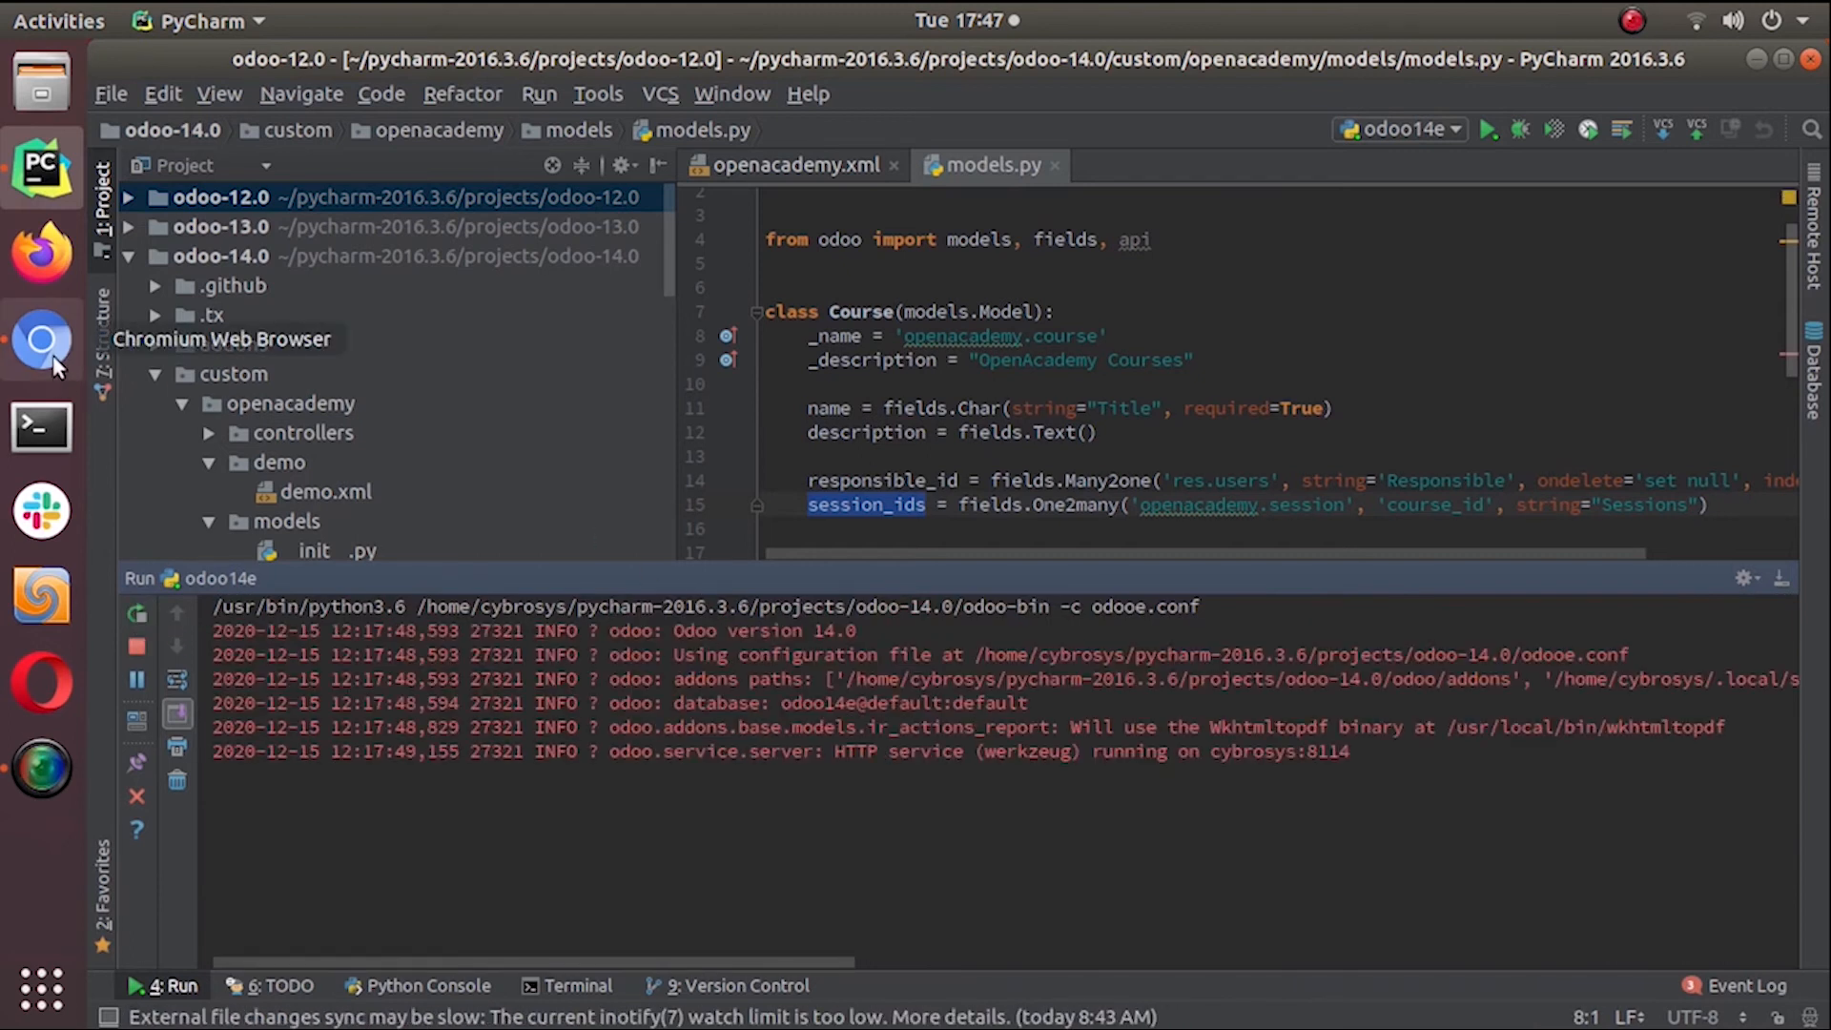
In Chromium, open the Odoo Development course from the Open Academy app
left_click(40, 339)
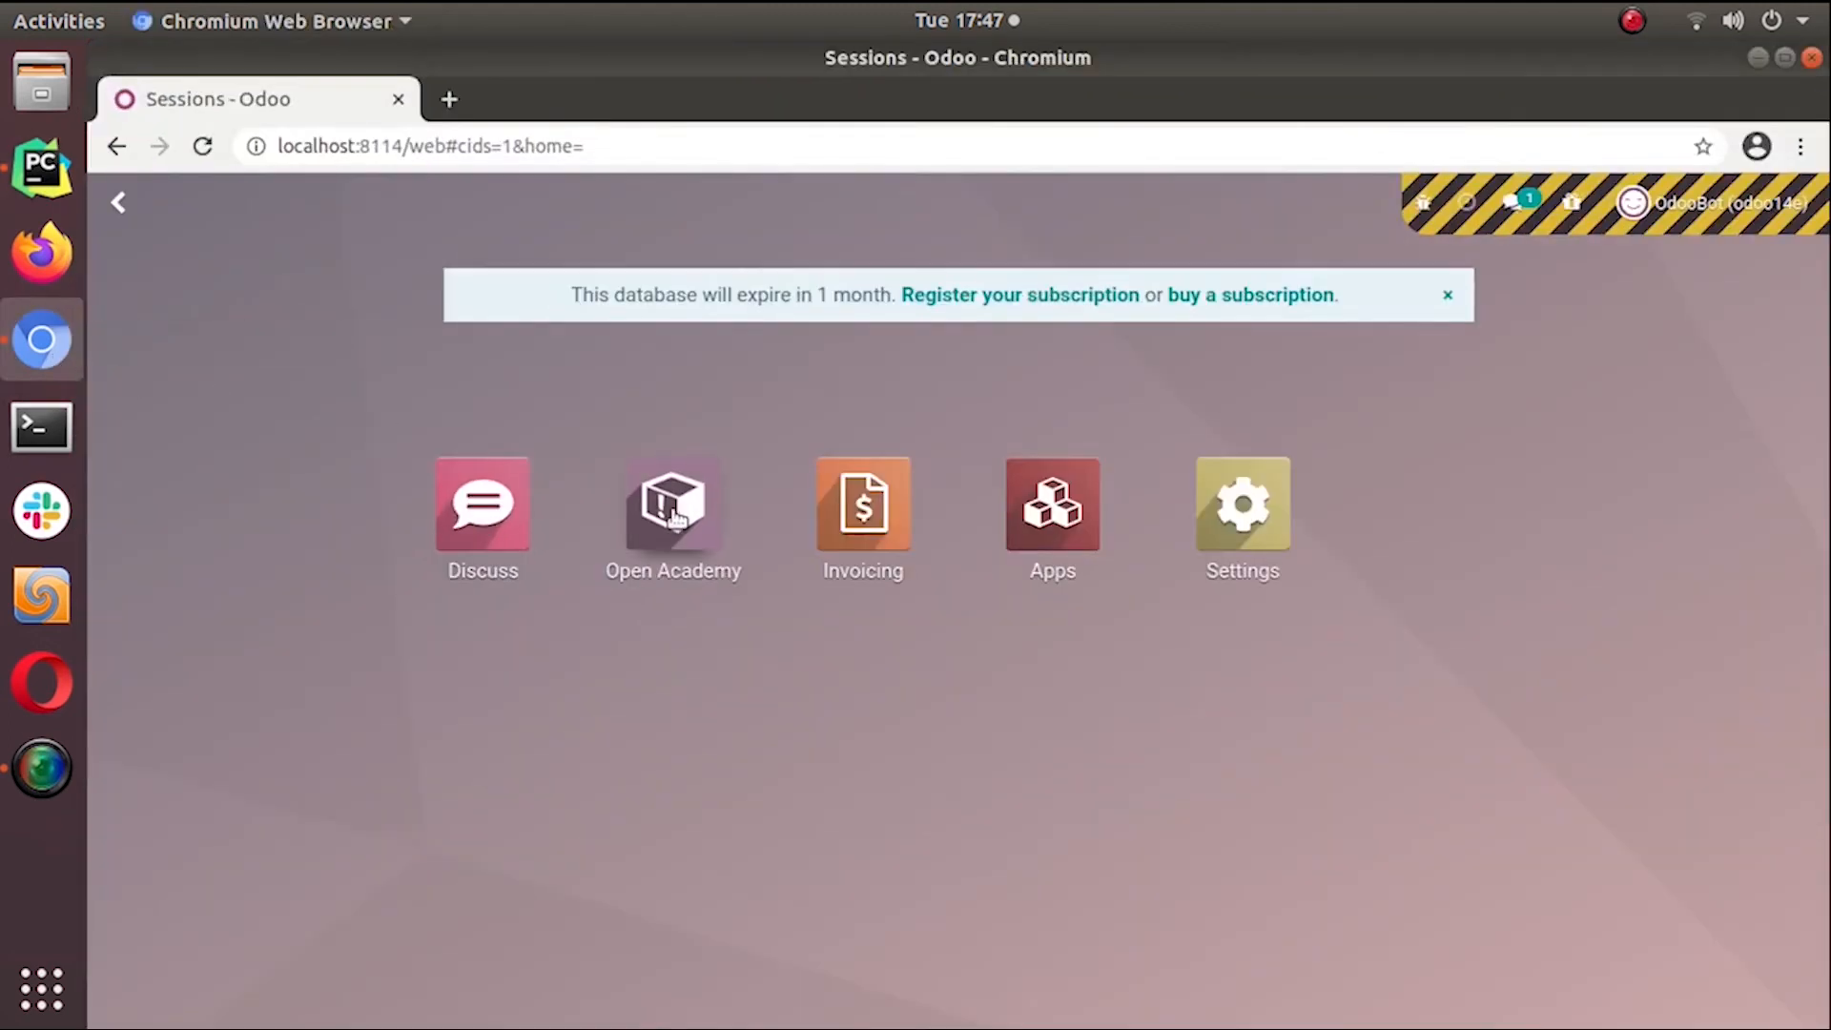
left_click(671, 503)
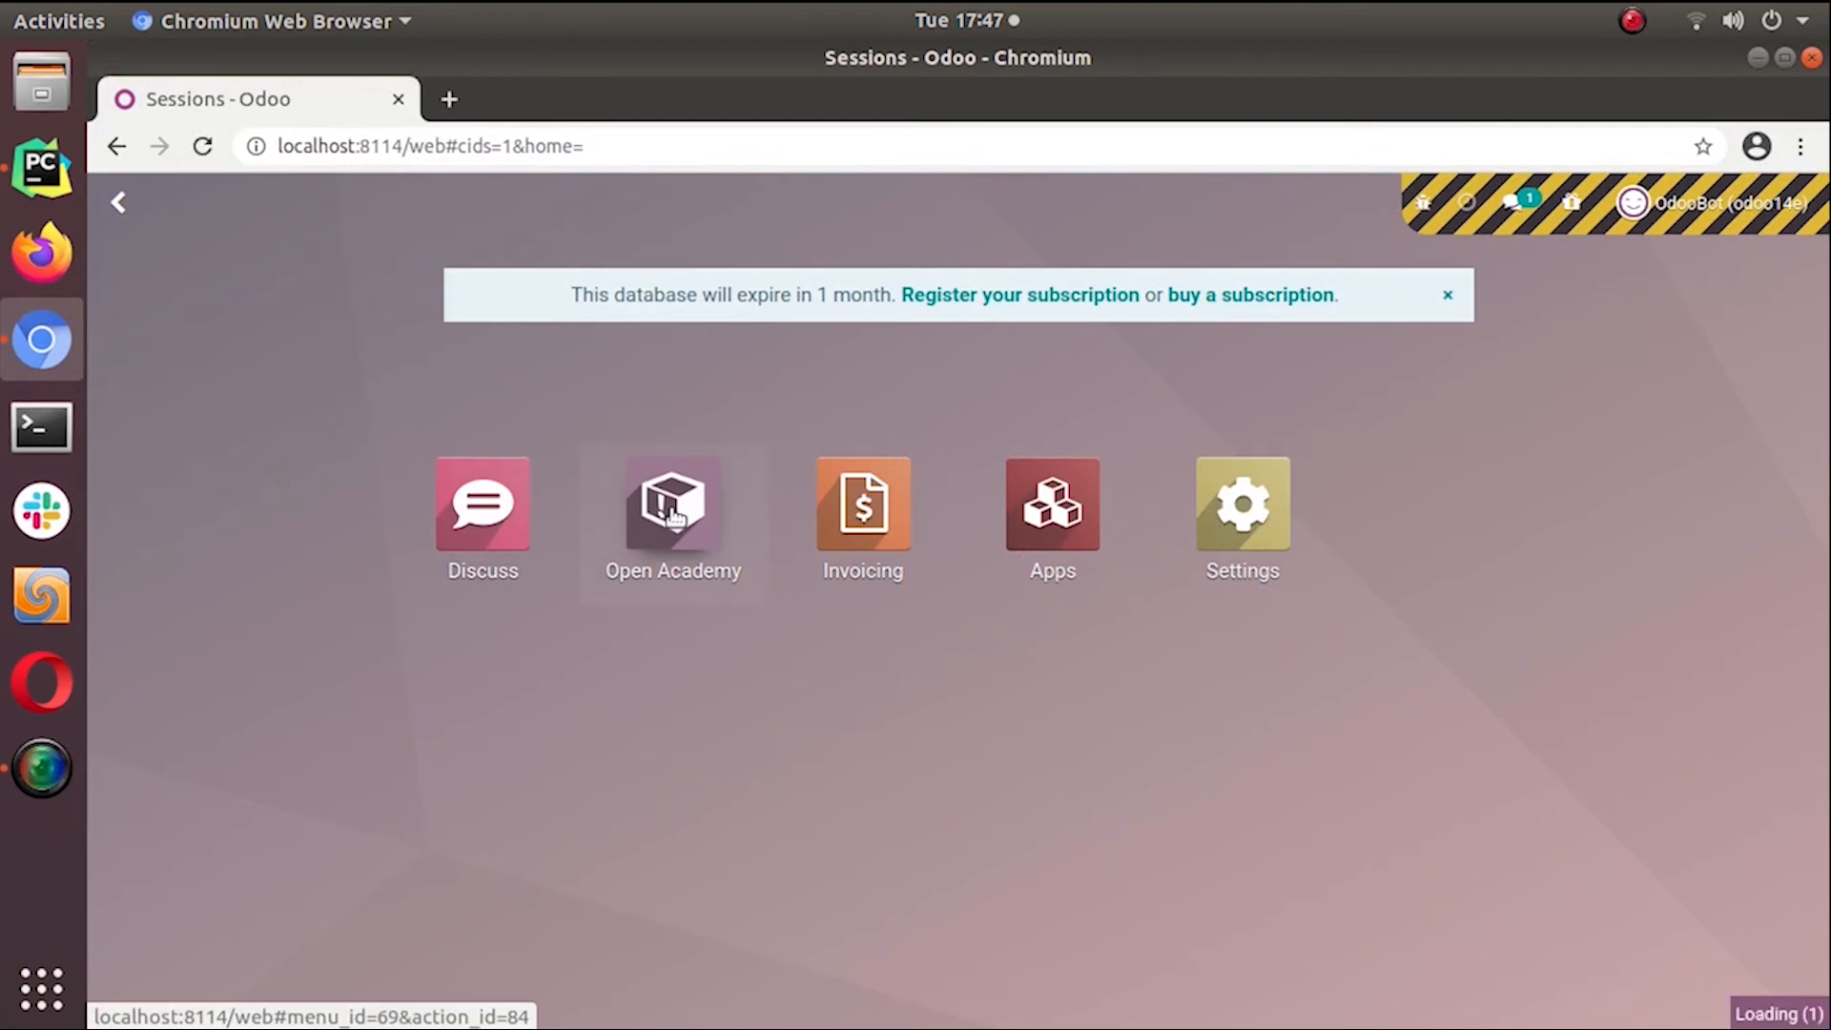
left_click(673, 504)
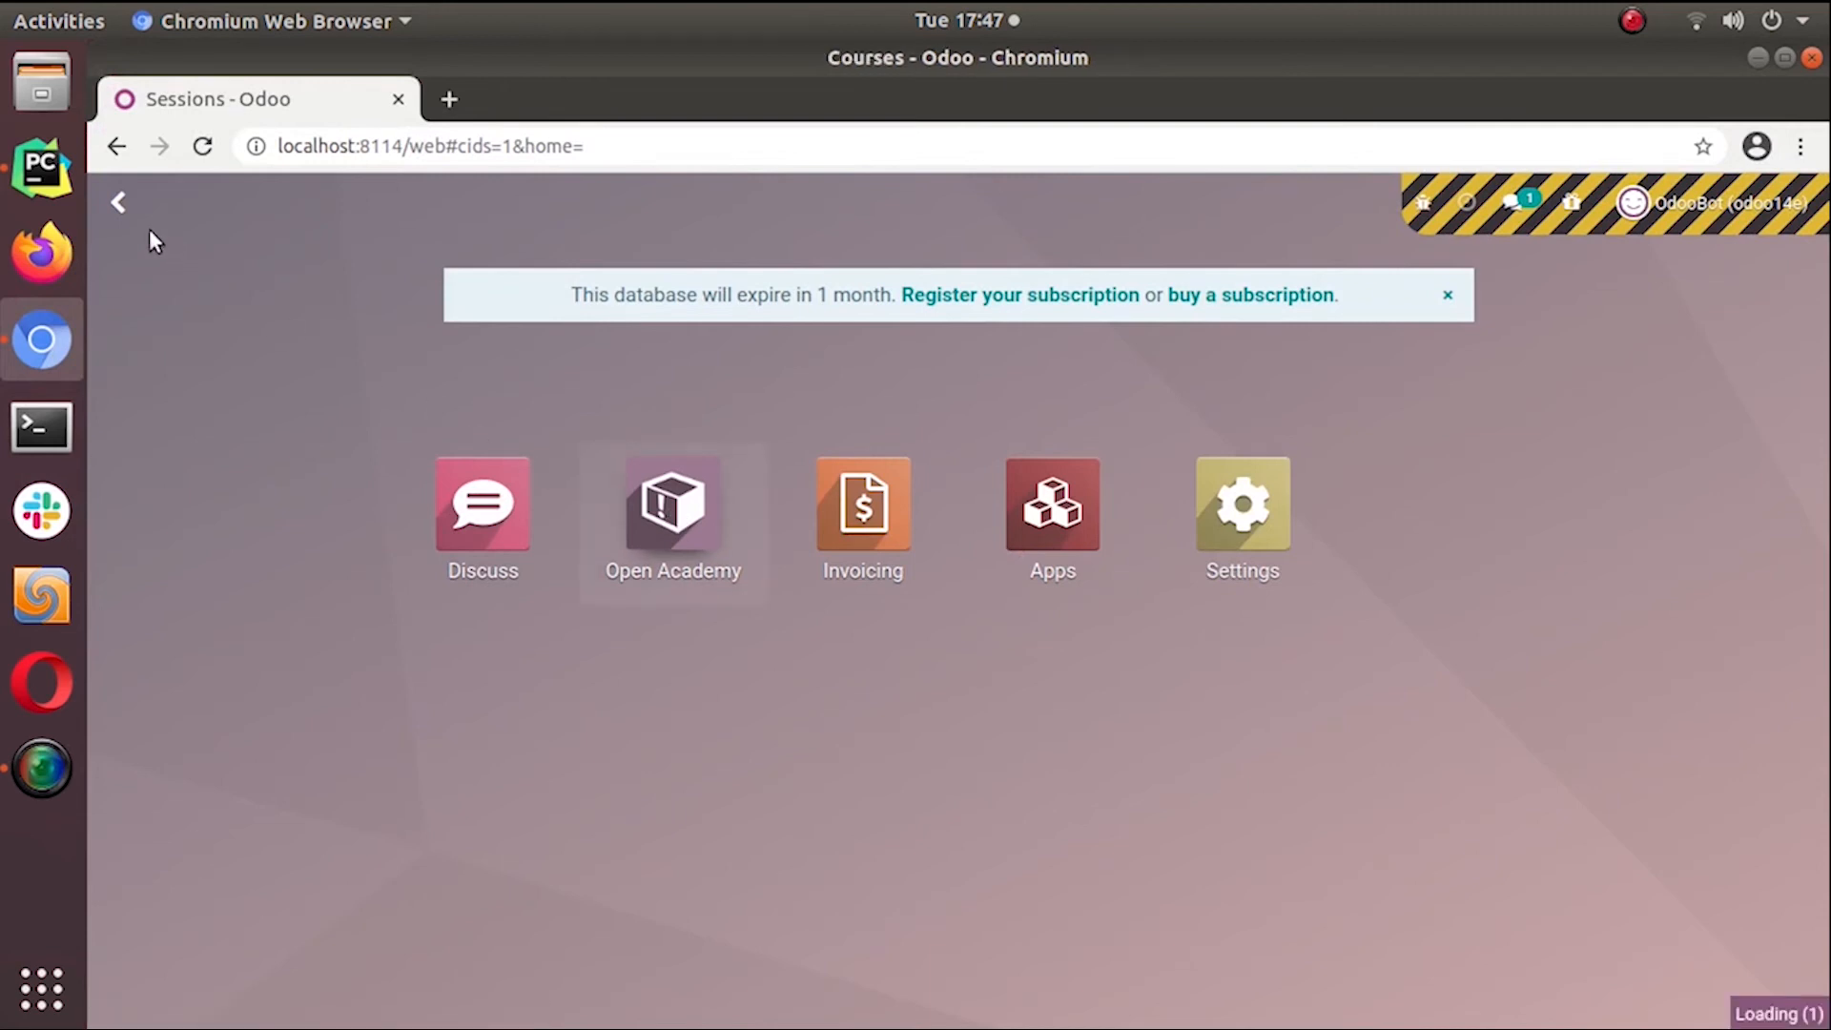
left_click(671, 503)
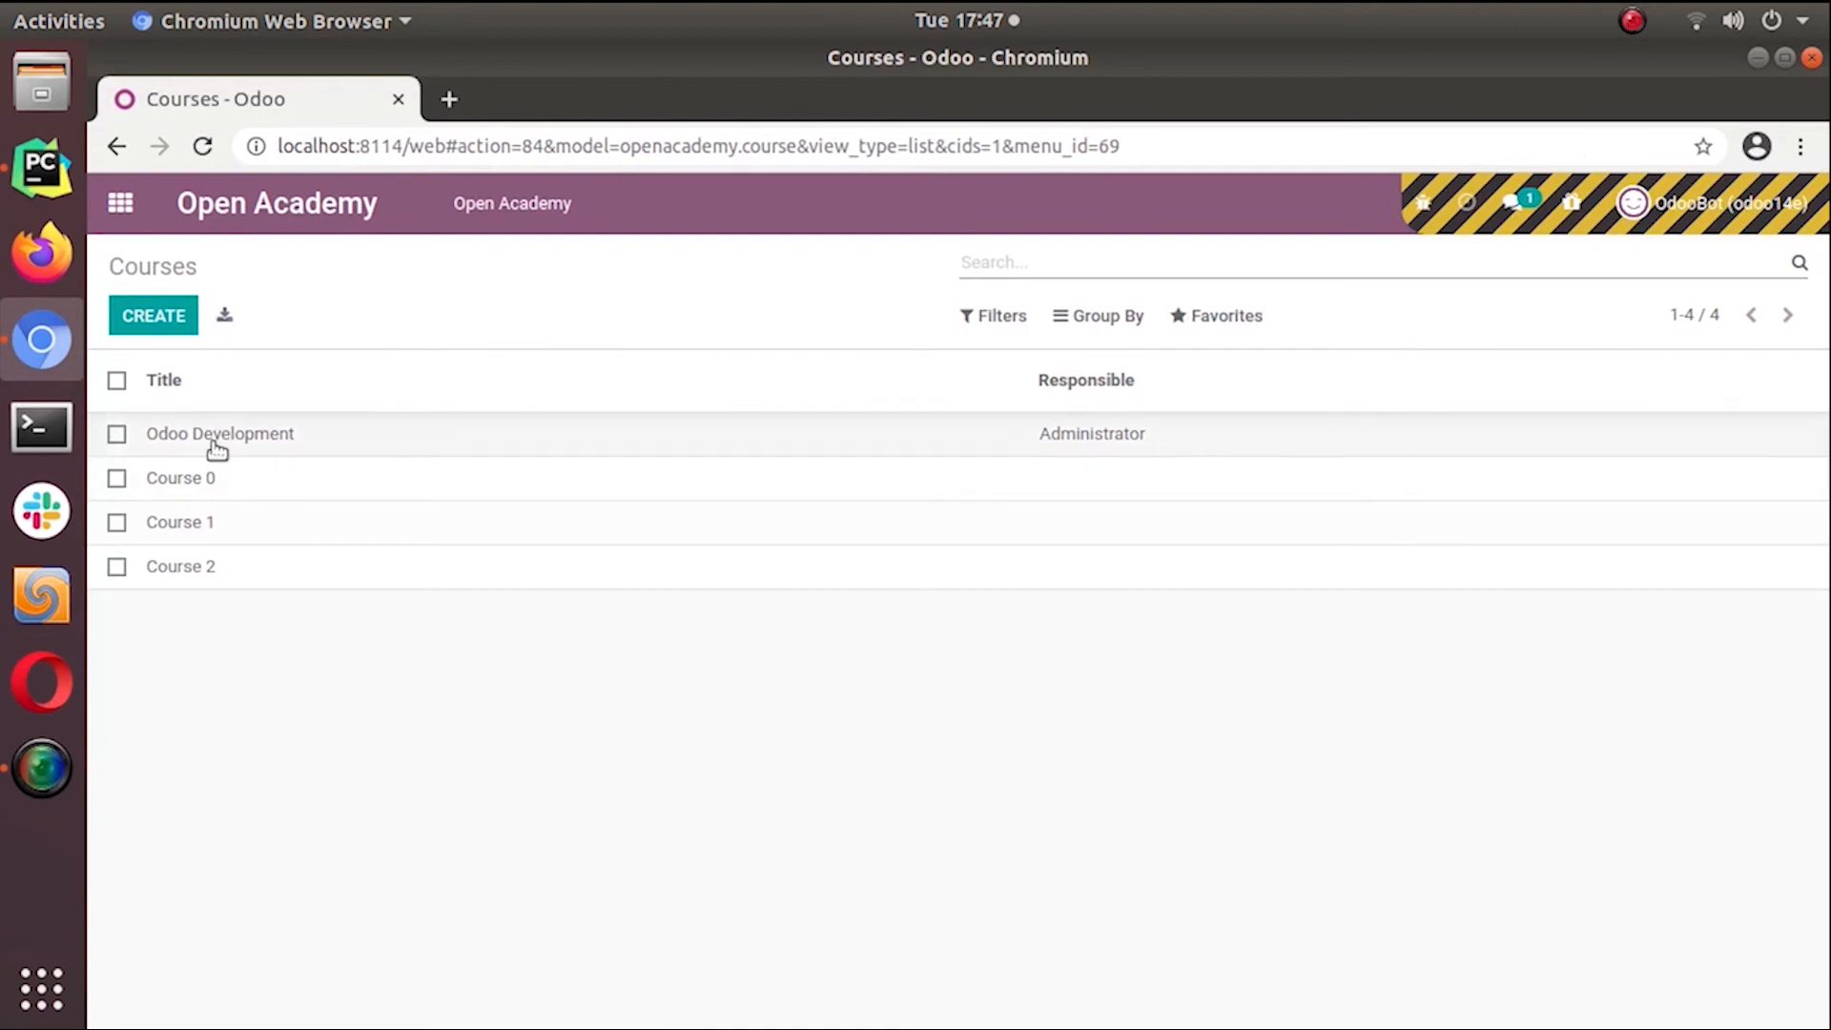
left_click(219, 432)
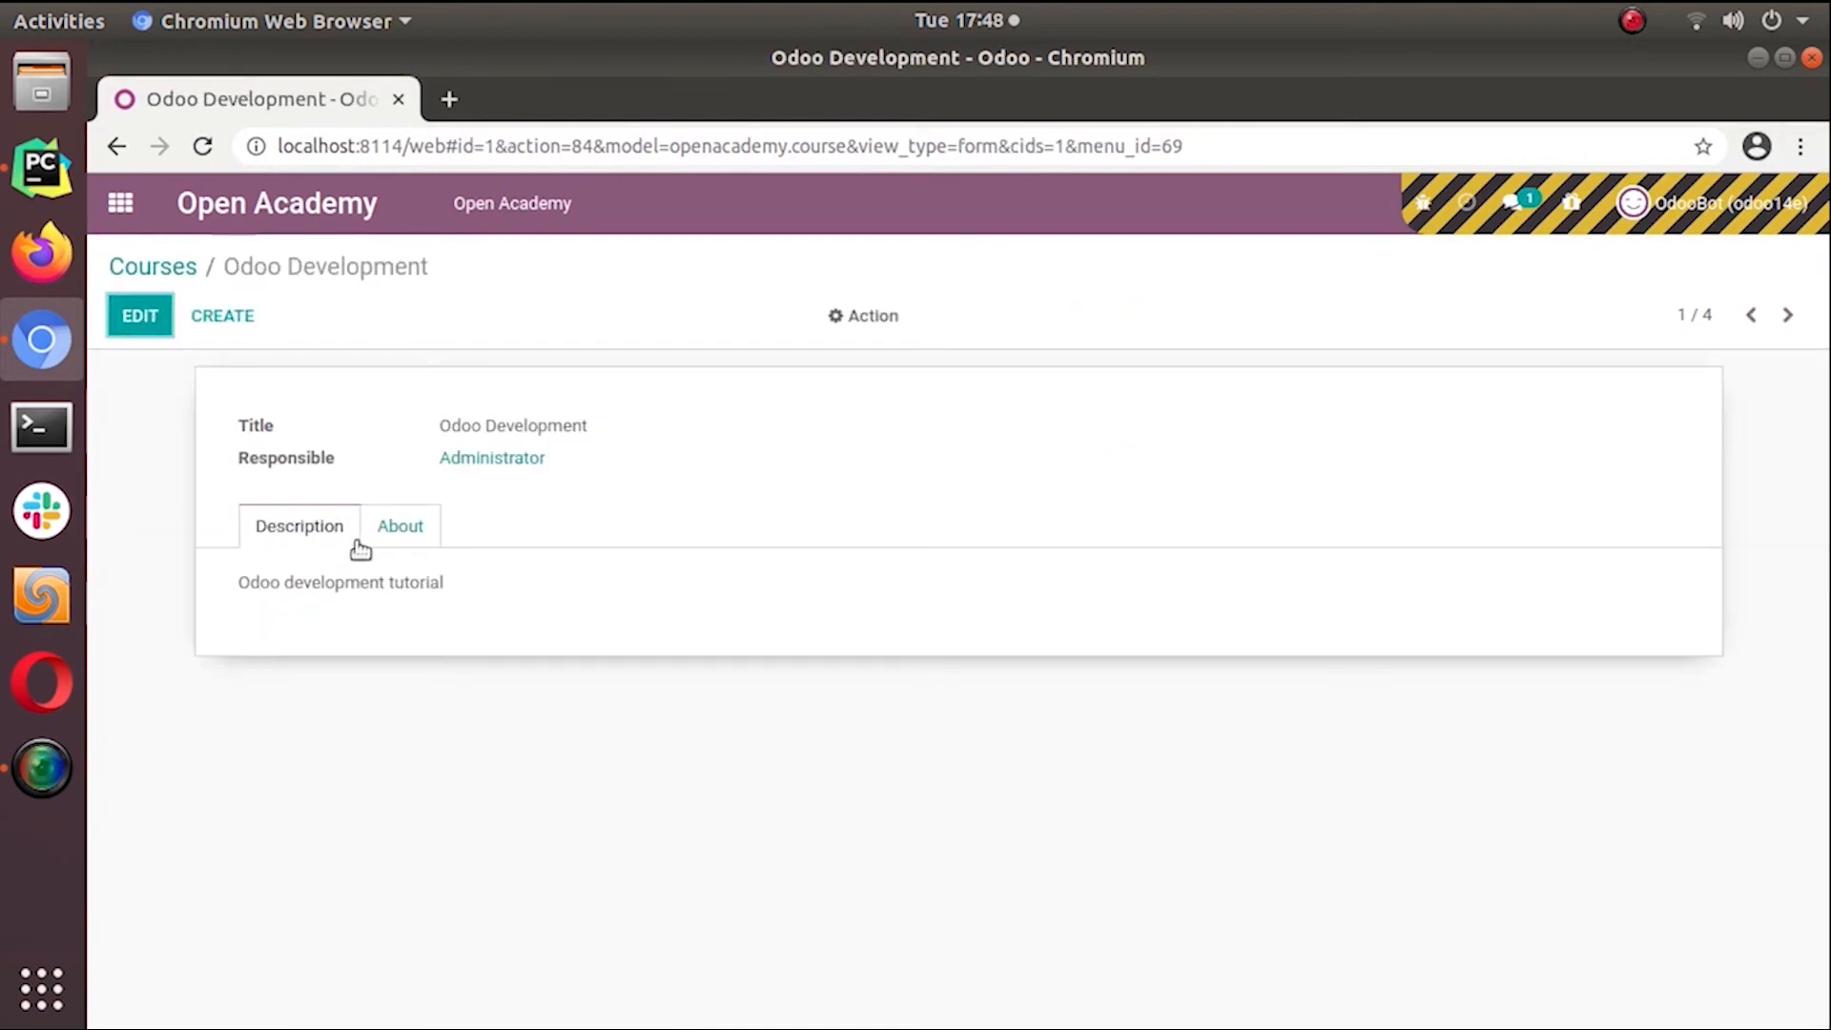
Check the course's About and Description pages, then return to the home menu
left_click(398, 526)
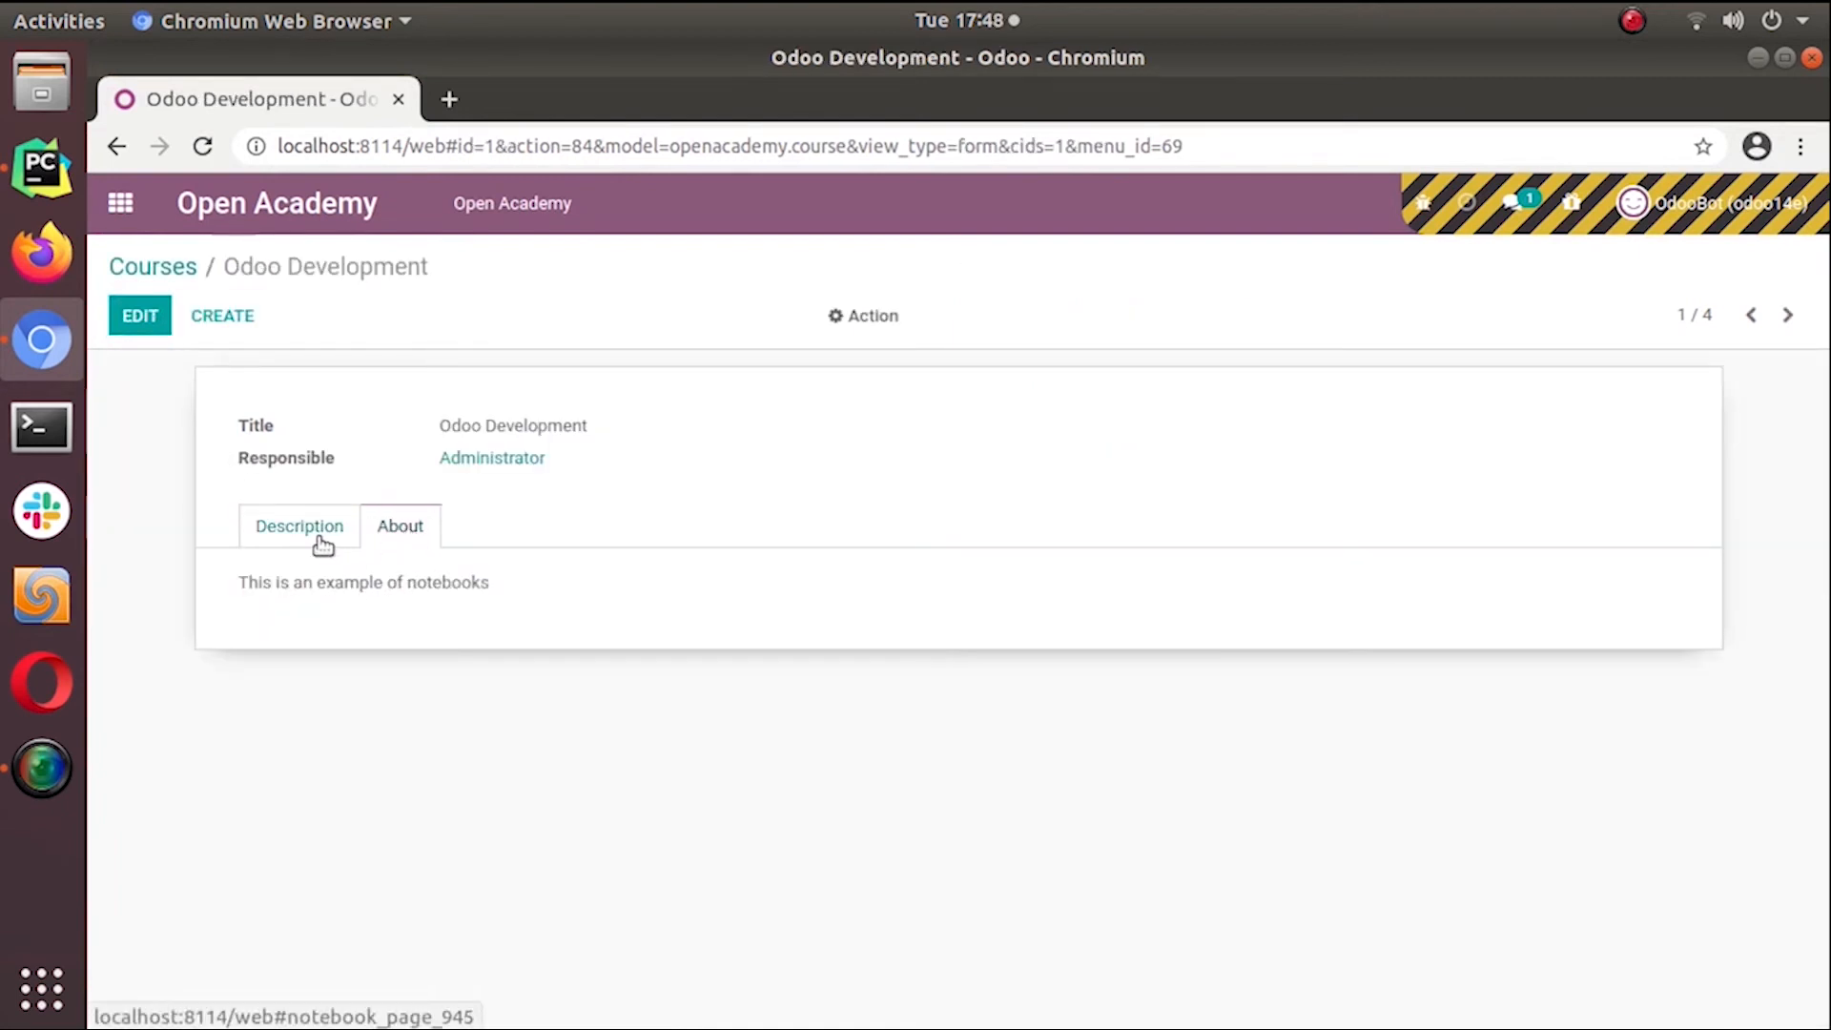
left_click(299, 527)
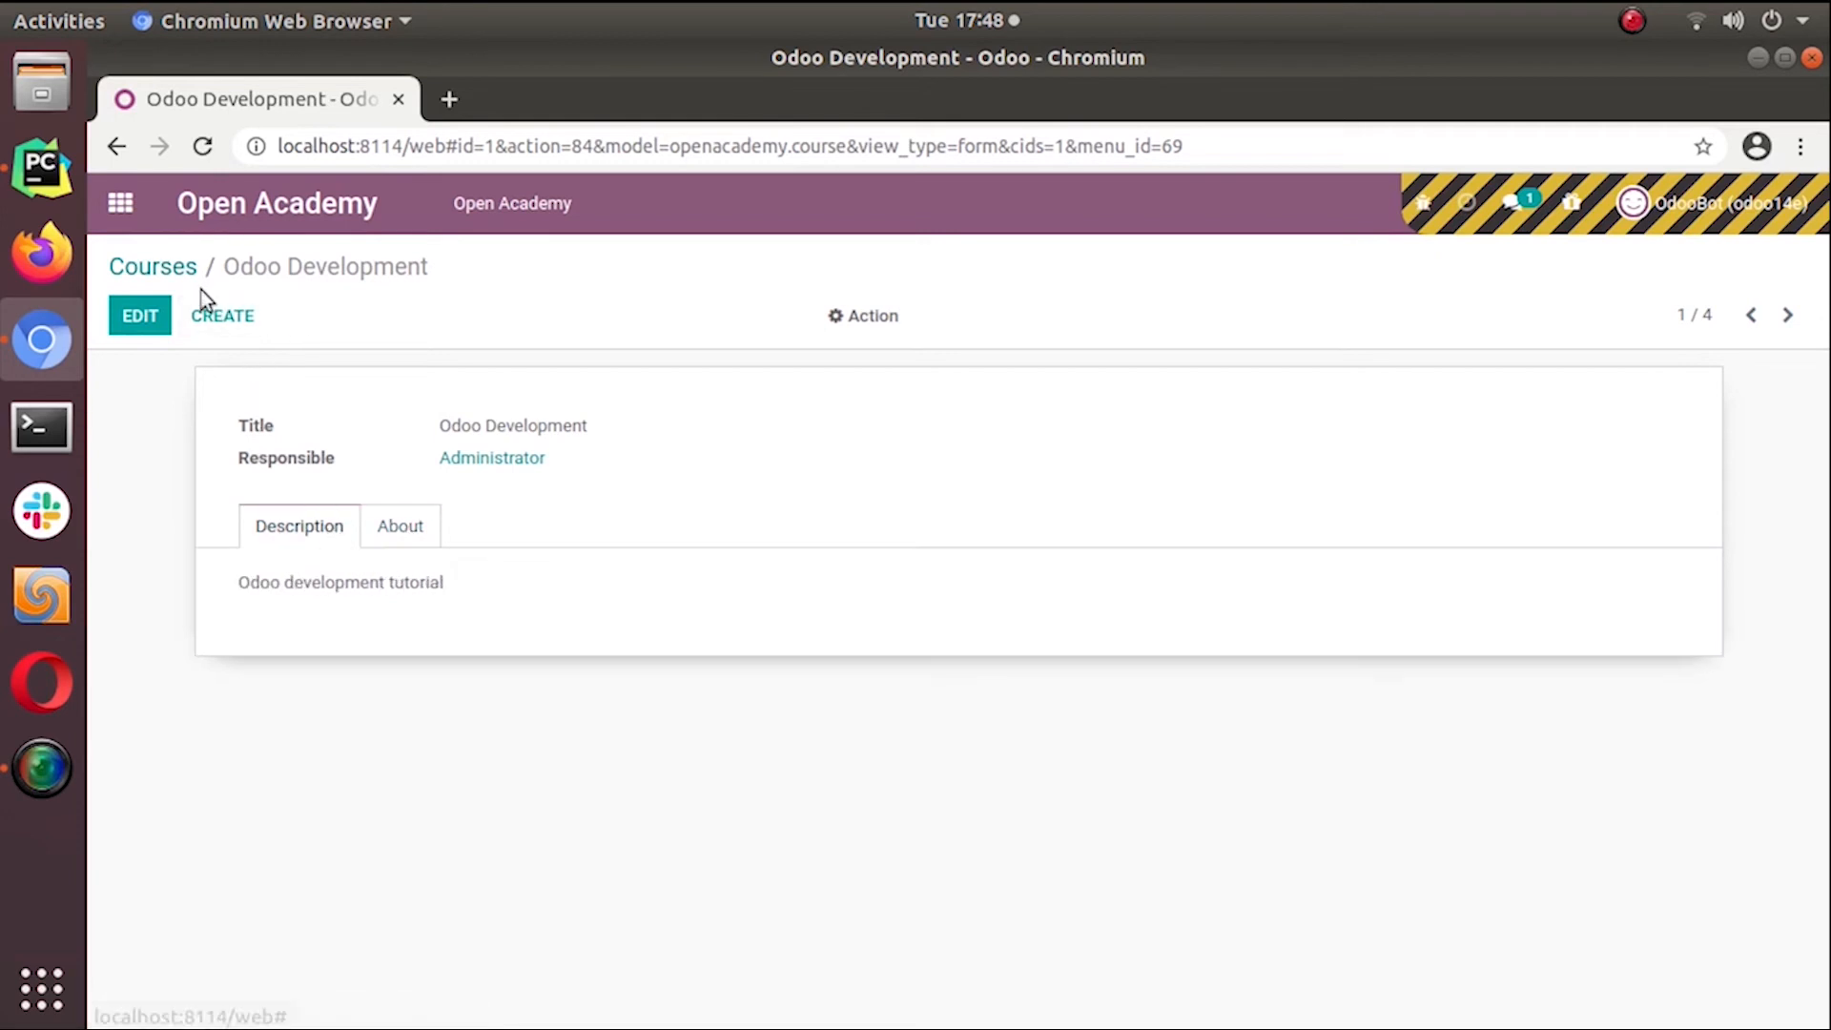
left_click(118, 204)
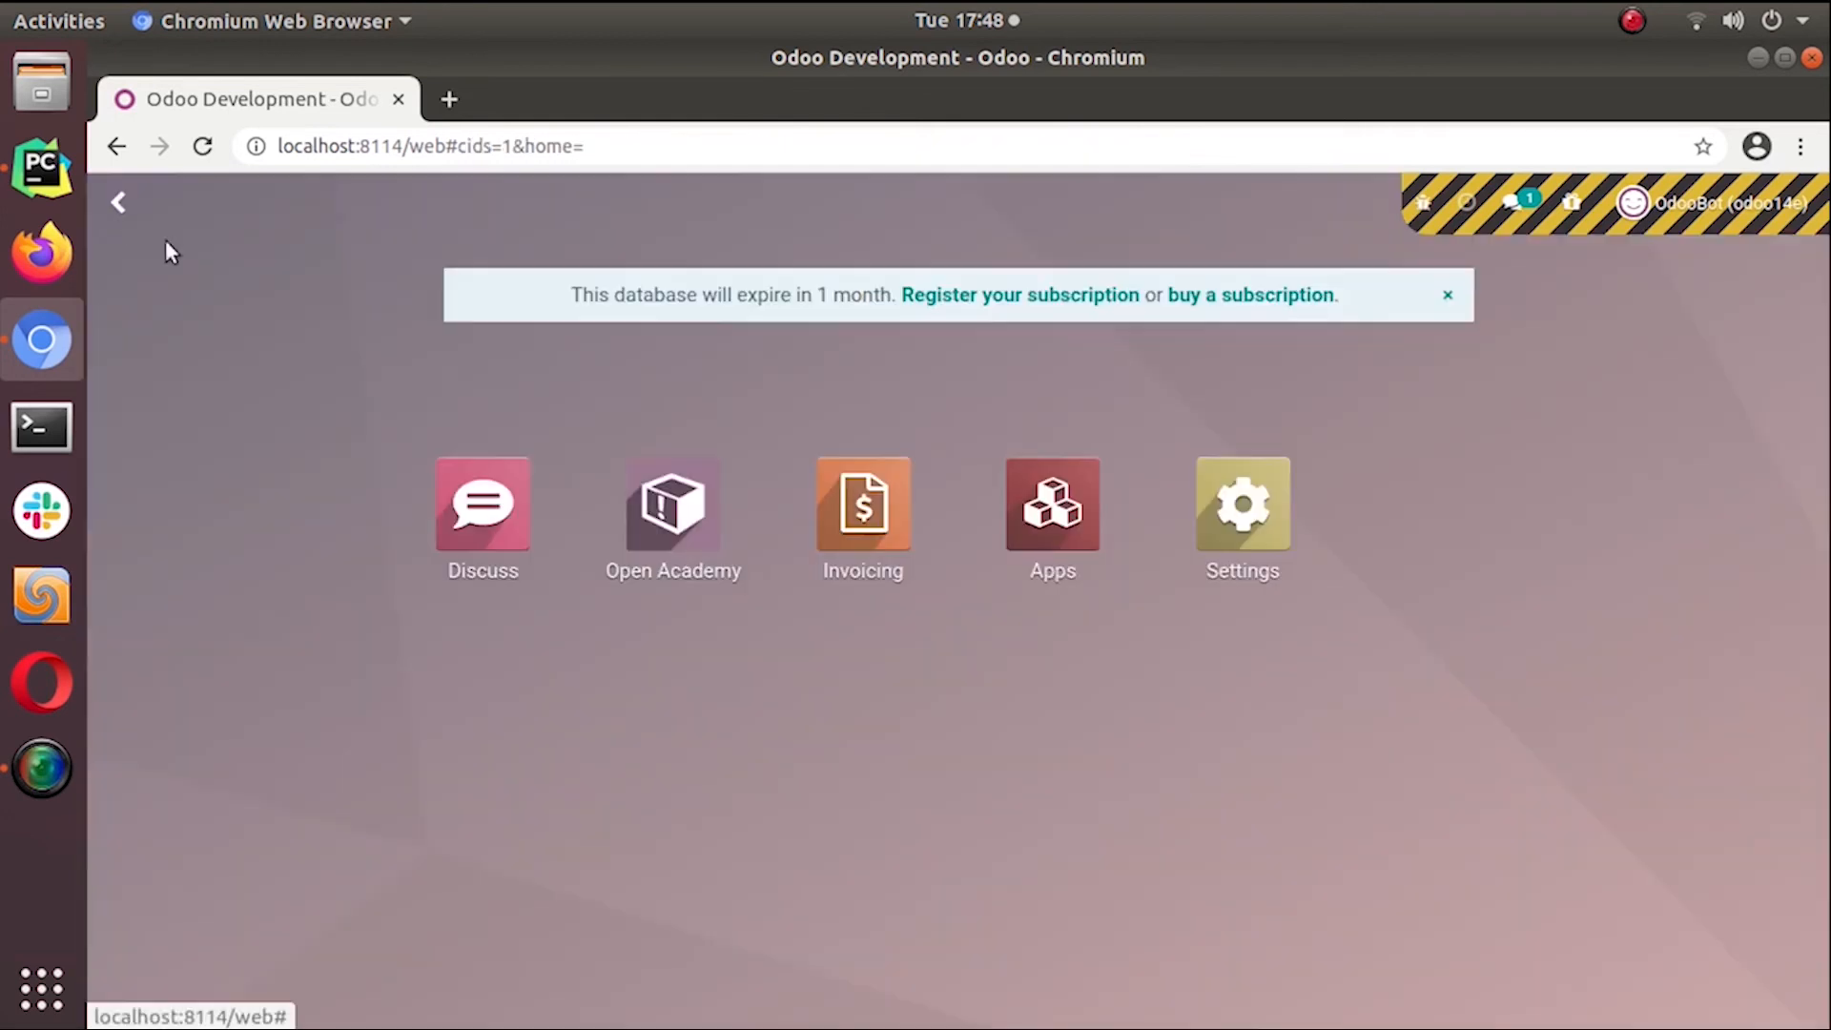
Upgrade the openacademy module from the Apps list and return to the home menu
left_click(1050, 504)
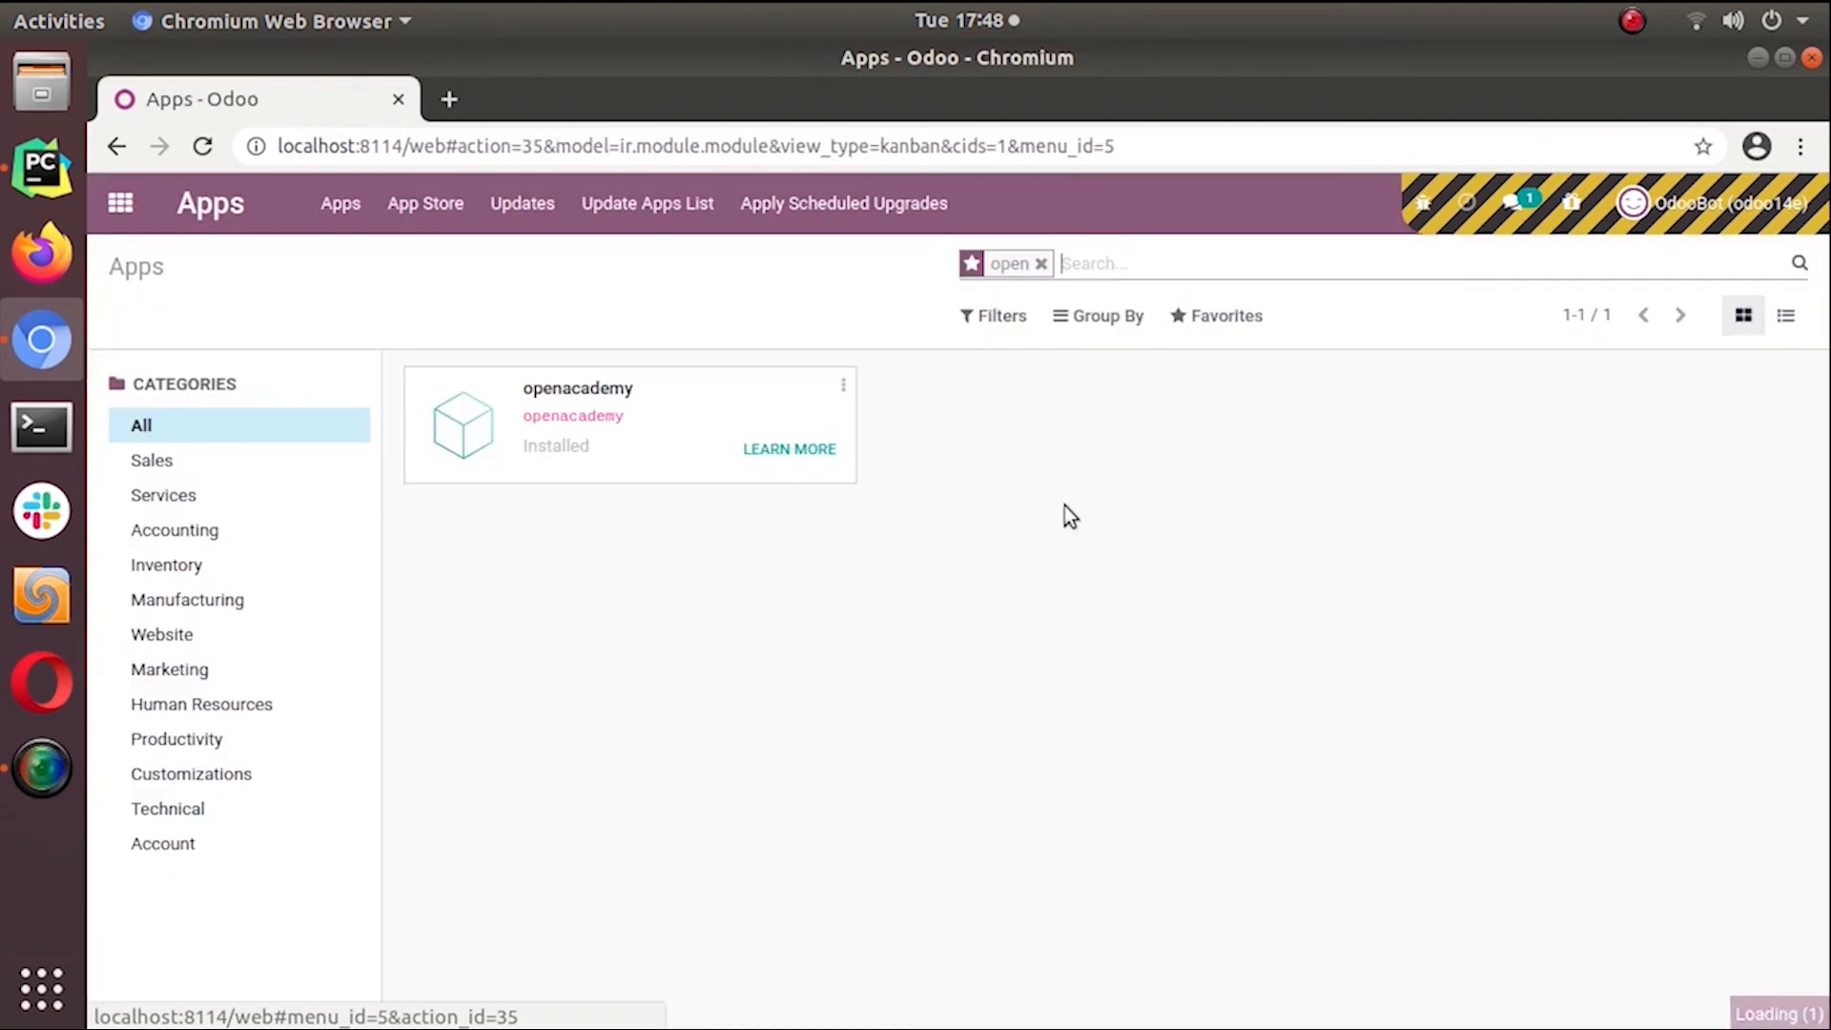
left_click(841, 385)
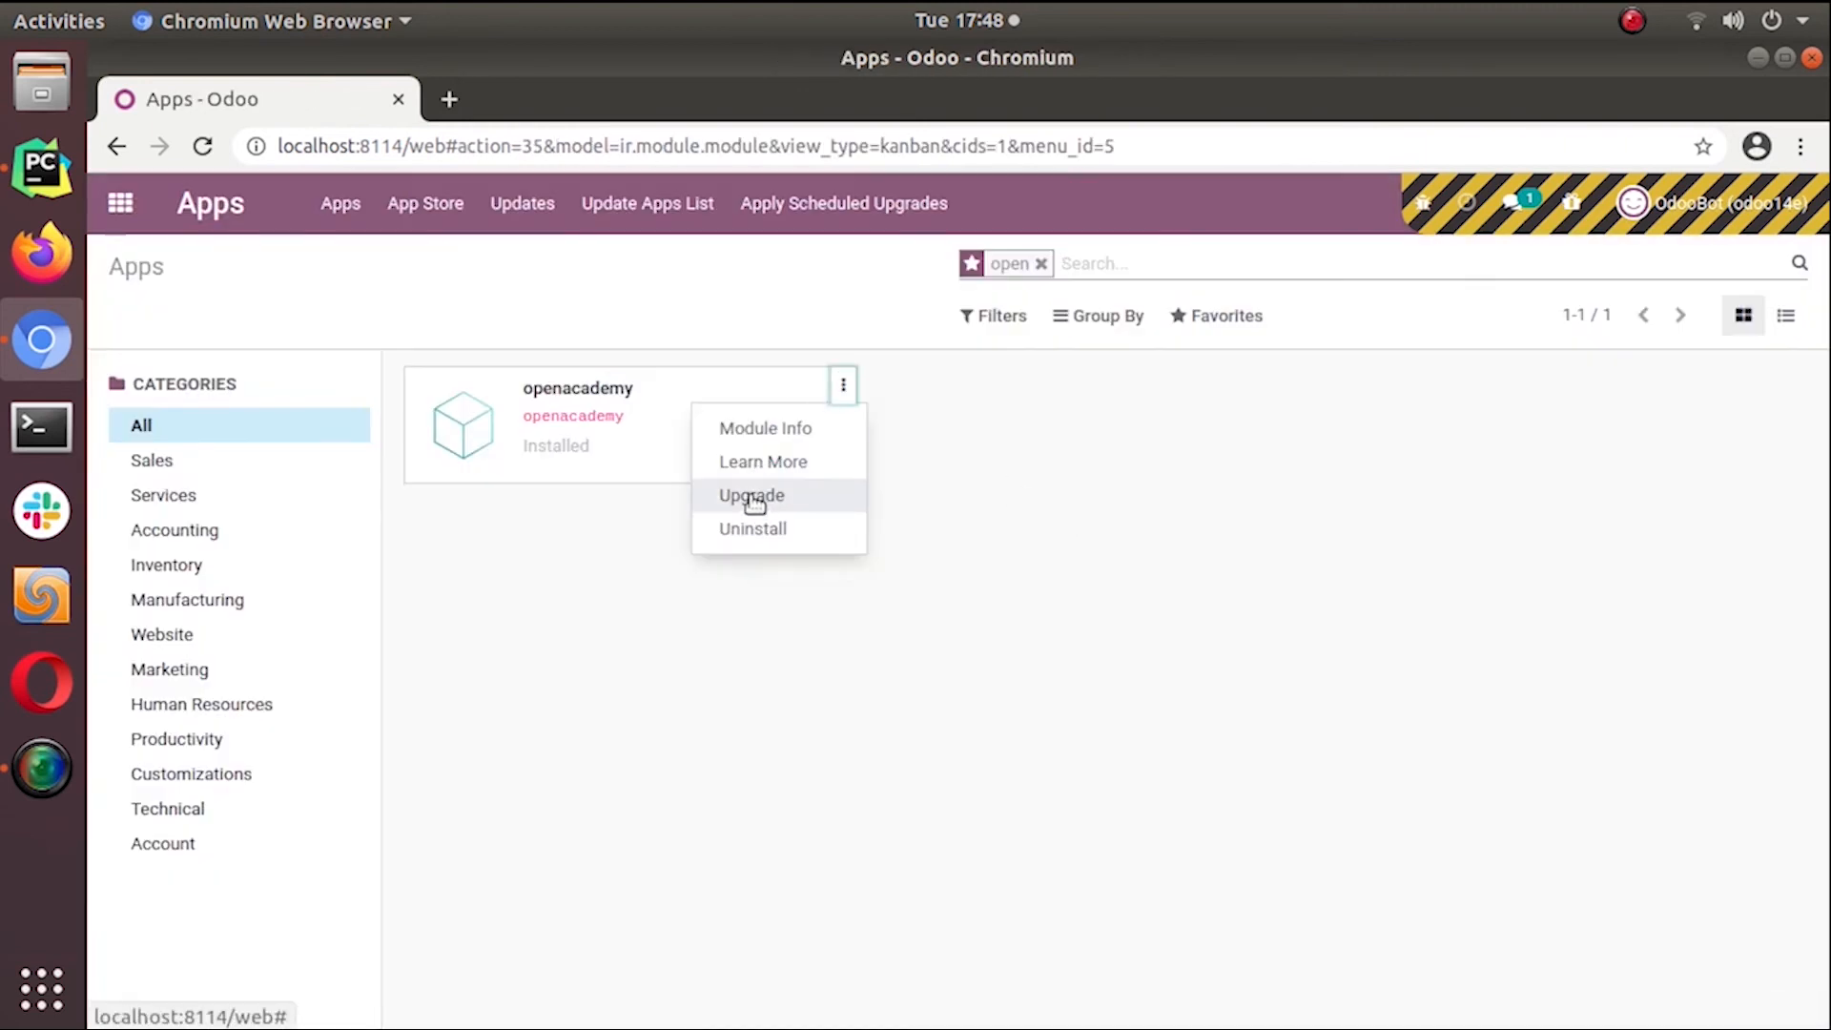
left_click(749, 495)
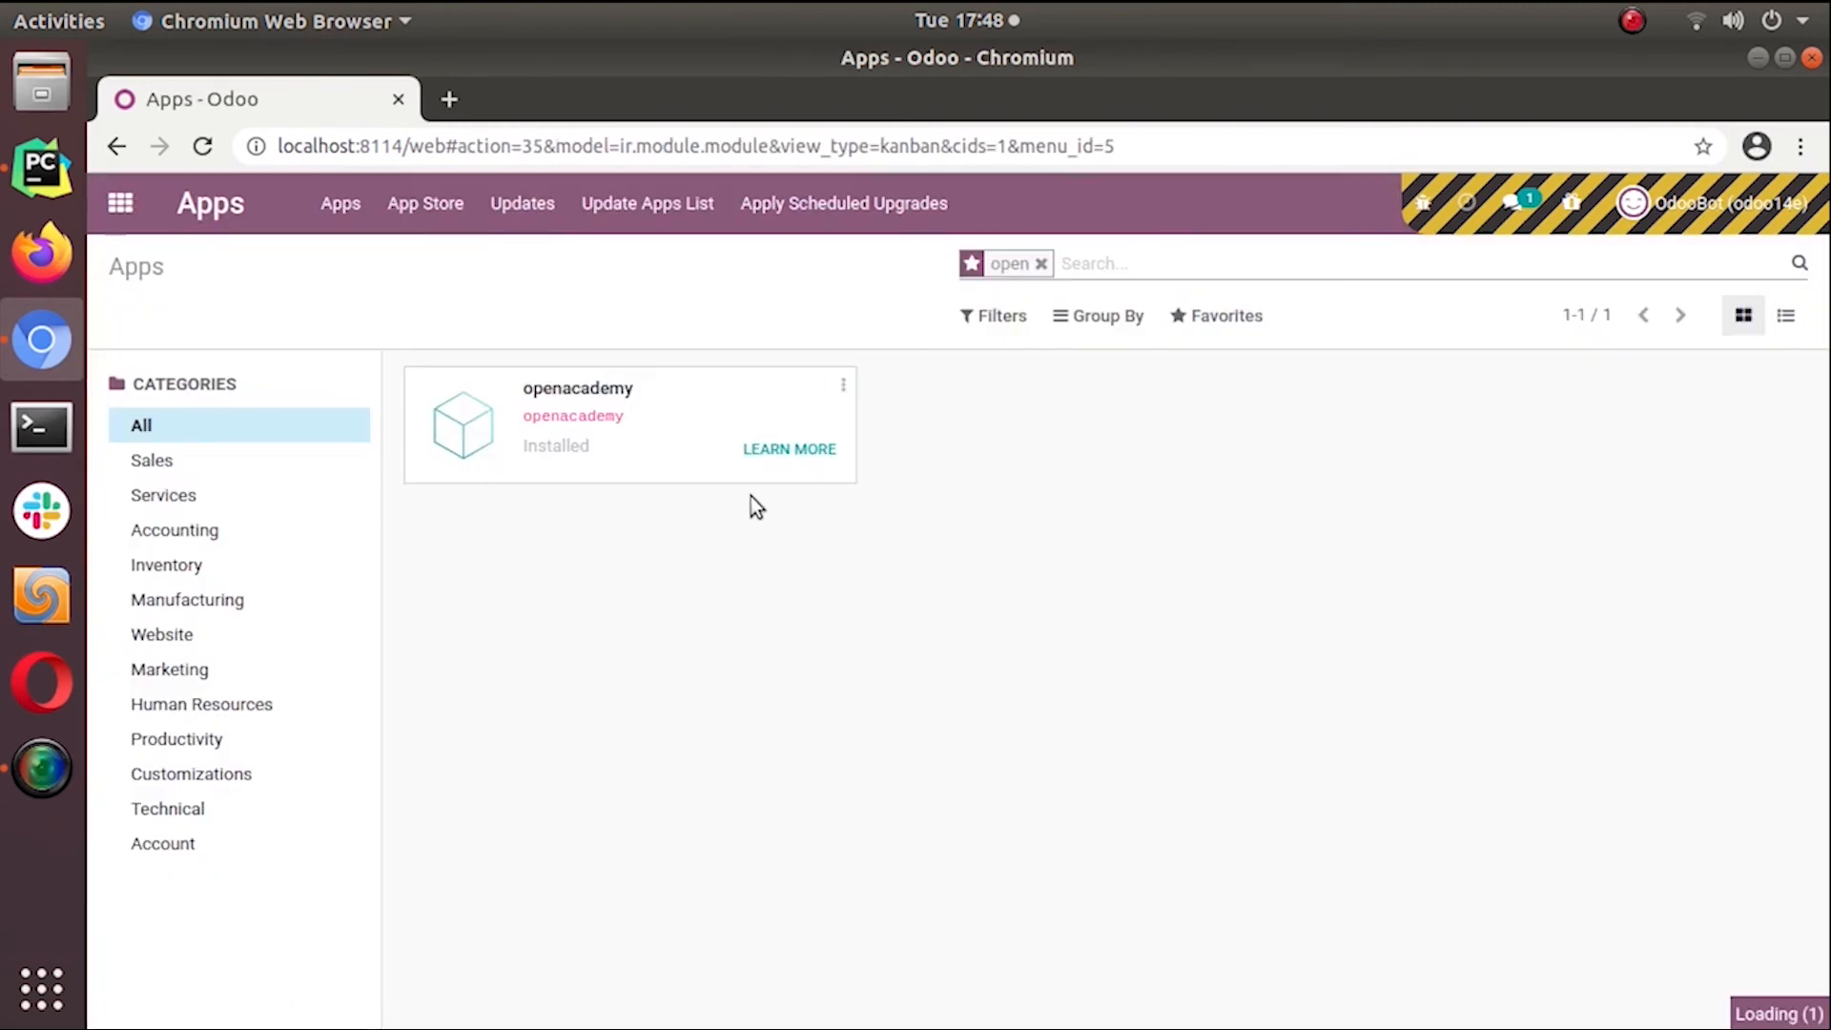
left_click(202, 147)
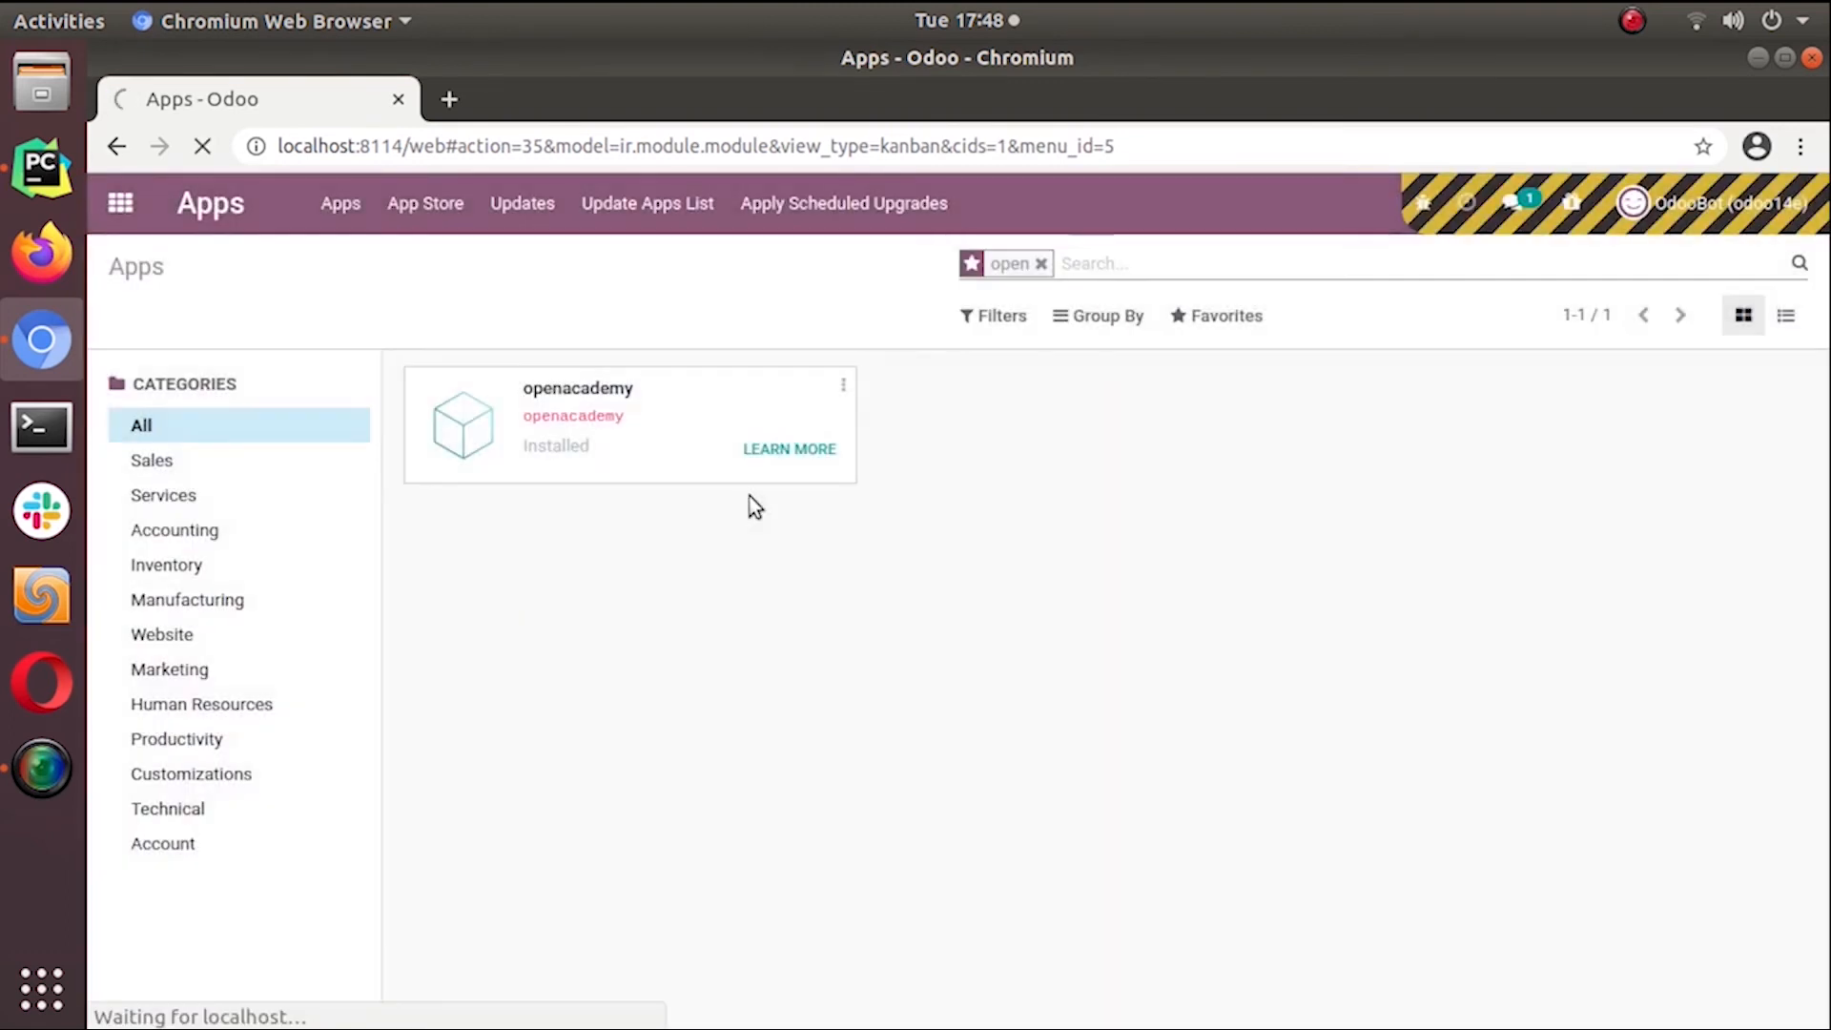
left_click(119, 204)
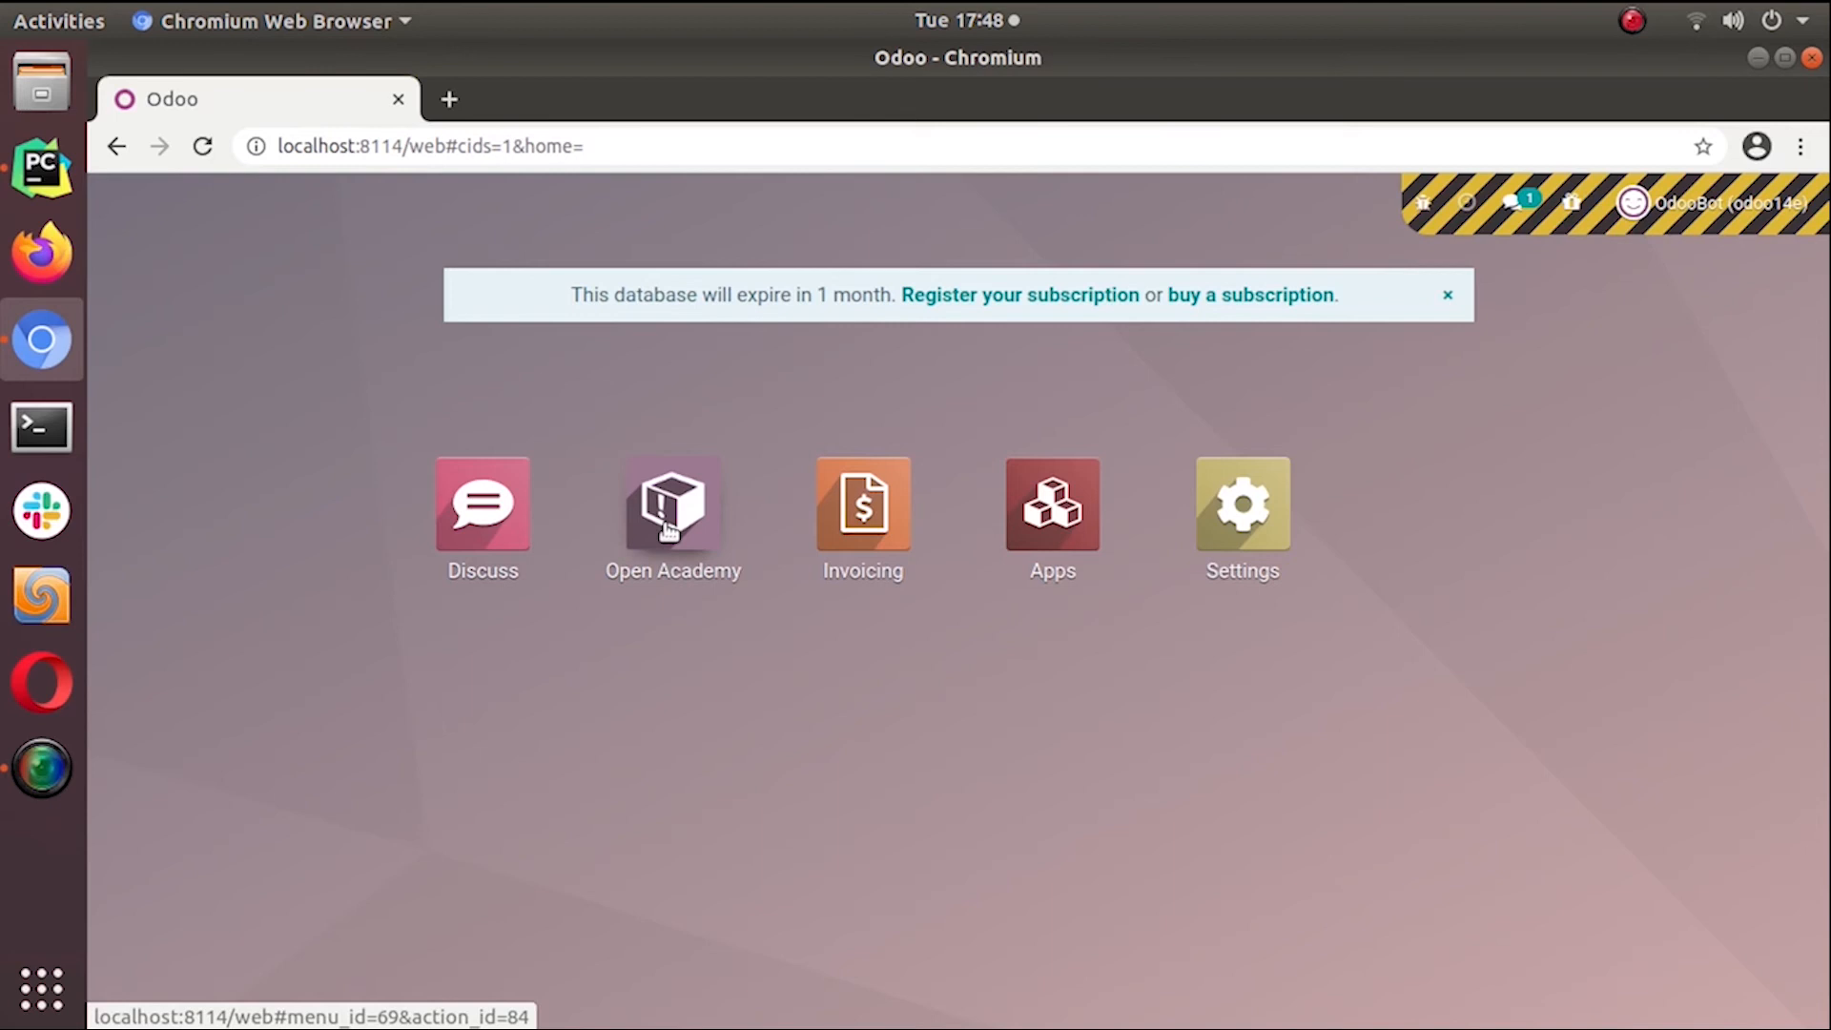
Open the Odoo Development course's new Sessions tab listing 'Relational Fields' and start editing
left_click(671, 503)
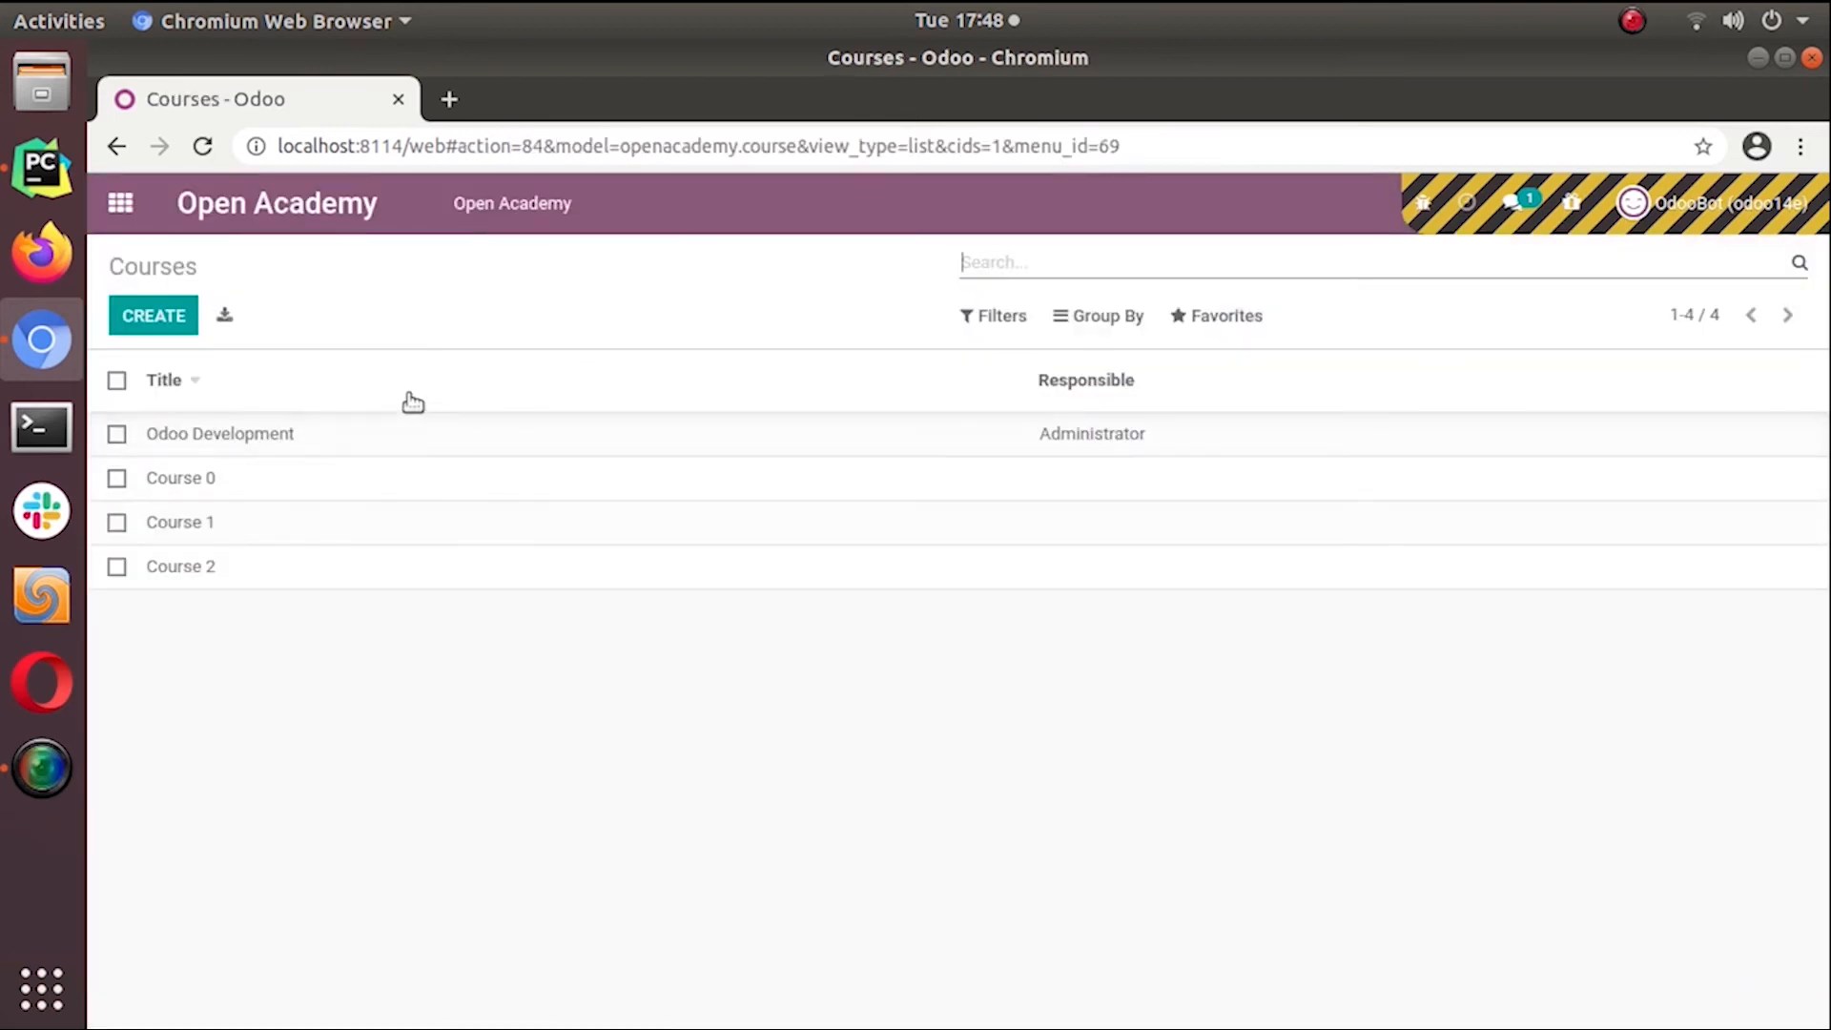
left_click(219, 433)
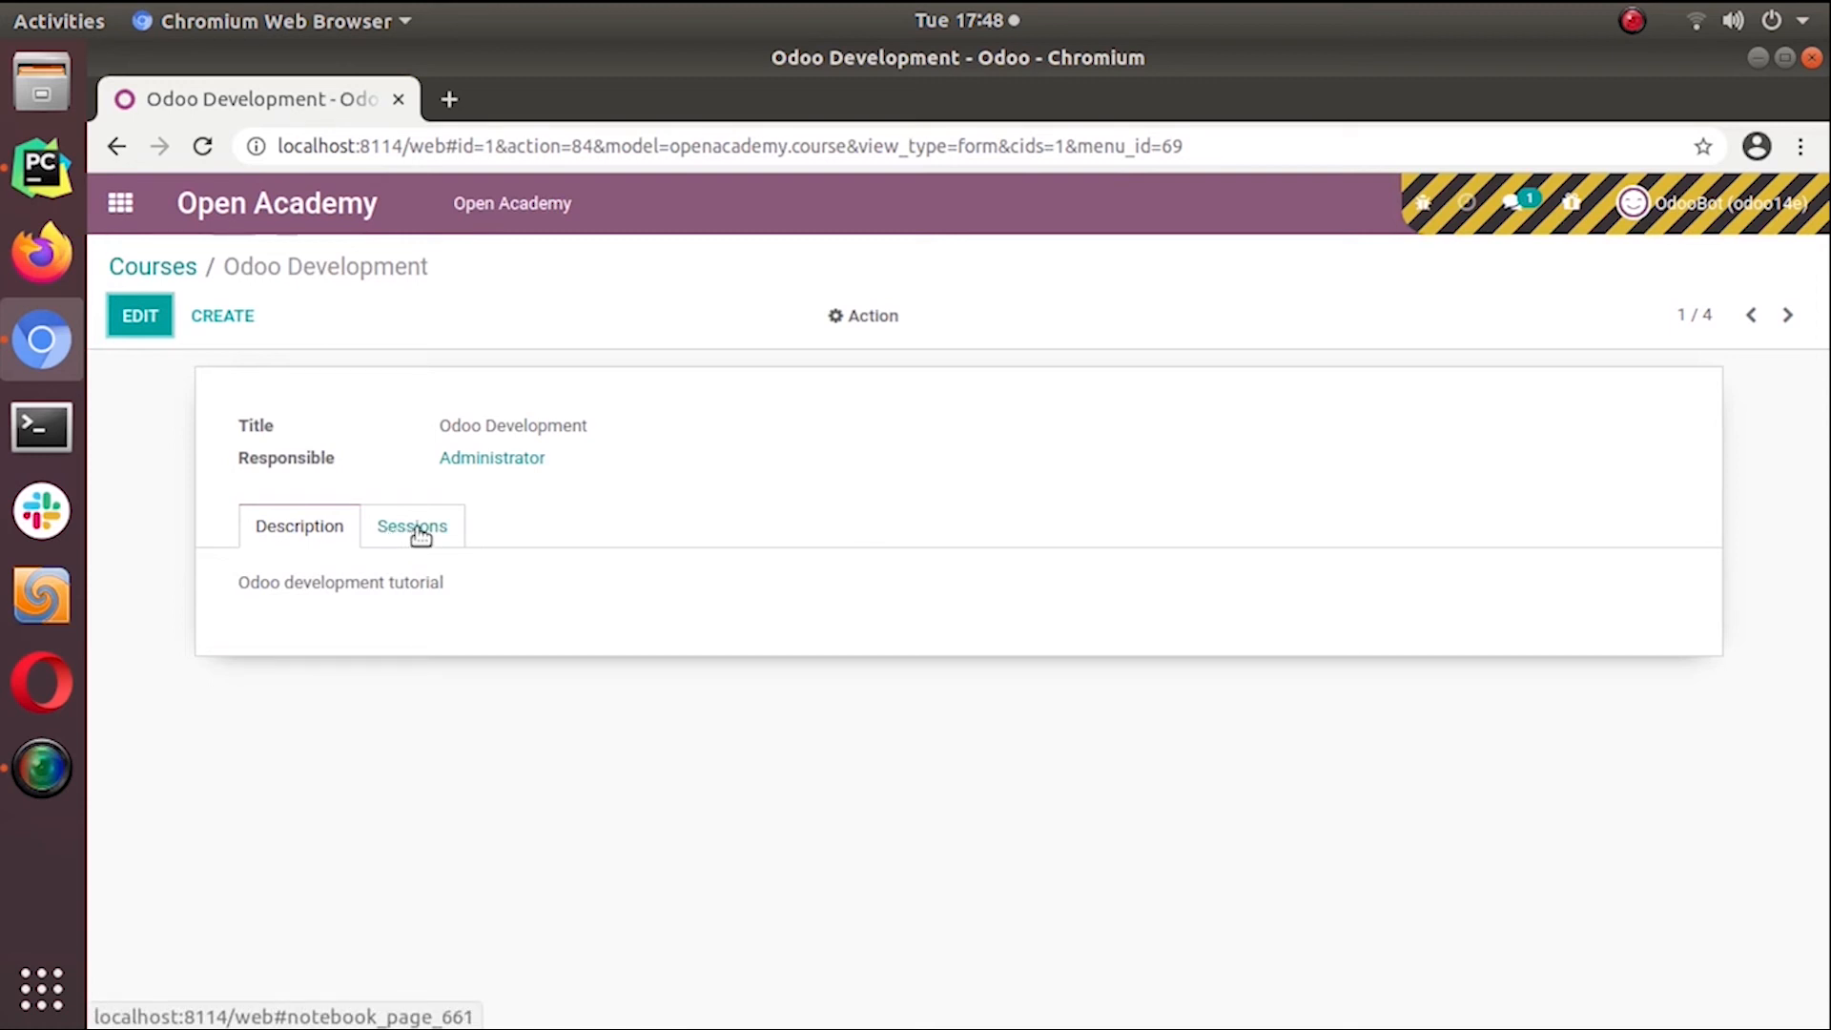
left_click(412, 526)
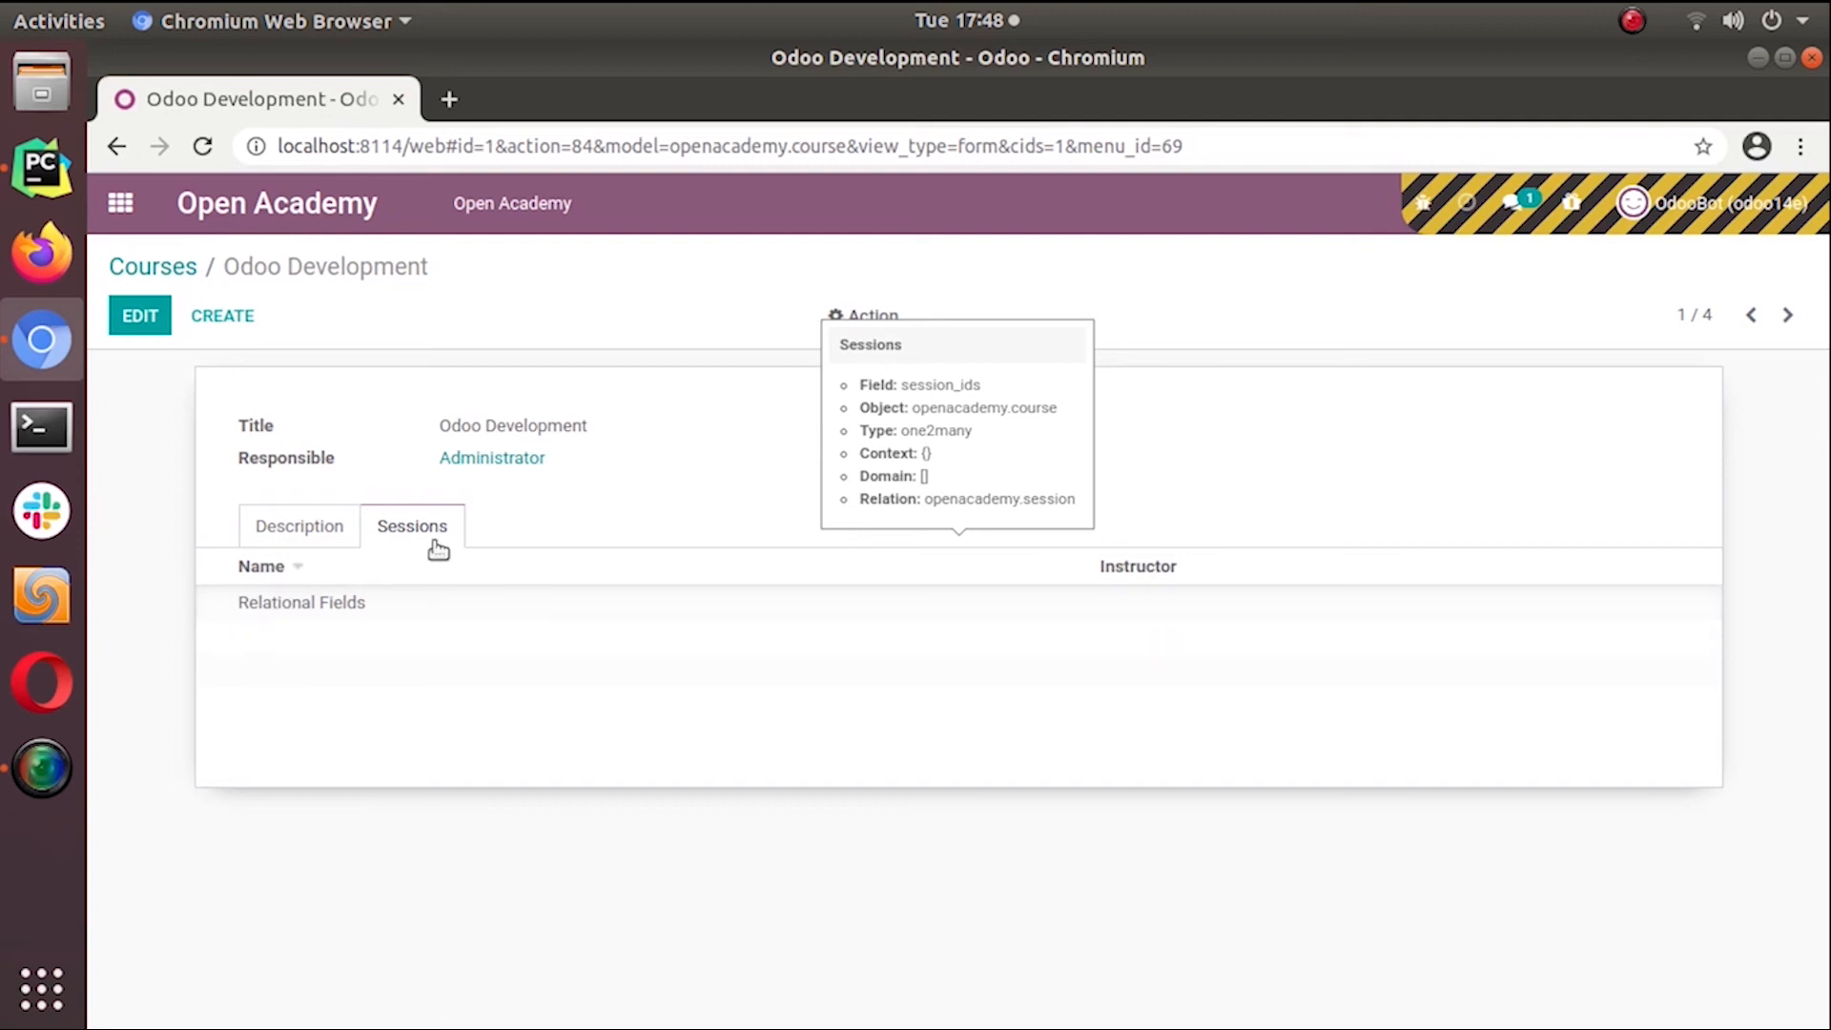
left_click(139, 315)
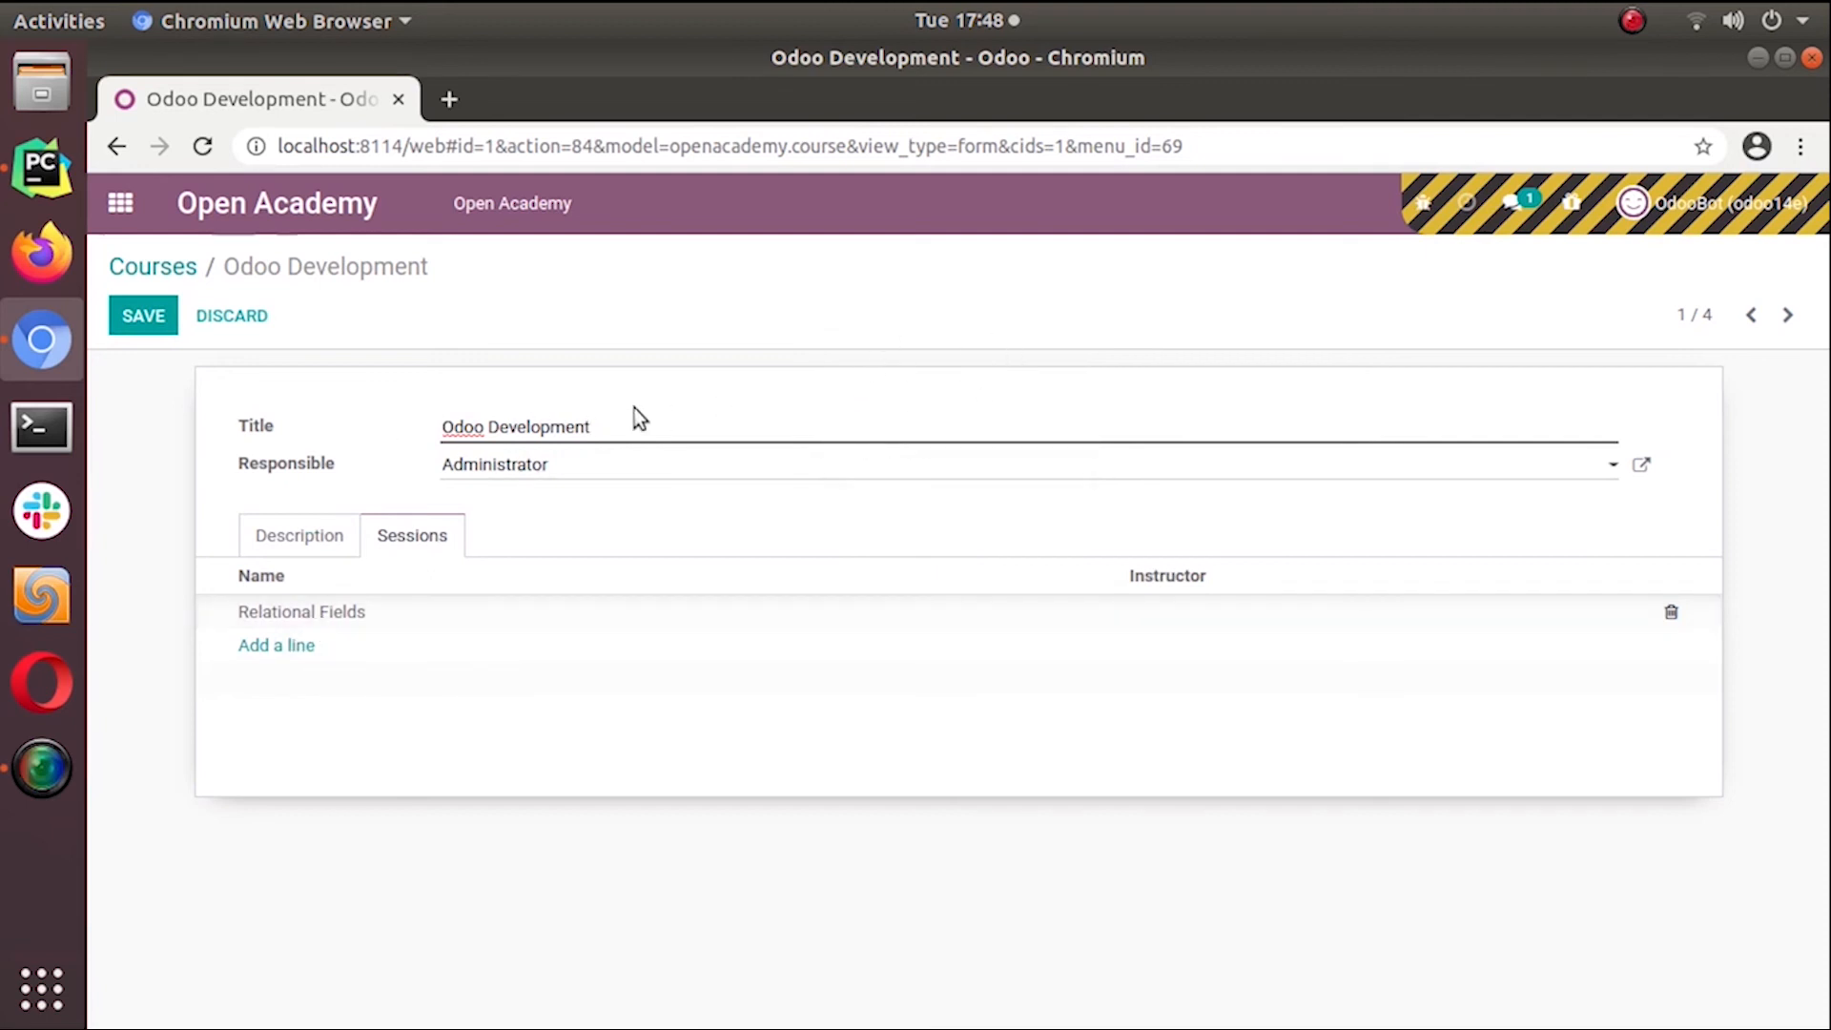
Add a 'One2many' session under Odoo Development with 550 seats and instructor Demo, then save and close it
left_click(274, 645)
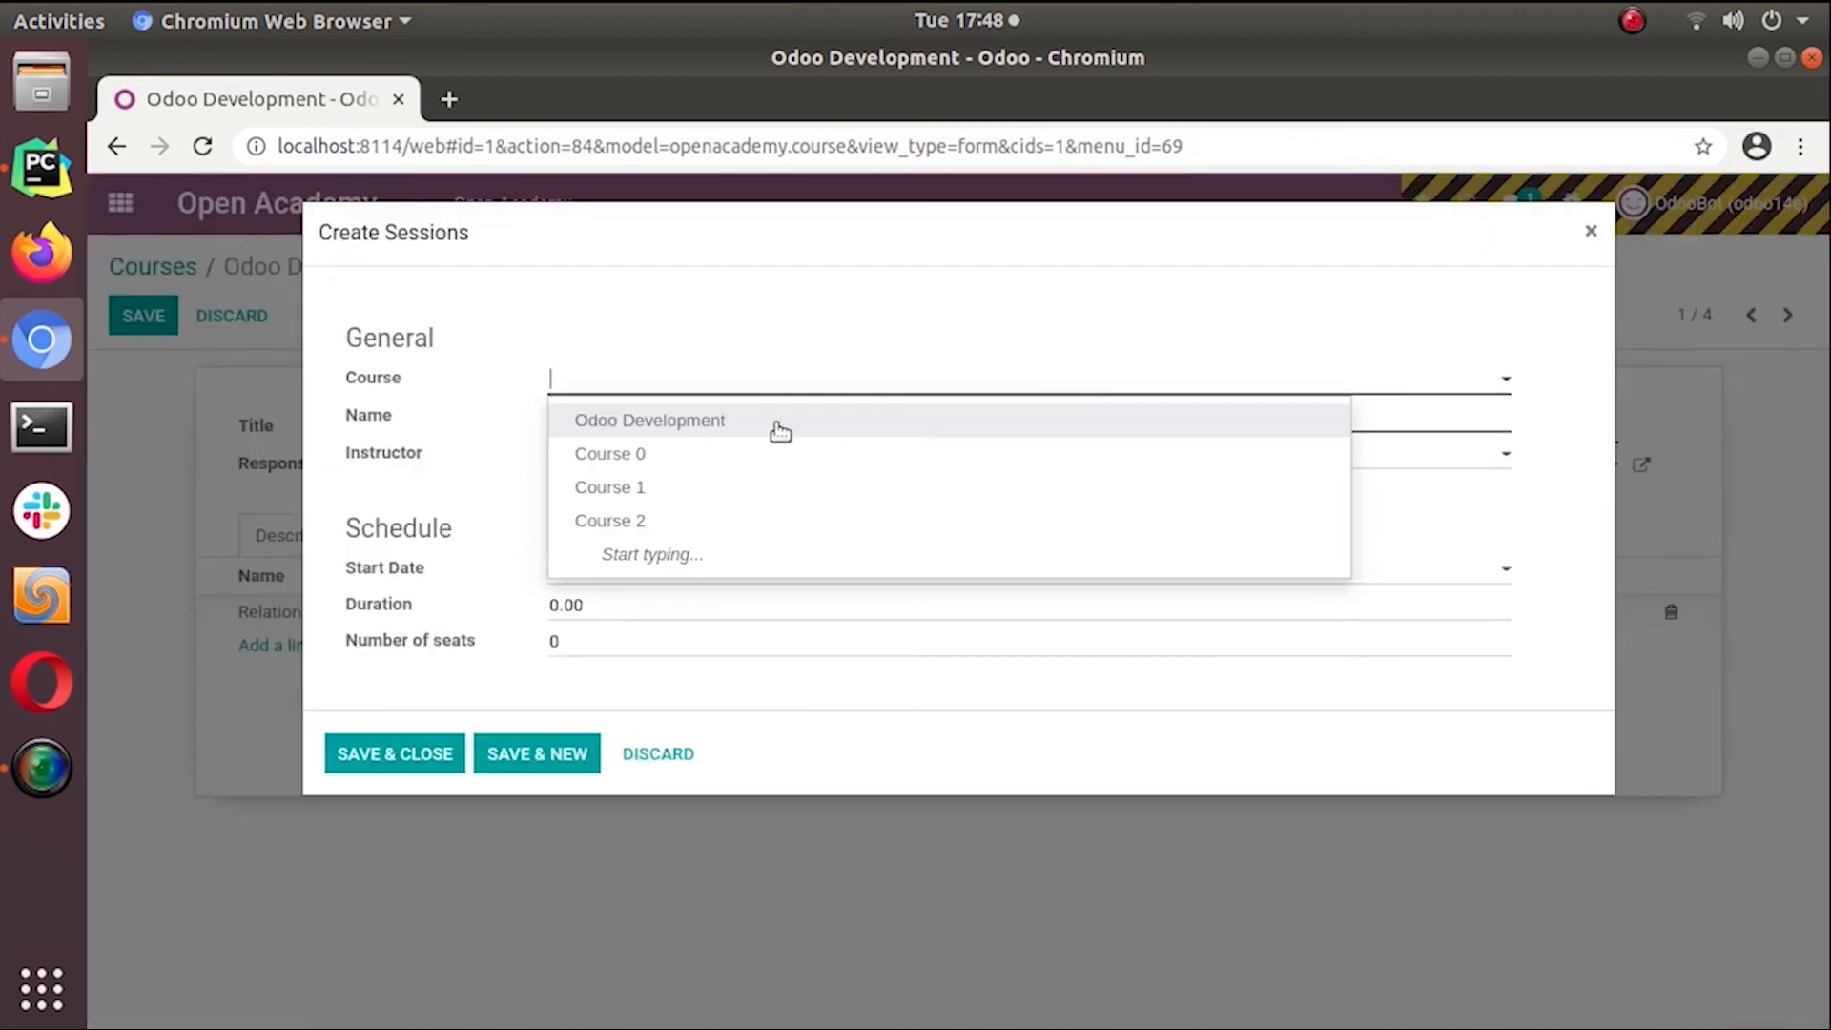
mouse_move(600, 486)
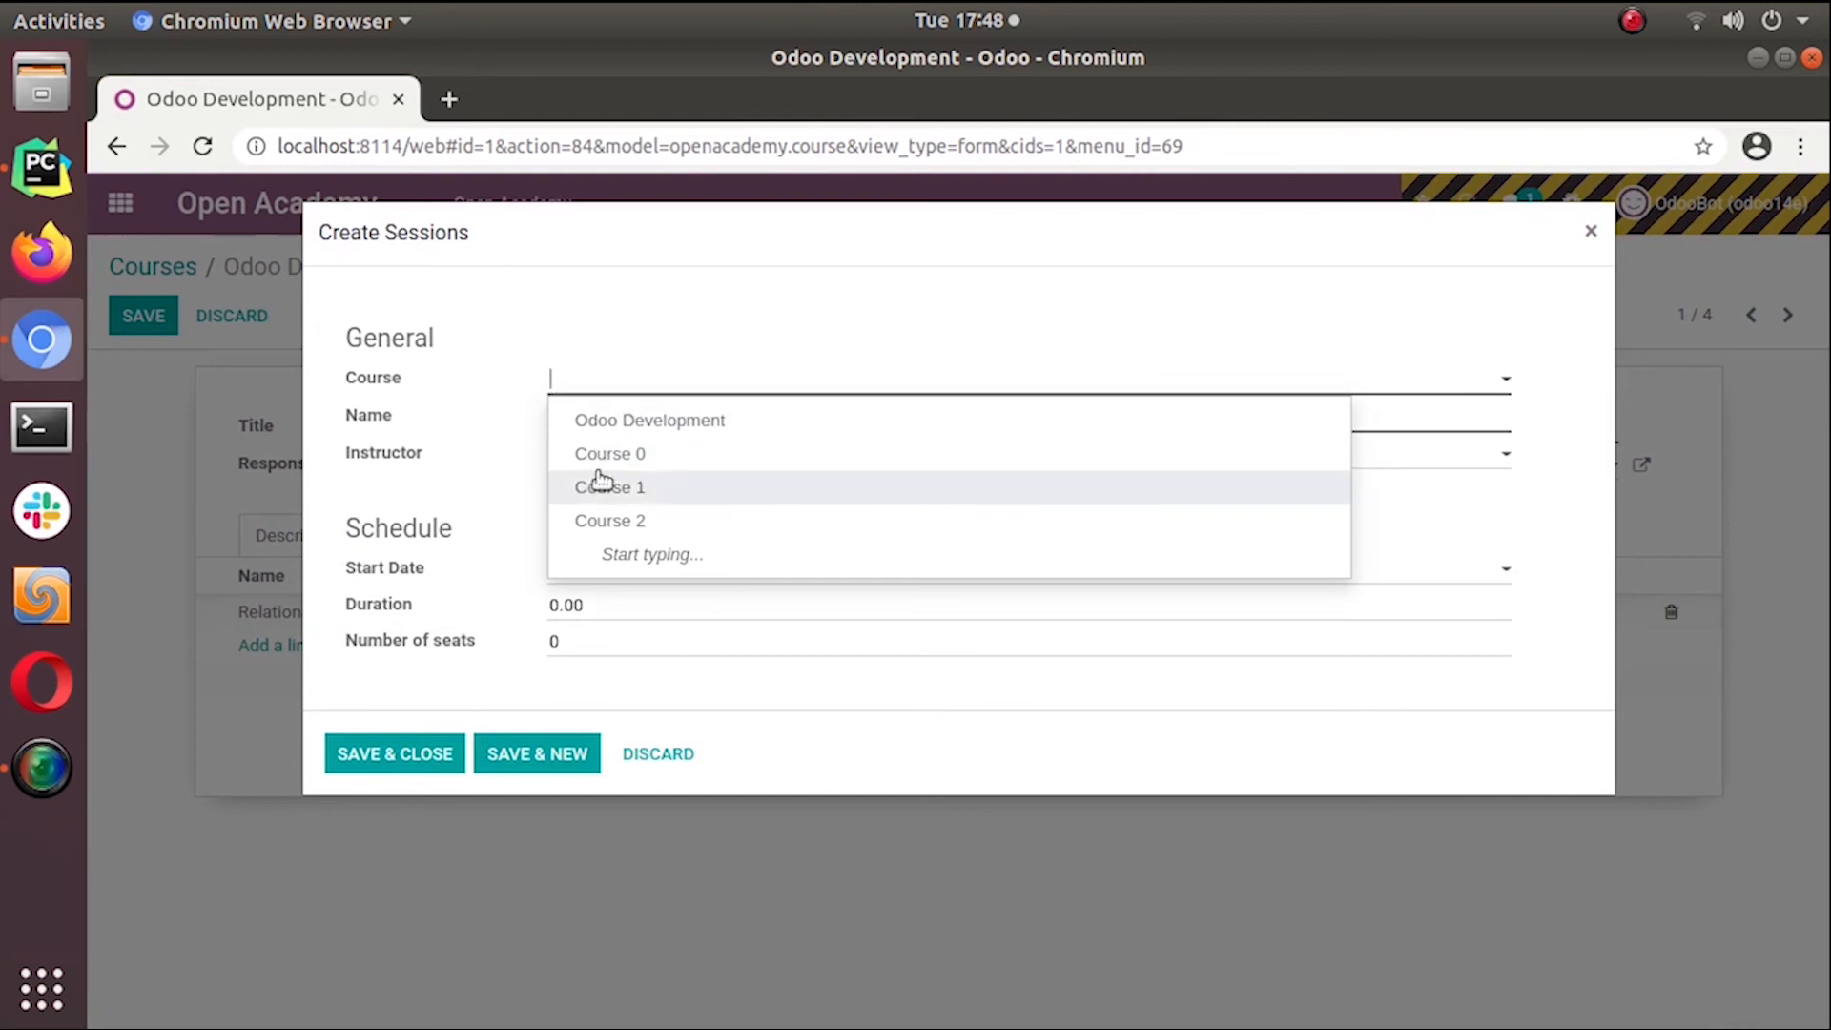
left_click(649, 420)
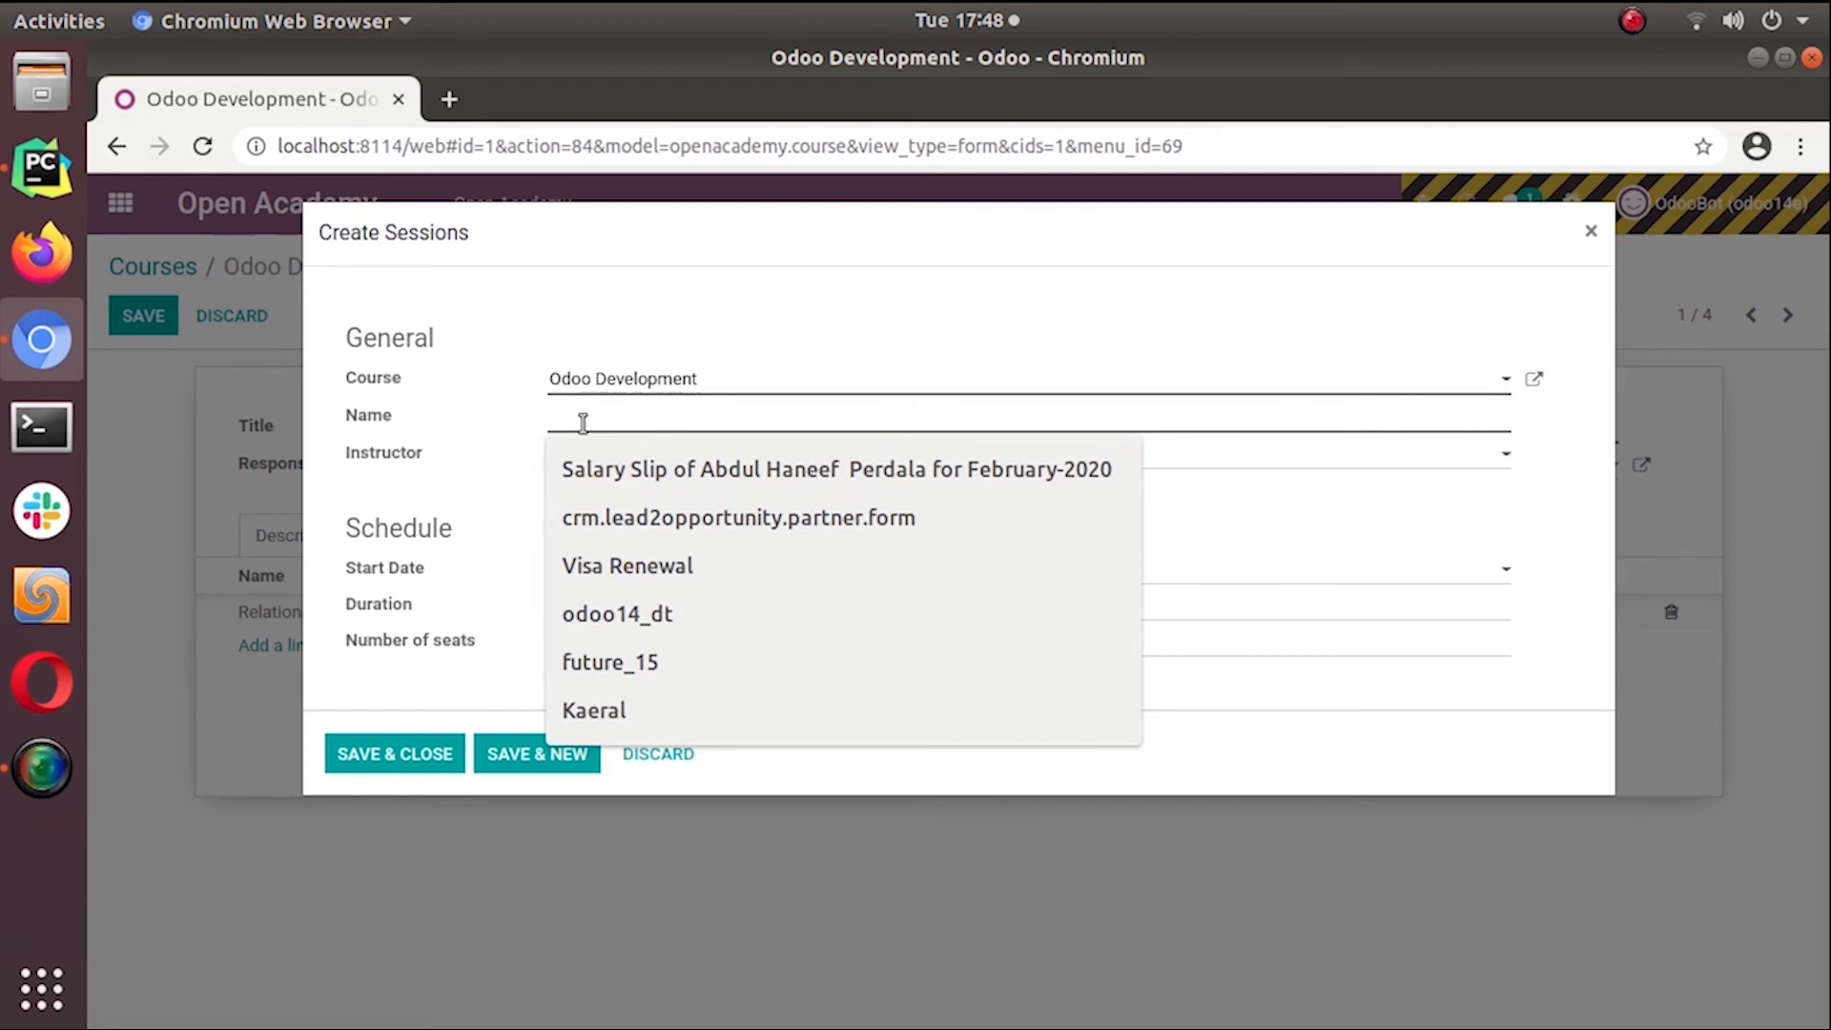
type("On")
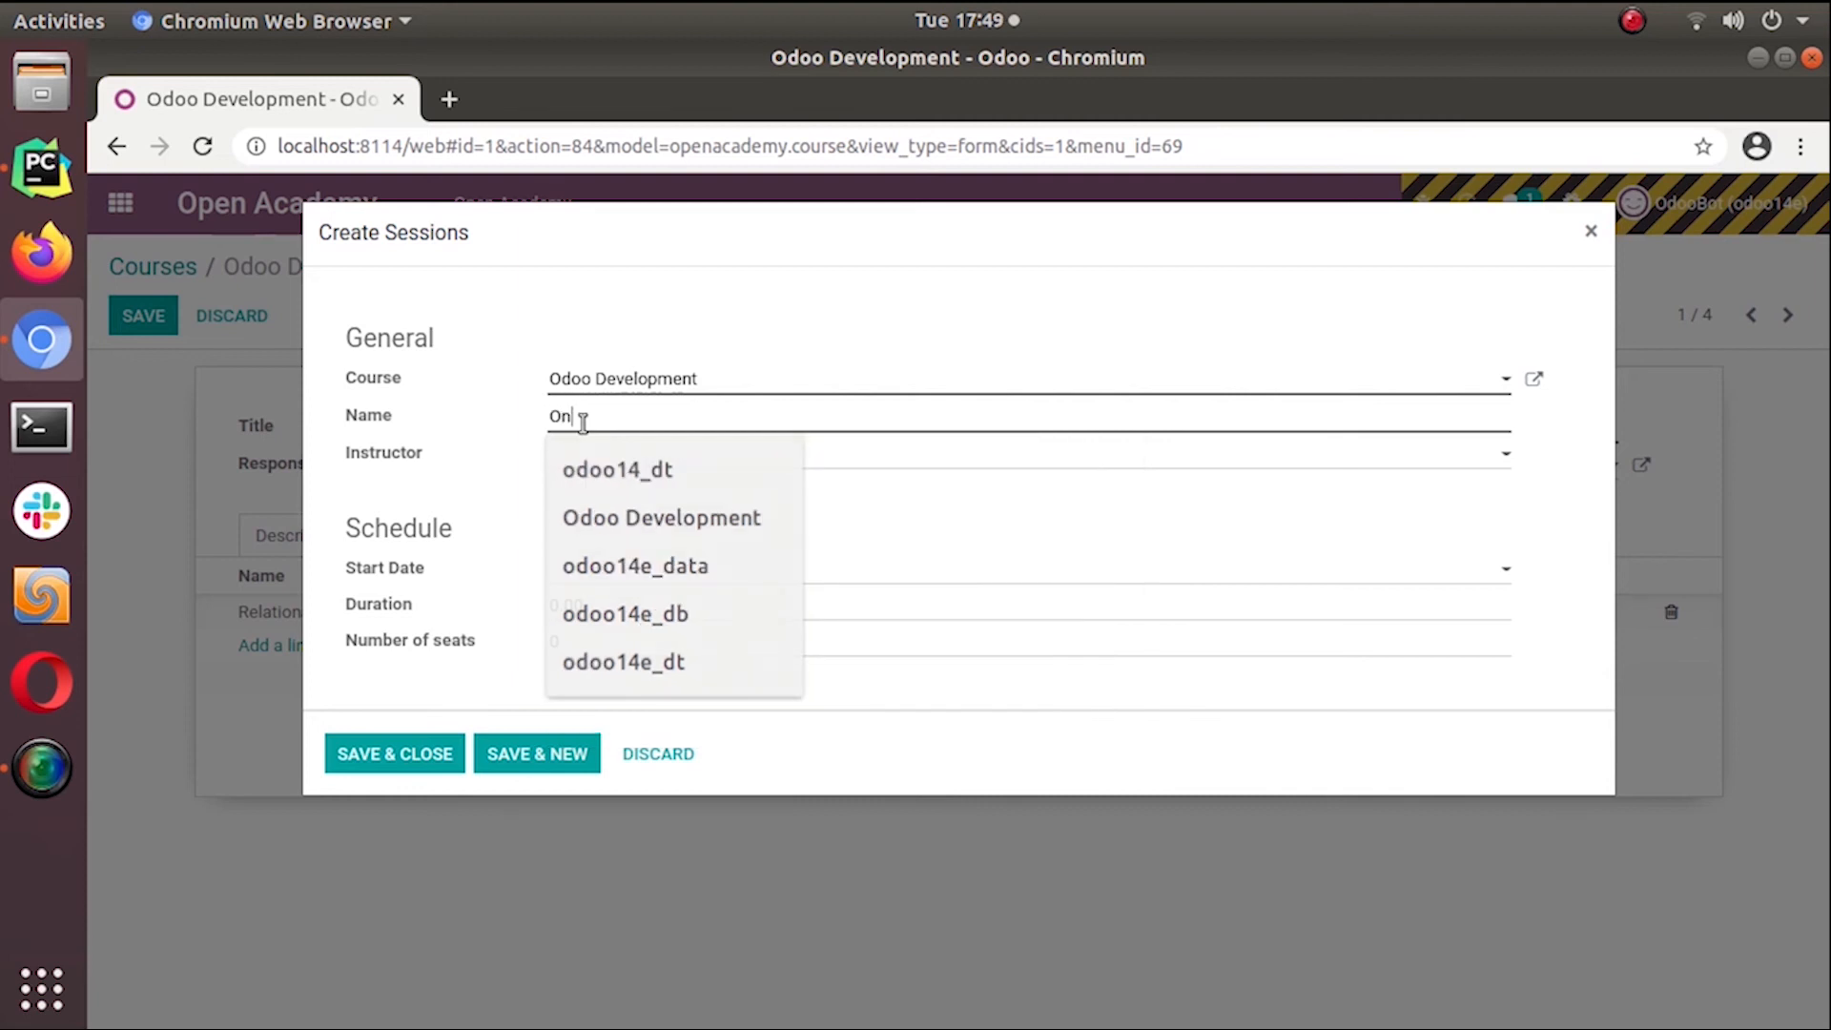
type("e ma")
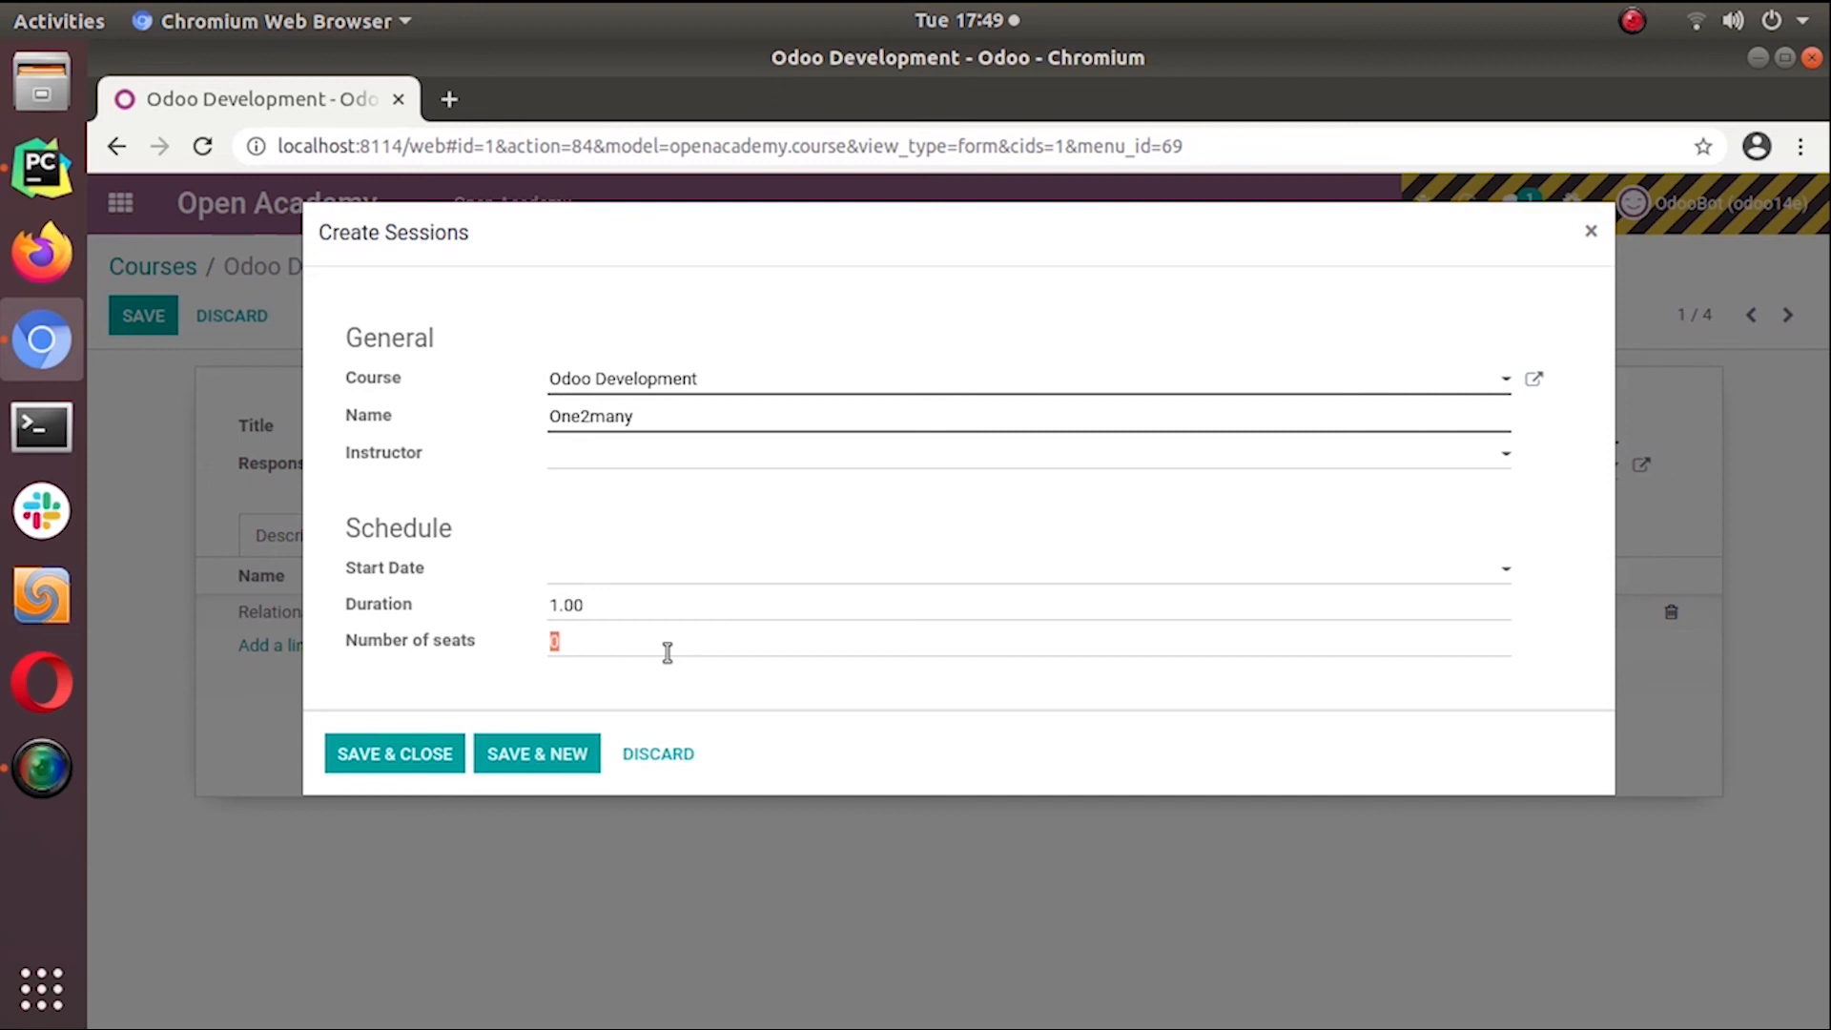
type("550")
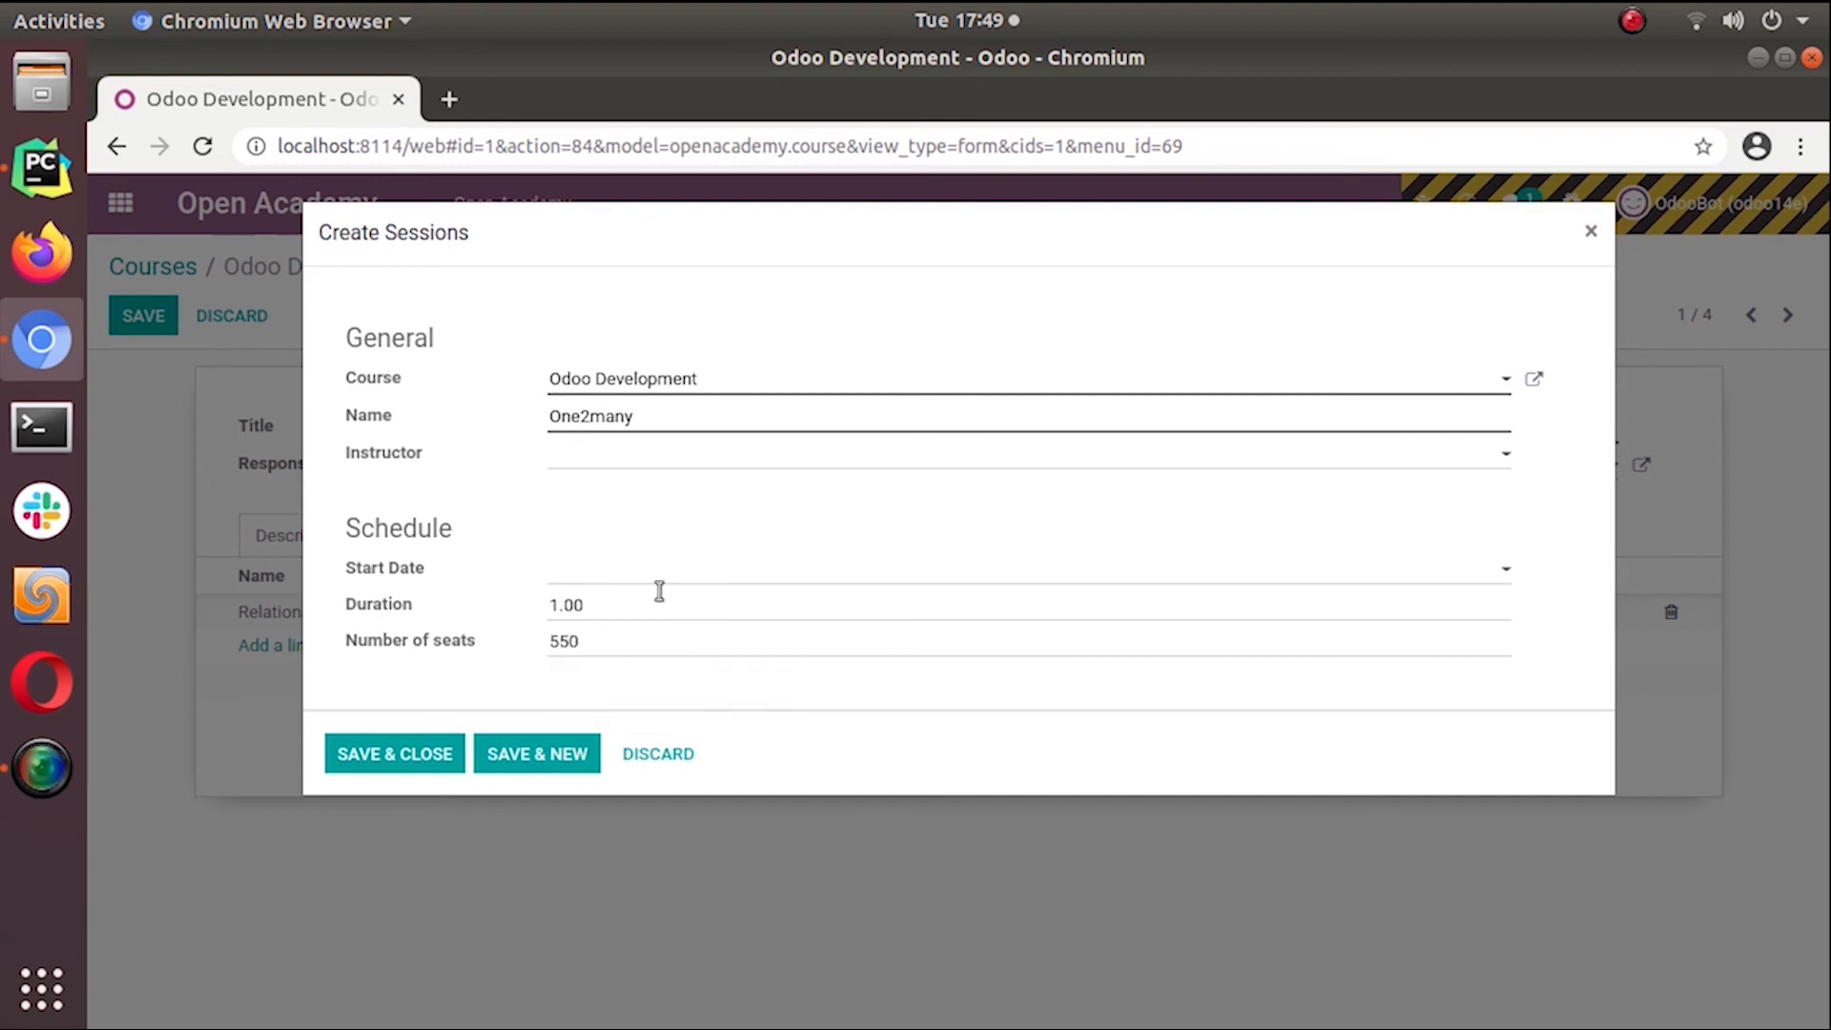
type("Demo")
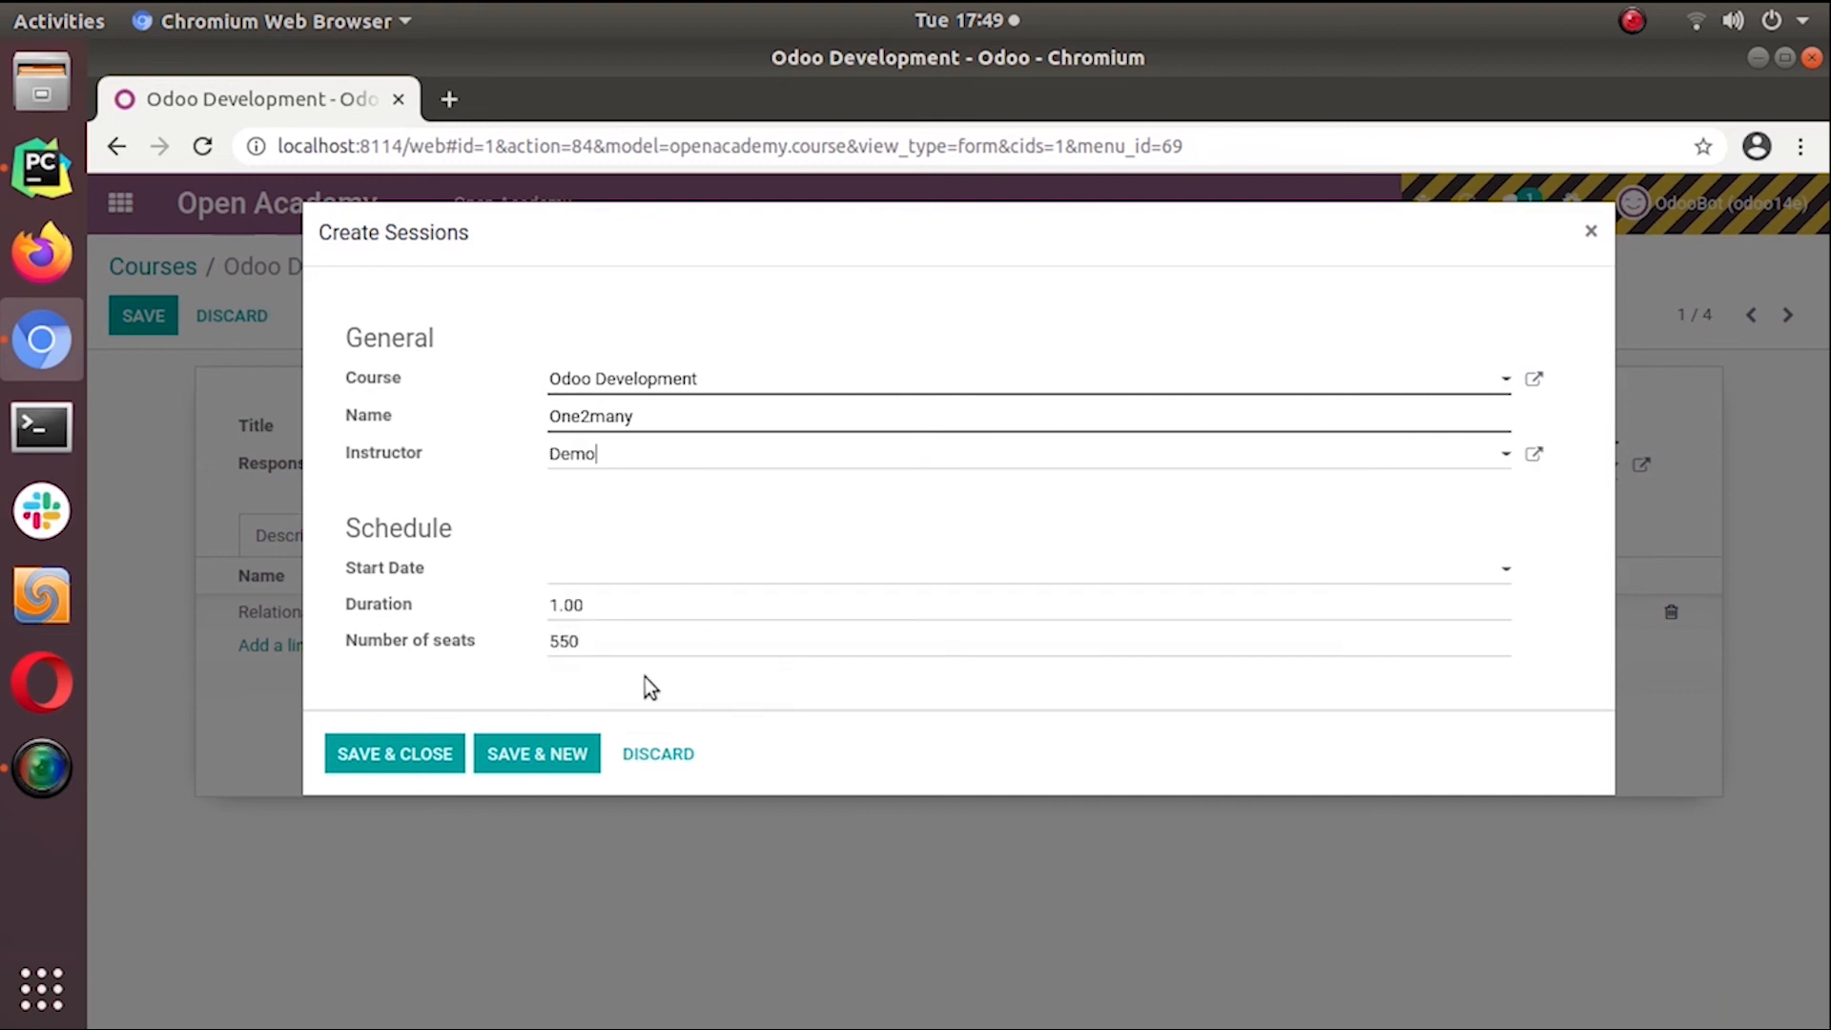
left_click(393, 753)
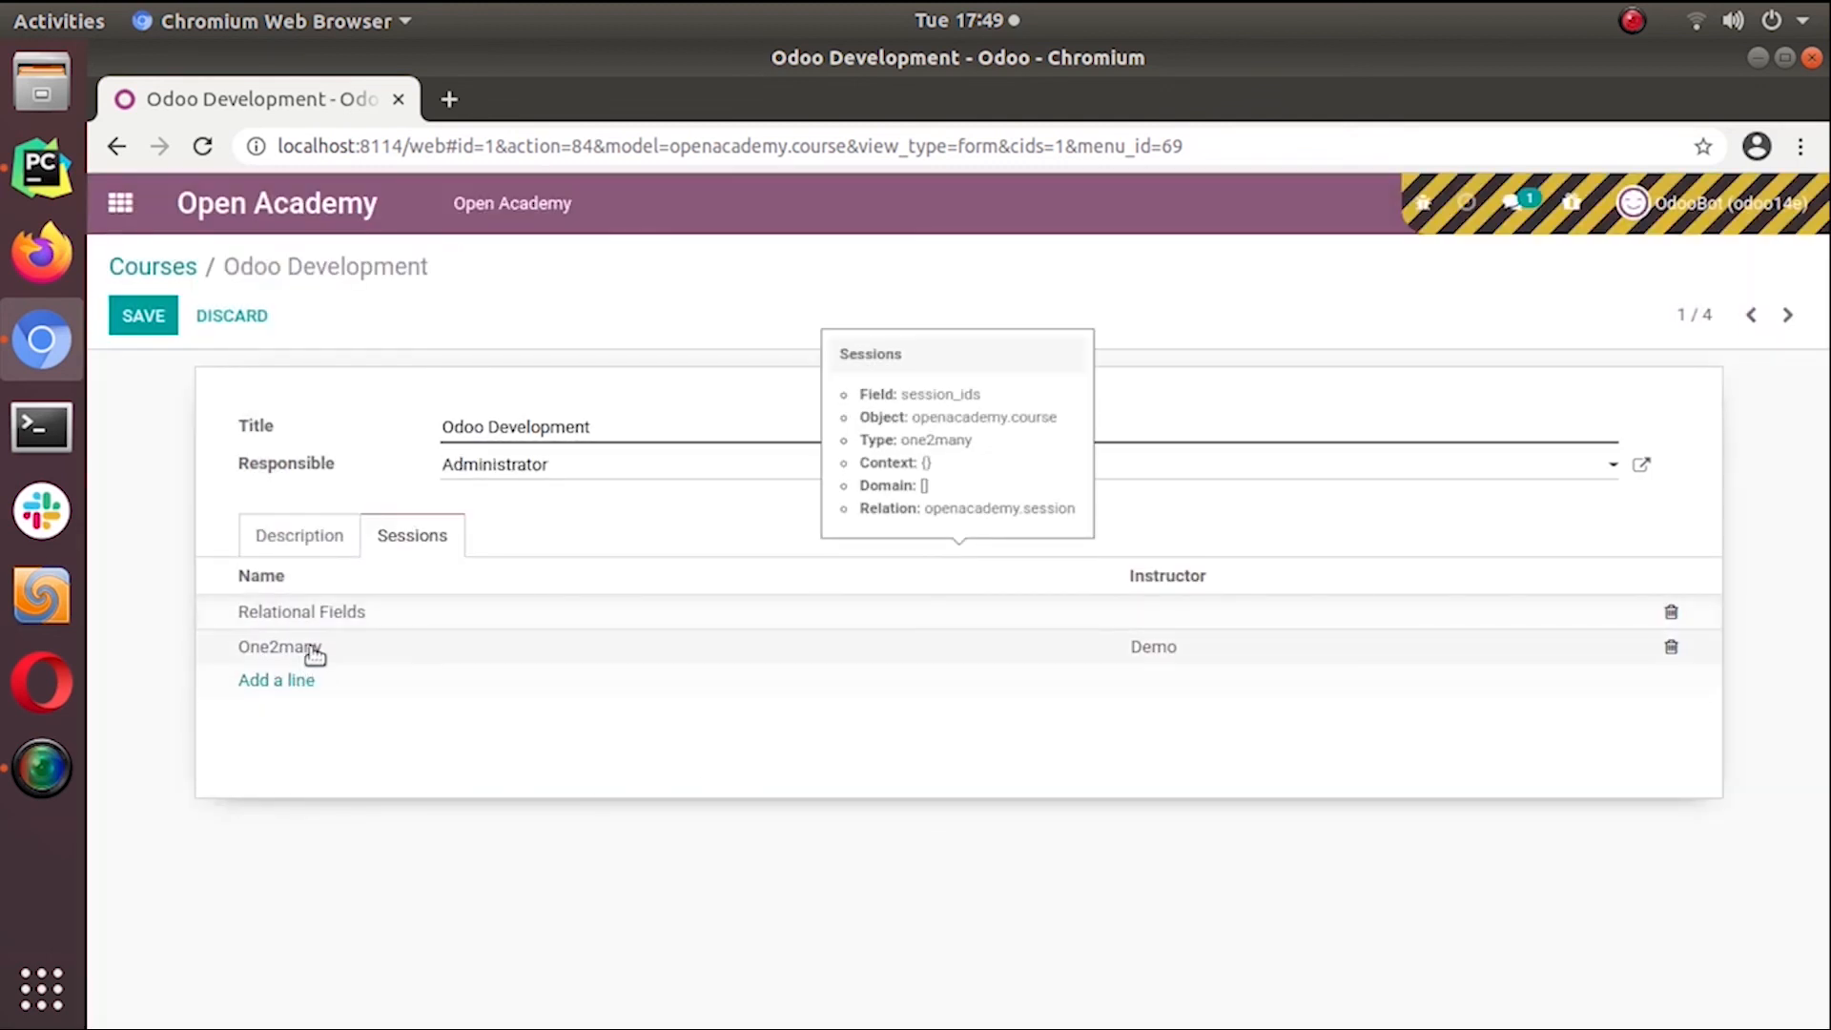
Dismiss the unsaved-changes warning, go to the Sessions list and open the One2many session record
left_click(511, 204)
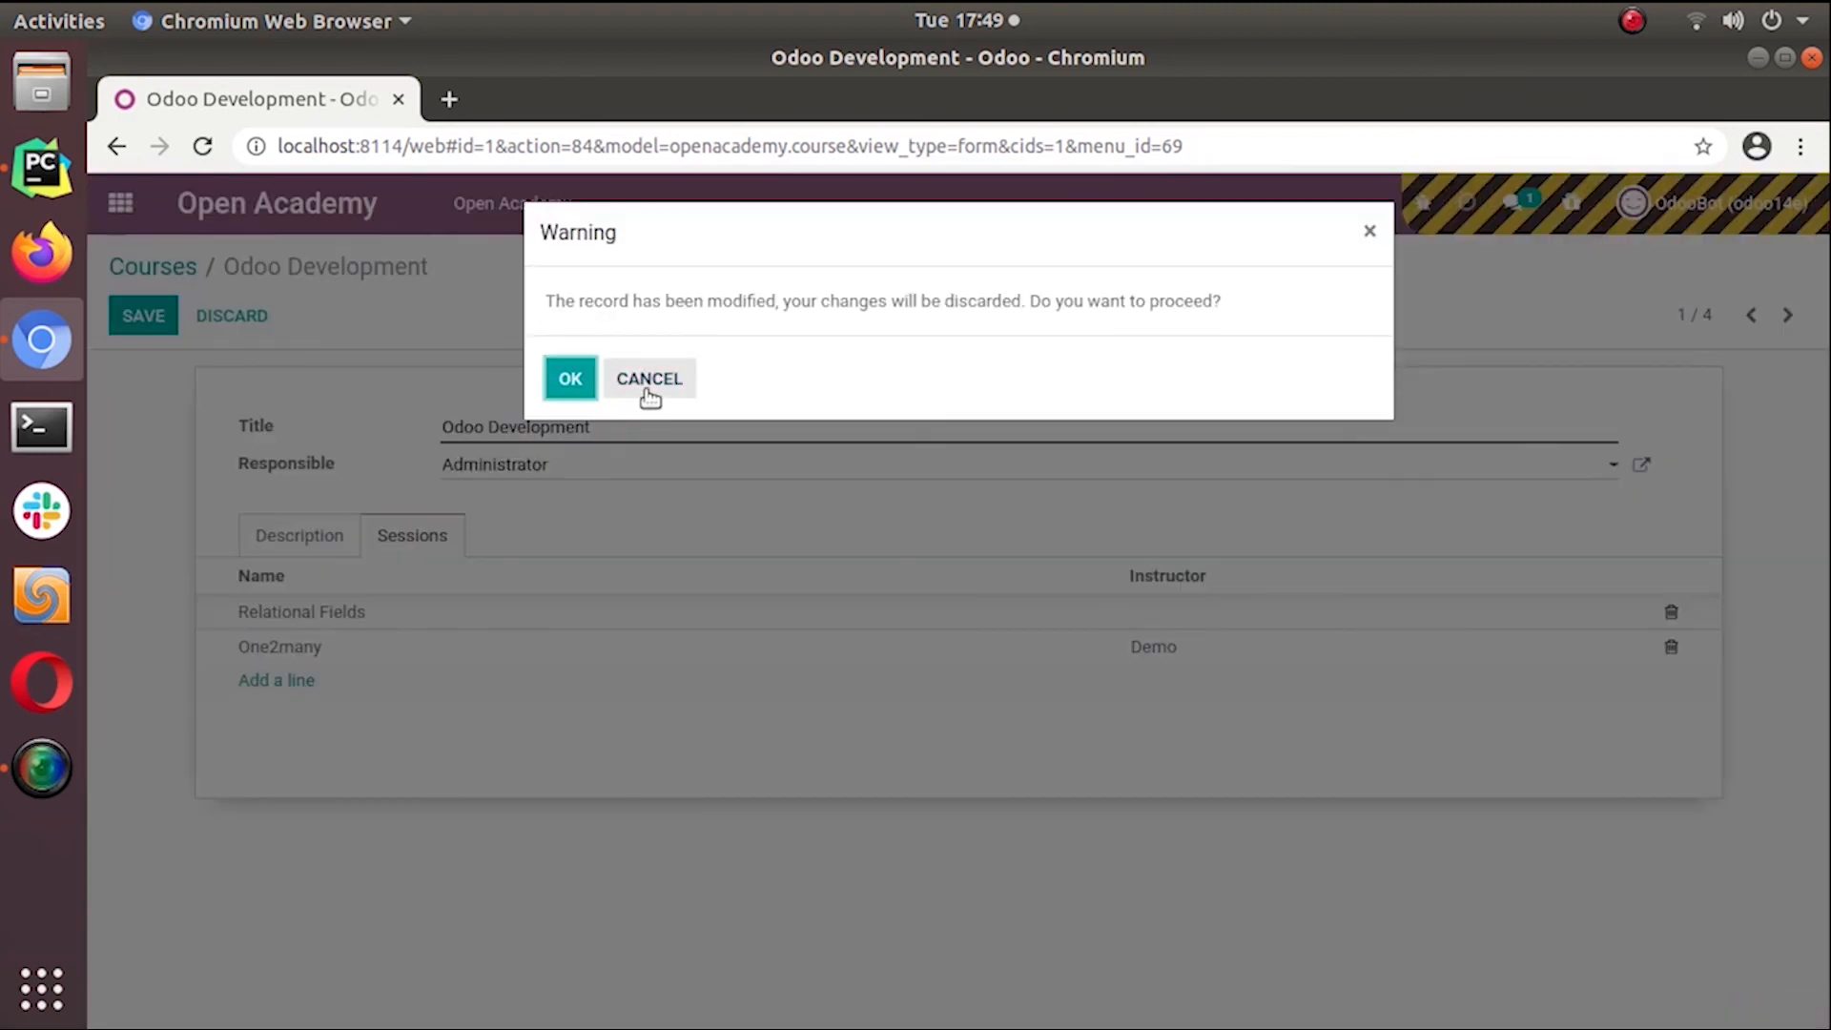
left_click(570, 378)
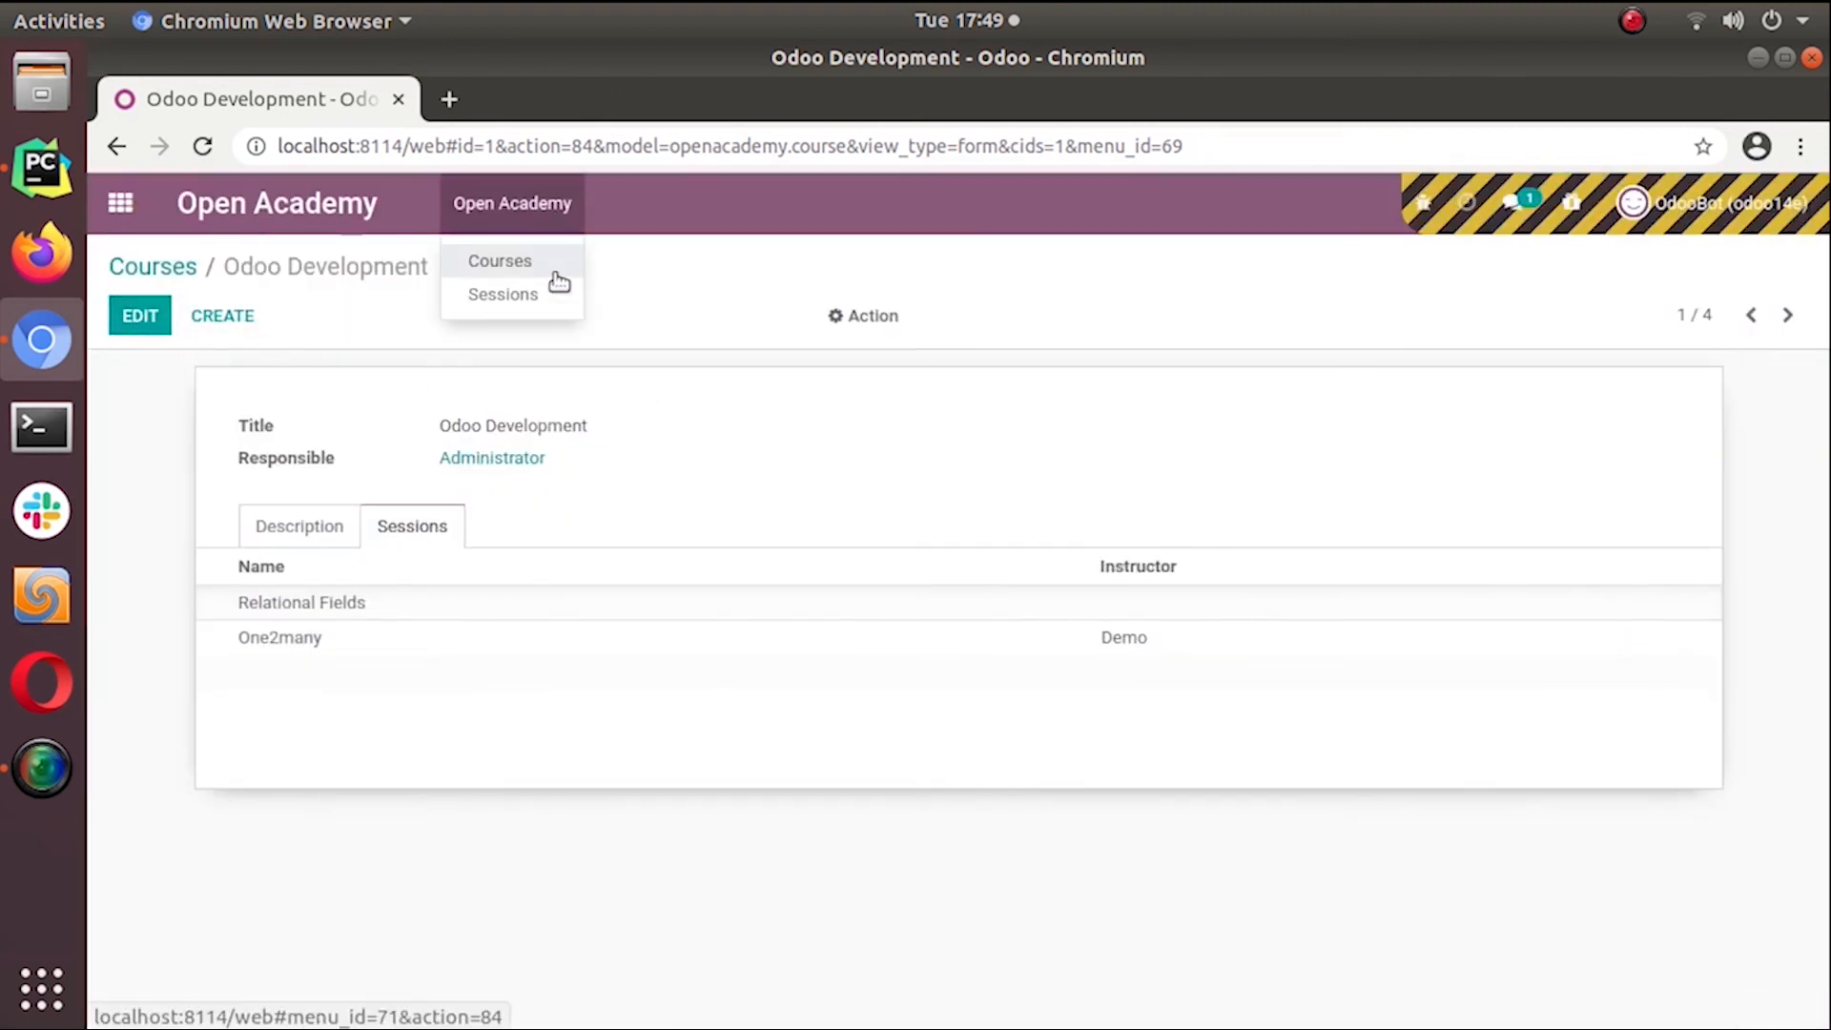
left_click(501, 294)
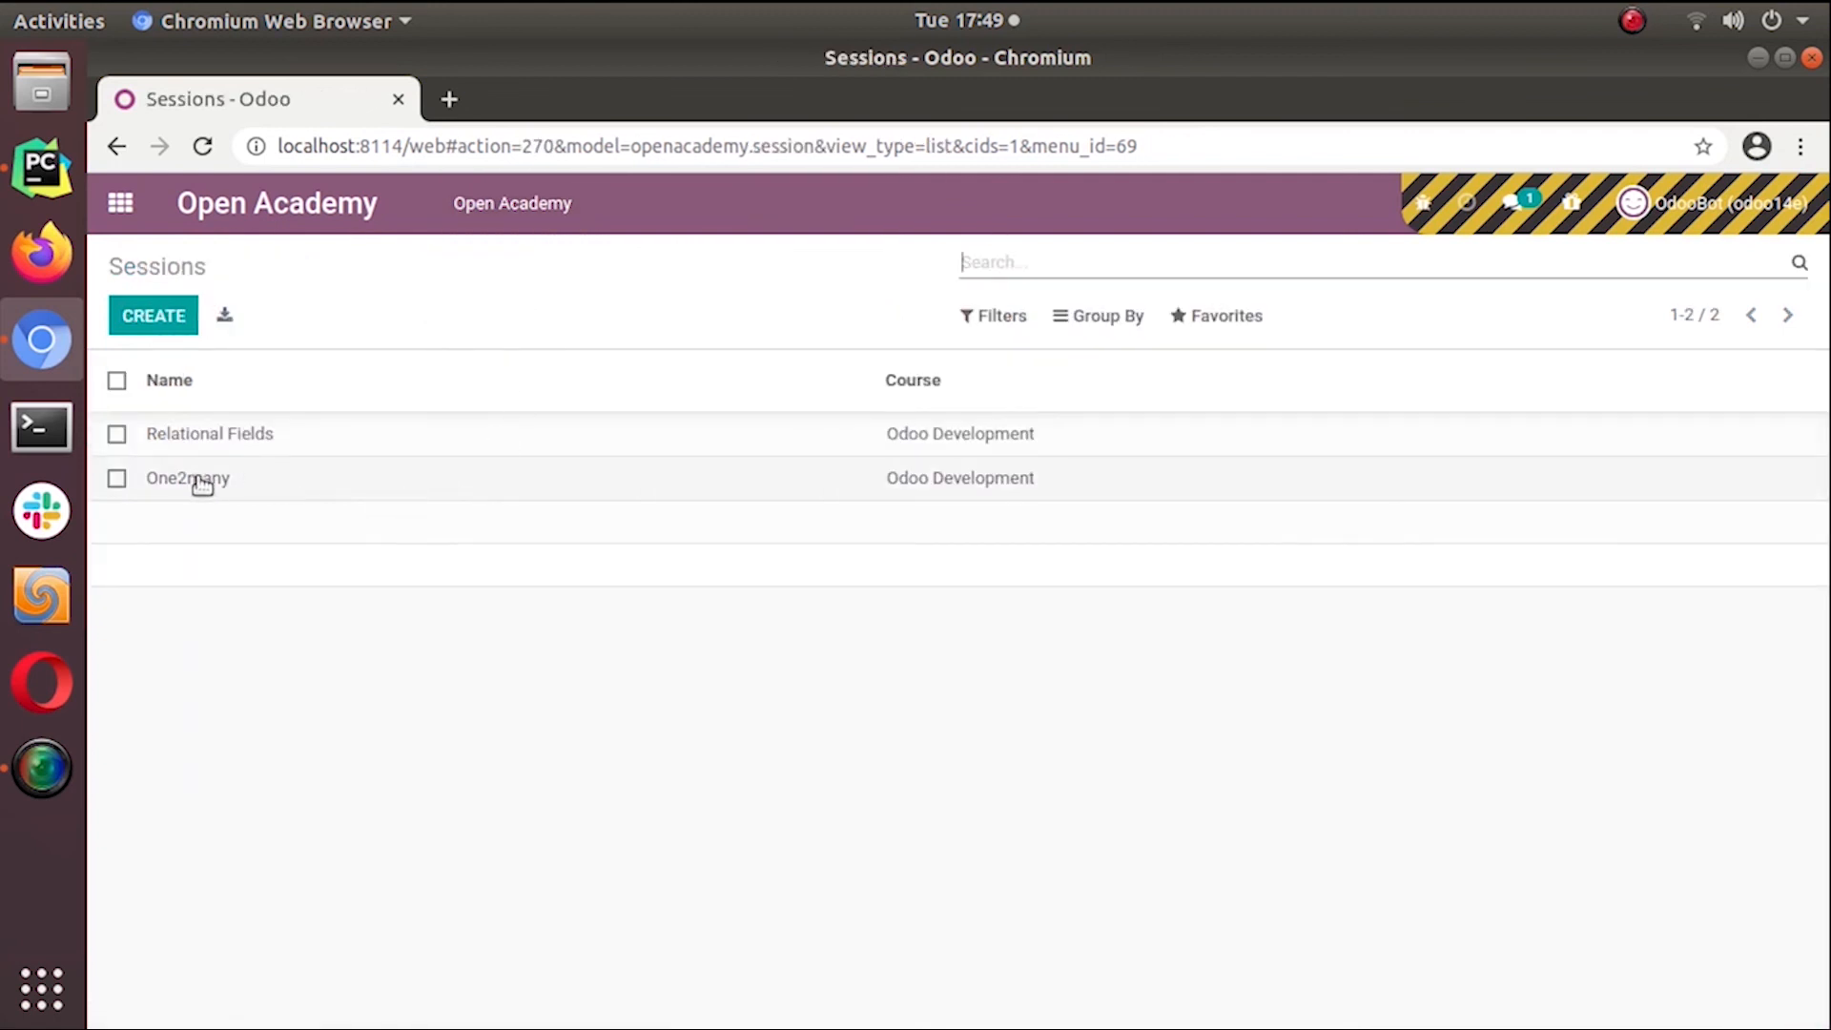
mouse_move(186, 477)
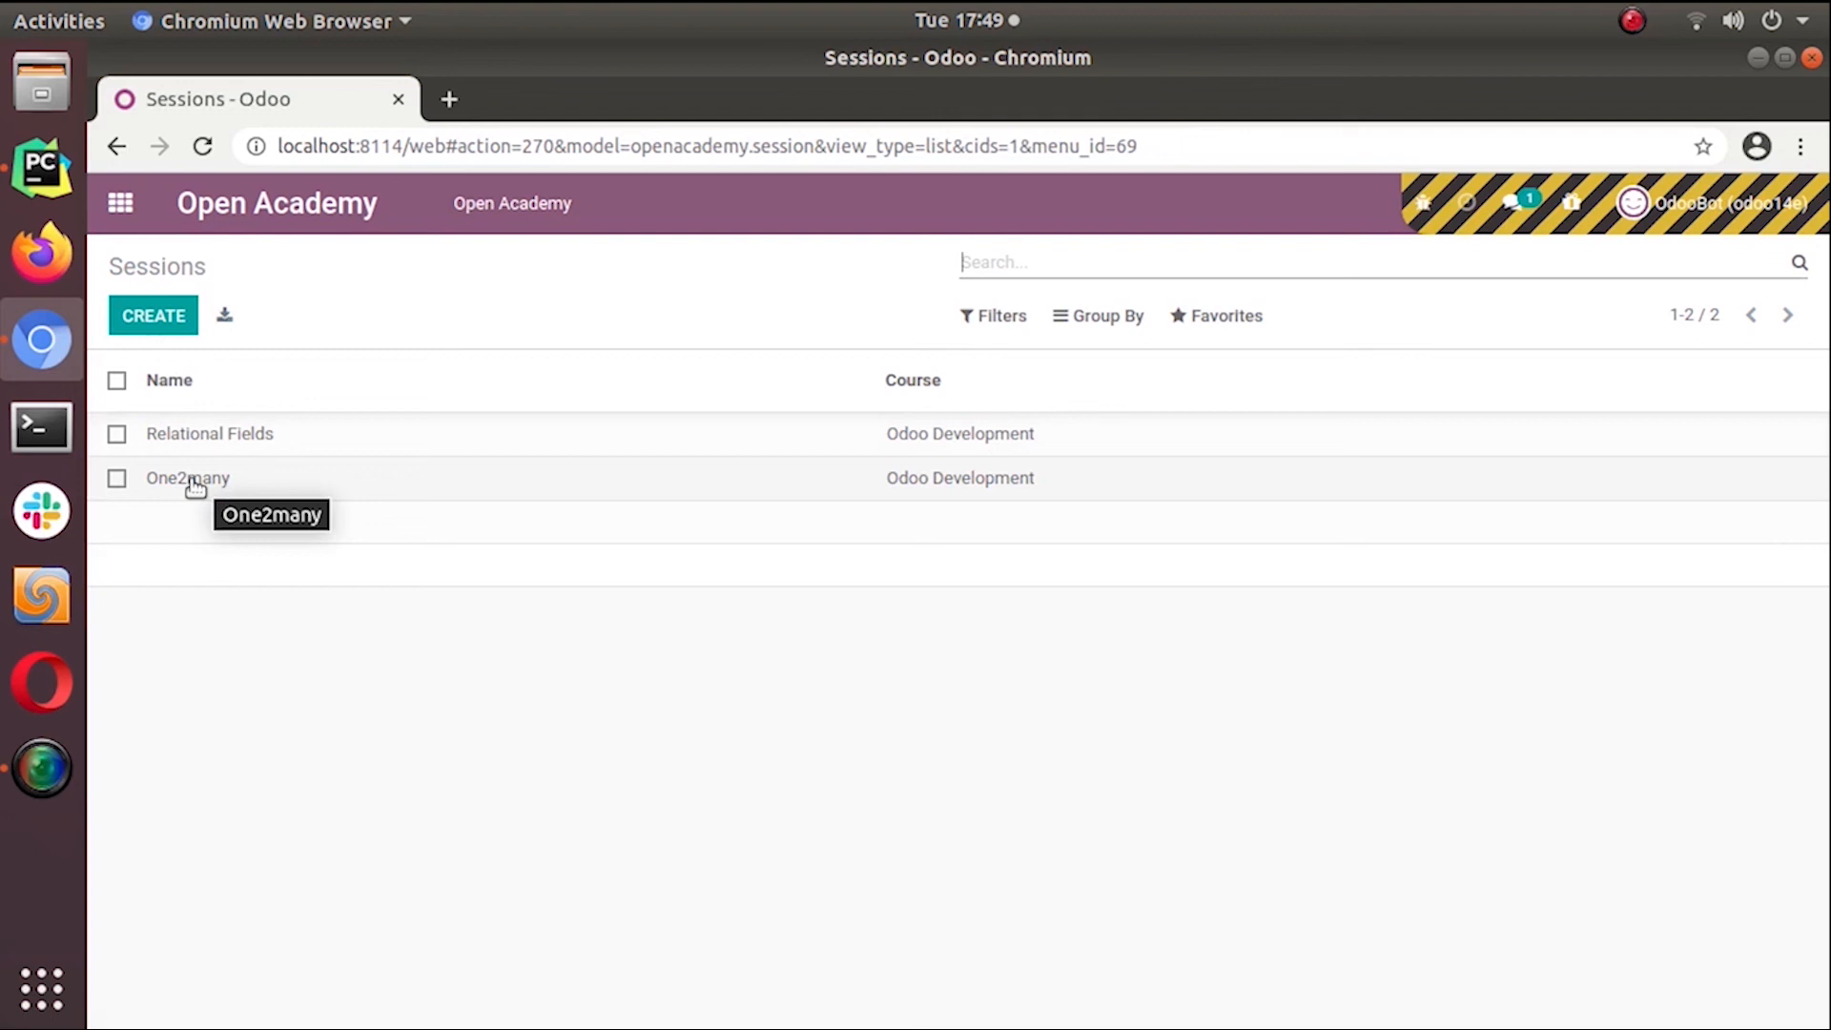
left_click(186, 476)
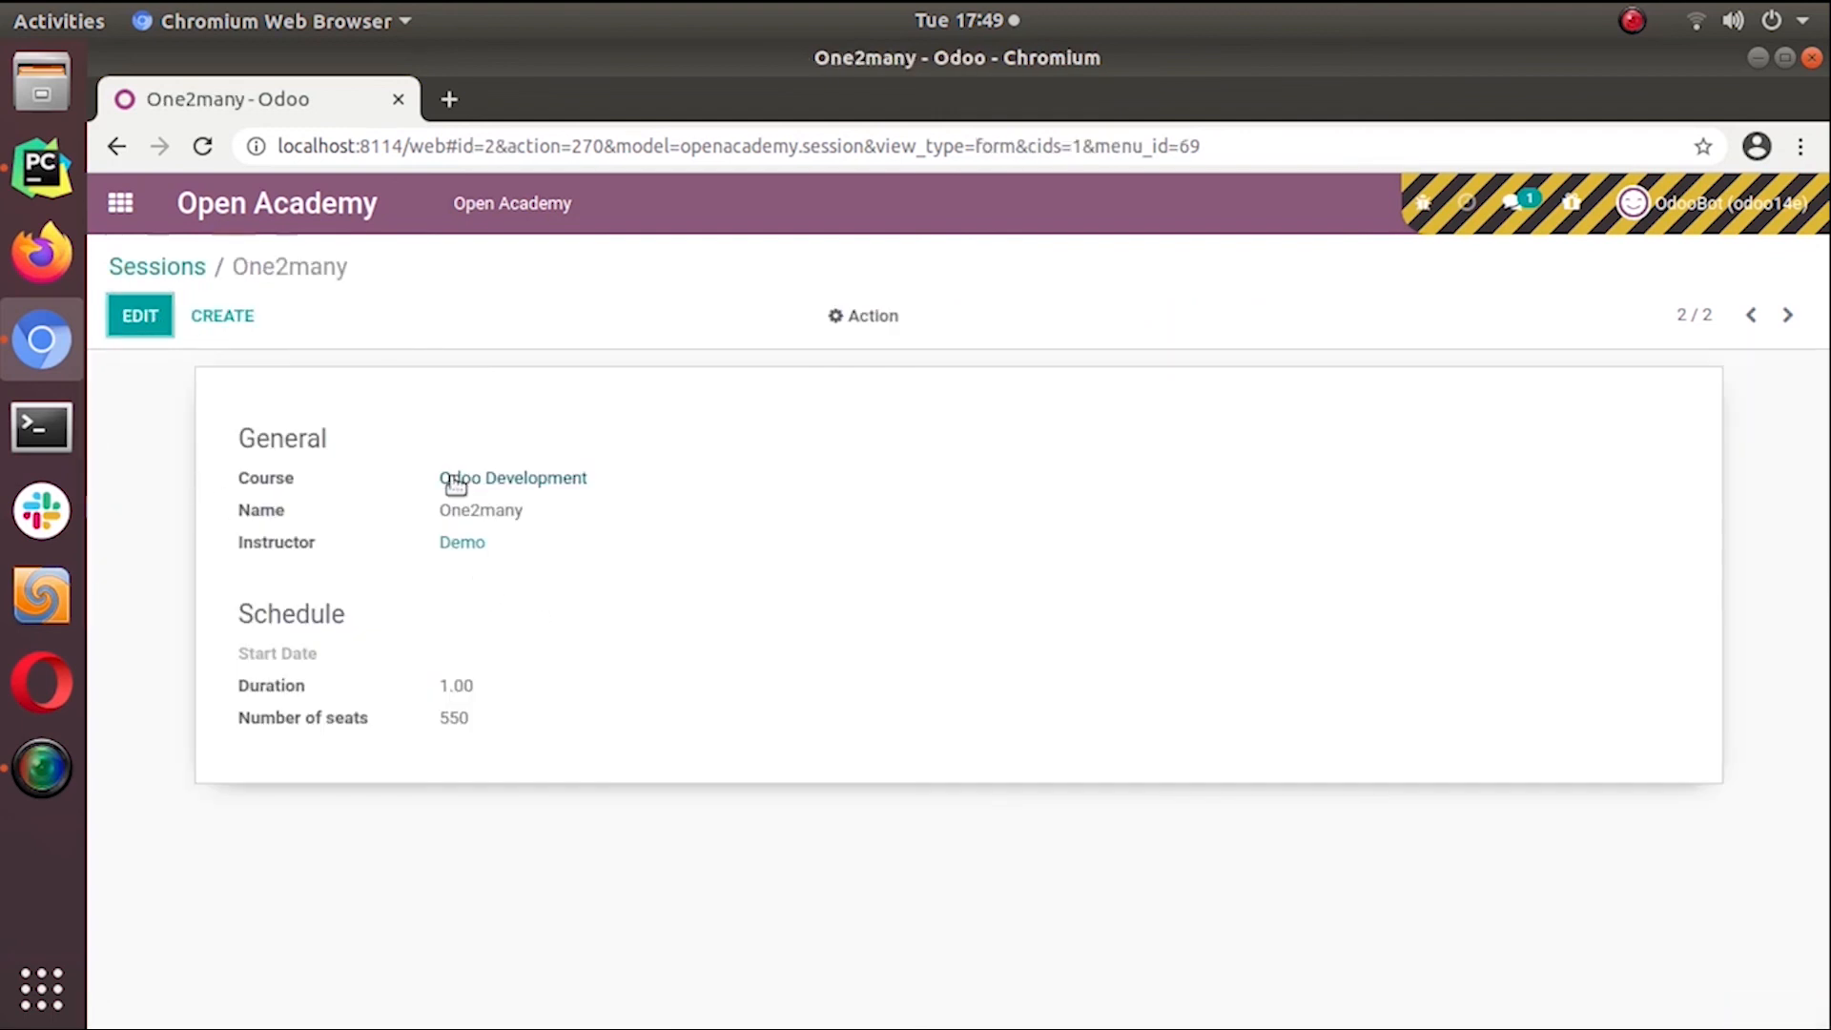
mouse_move(607, 502)
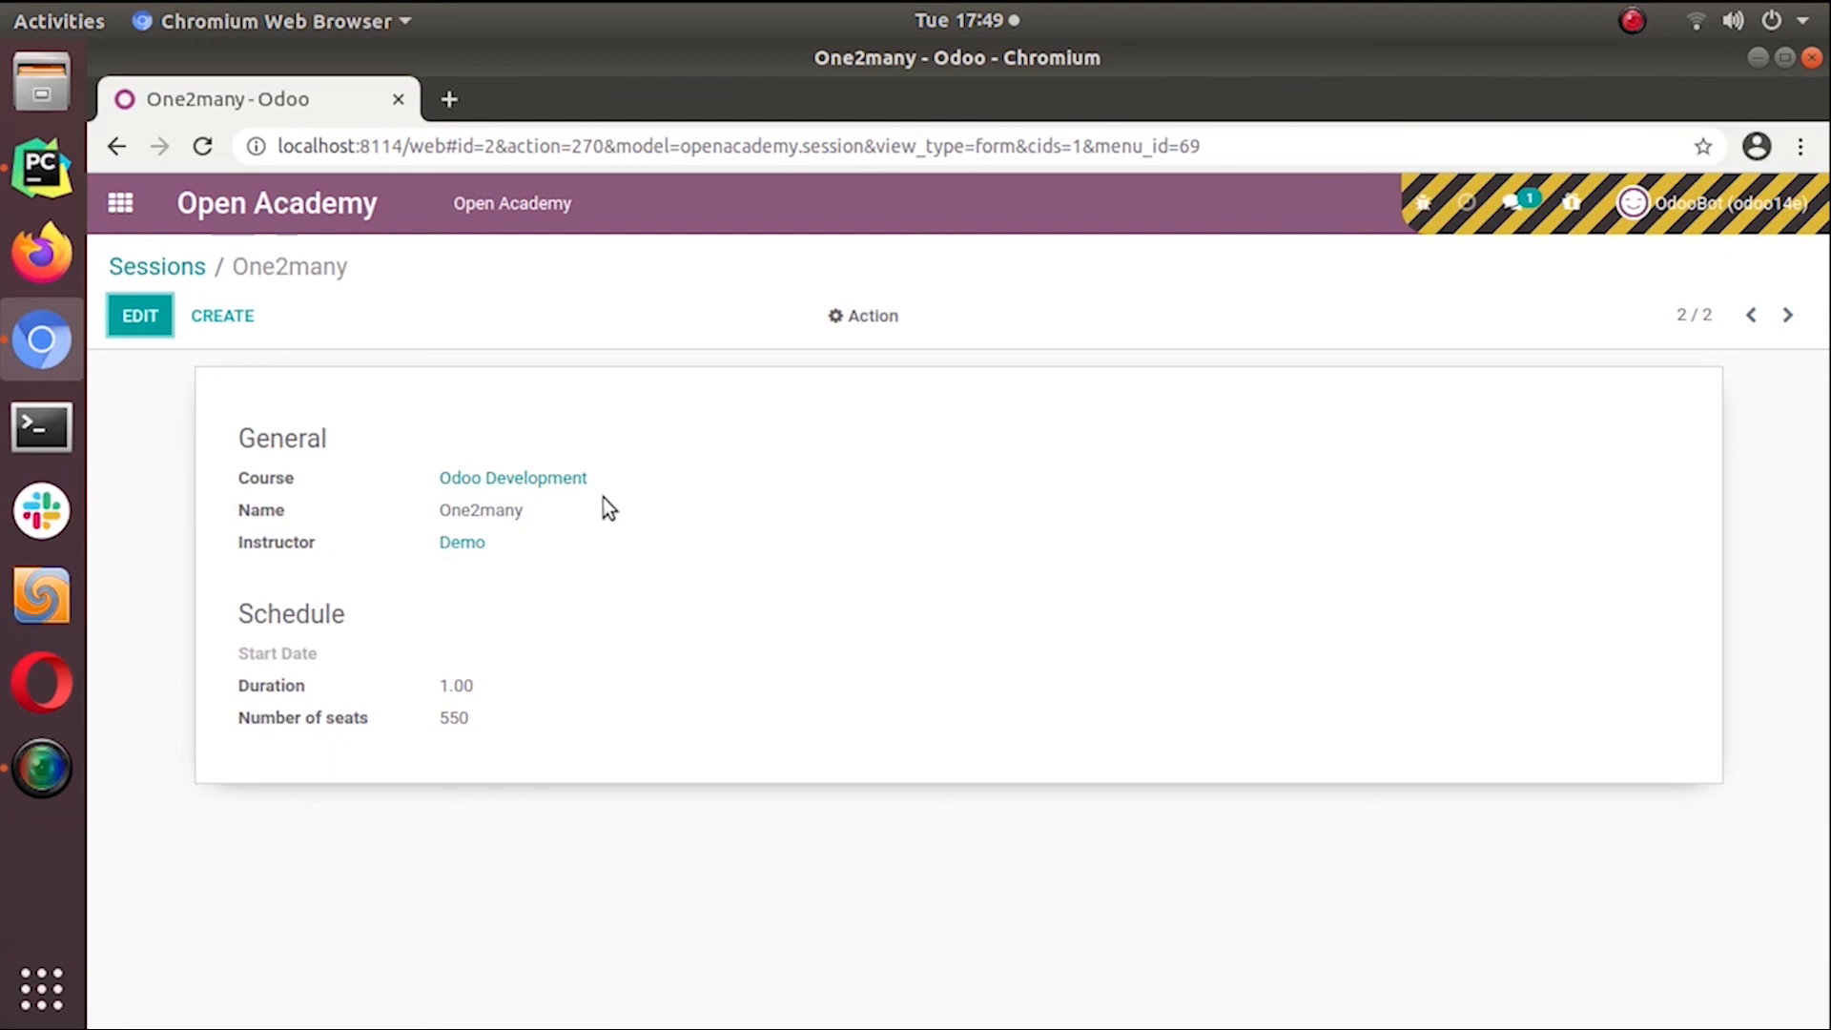
mouse_move(1056, 549)
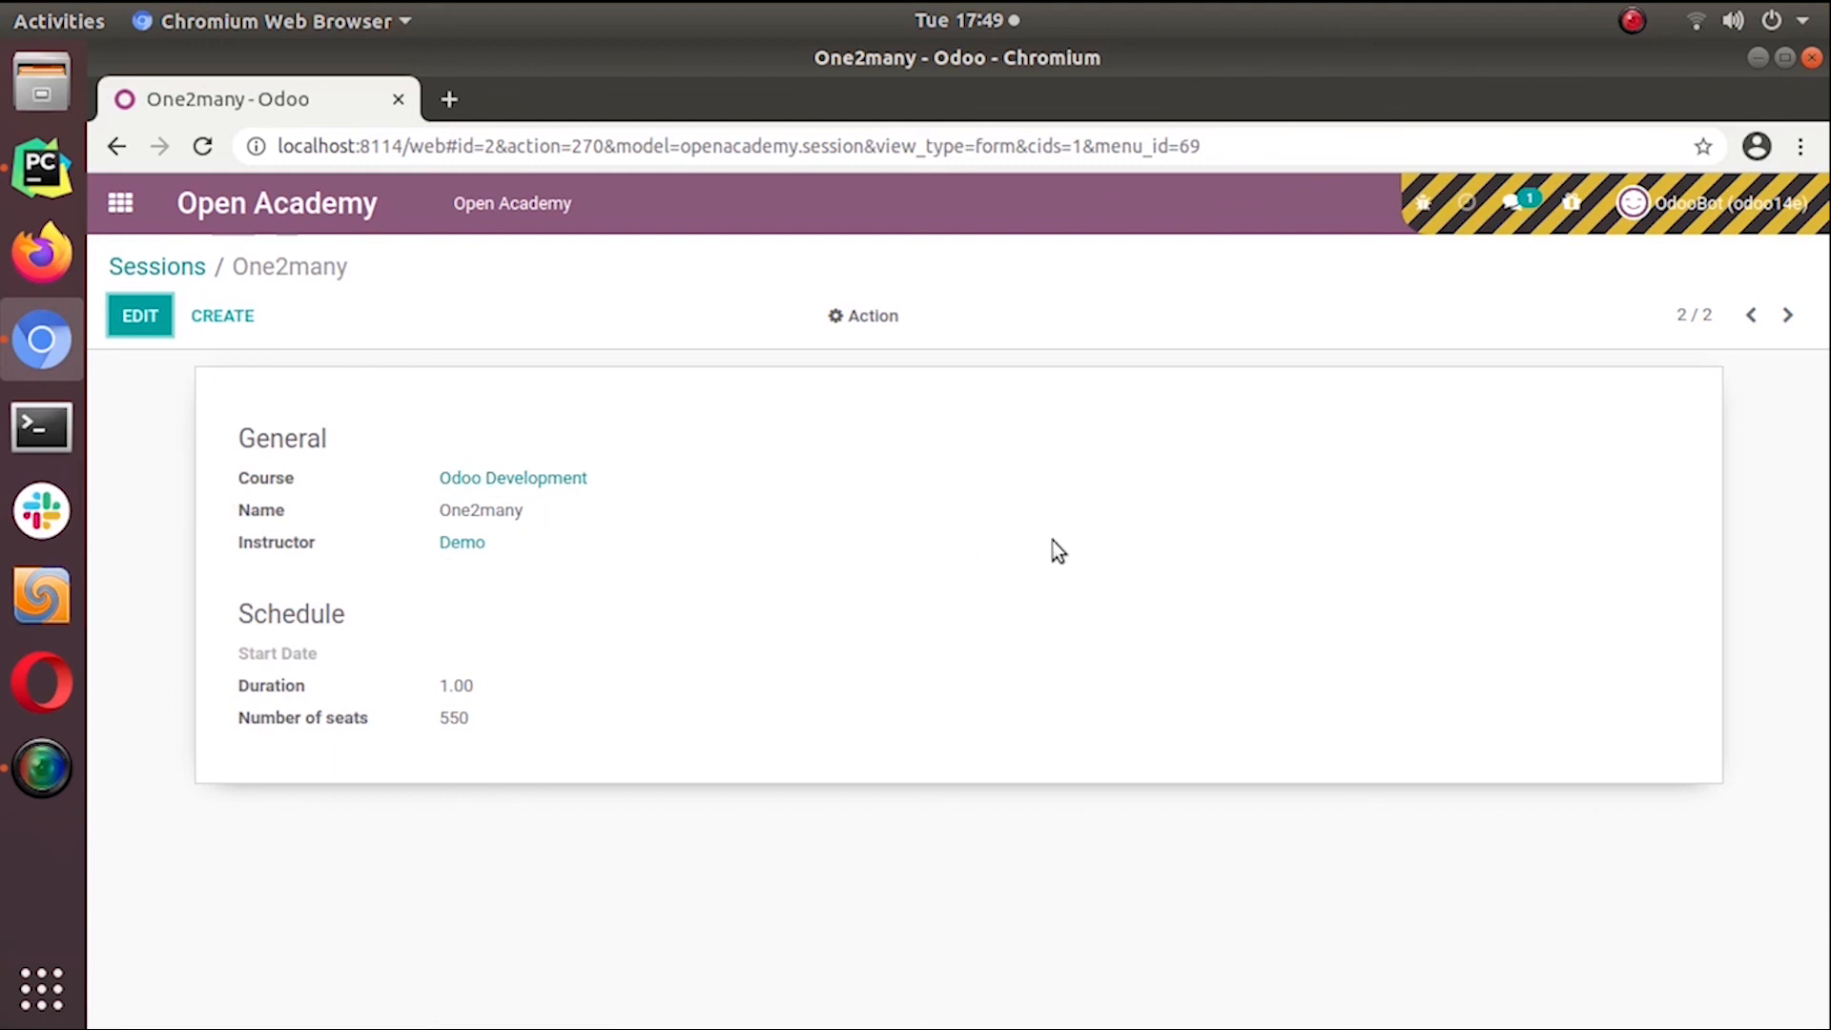
Return via the Sessions breadcrumb to the list showing Relational Fields and One2many
left_click(157, 267)
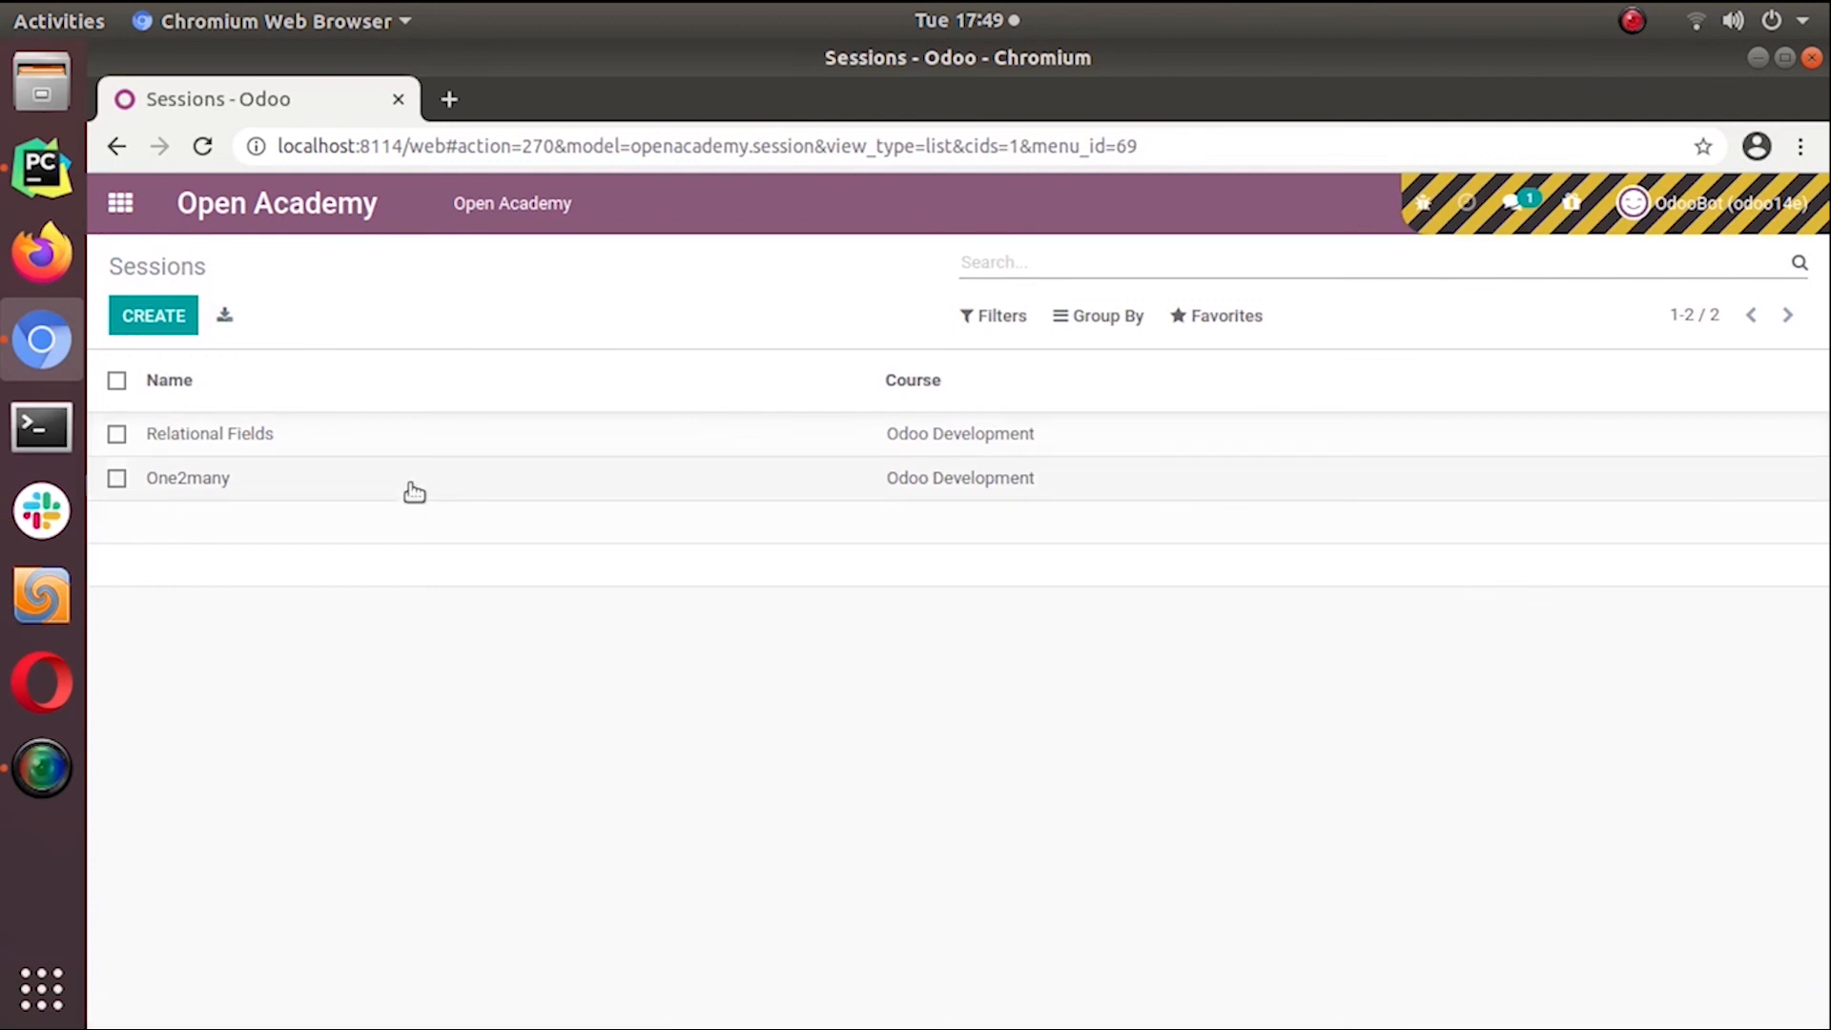
mouse_move(793, 465)
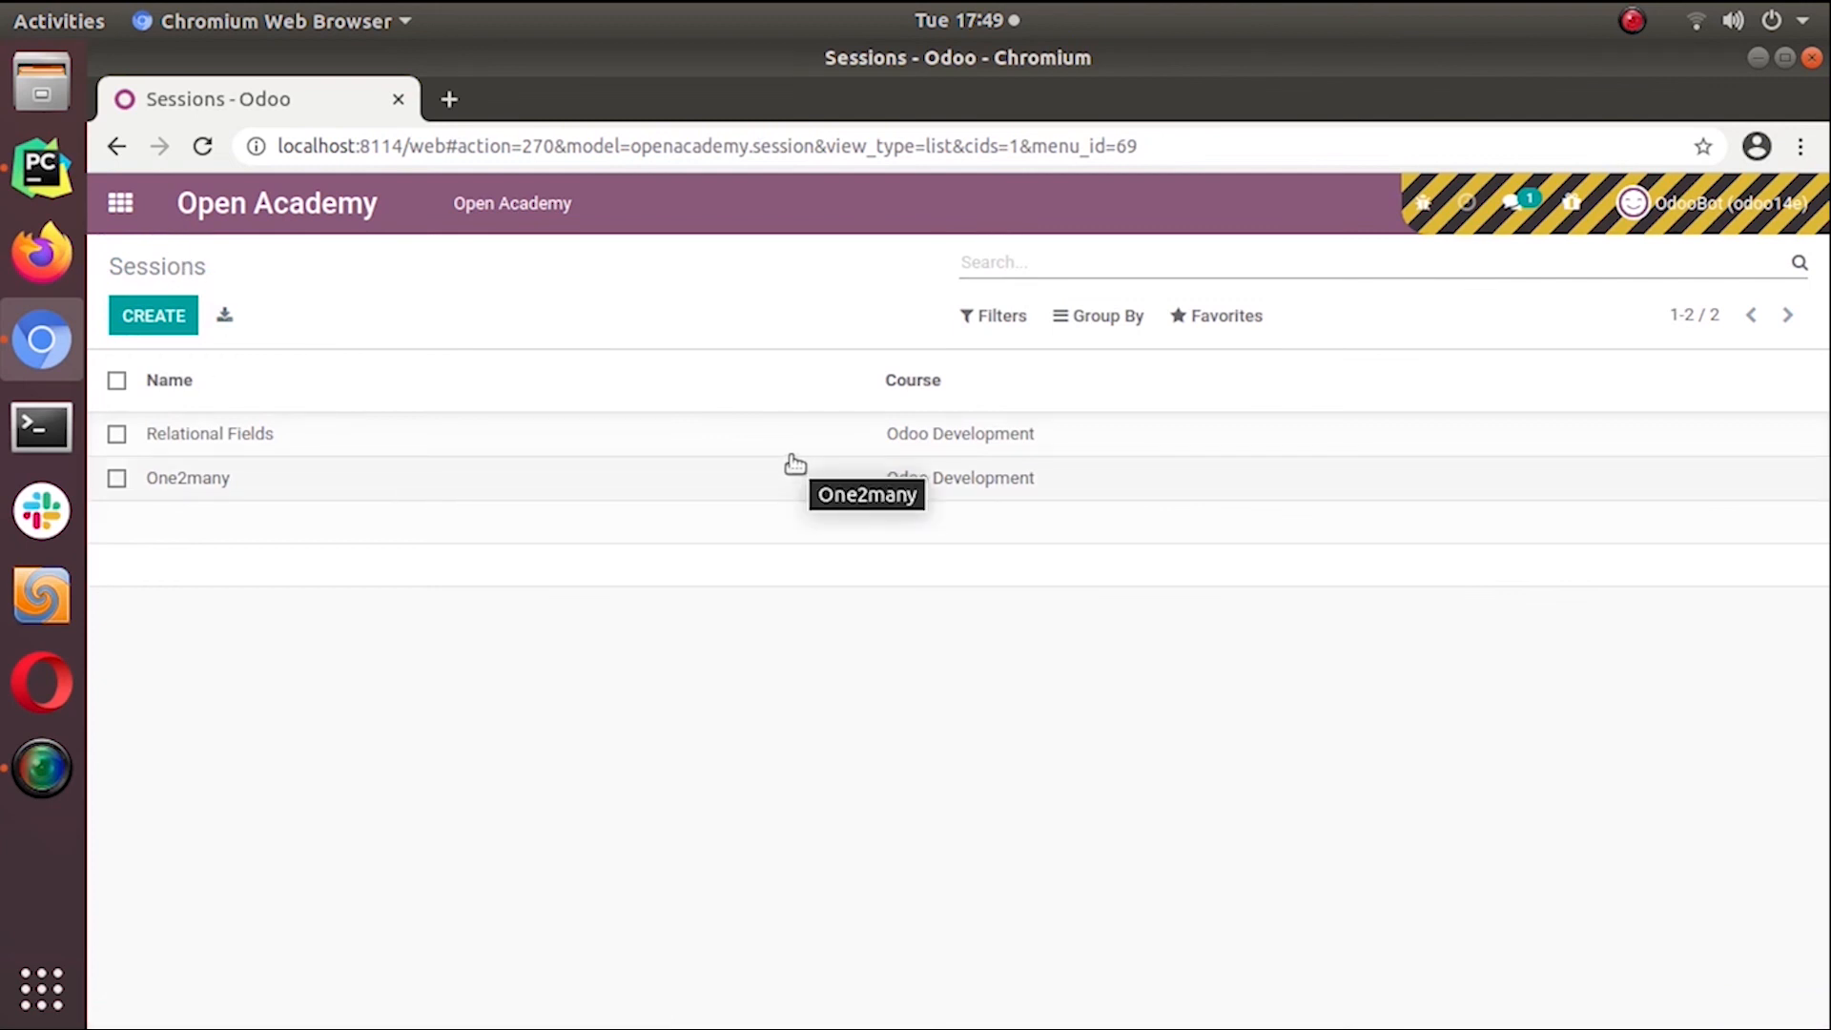
mouse_move(733, 501)
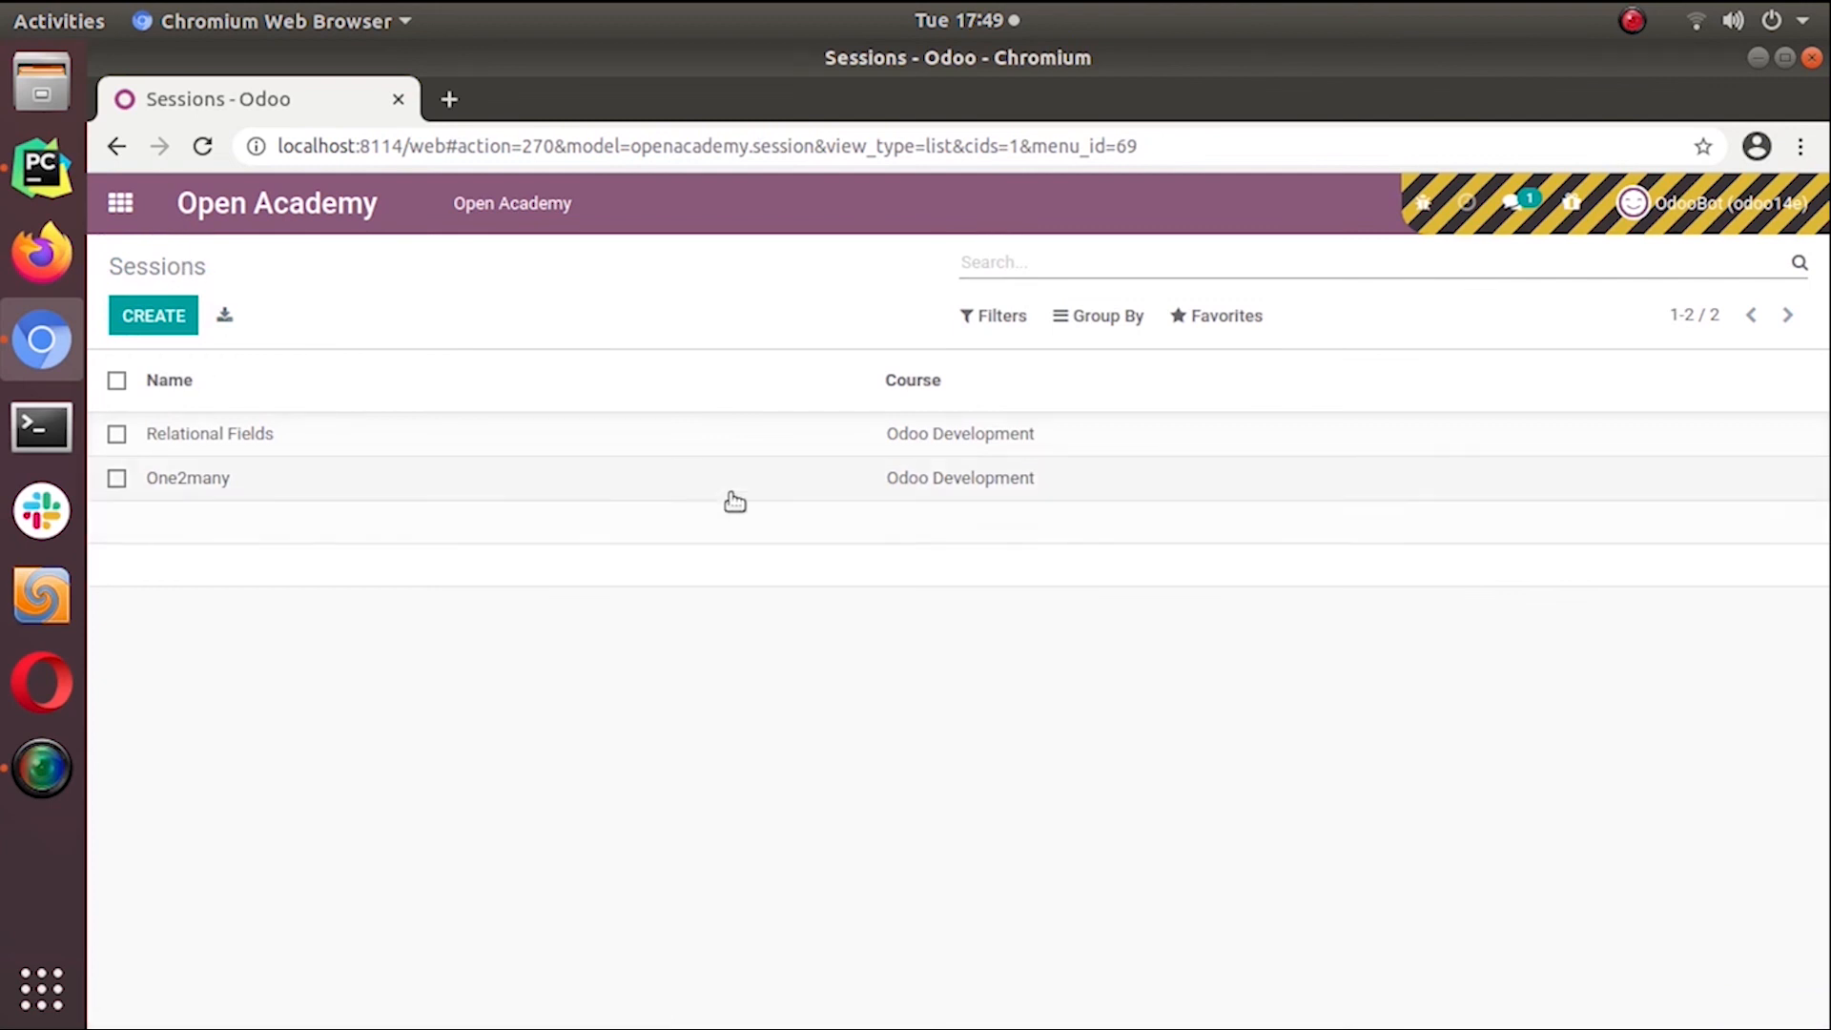
mouse_move(359, 418)
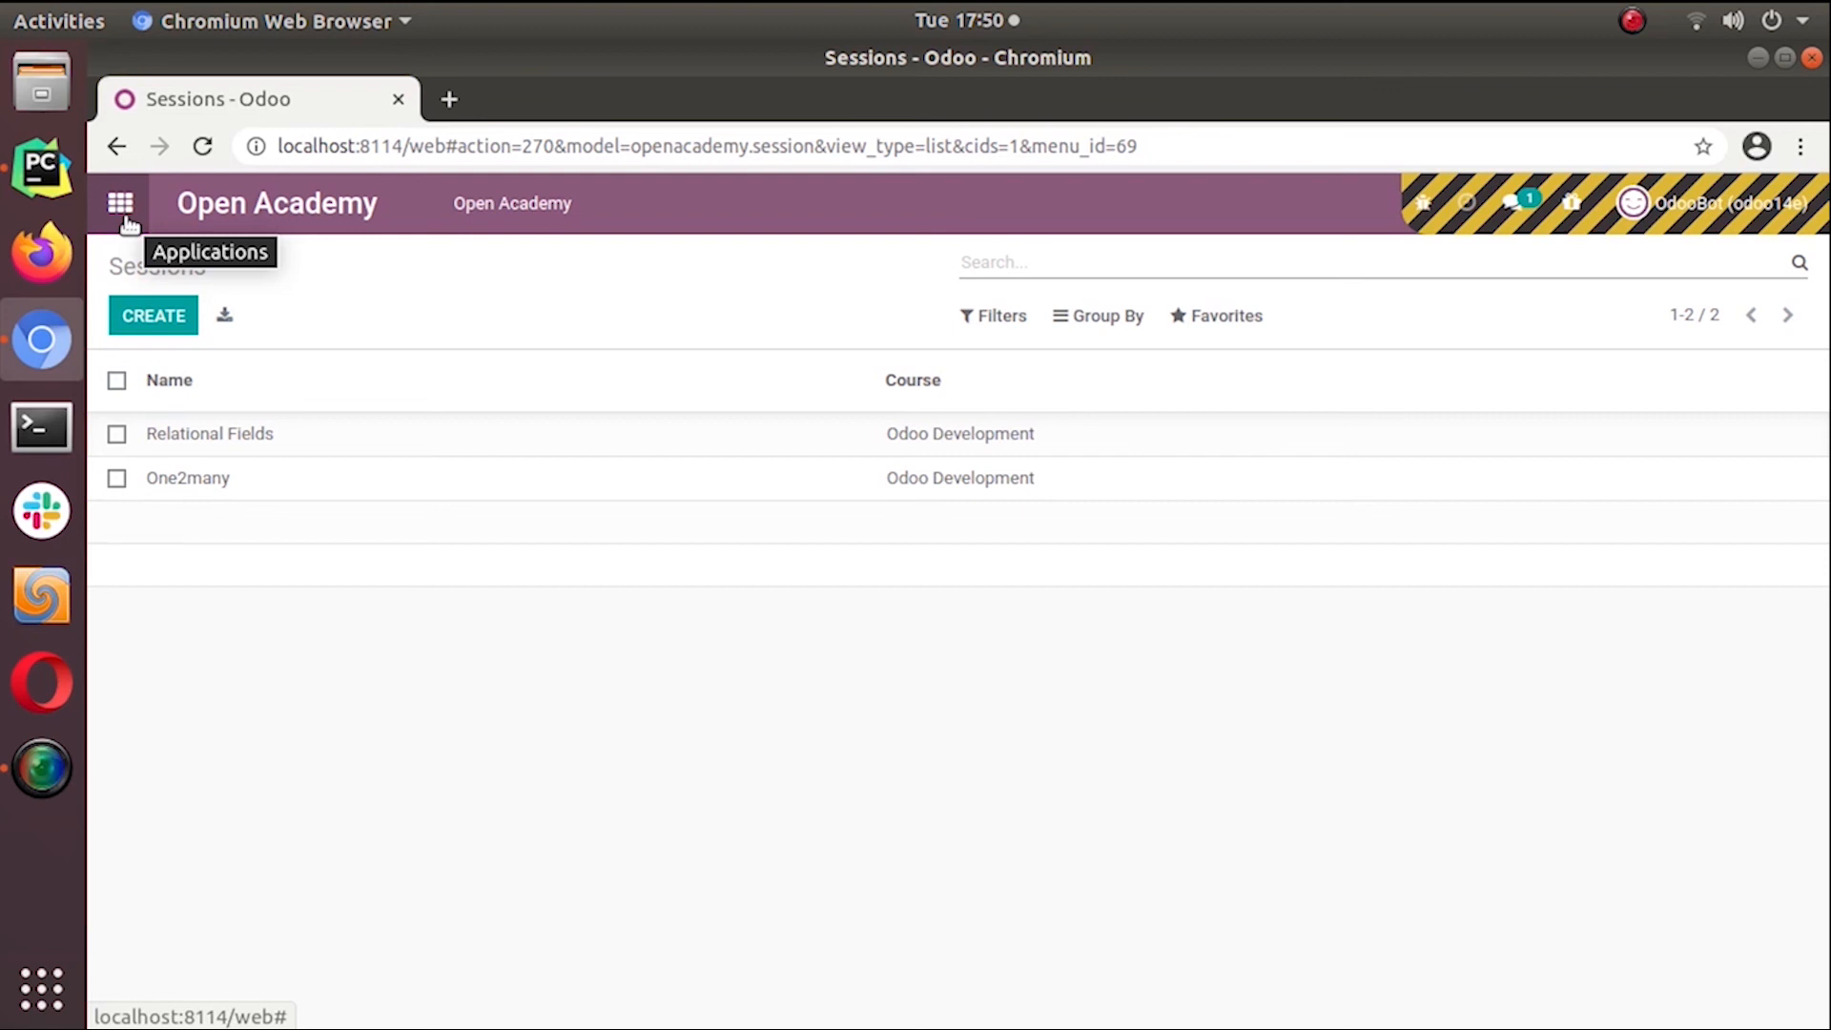
mouse_move(122, 227)
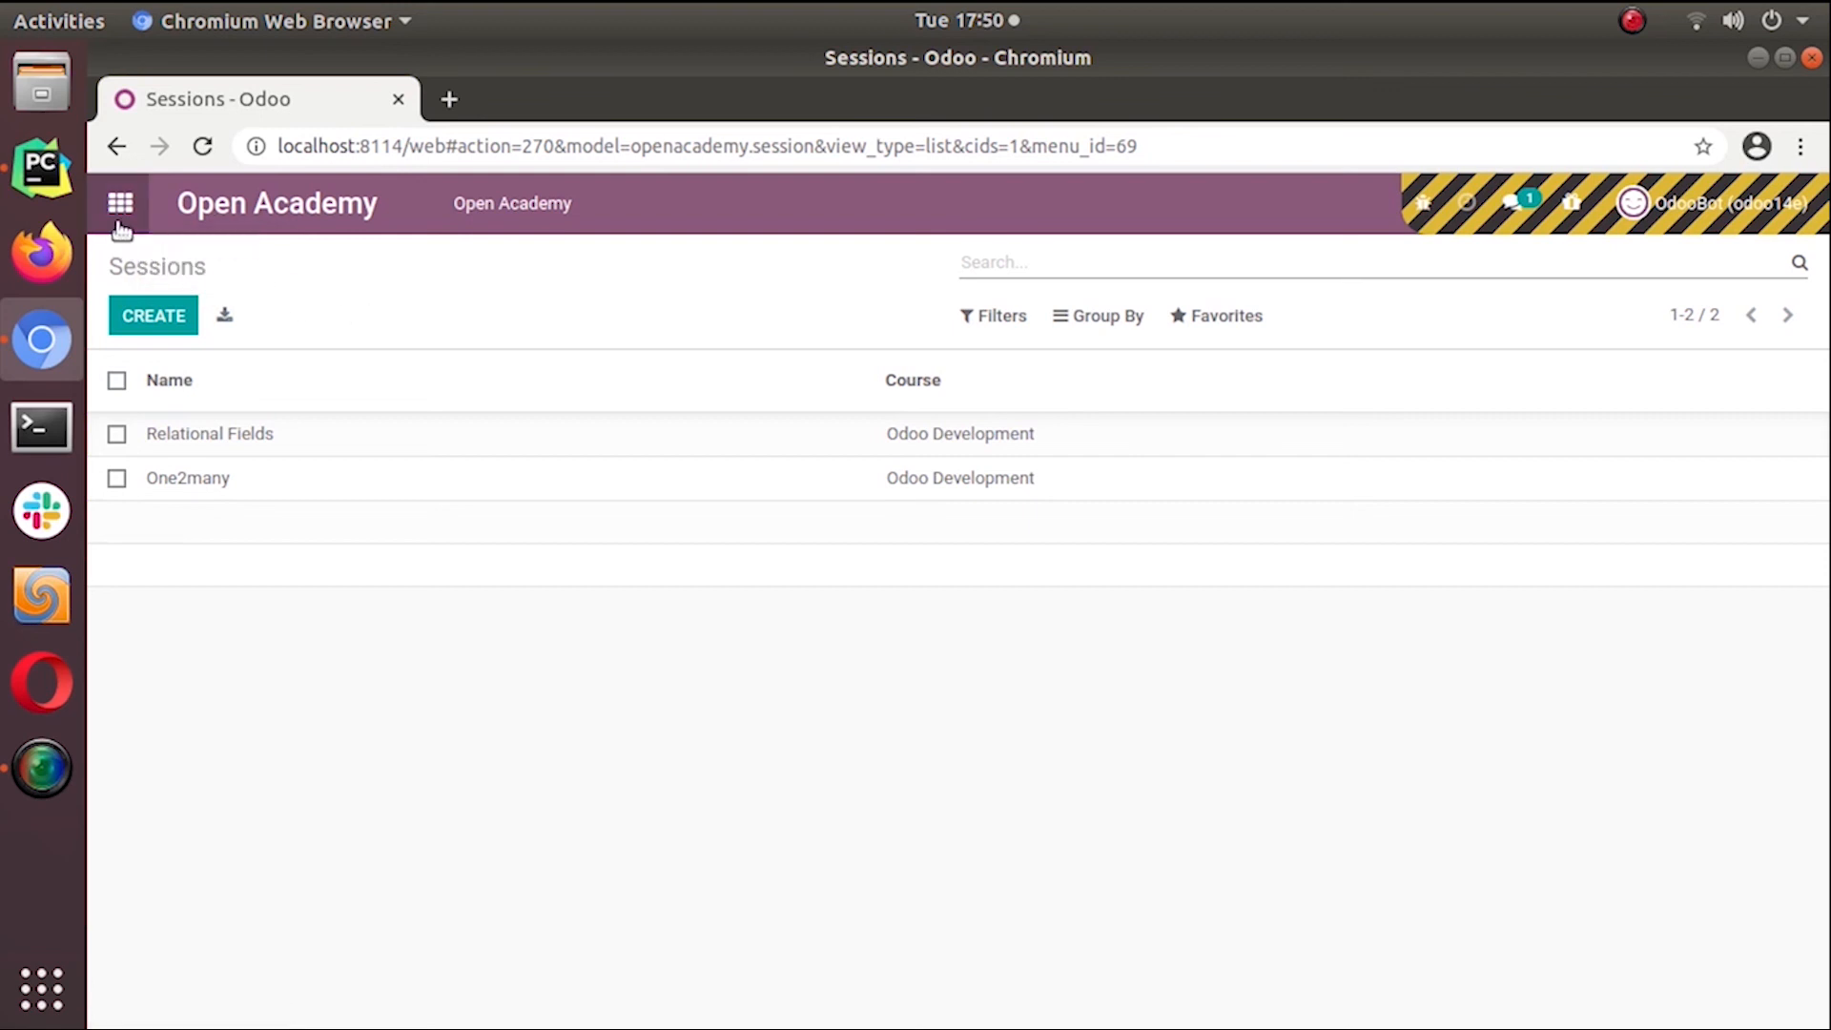
mouse_move(120, 204)
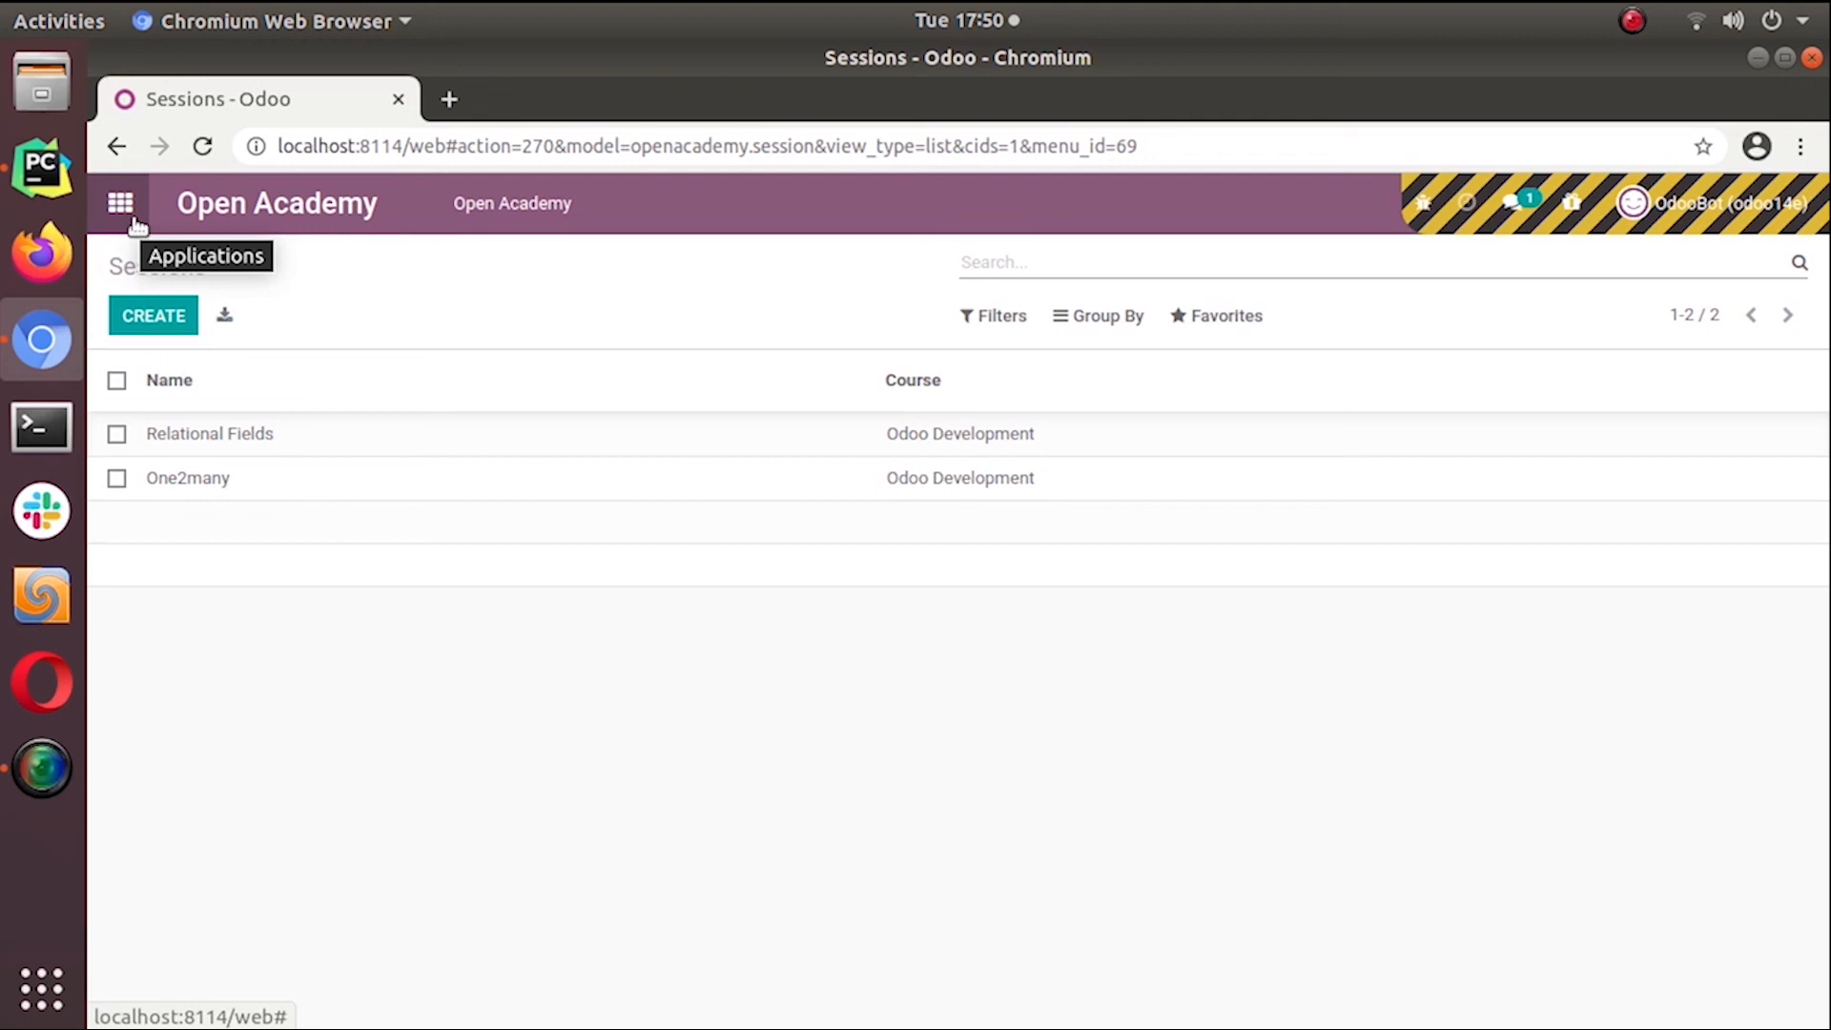
mouse_move(246, 290)
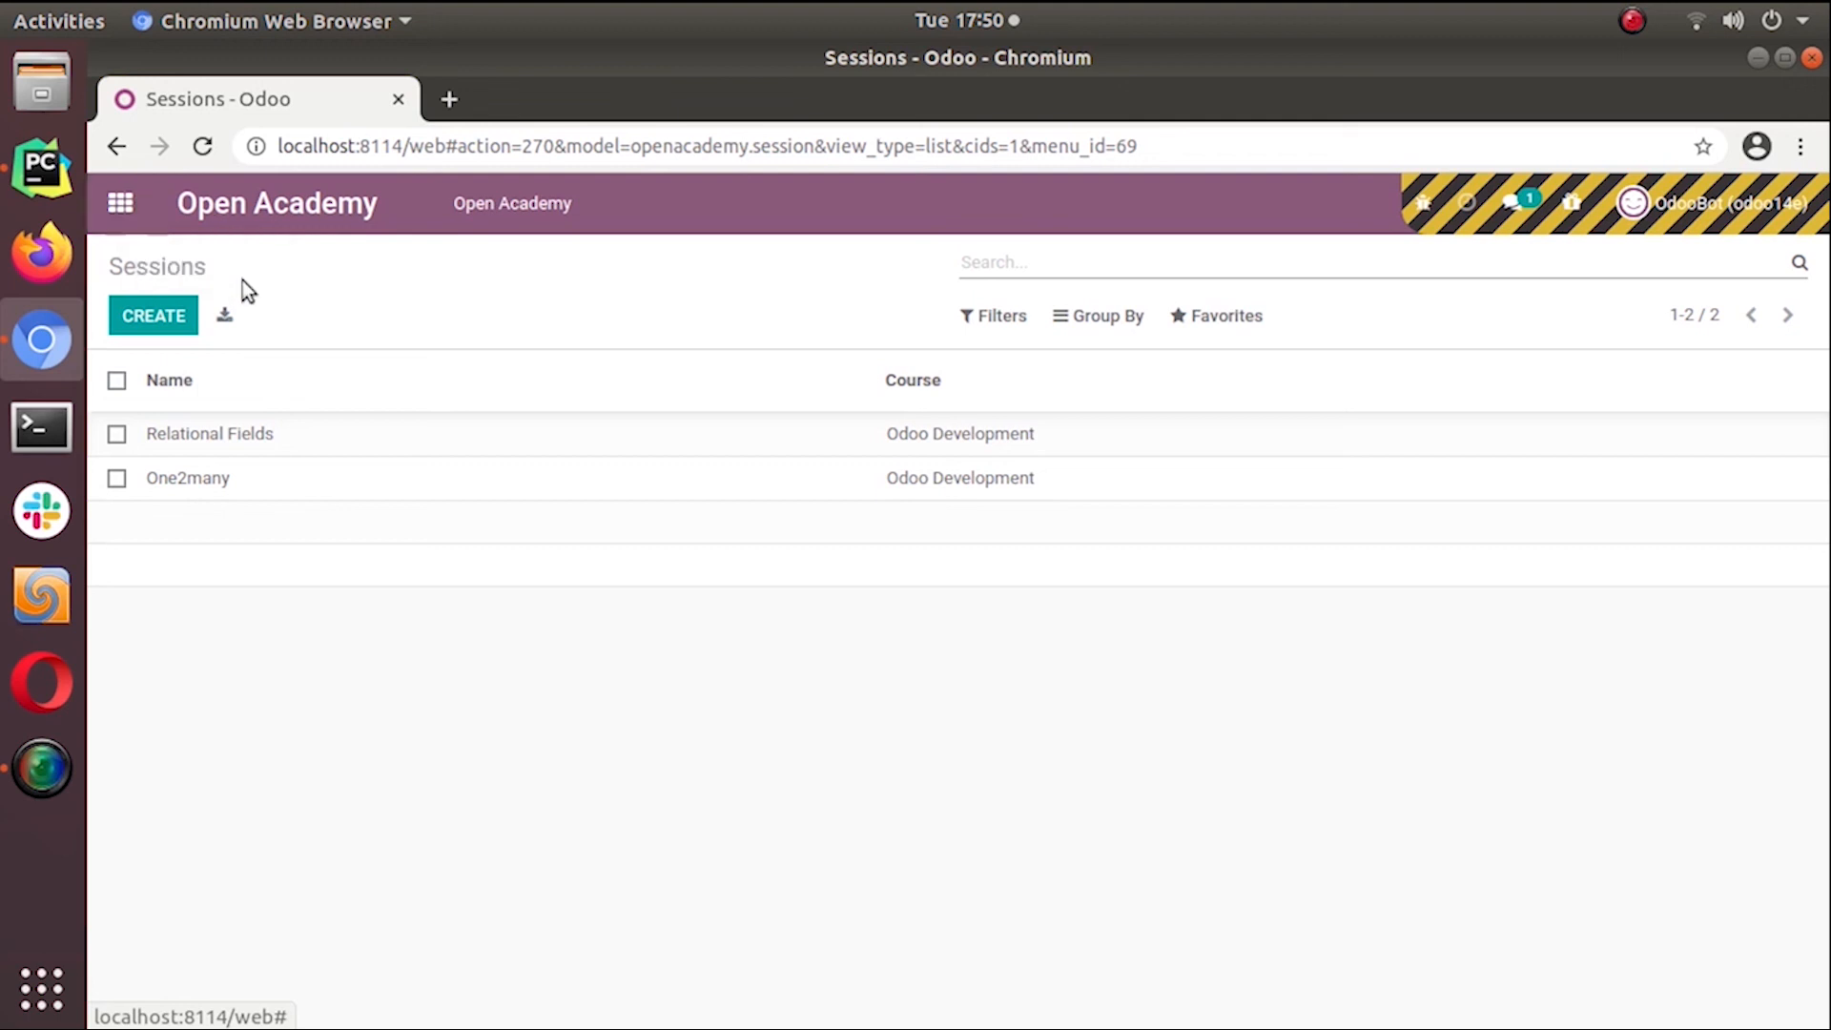
mouse_move(627, 322)
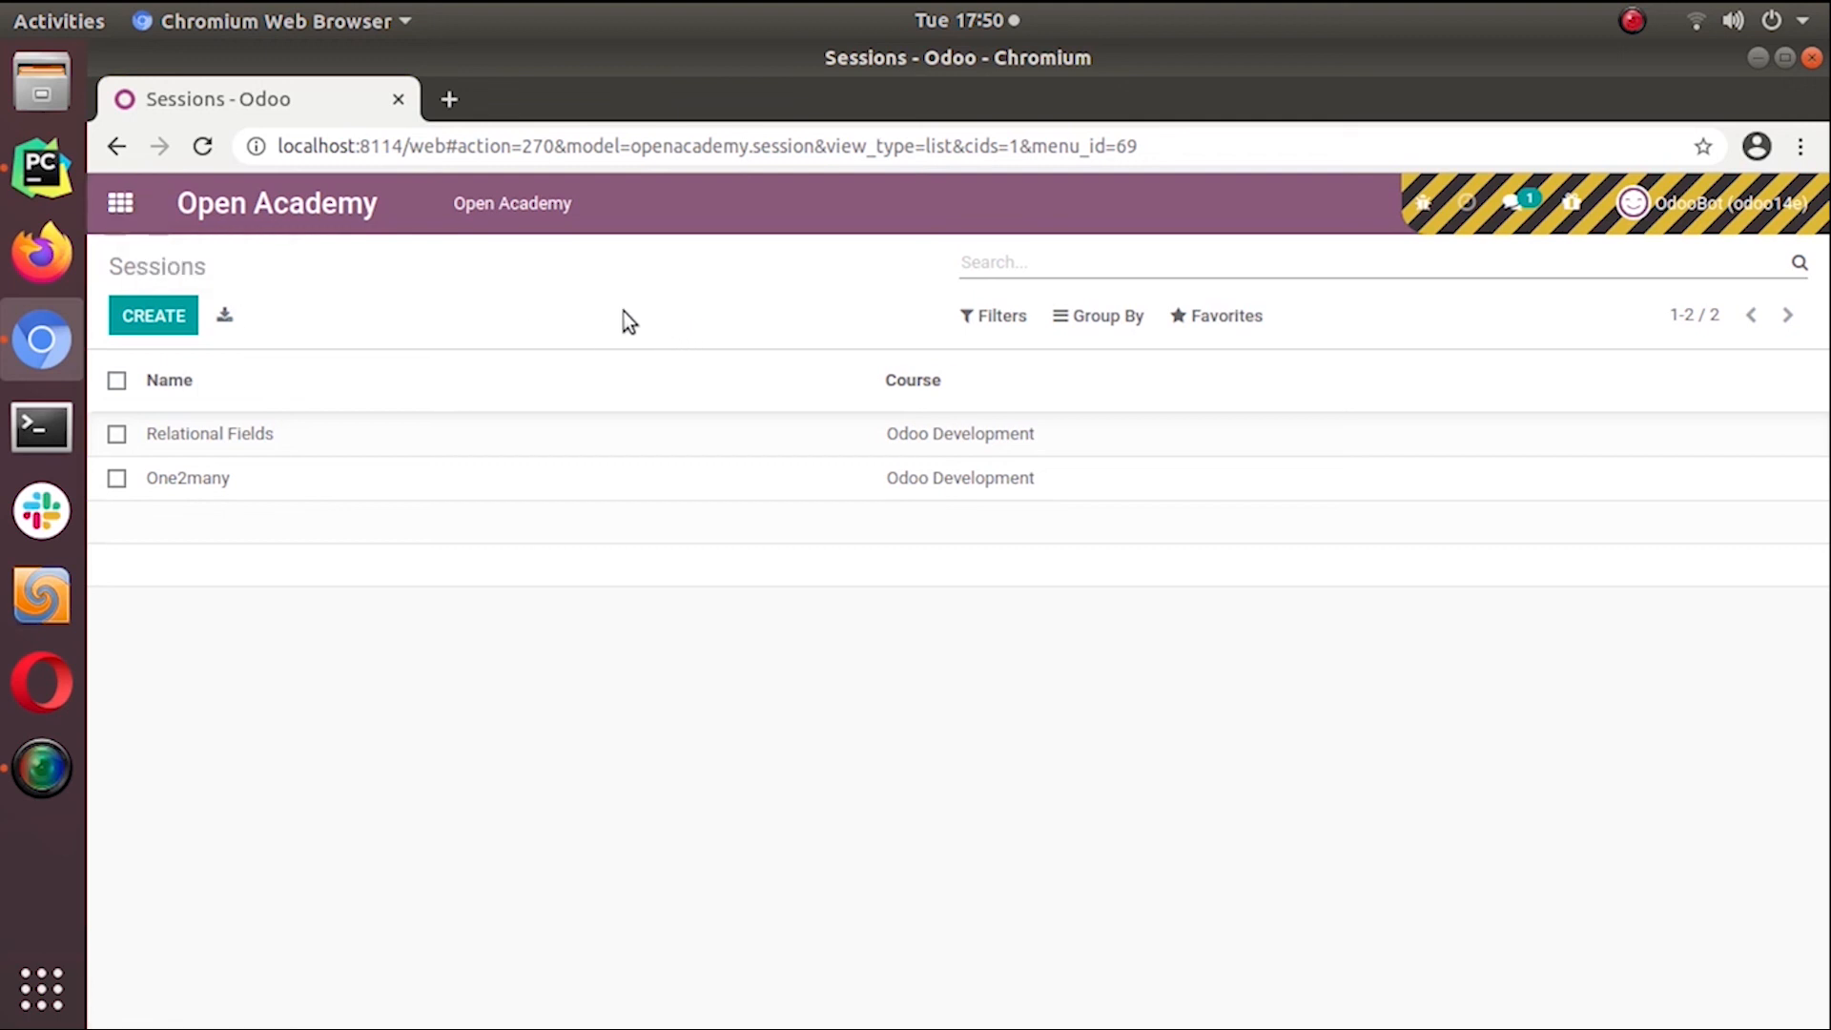
mouse_move(589, 317)
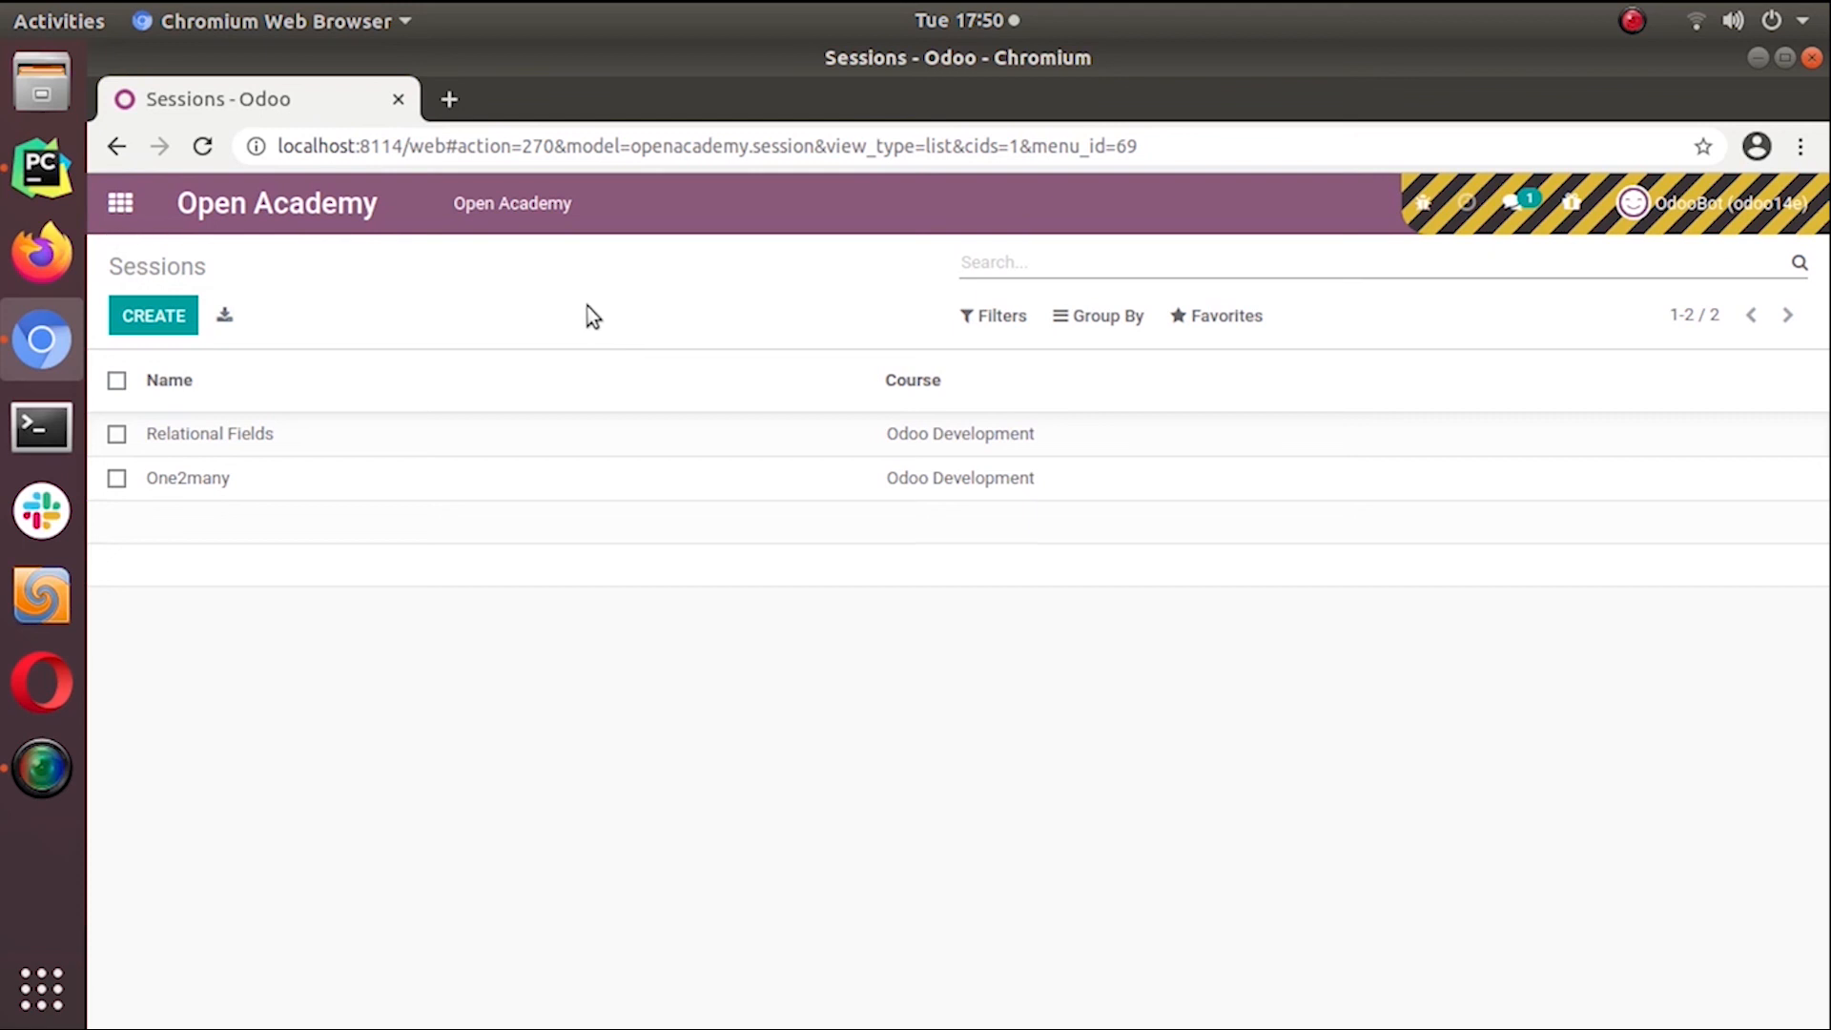